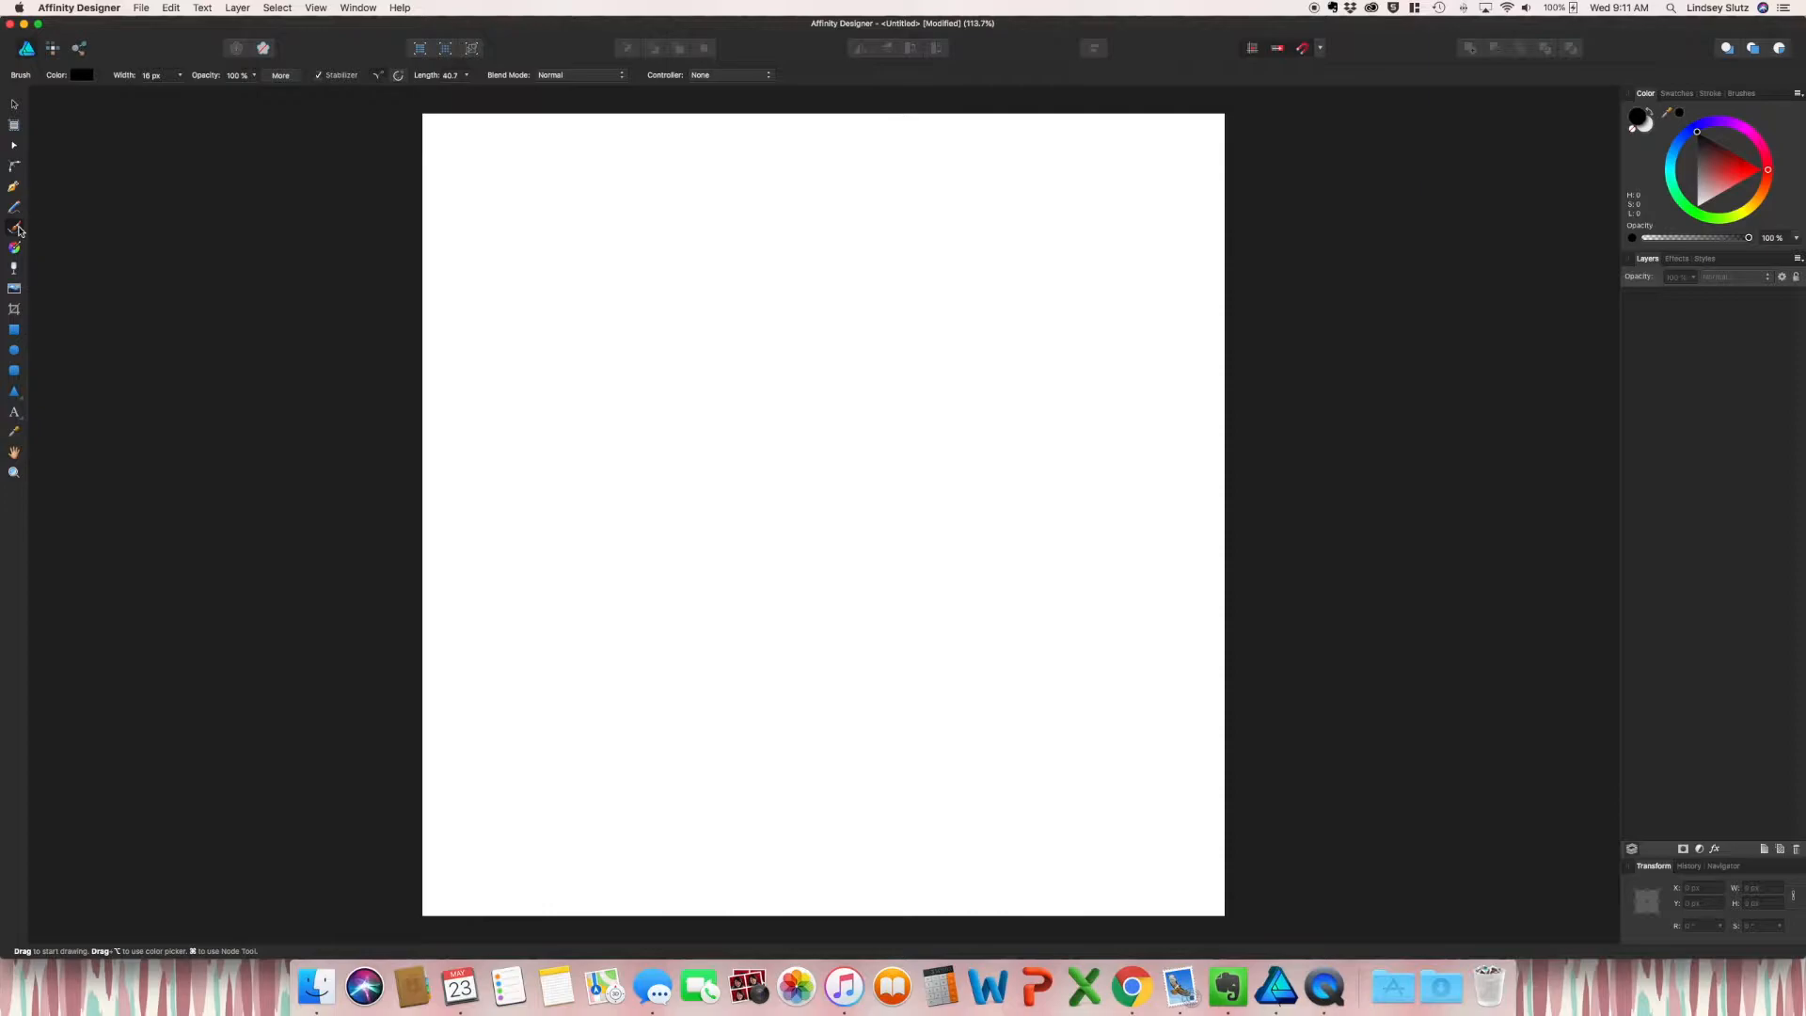
pyautogui.moveTo(320, 89)
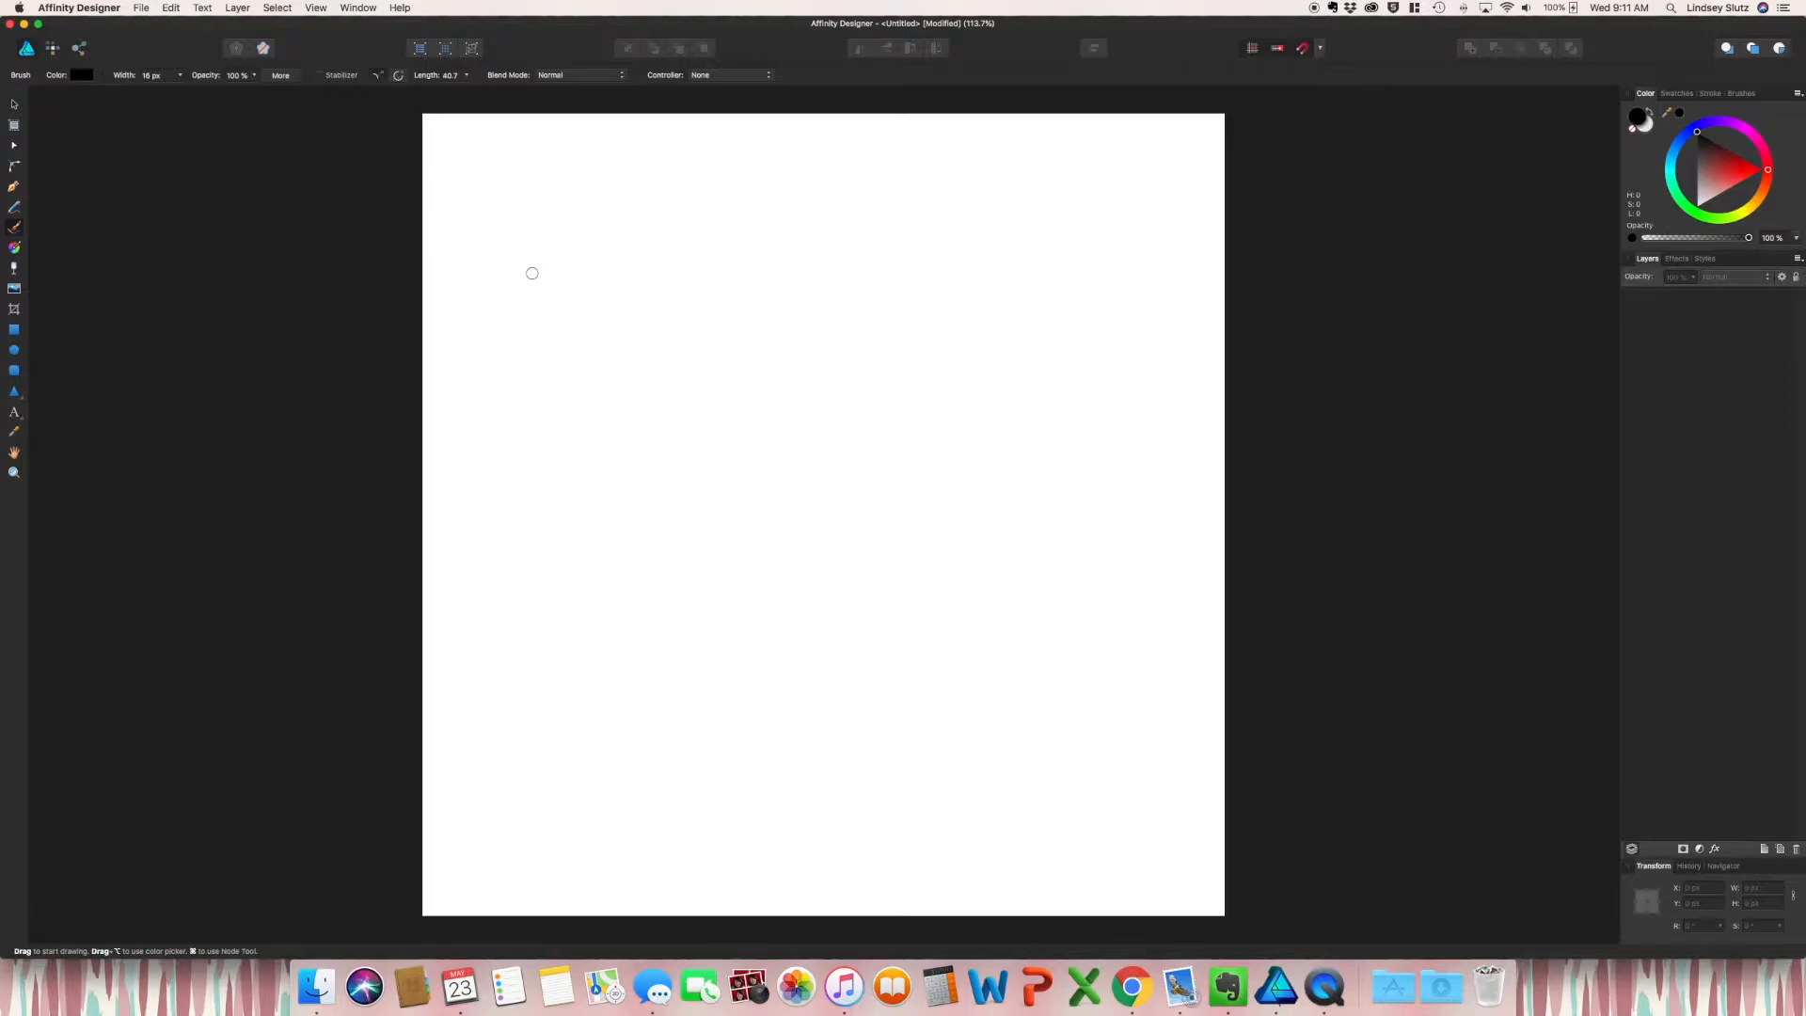
# Step: Paint a horizontal brush stroke near the page top and a long wavy diagonal stroke below it
pyautogui.moveTo(525, 273); pyautogui.dragTo(944, 254)
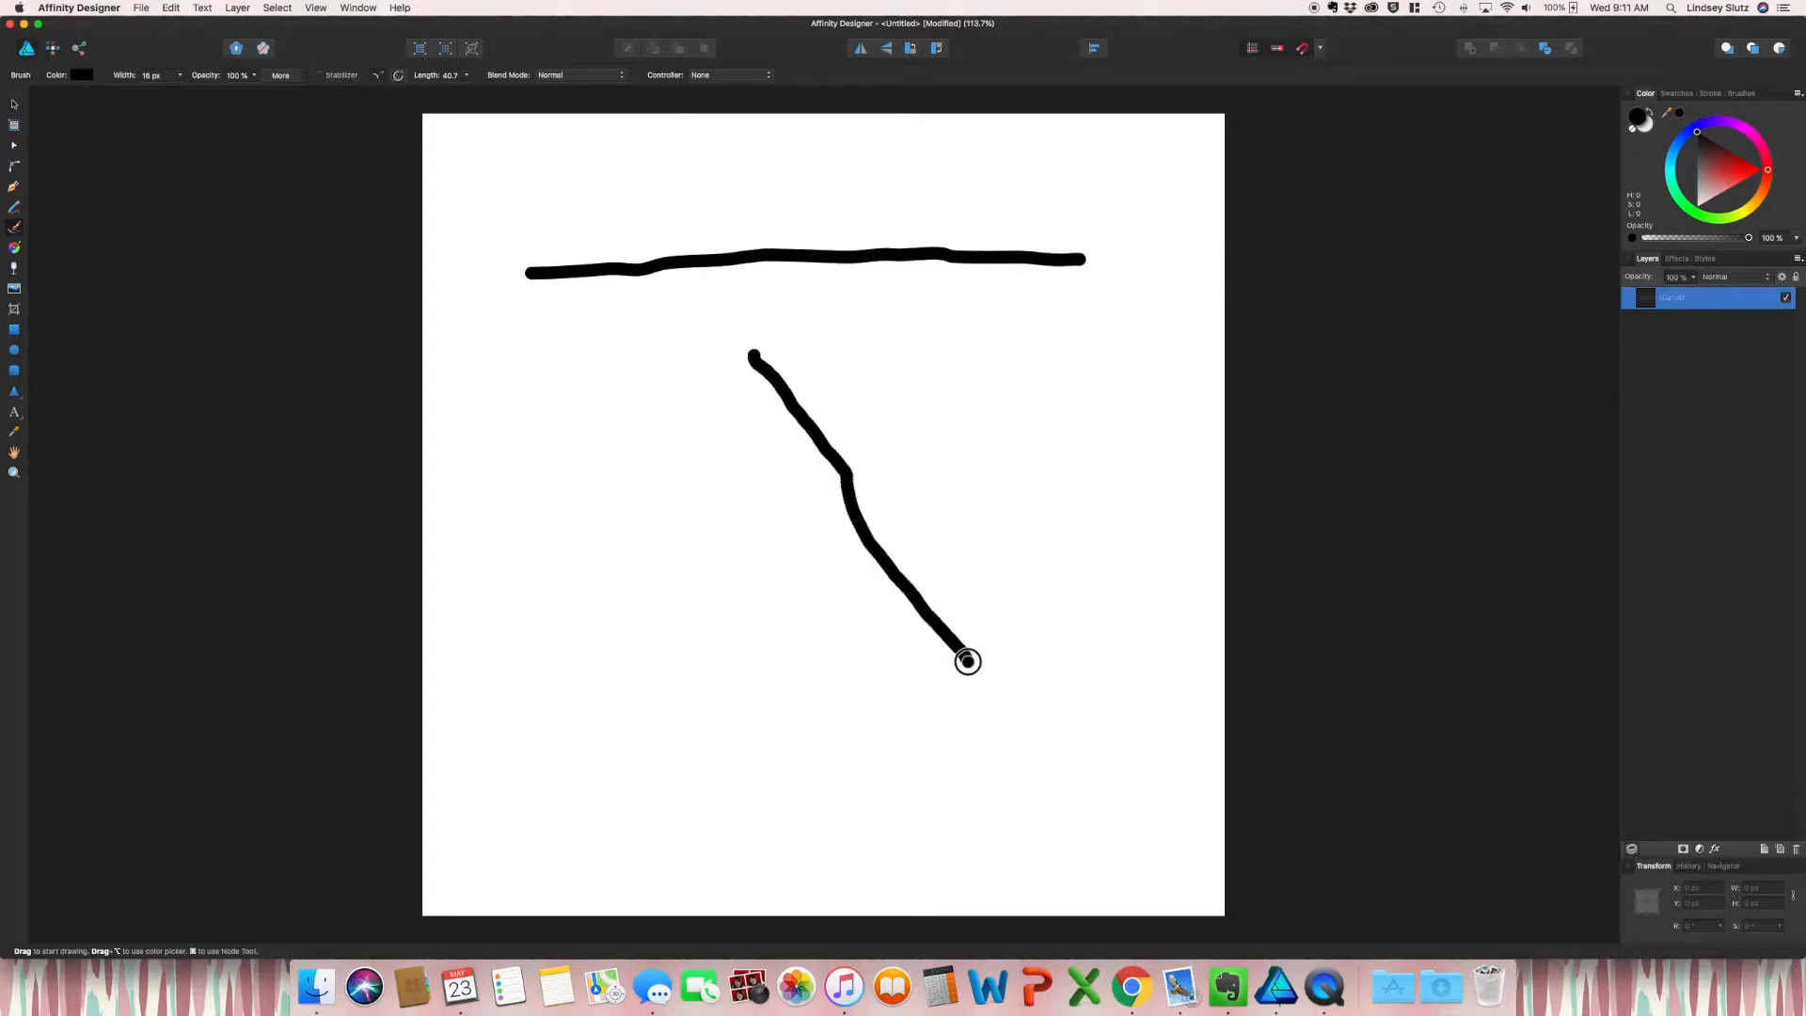
pyautogui.moveTo(967, 661); pyautogui.dragTo(1031, 807)
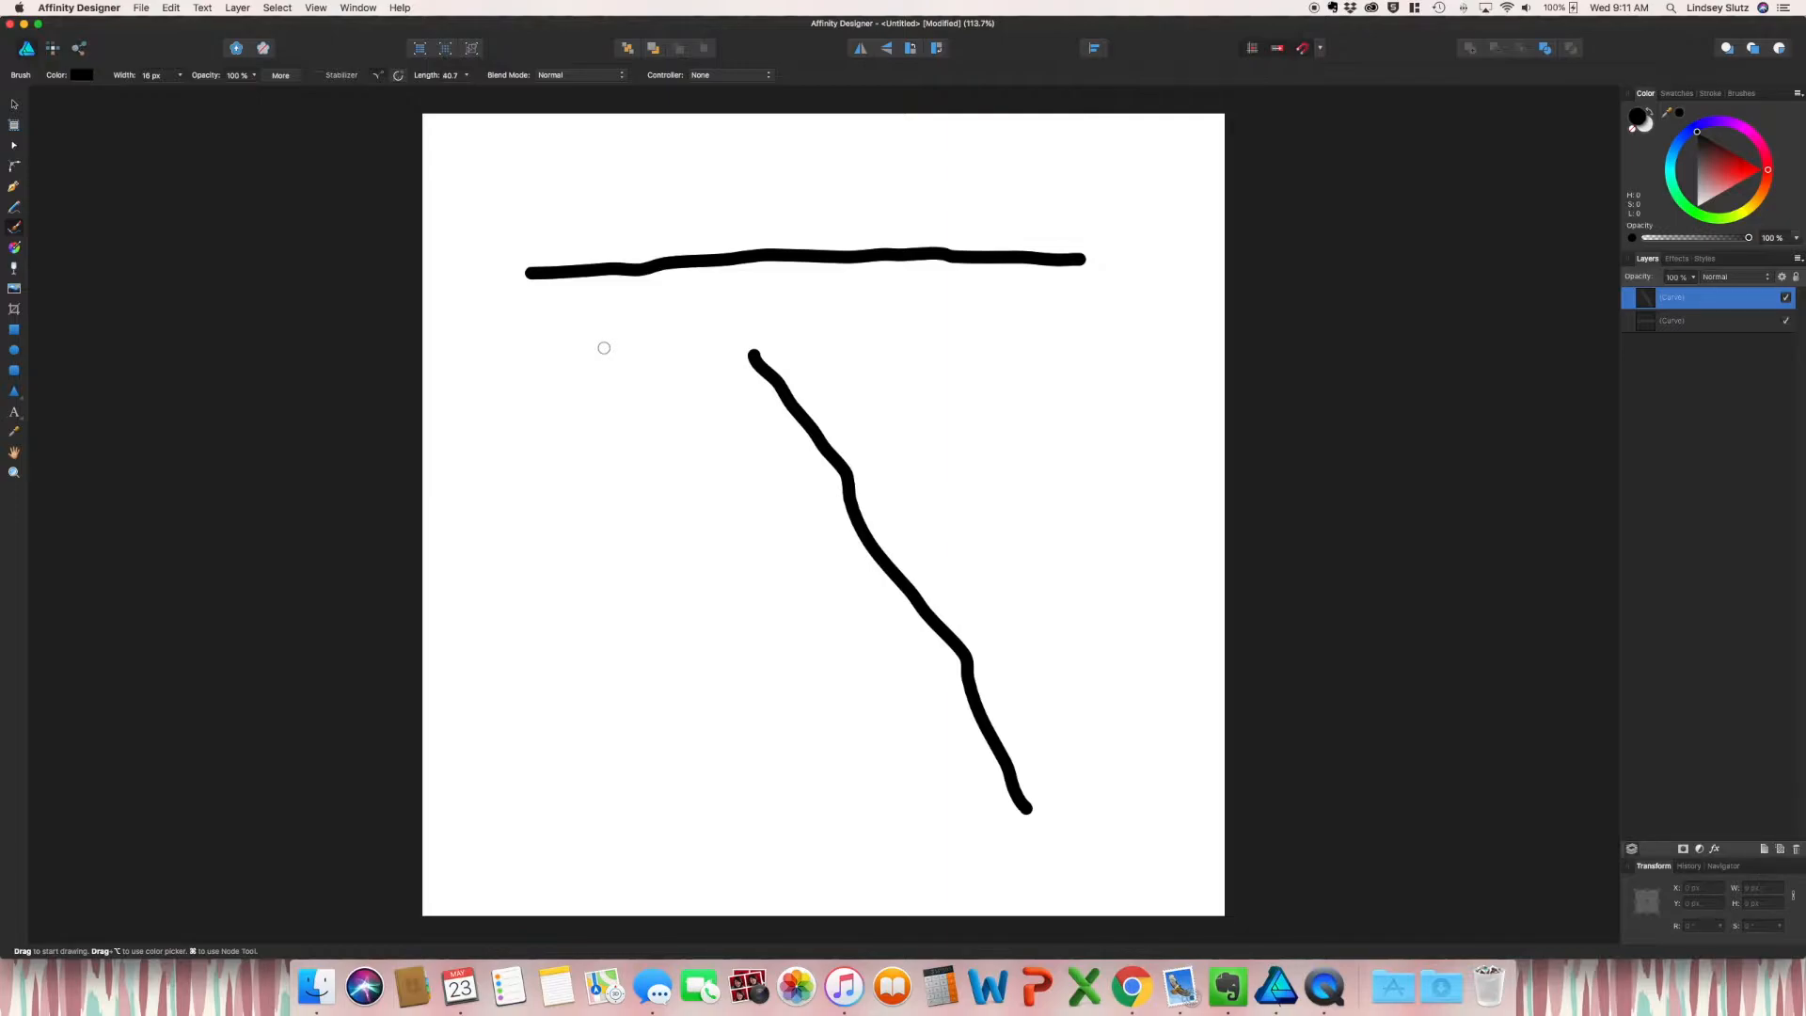
pyautogui.moveTo(638, 275)
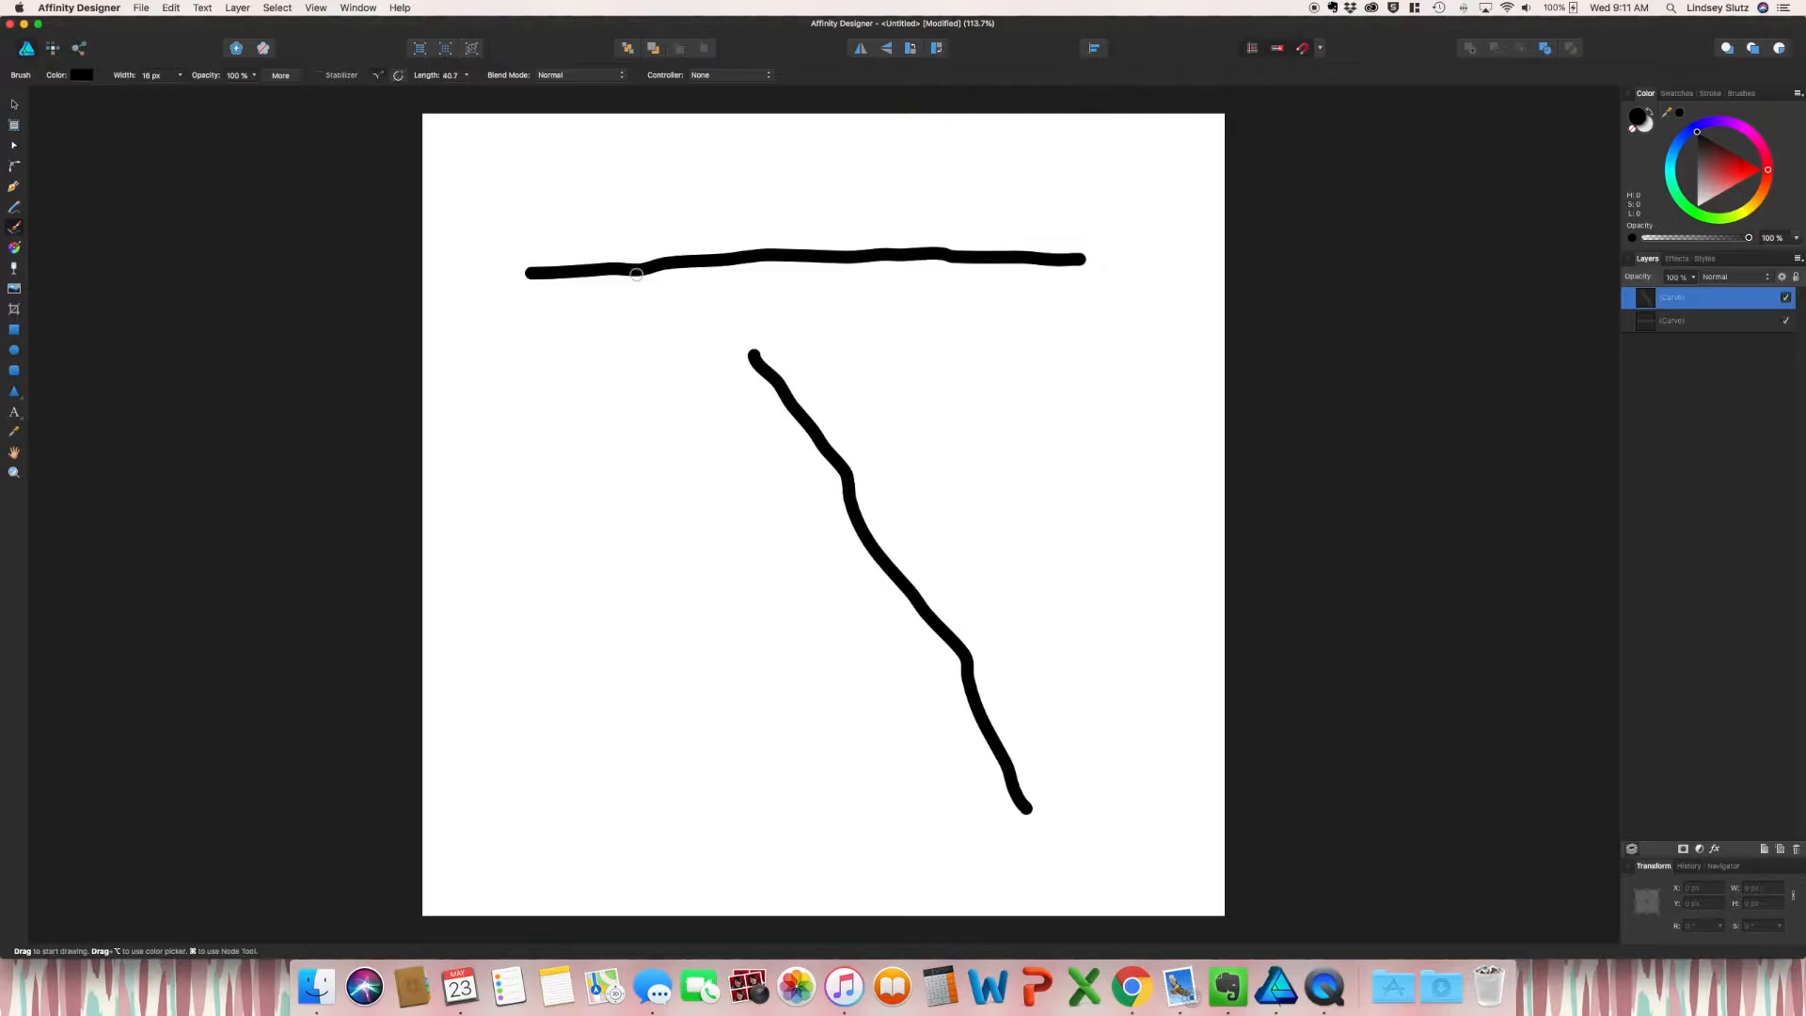
pyautogui.moveTo(655, 275)
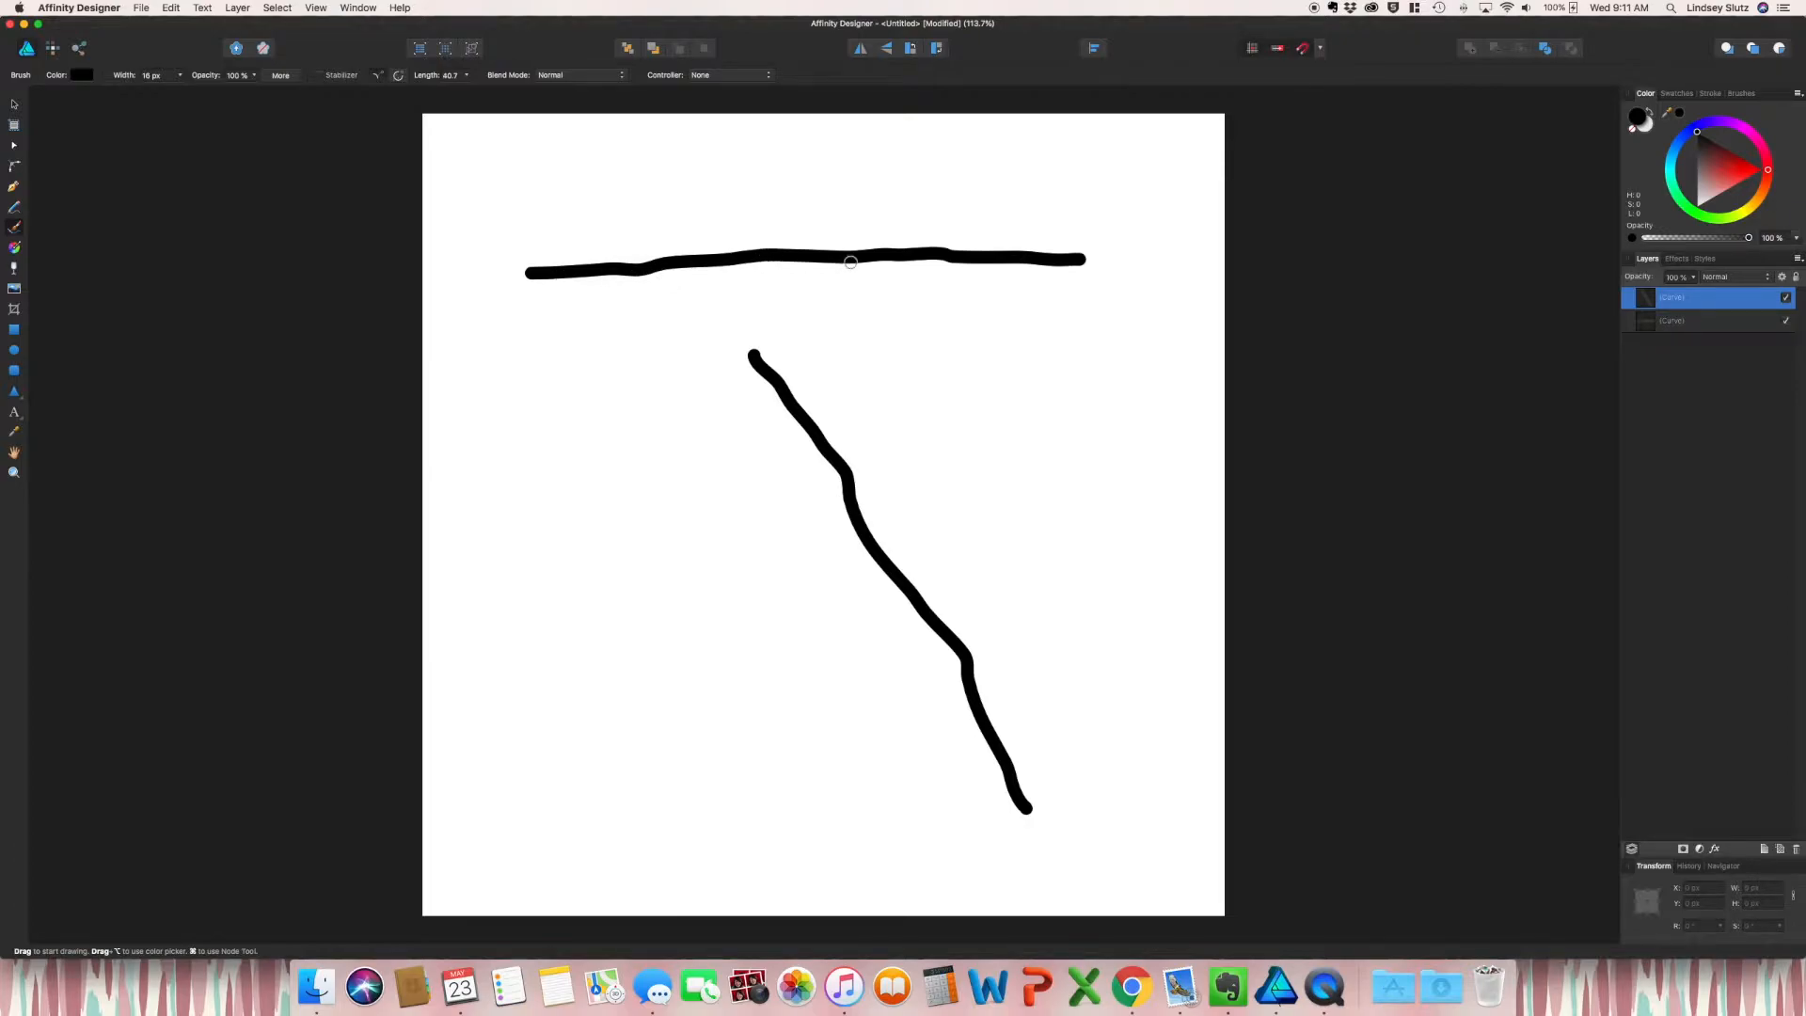
pyautogui.moveTo(773, 373)
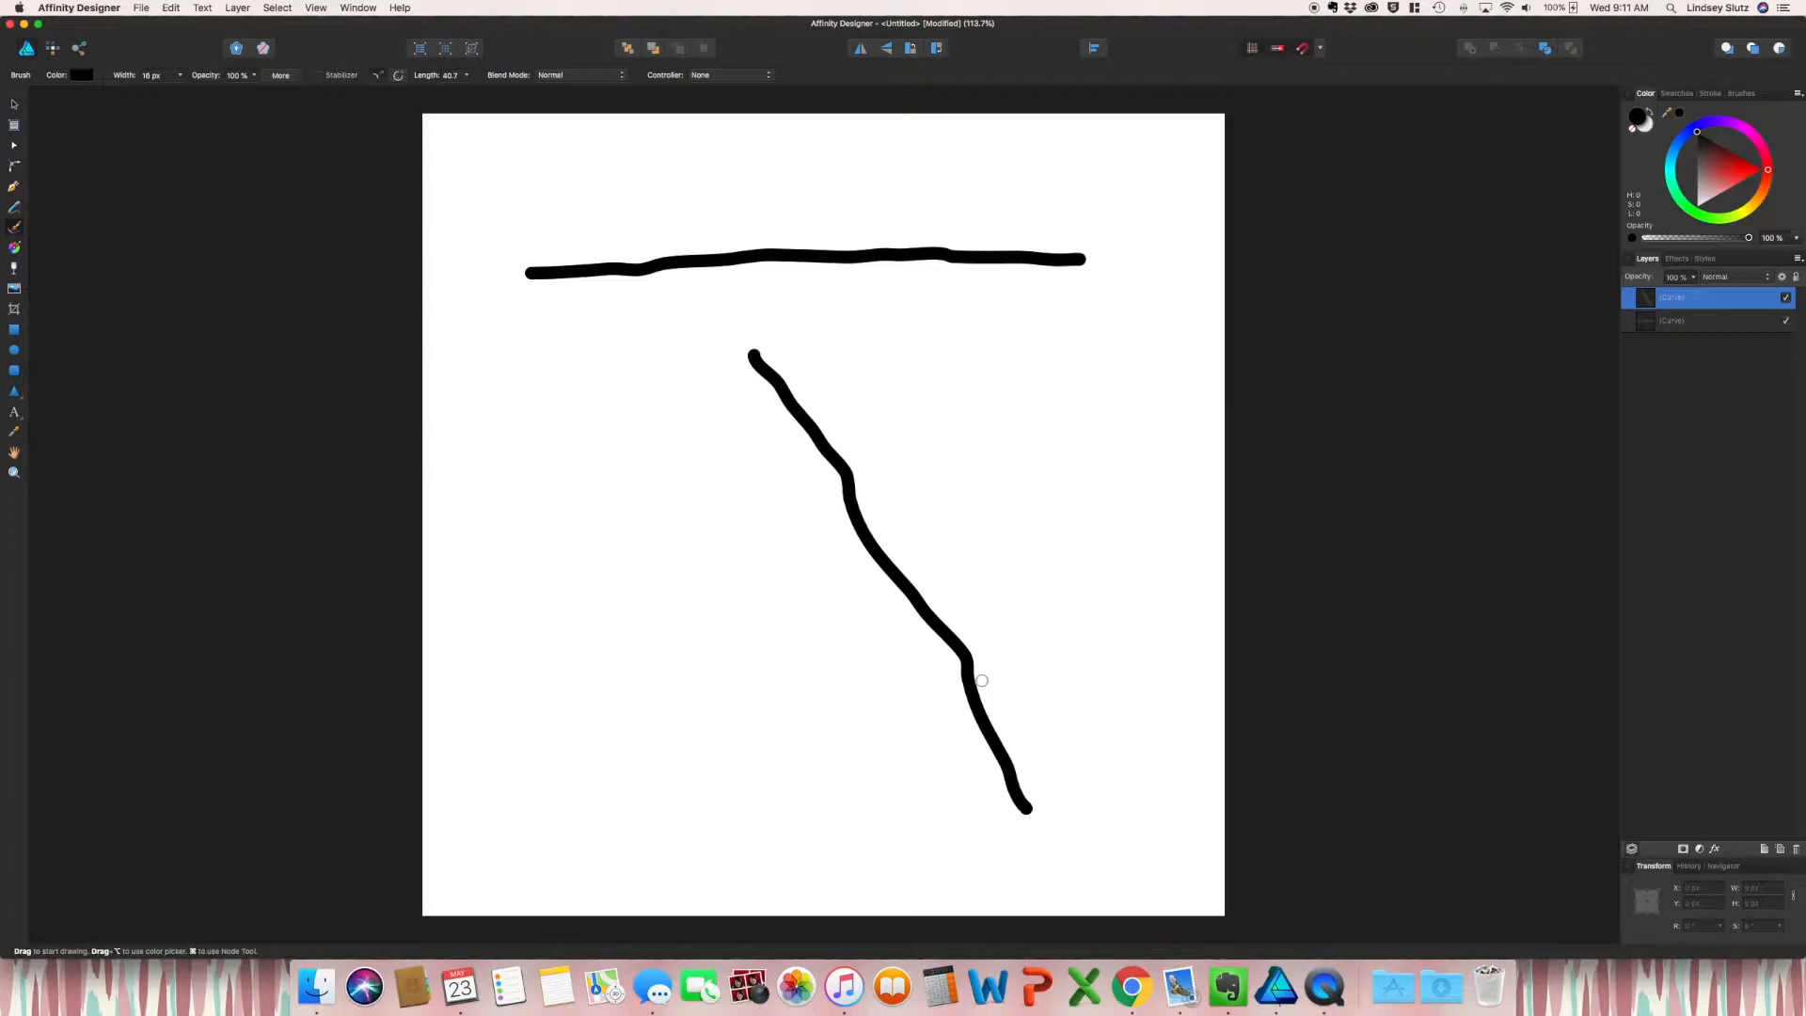
pyautogui.moveTo(823, 531)
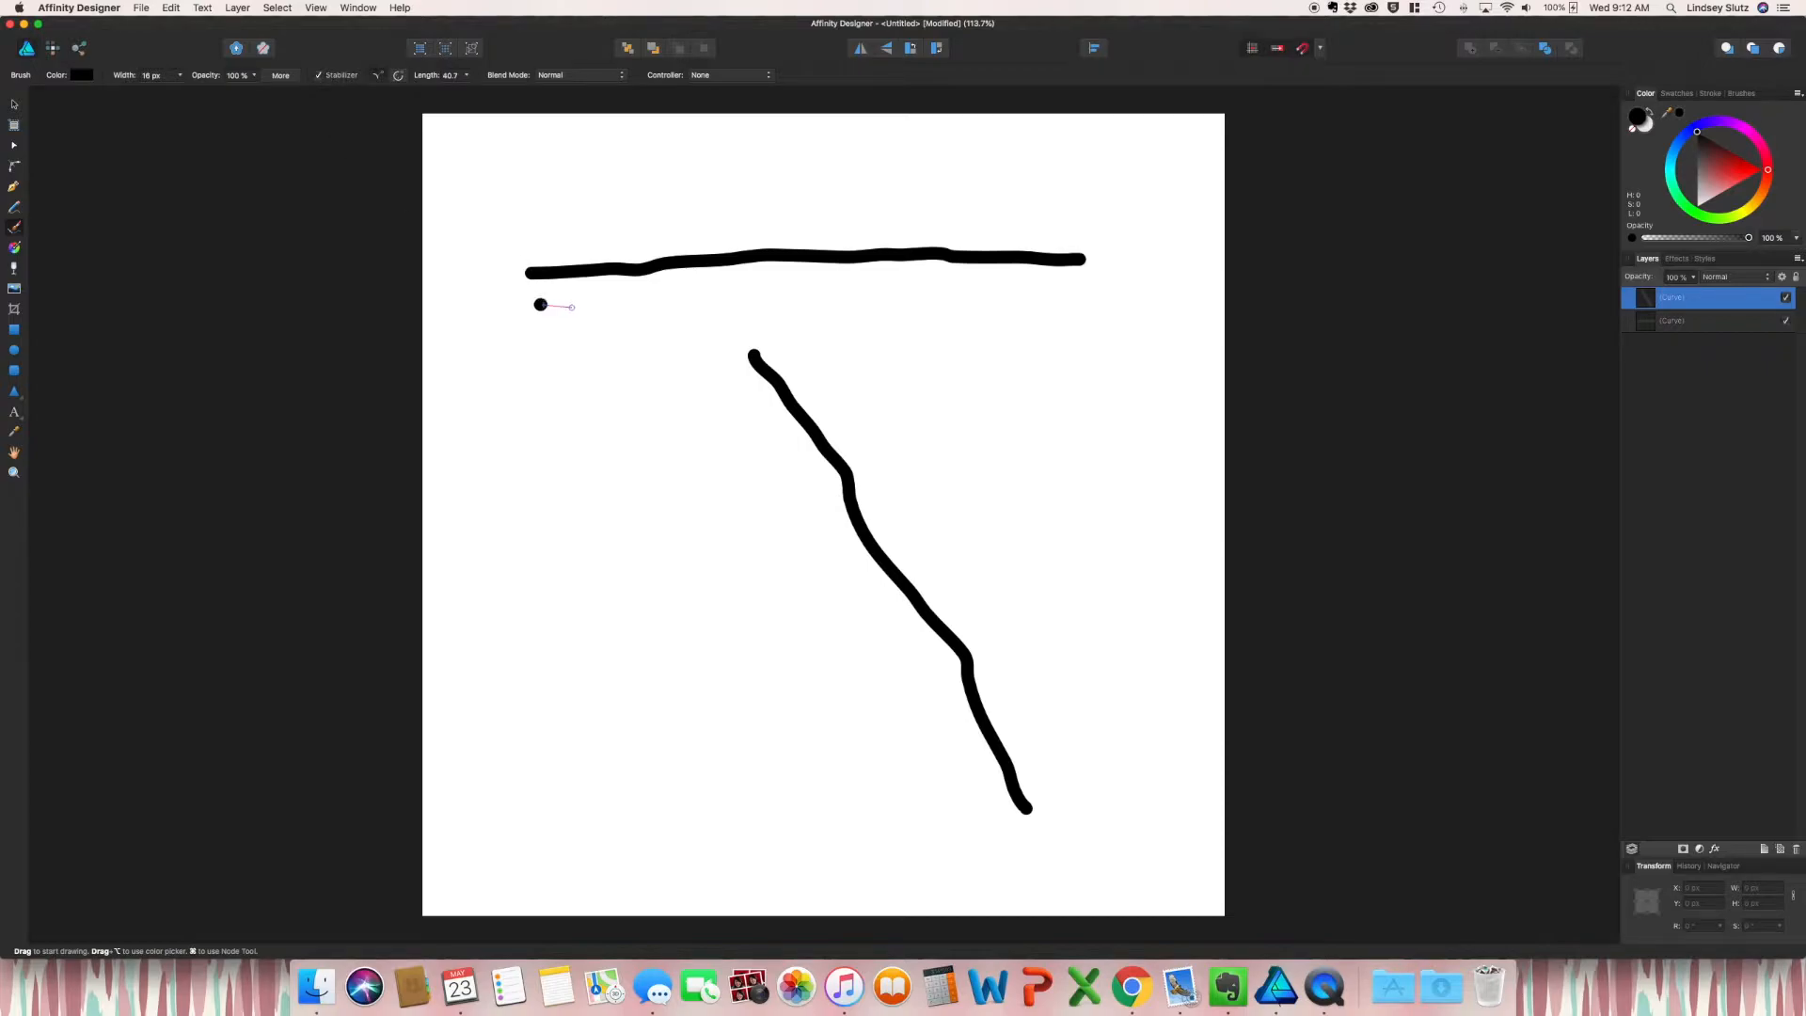
# Step: Paint a second horizontal stroke under the first and a smoother diagonal stroke beside the wavy one
pyautogui.moveTo(540, 305); pyautogui.dragTo(875, 306)
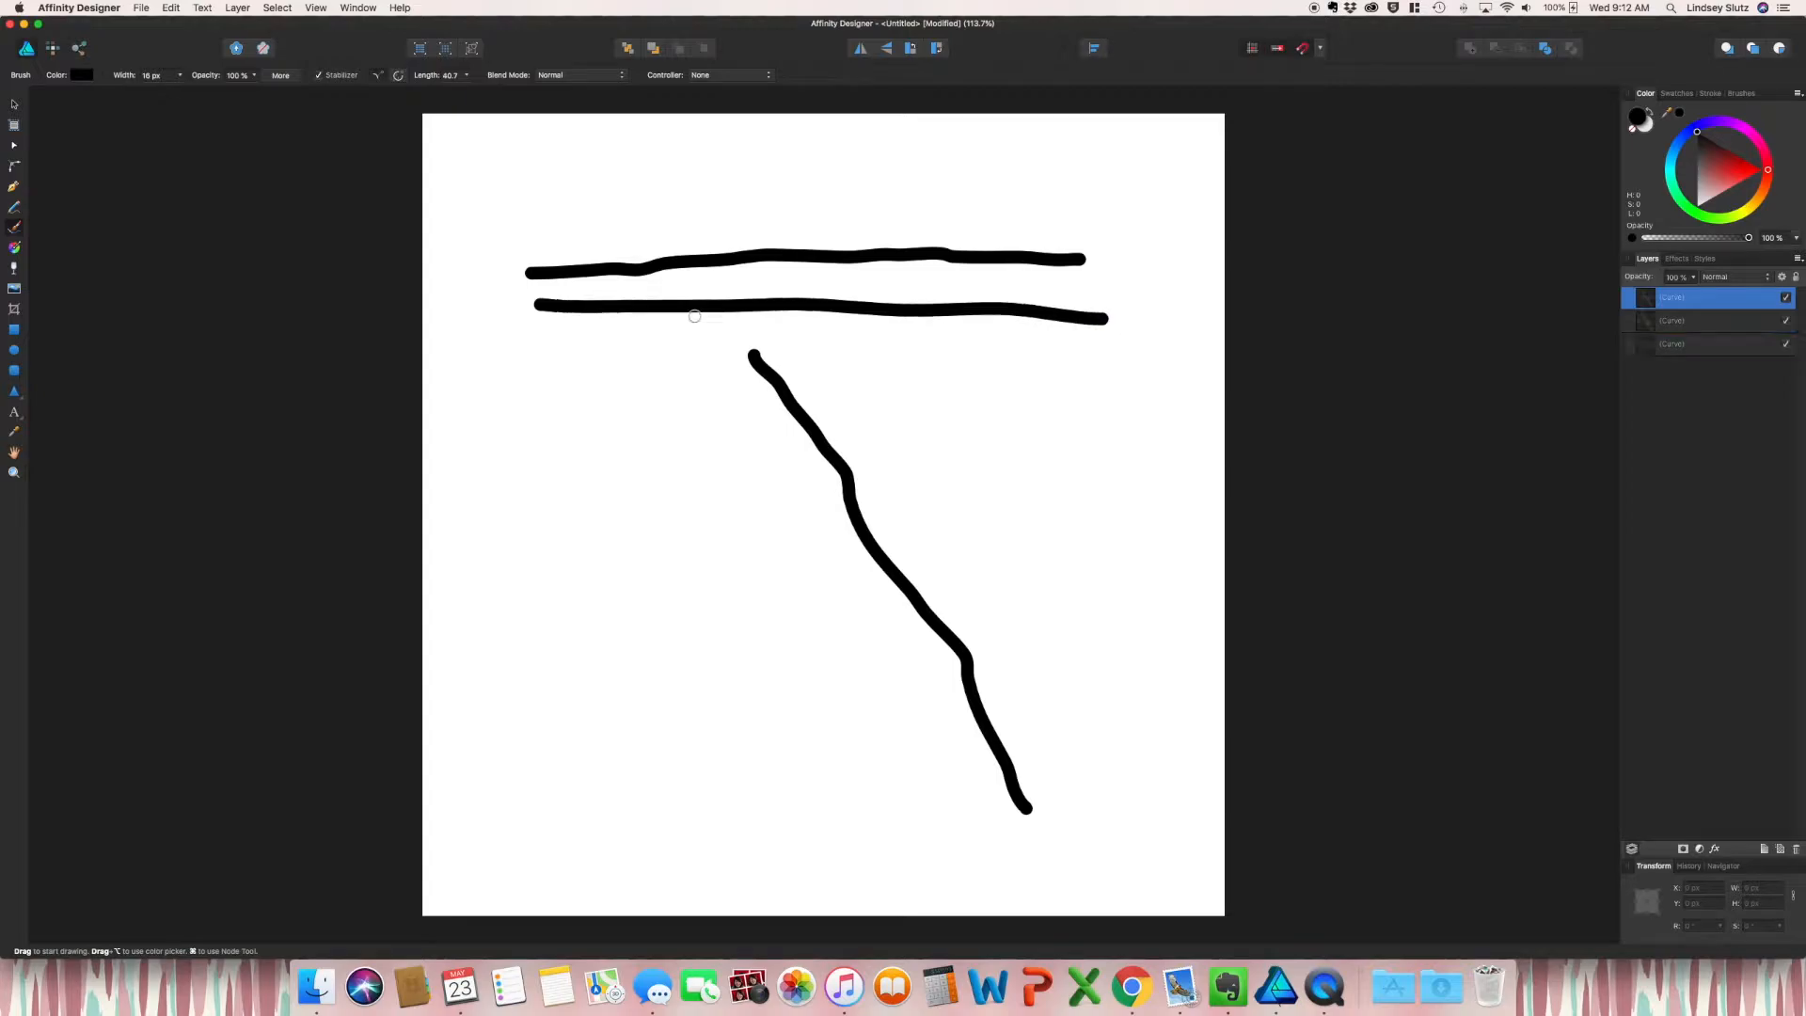
pyautogui.moveTo(976, 309)
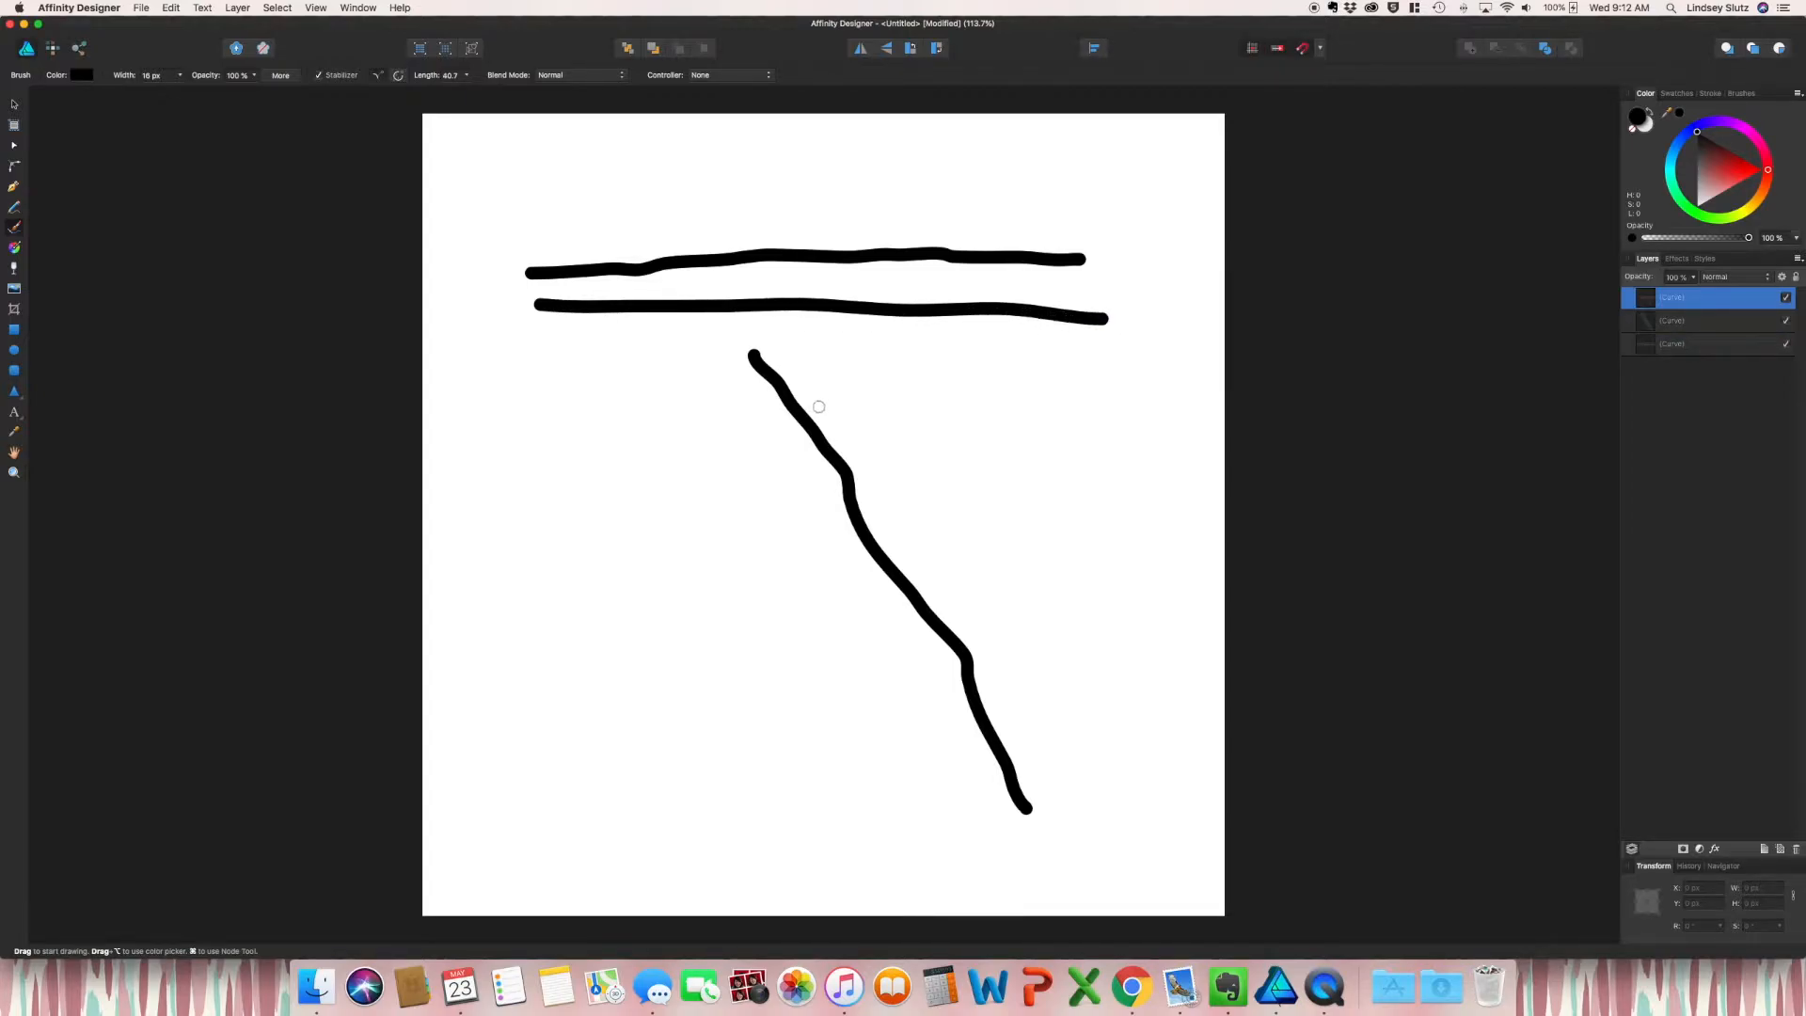
pyautogui.moveTo(749, 360); pyautogui.dragTo(747, 439)
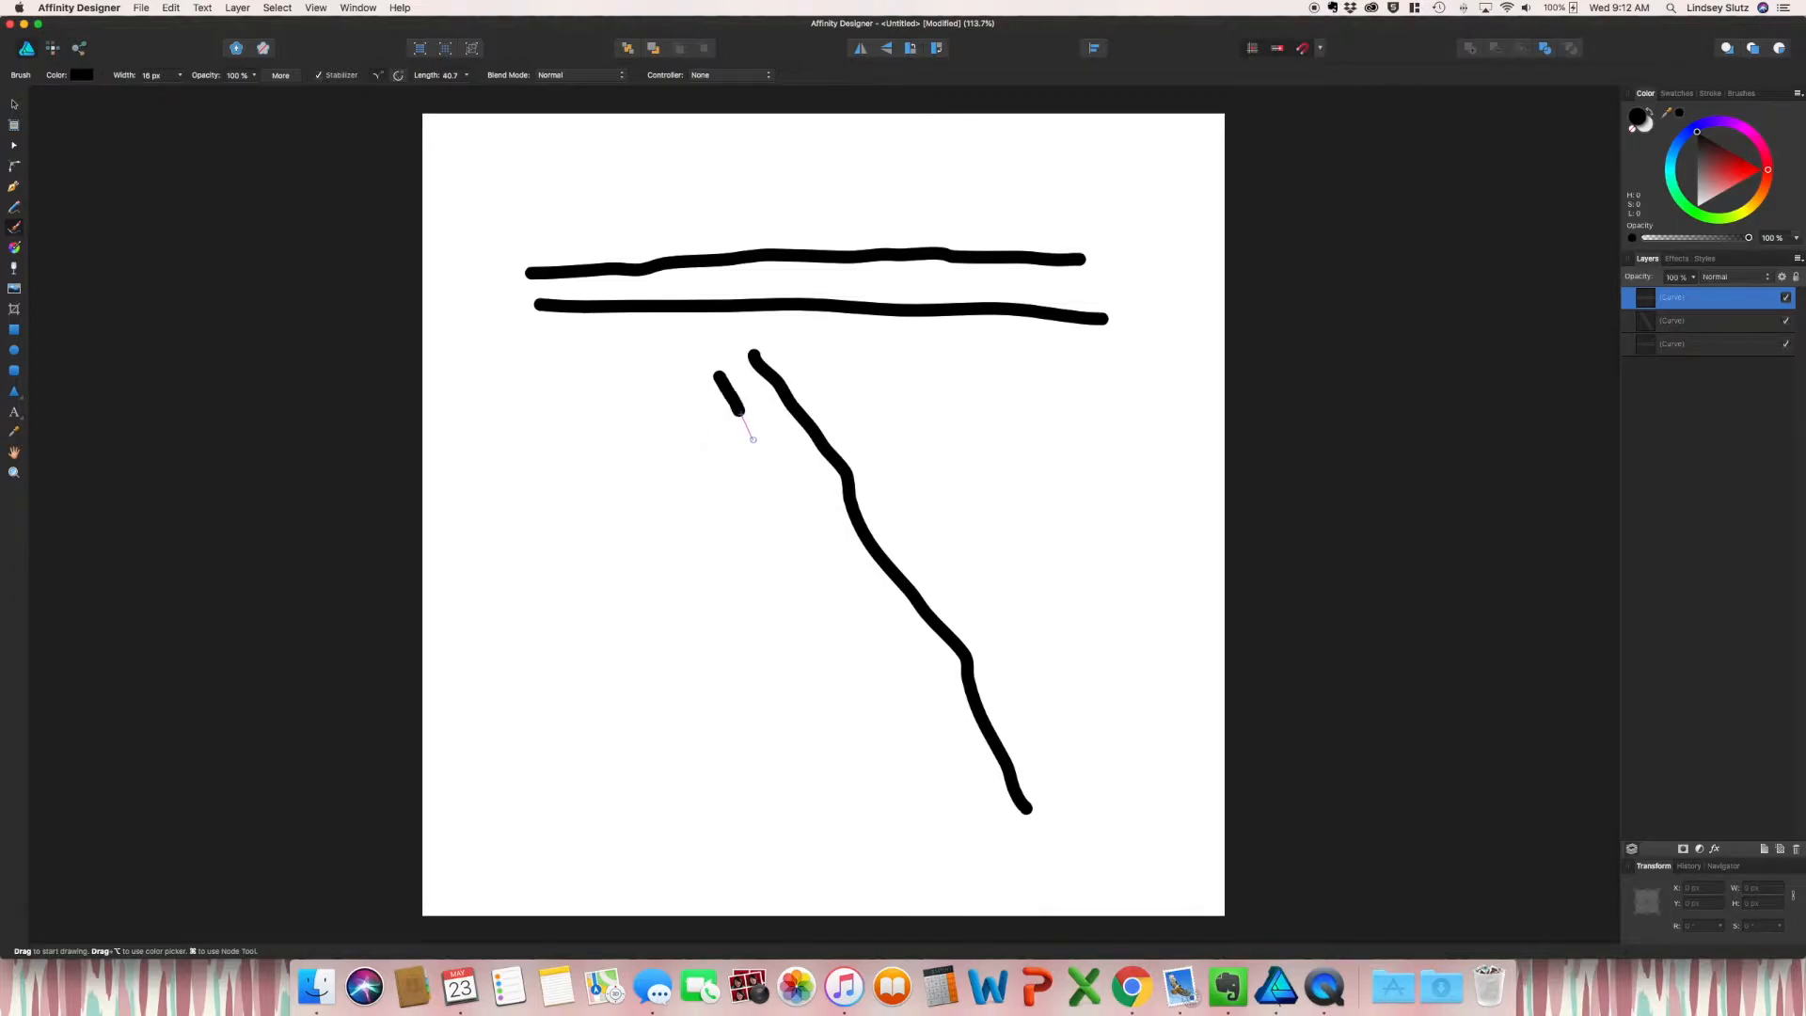
pyautogui.moveTo(722, 397); pyautogui.dragTo(869, 645)
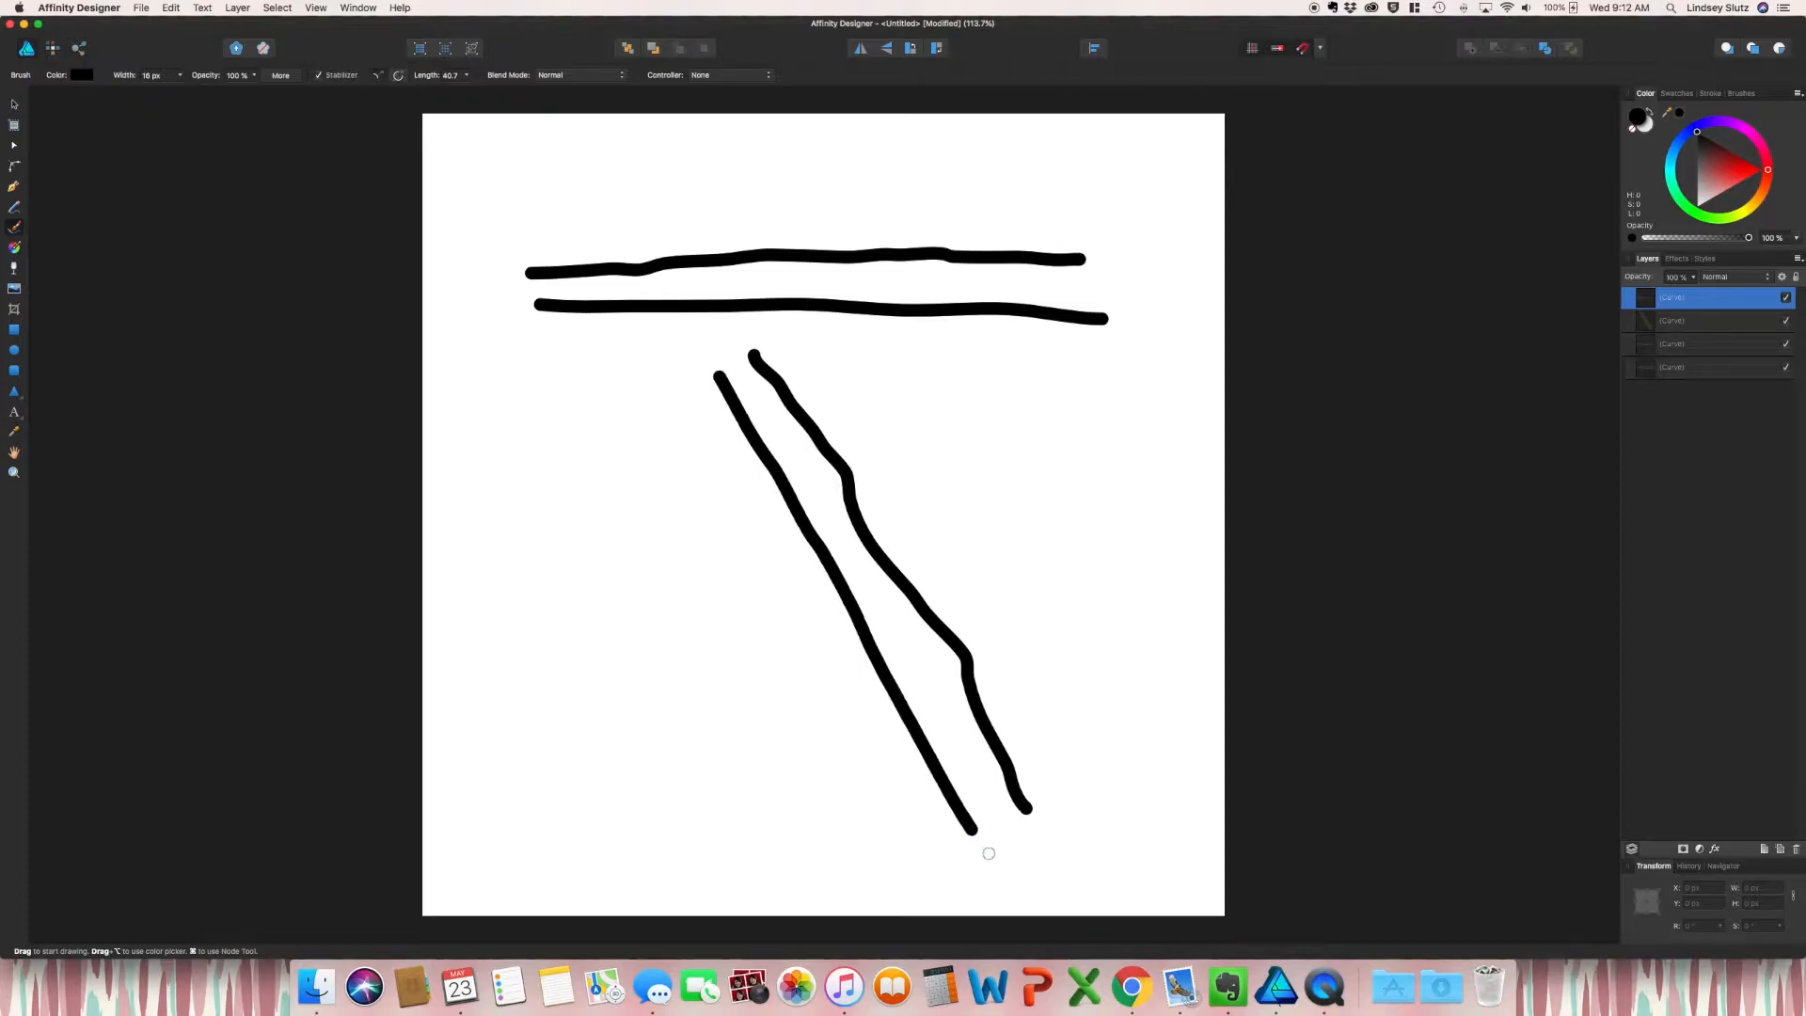
pyautogui.moveTo(1089, 660)
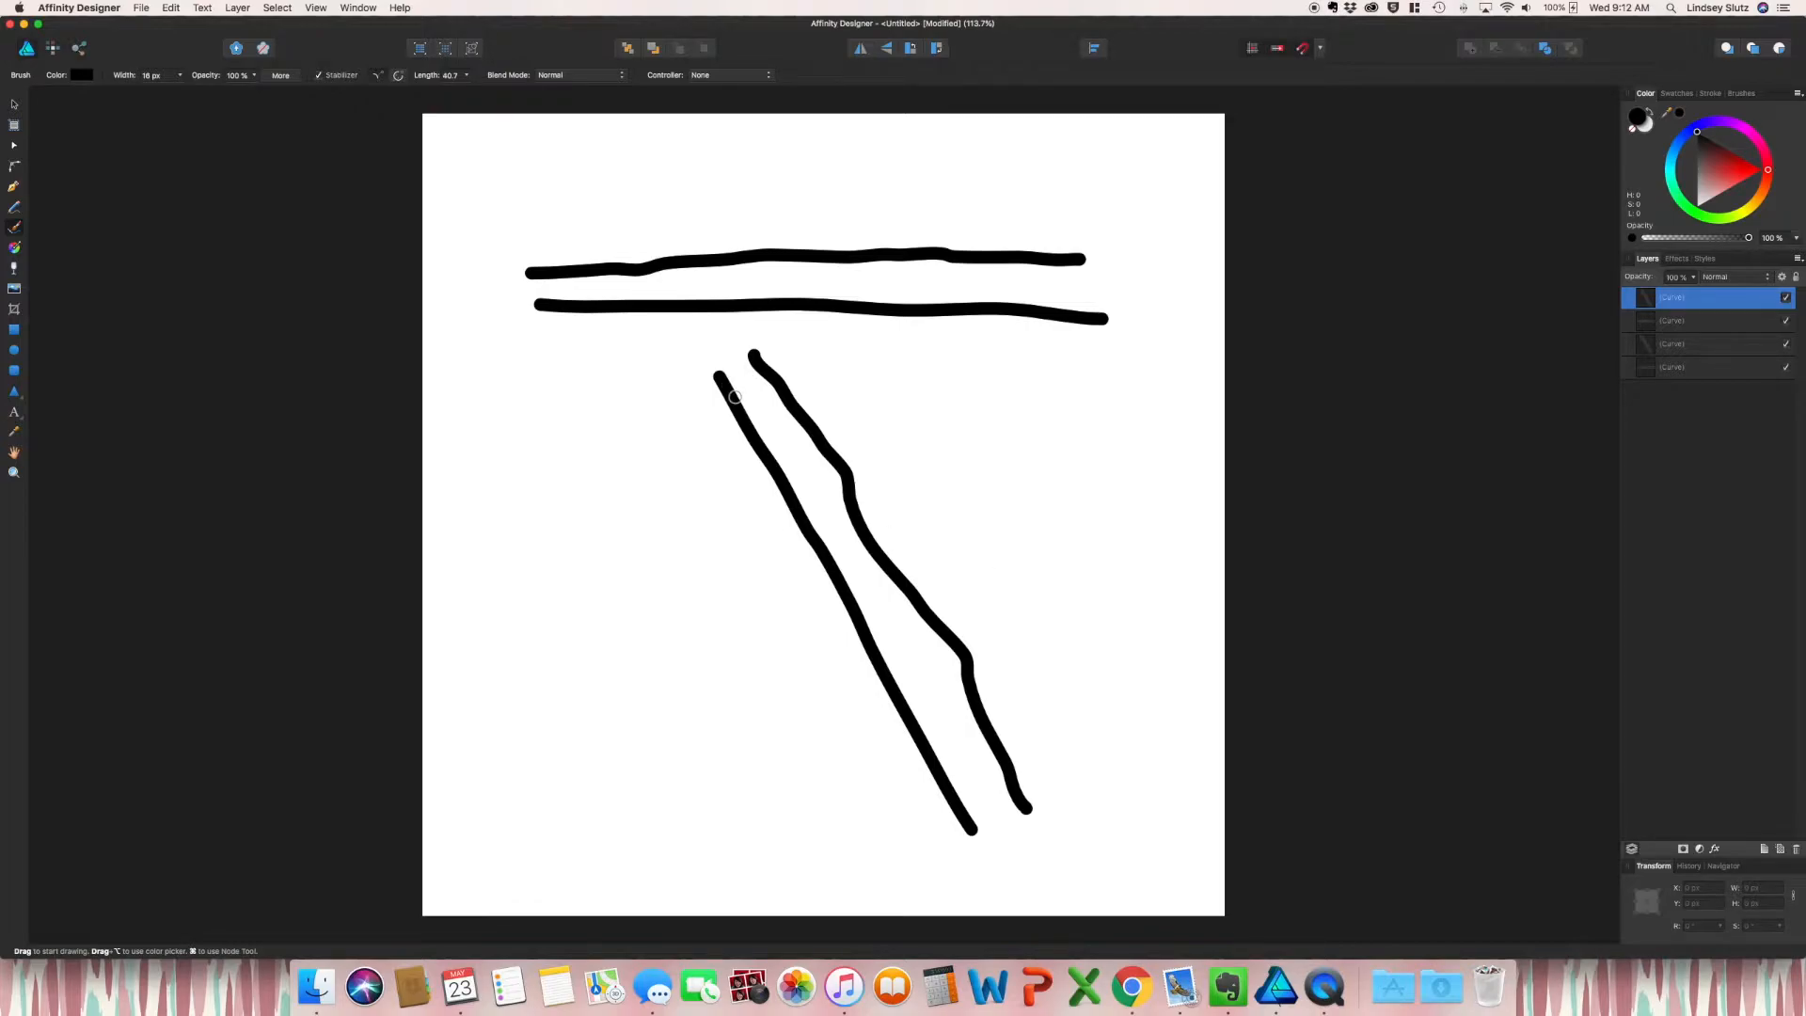
pyautogui.moveTo(726, 387)
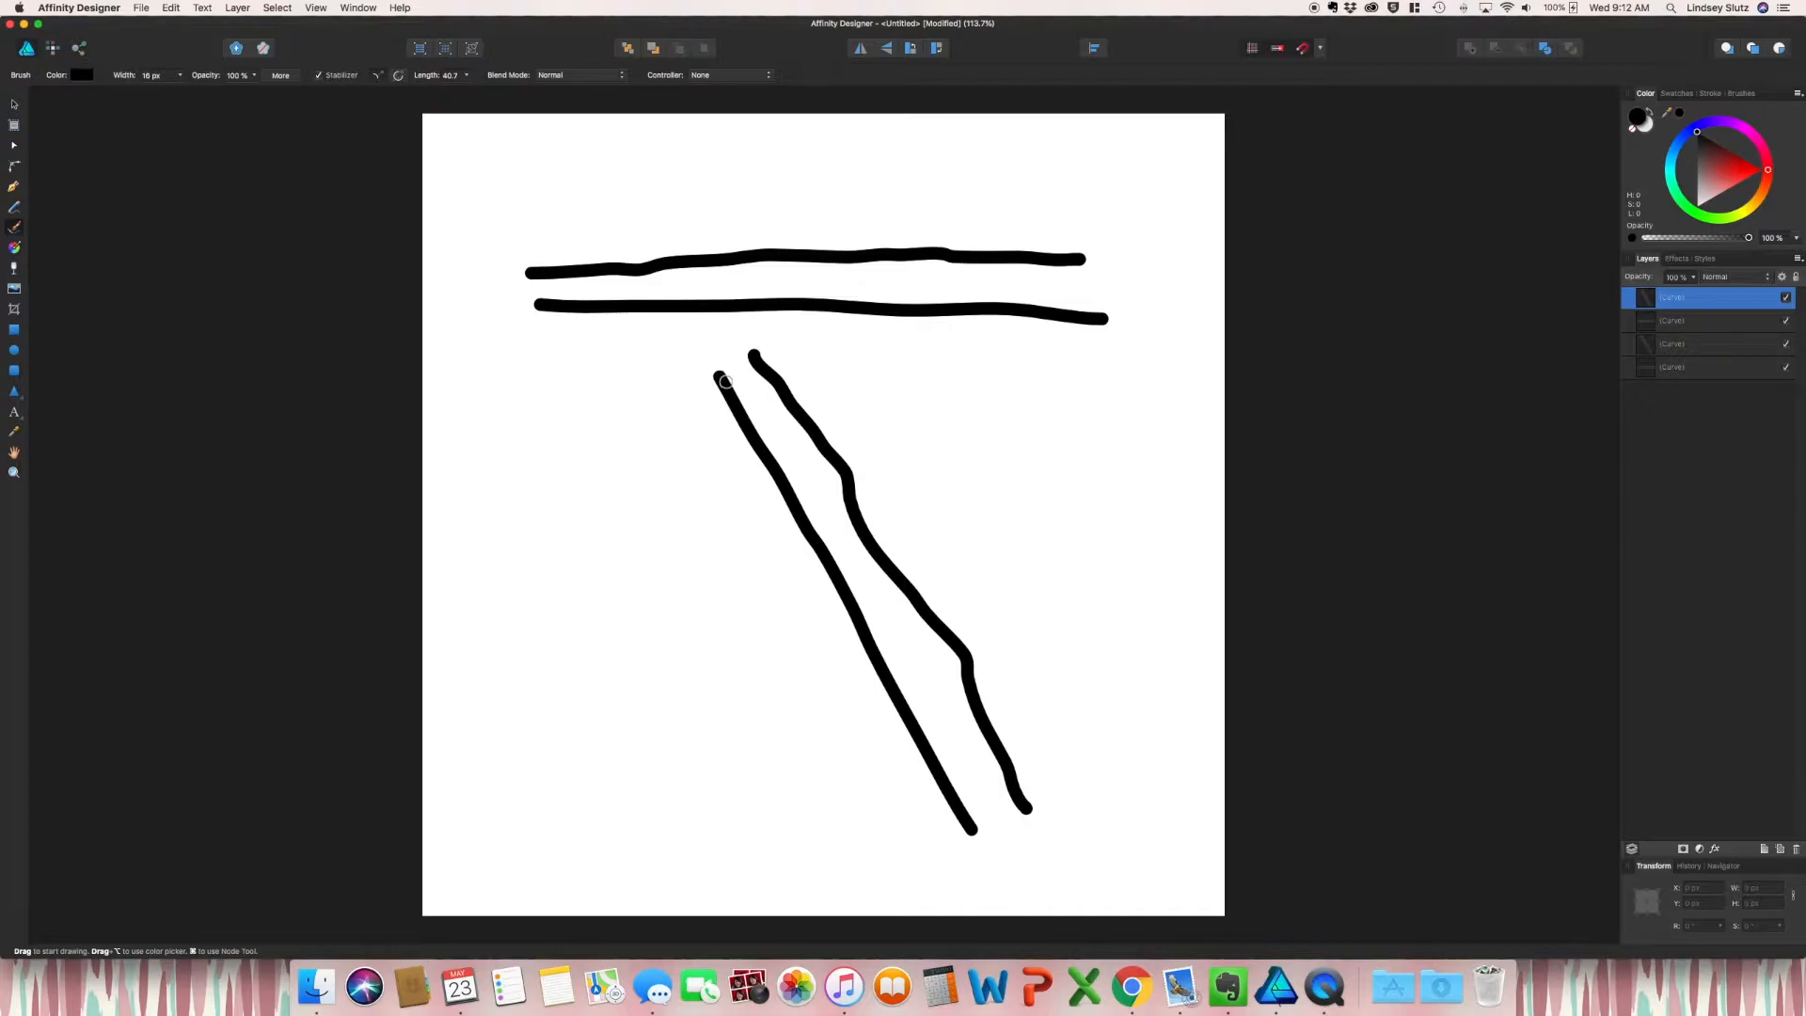
pyautogui.moveTo(382, 329)
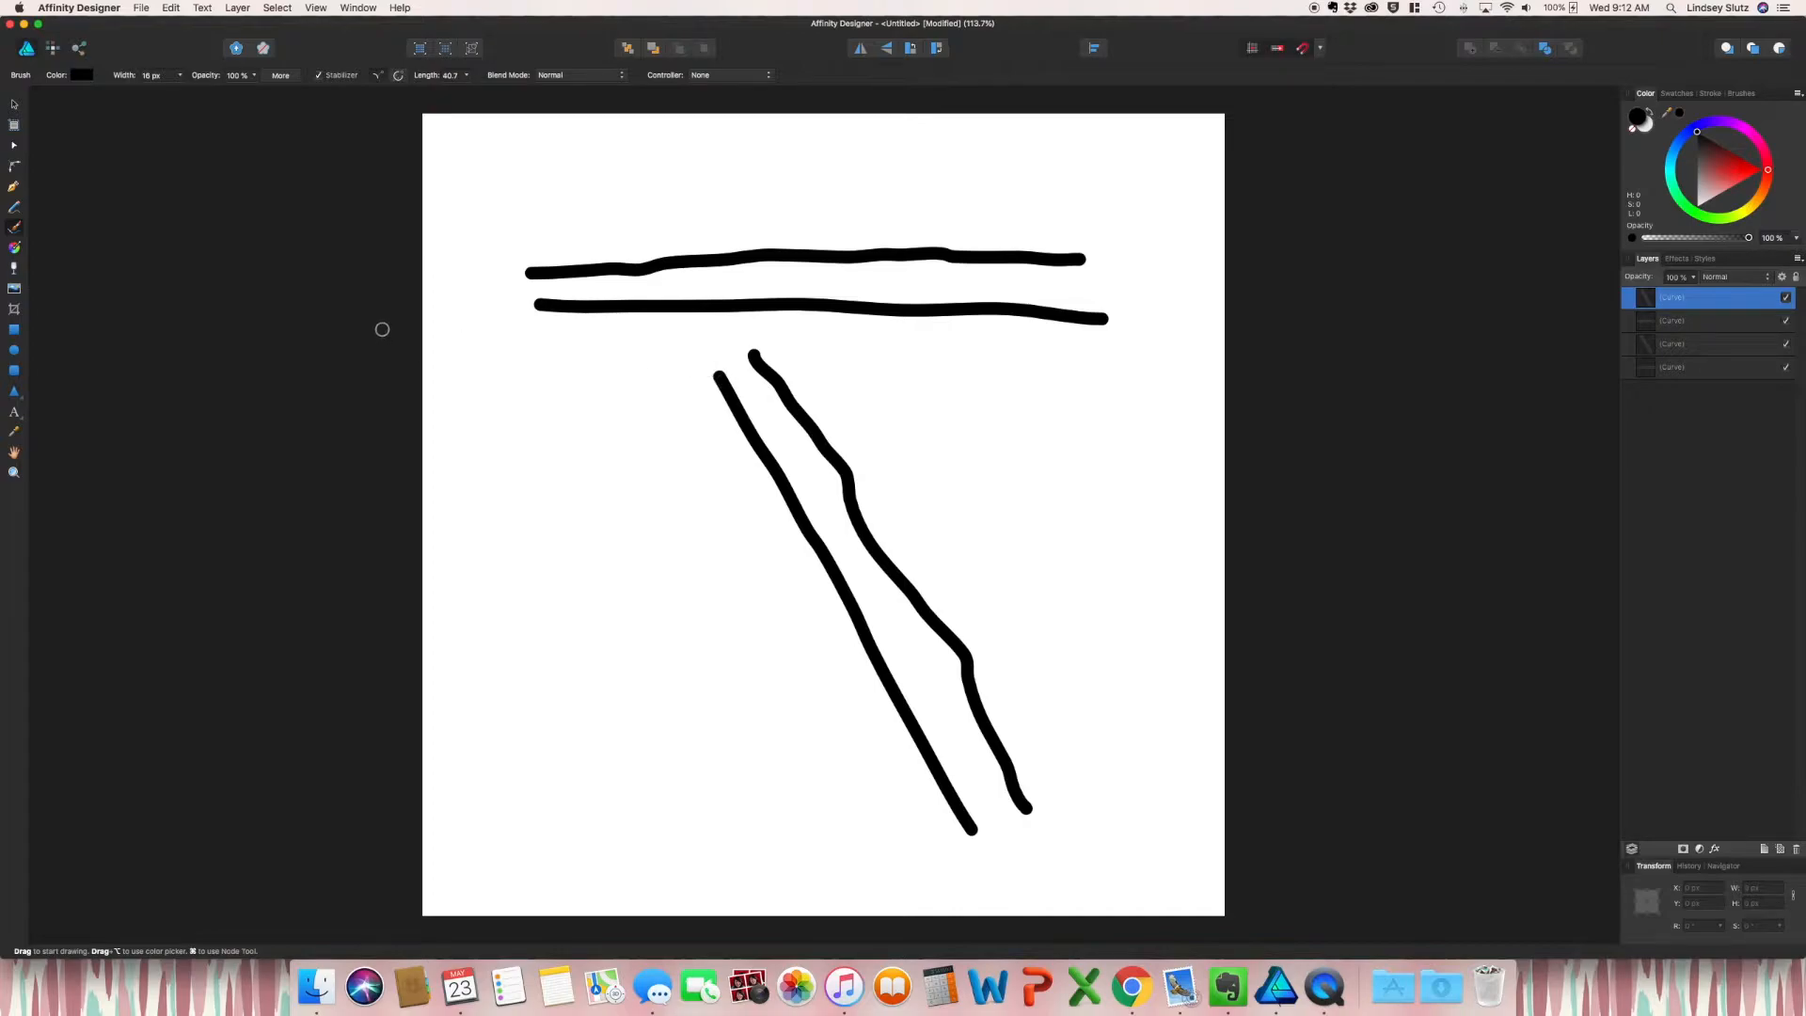
pyautogui.moveTo(239, 297)
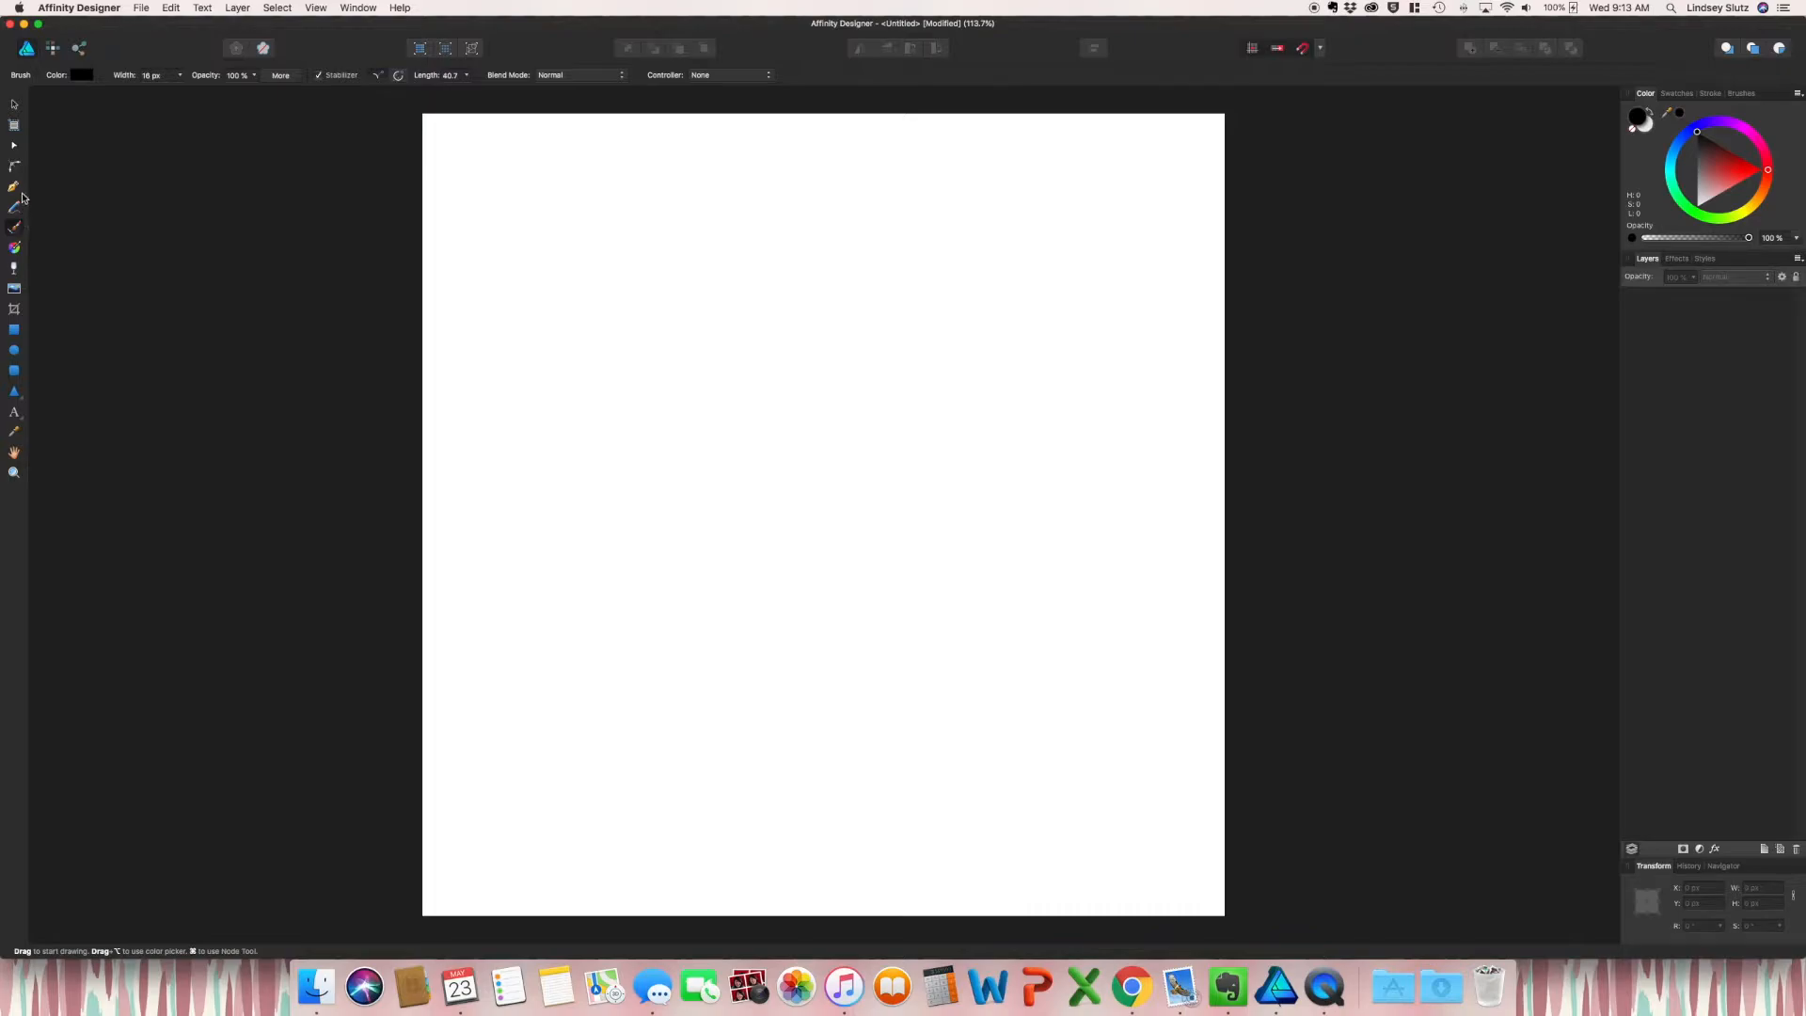
# Step: Draw a closed heart-shaped leaf path with the Pen Tool, bending out its right lobe
pyautogui.click(15, 187)
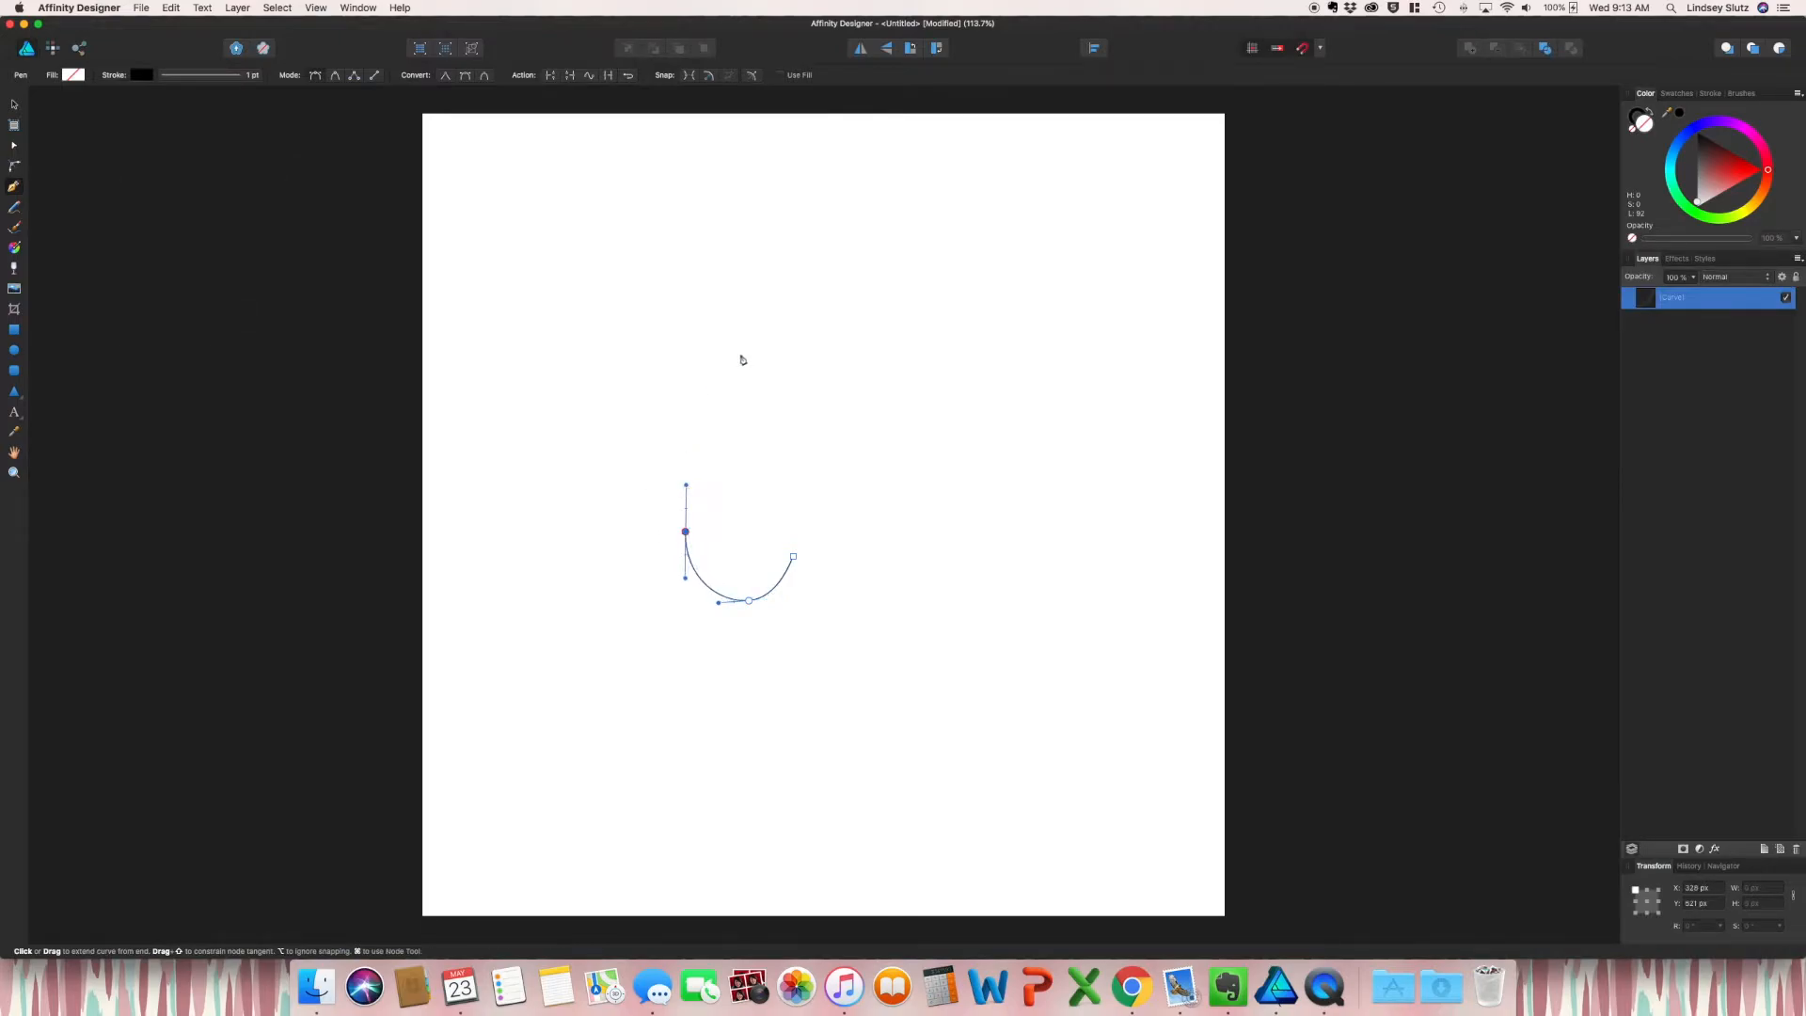
pyautogui.click(741, 355)
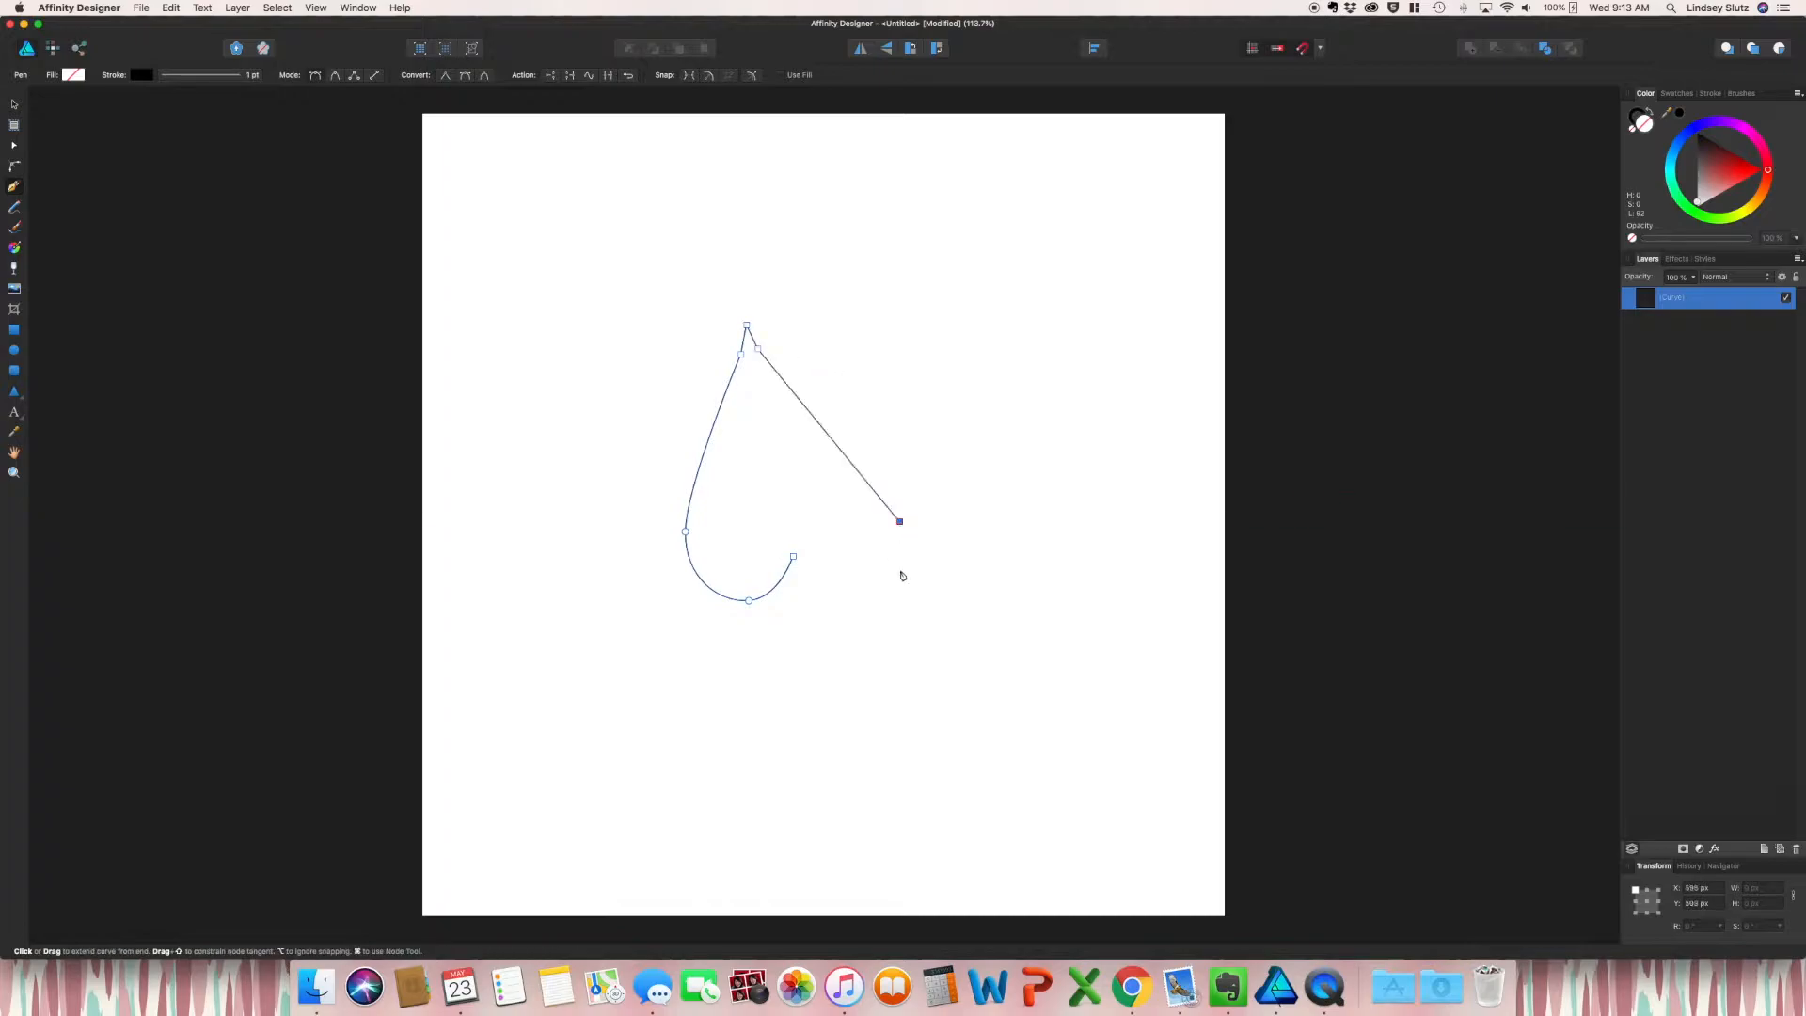
pyautogui.moveTo(899, 521); pyautogui.dragTo(846, 610)
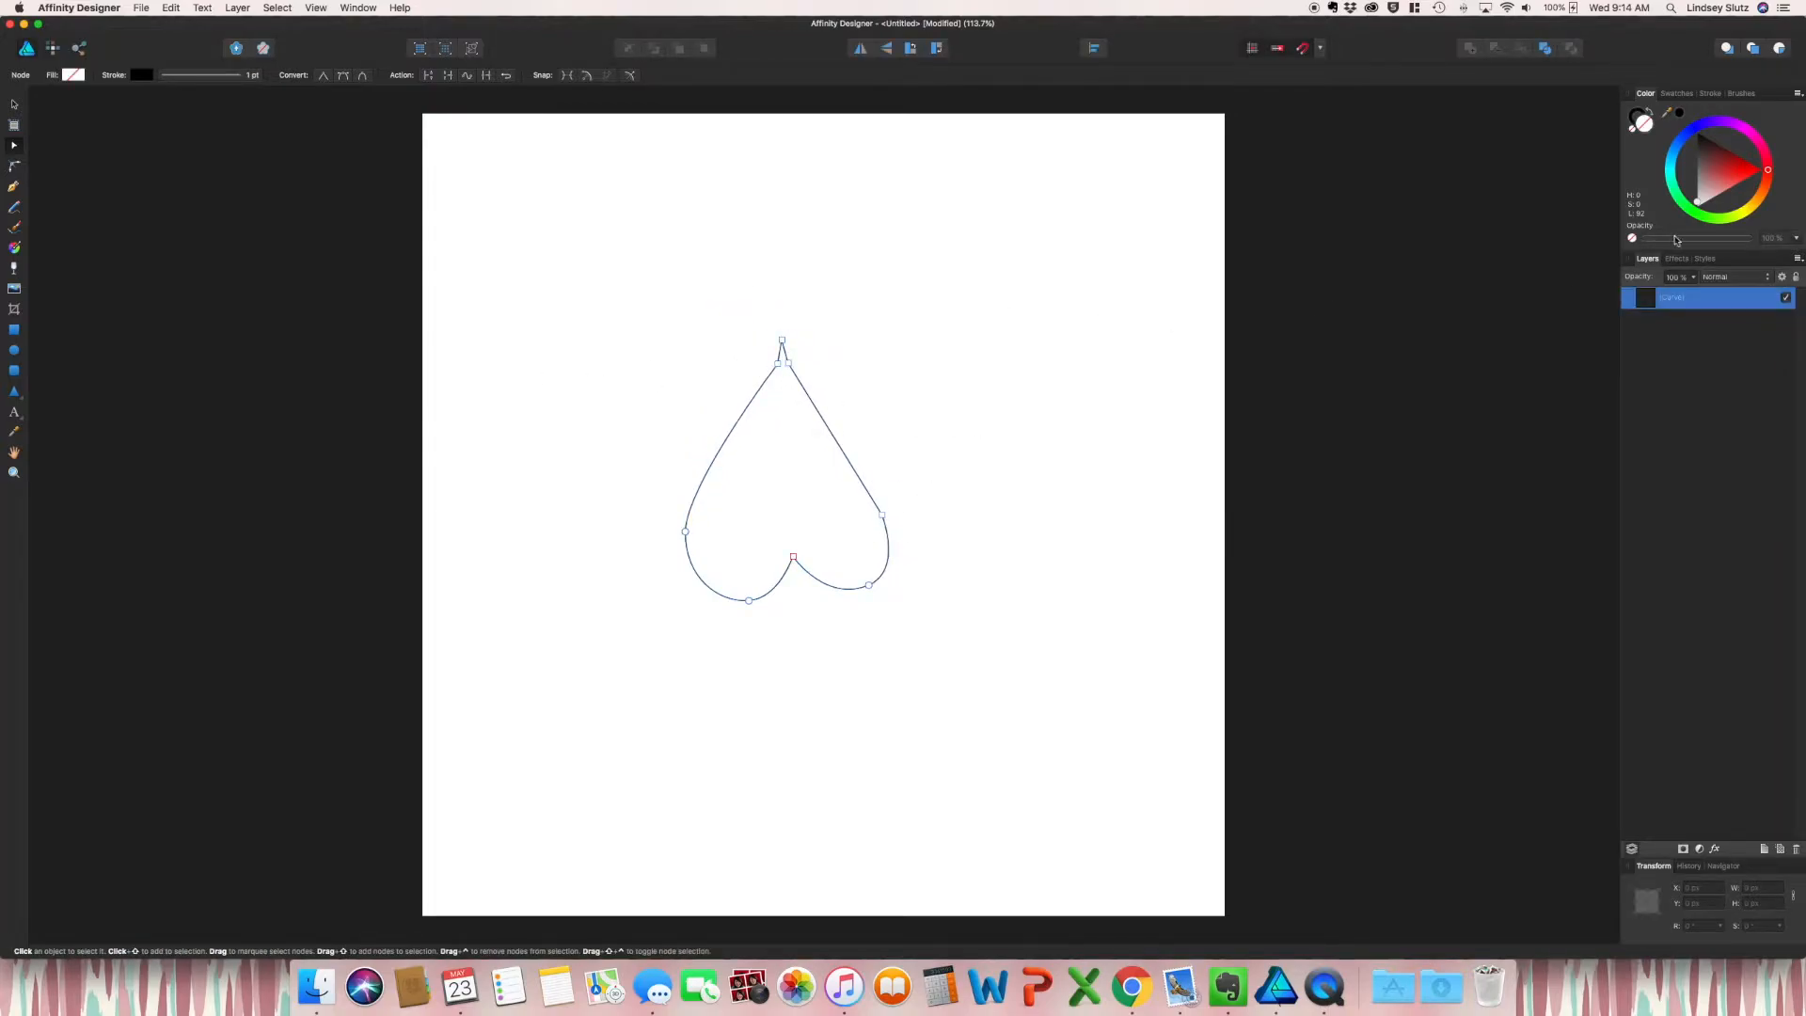
# Step: Fill the leaf solid green and reshape its lower-right curve with the Node Tool
pyautogui.click(1731, 186)
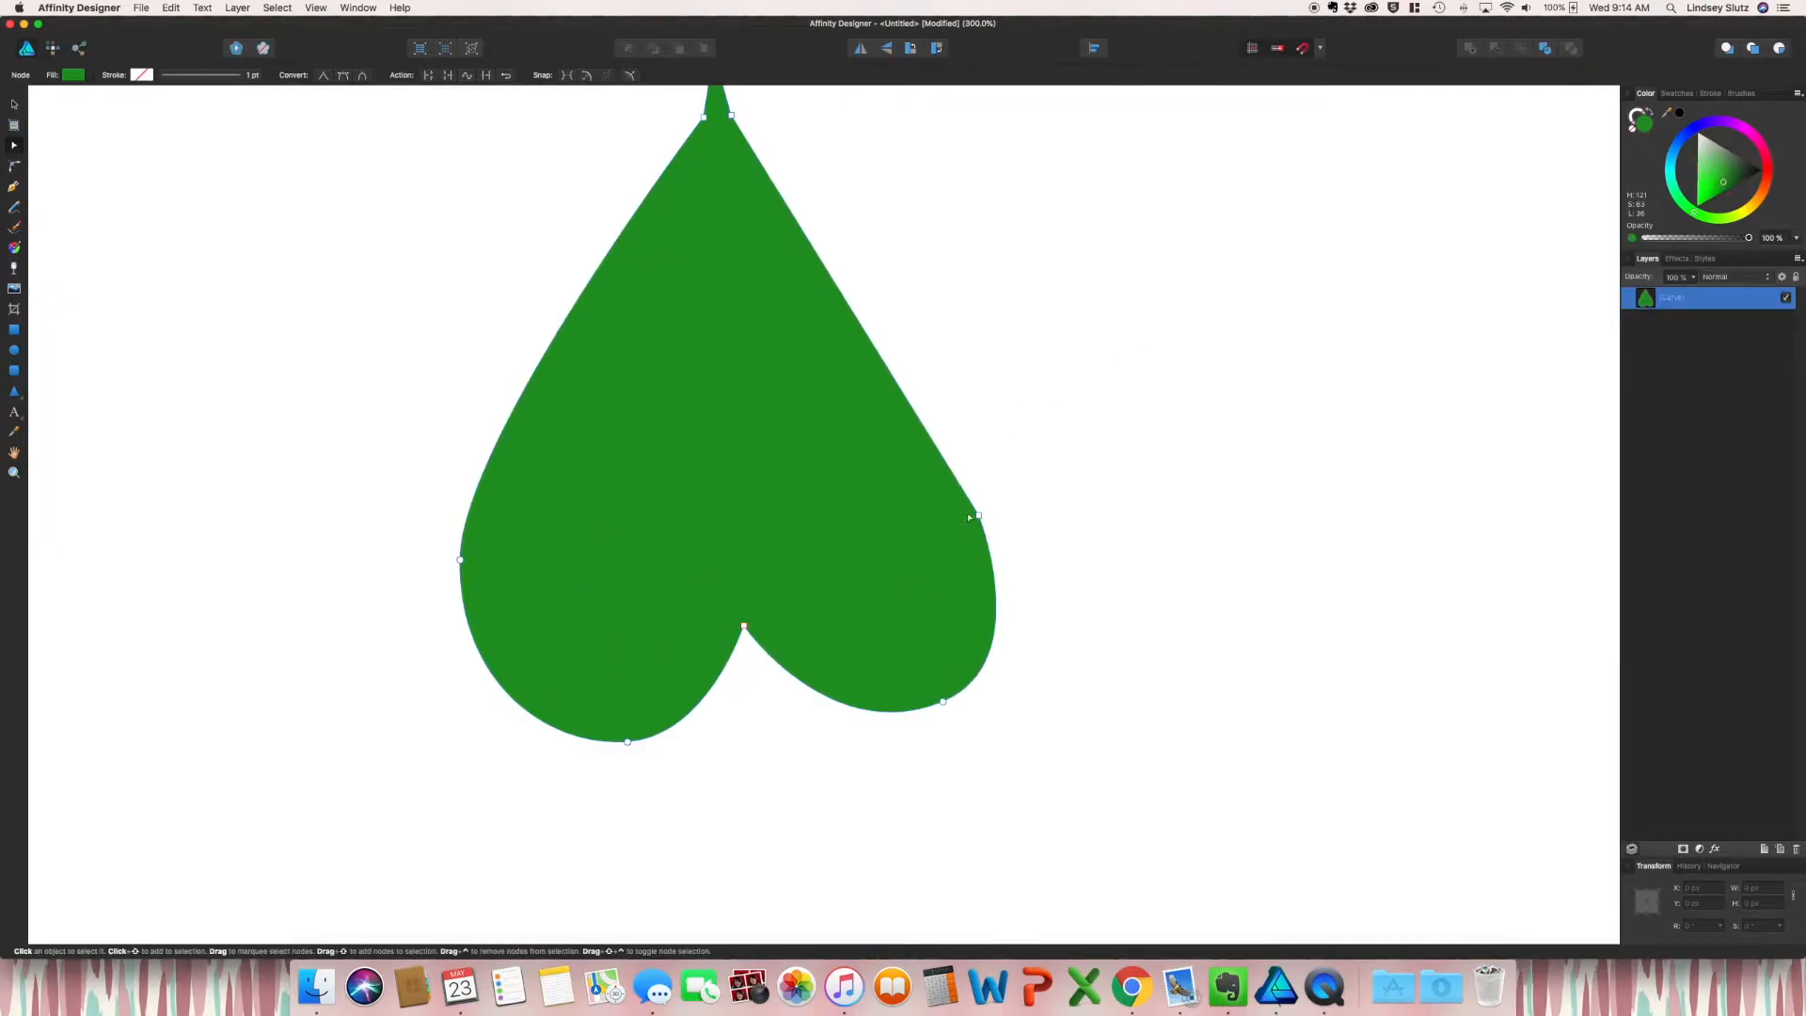
pyautogui.moveTo(943, 700); pyautogui.dragTo(1034, 662)
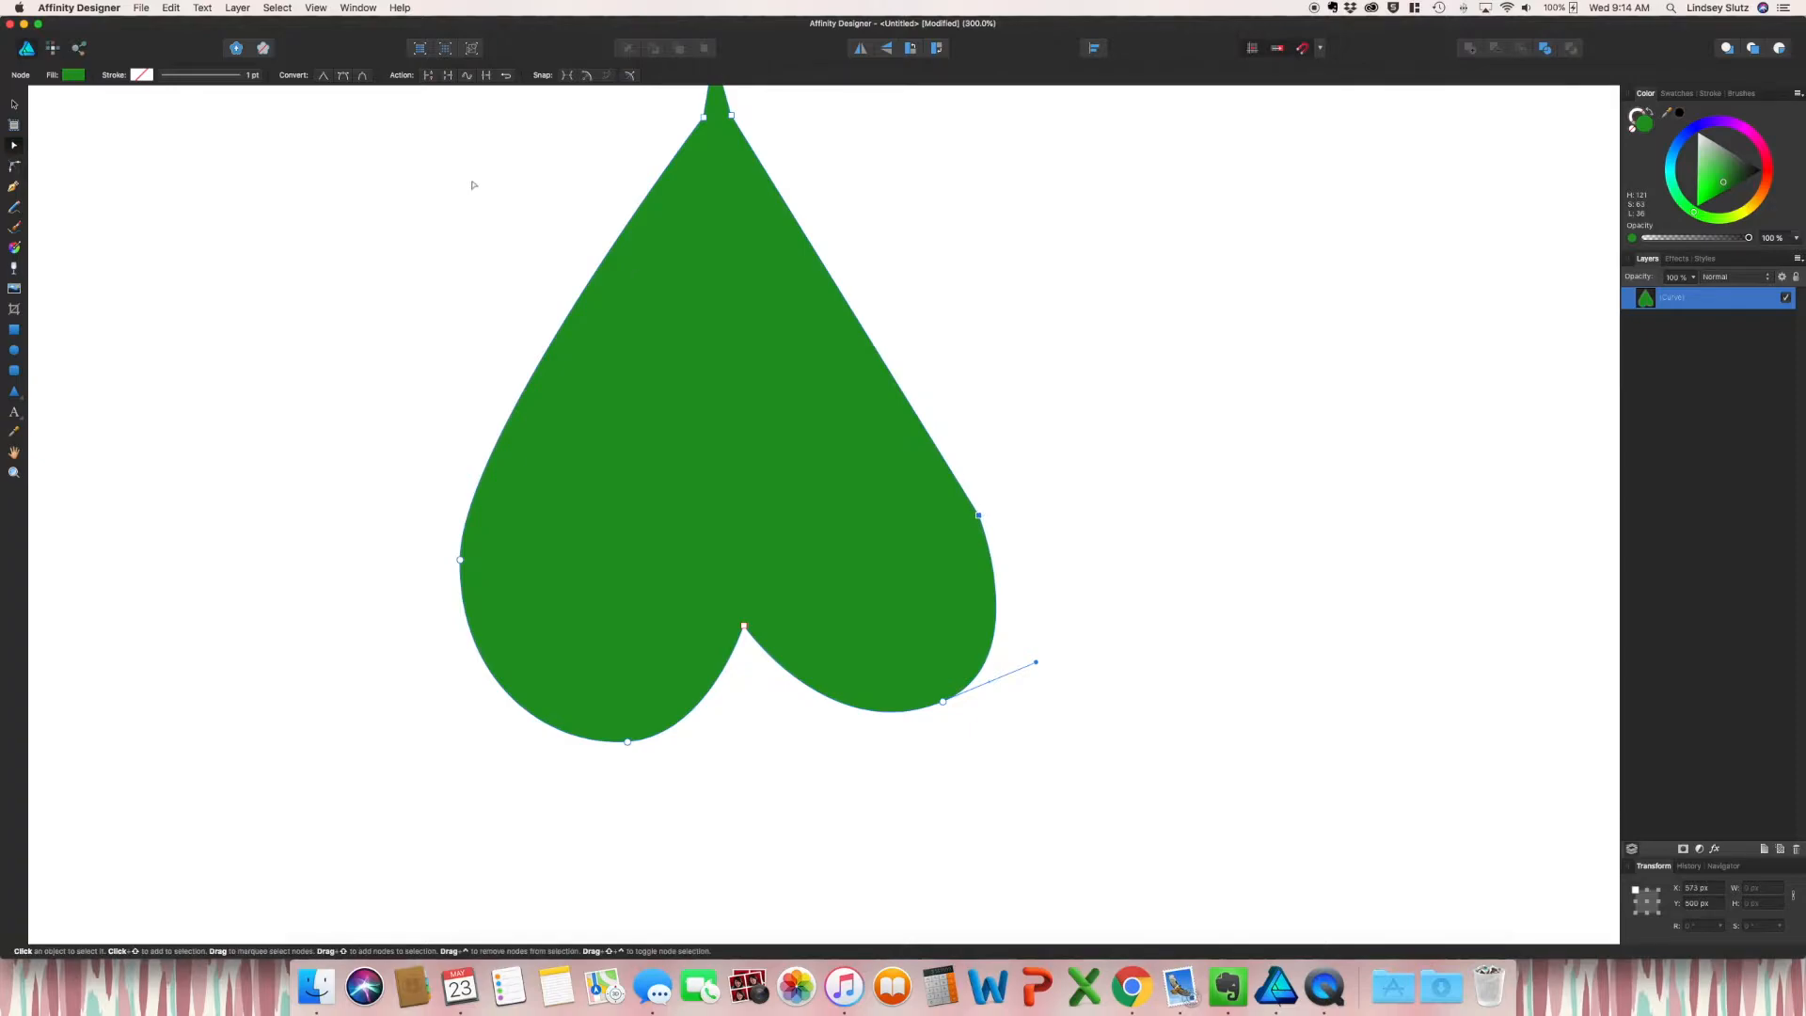
pyautogui.moveTo(341, 85)
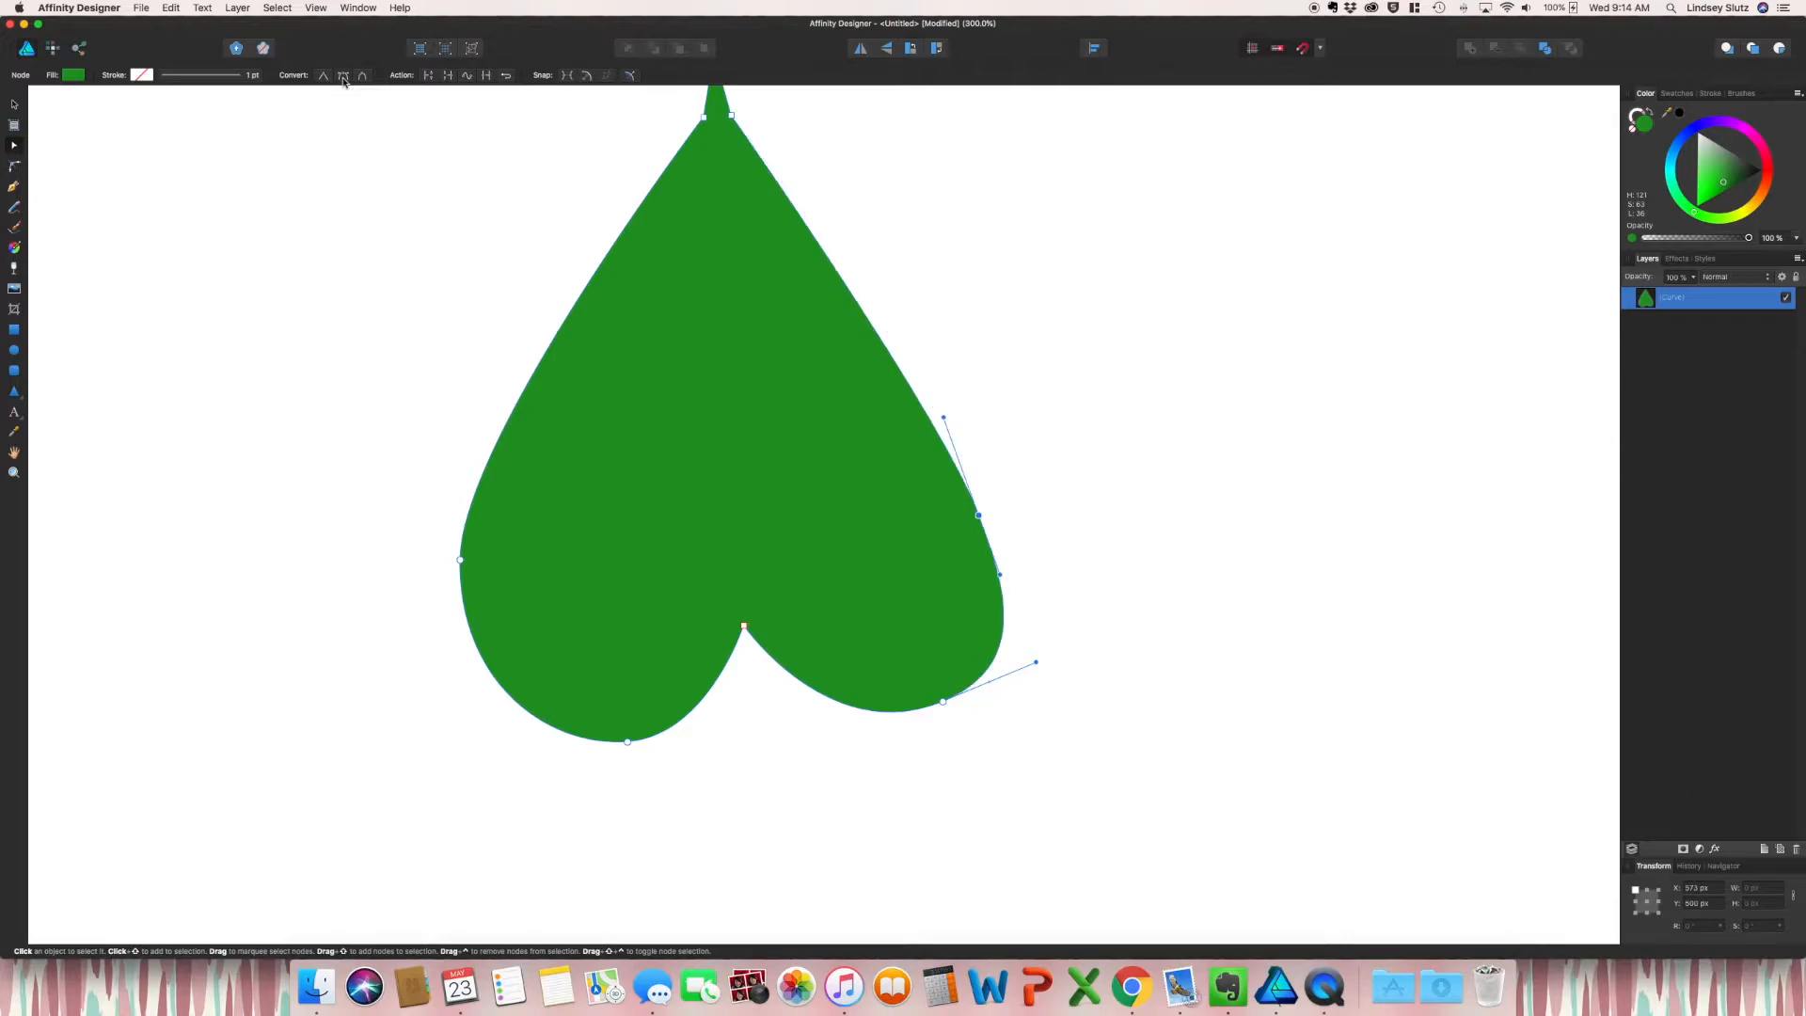
pyautogui.moveTo(1008, 572)
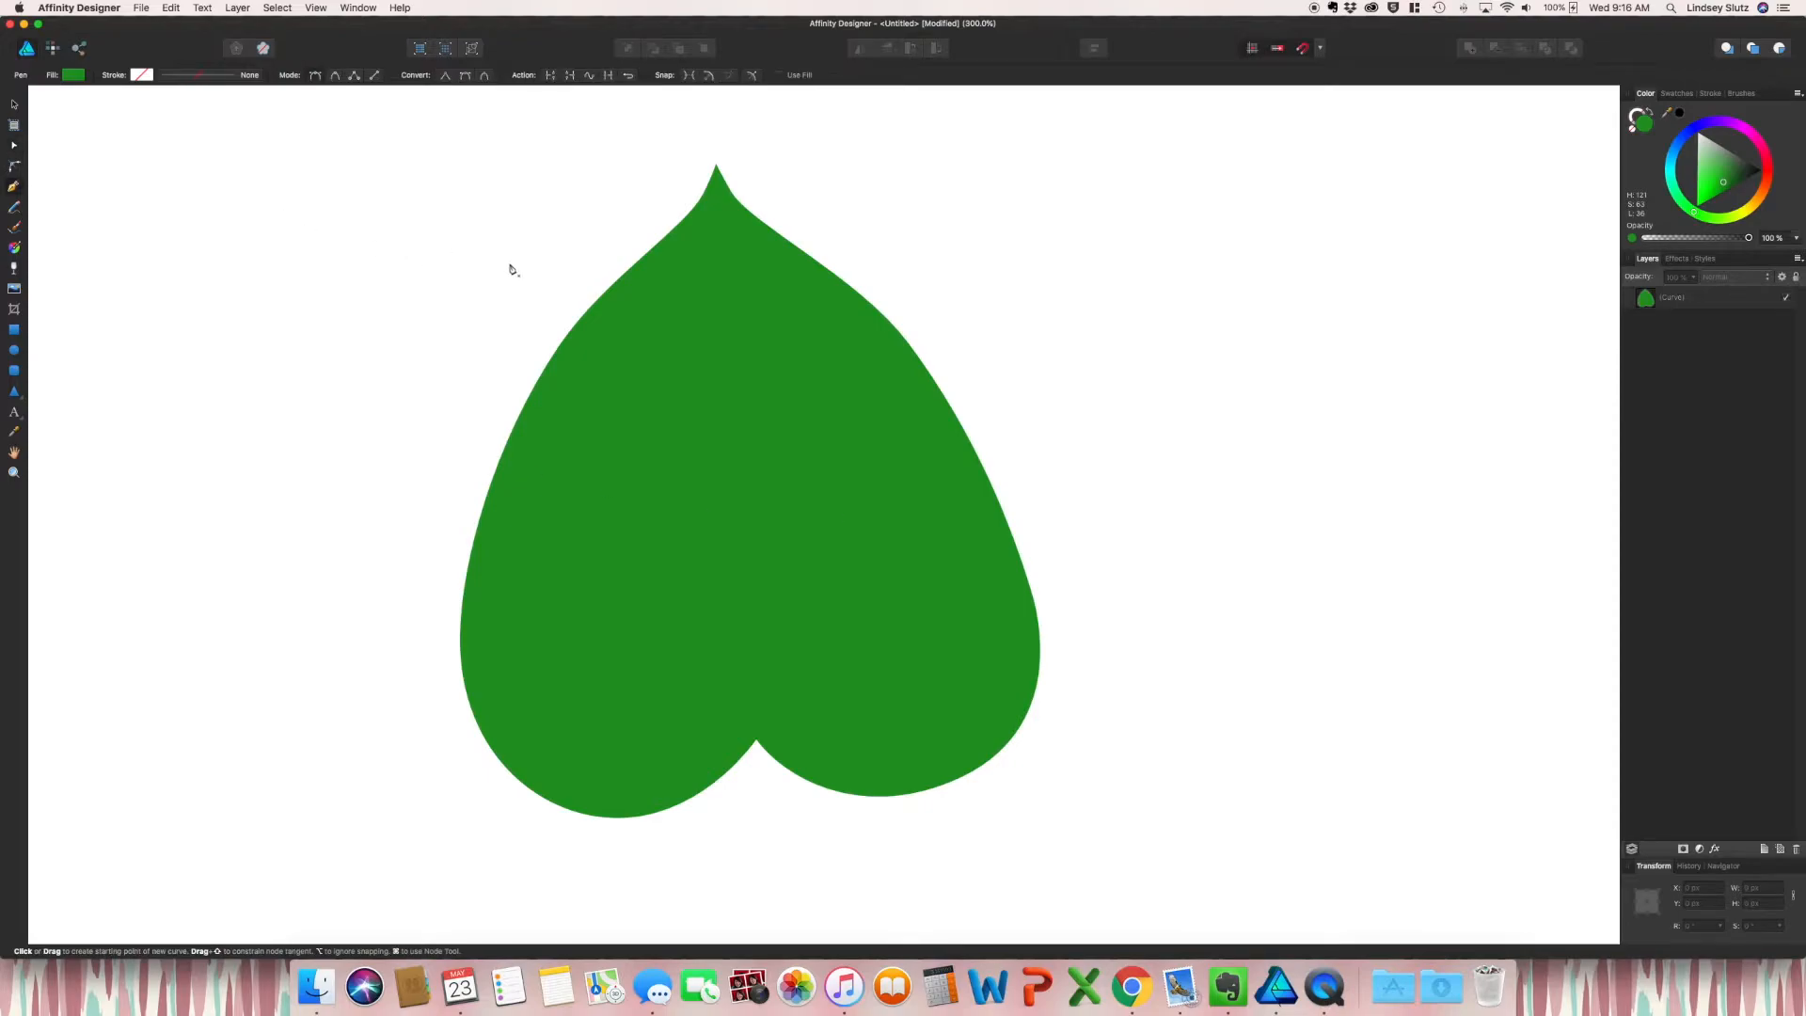
pyautogui.moveTo(585, 517)
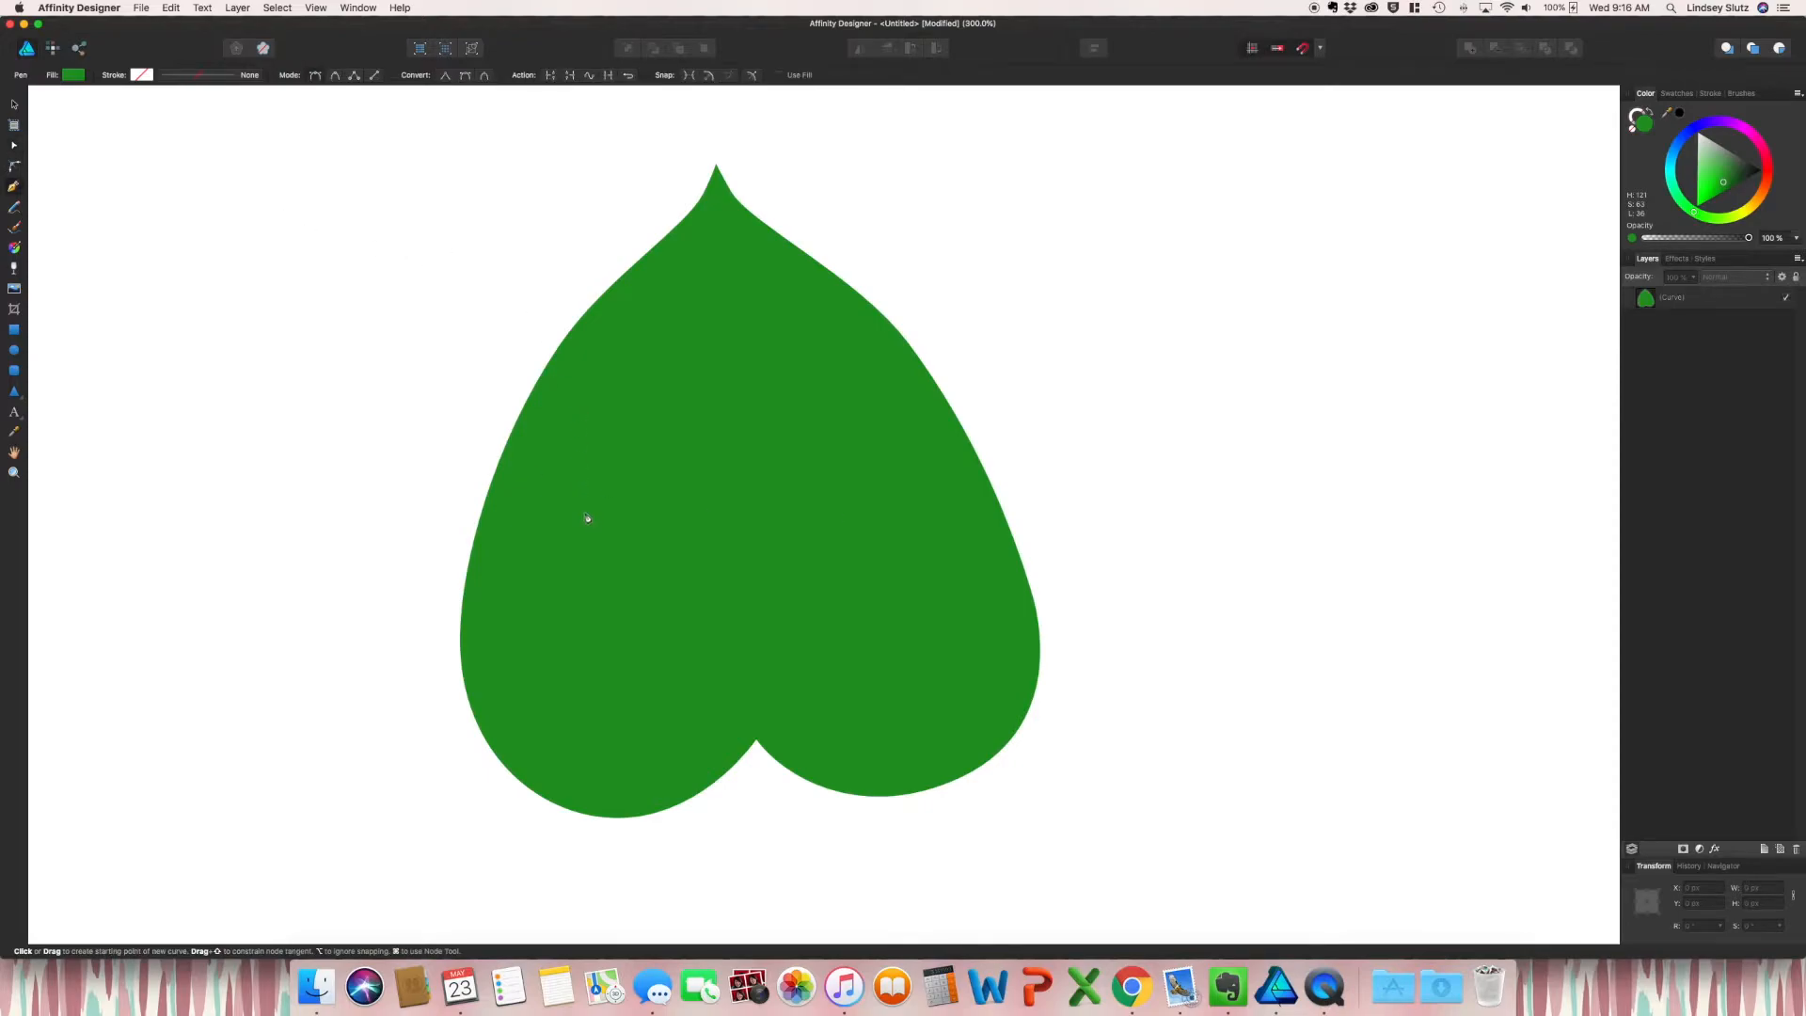
# Step: Draw dark green slit shapes along the leaf edges and subtract them to cut monstera splits
pyautogui.click(459, 707)
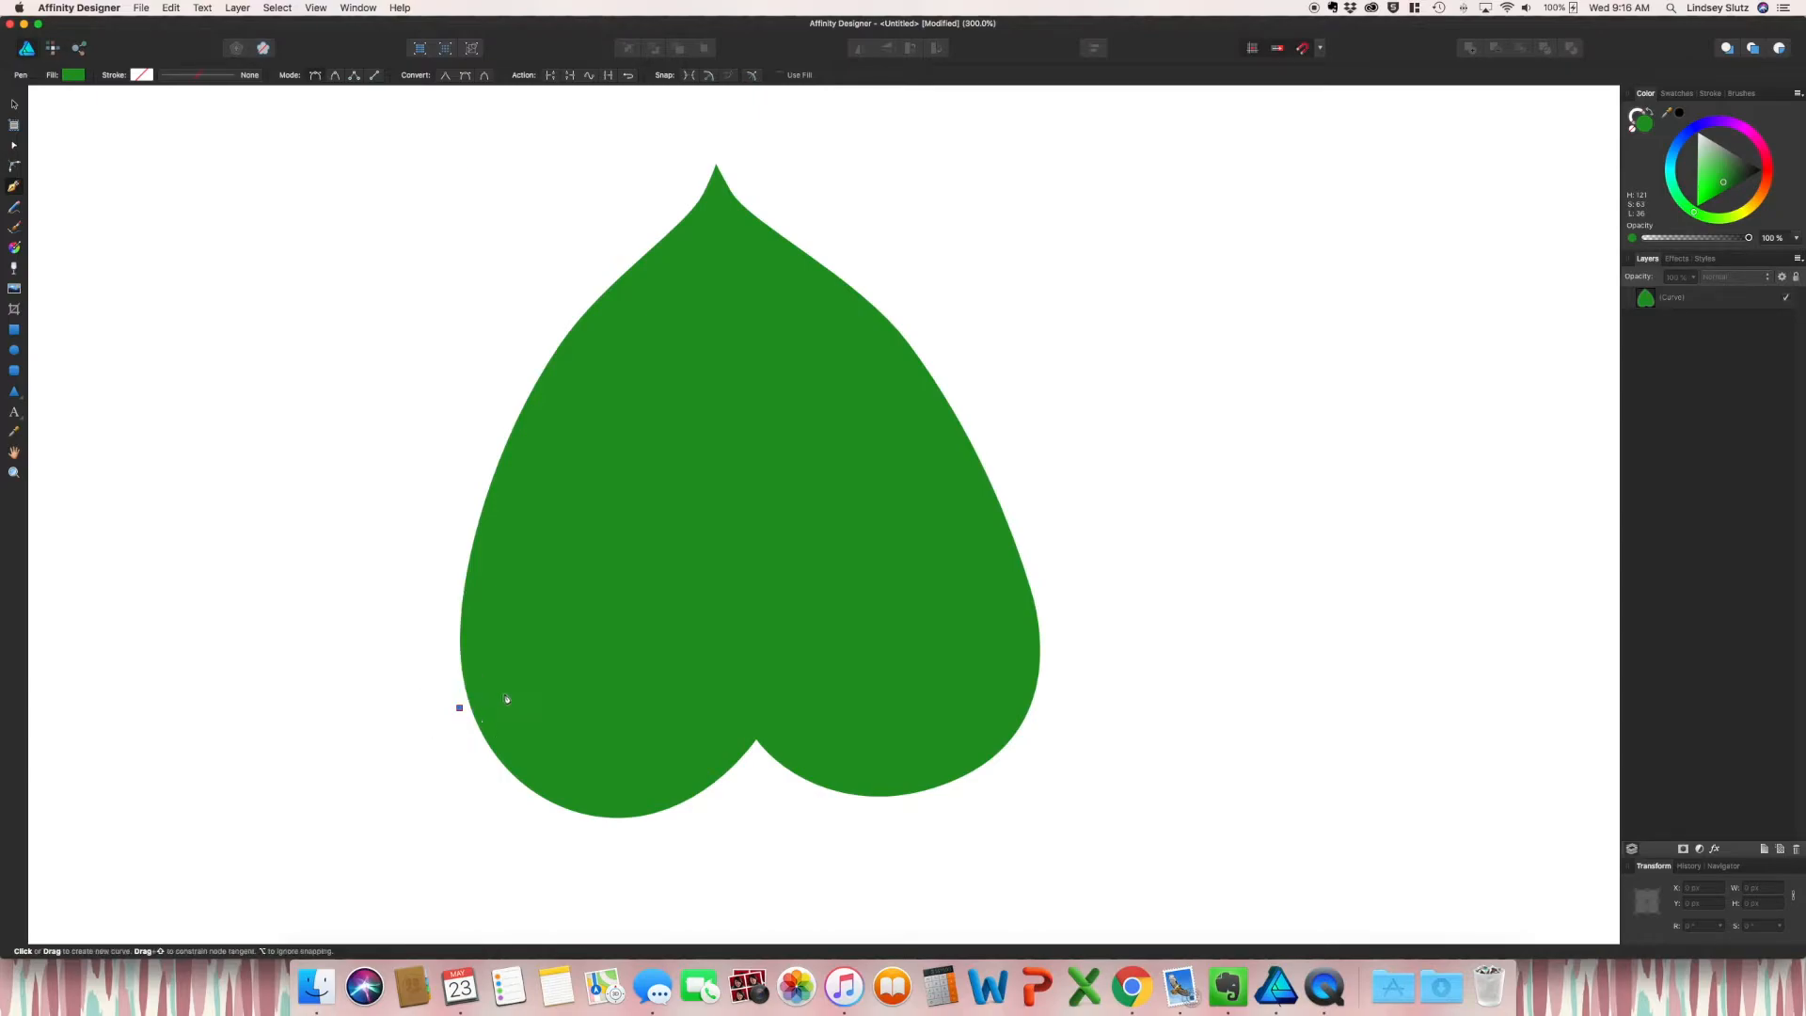
pyautogui.moveTo(459, 707); pyautogui.dragTo(585, 709)
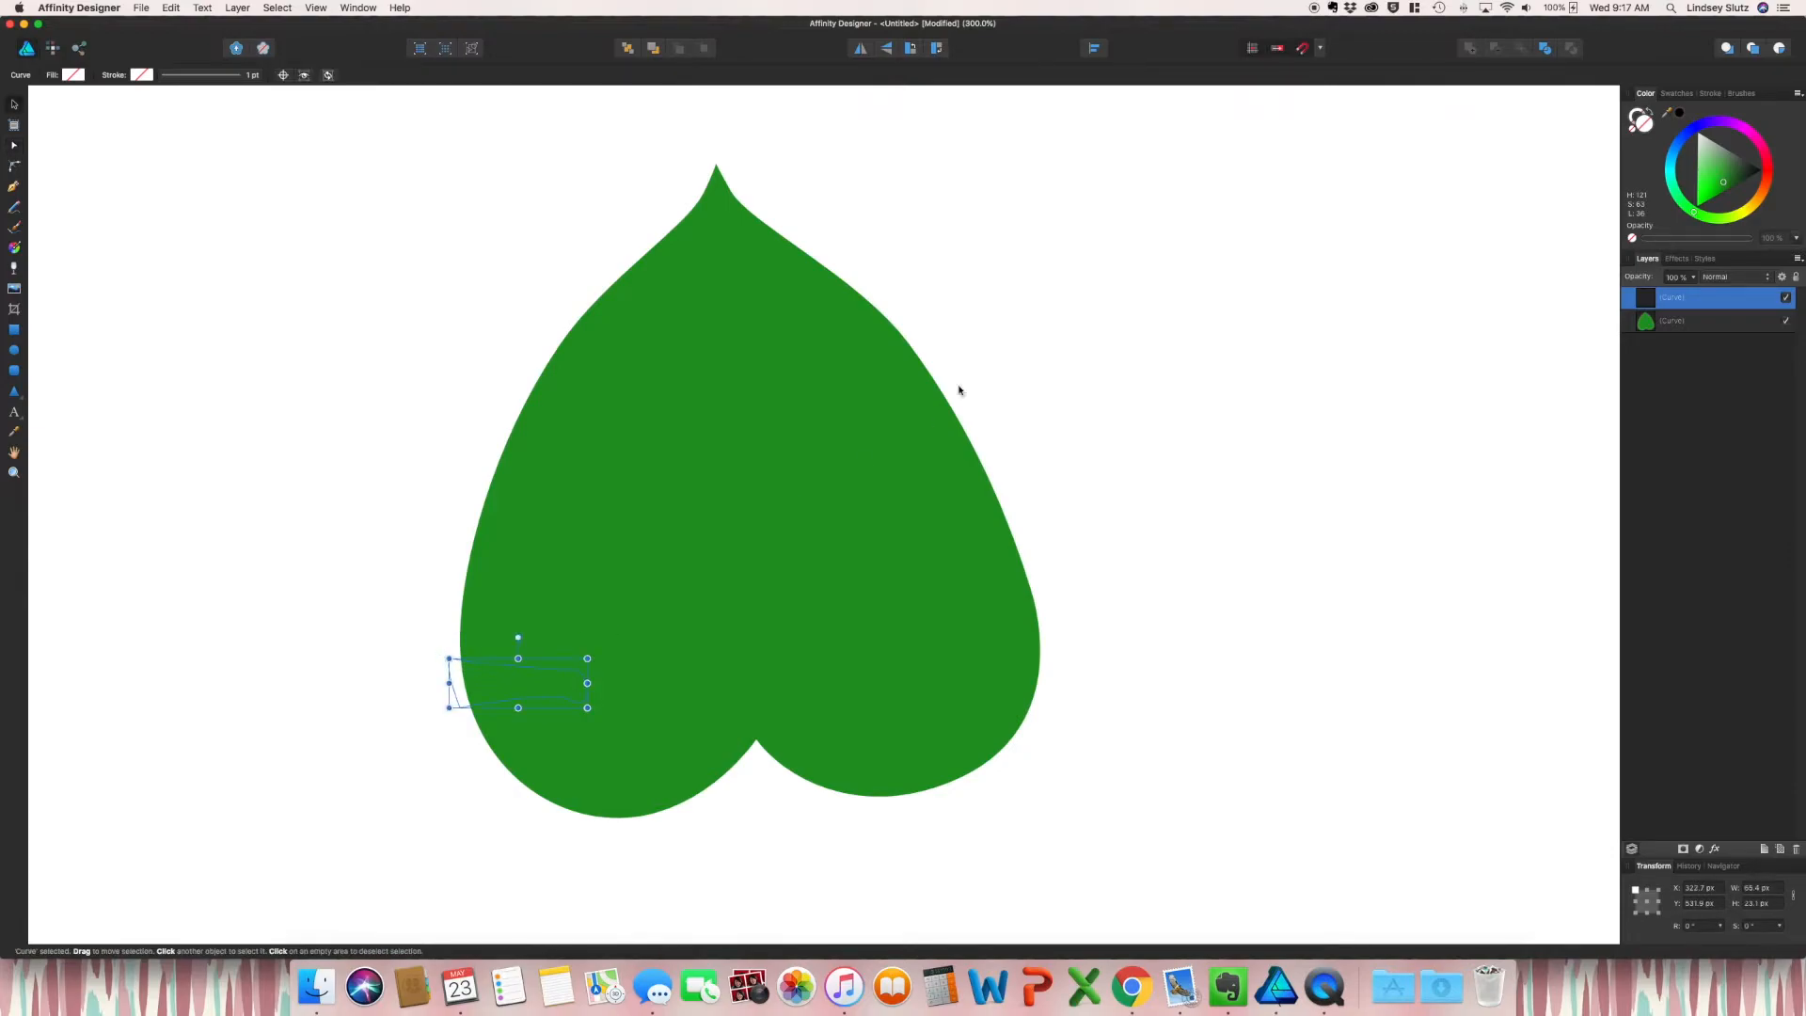
pyautogui.click(1745, 175)
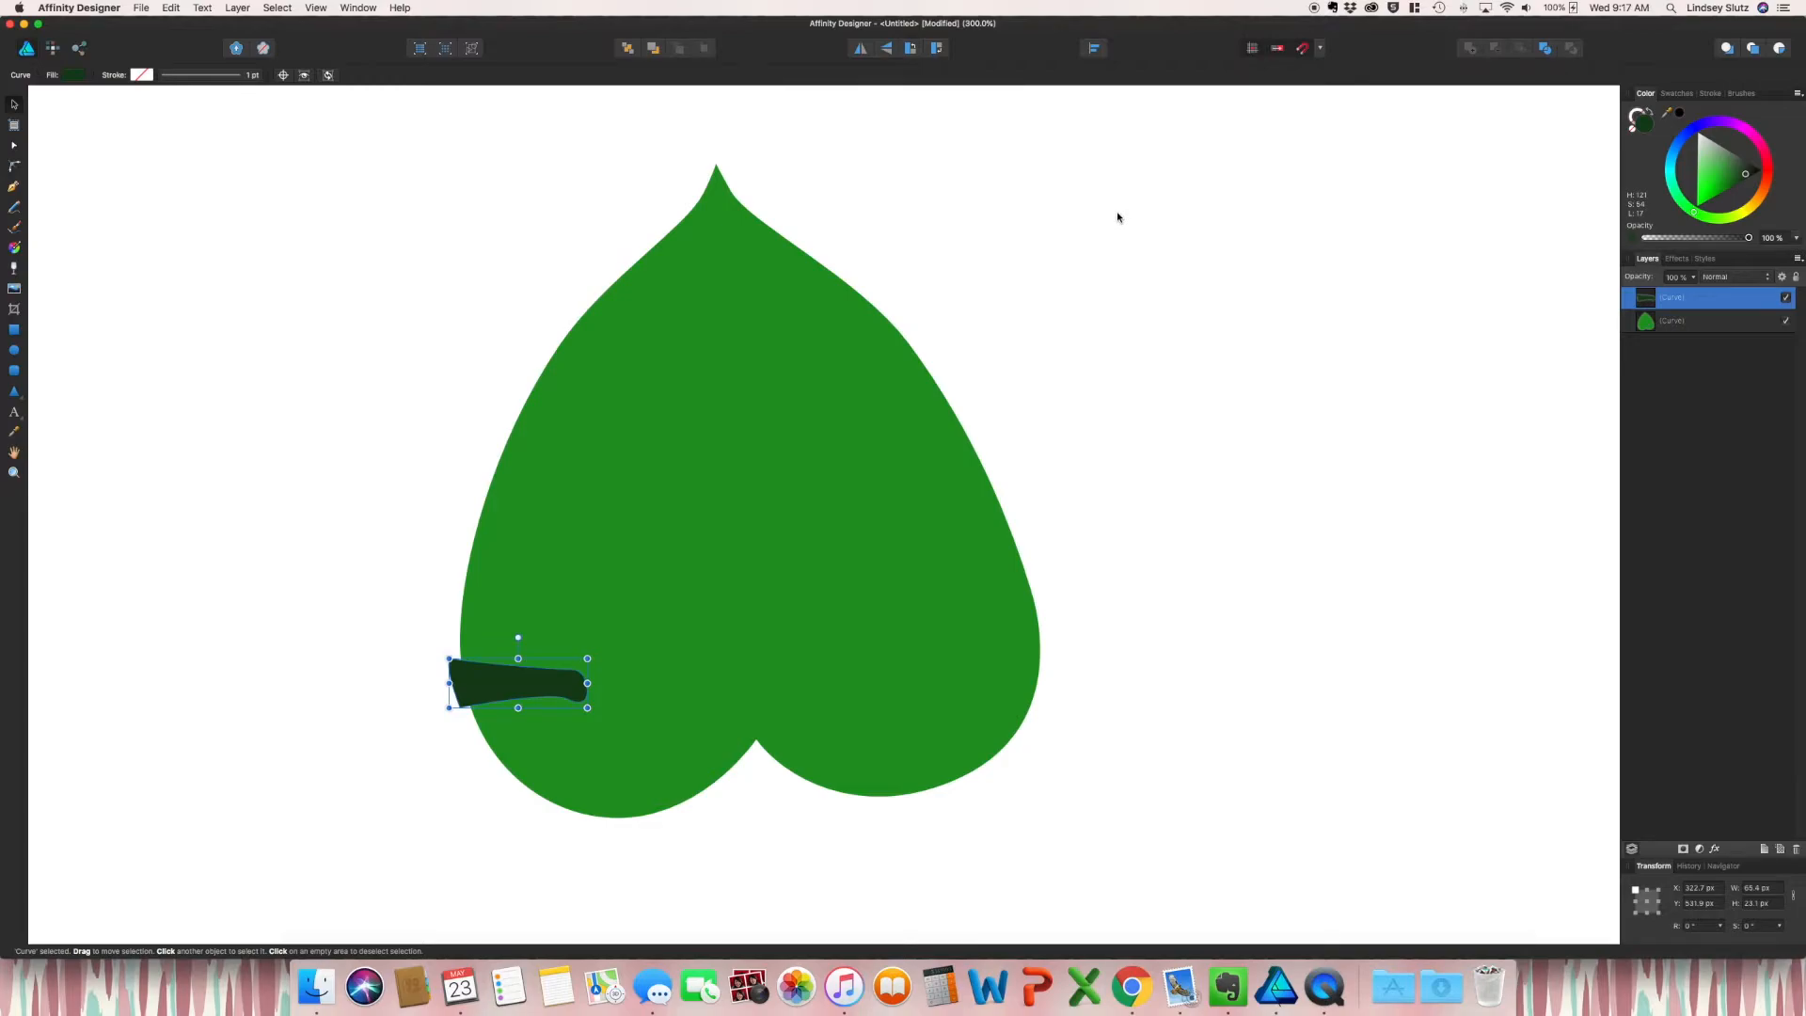
pyautogui.moveTo(489, 378)
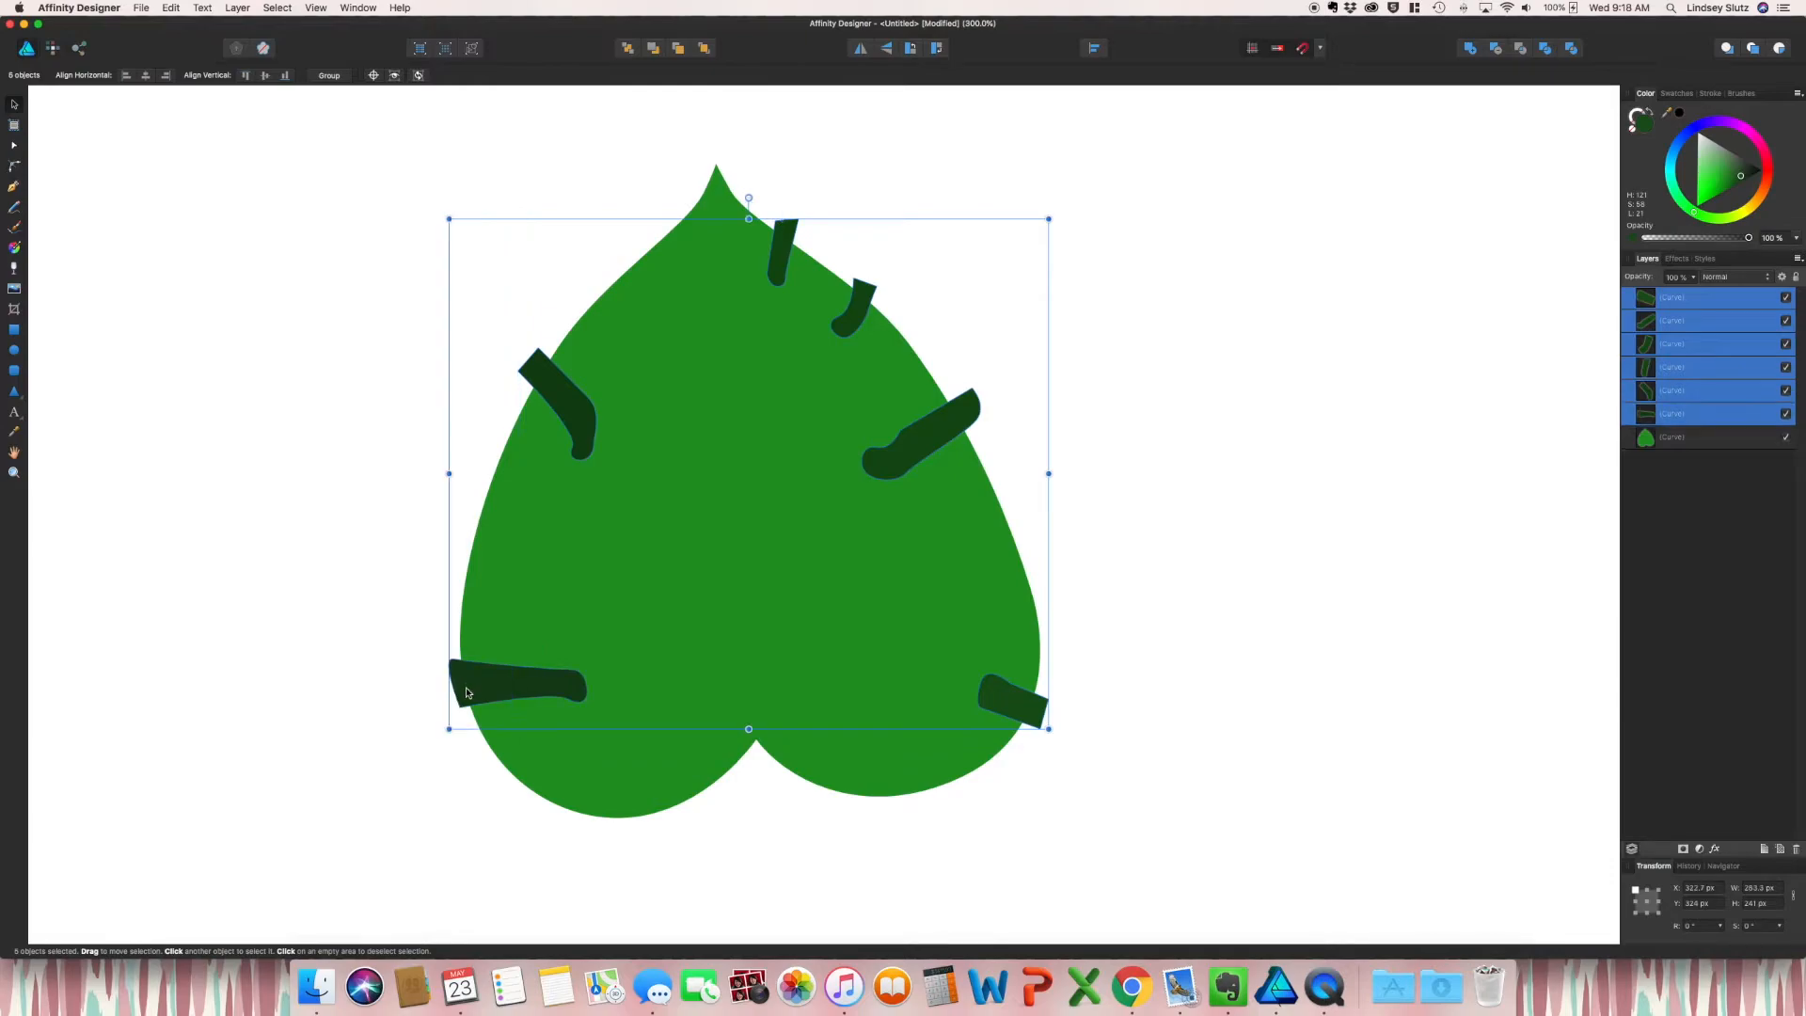
pyautogui.moveTo(997, 511)
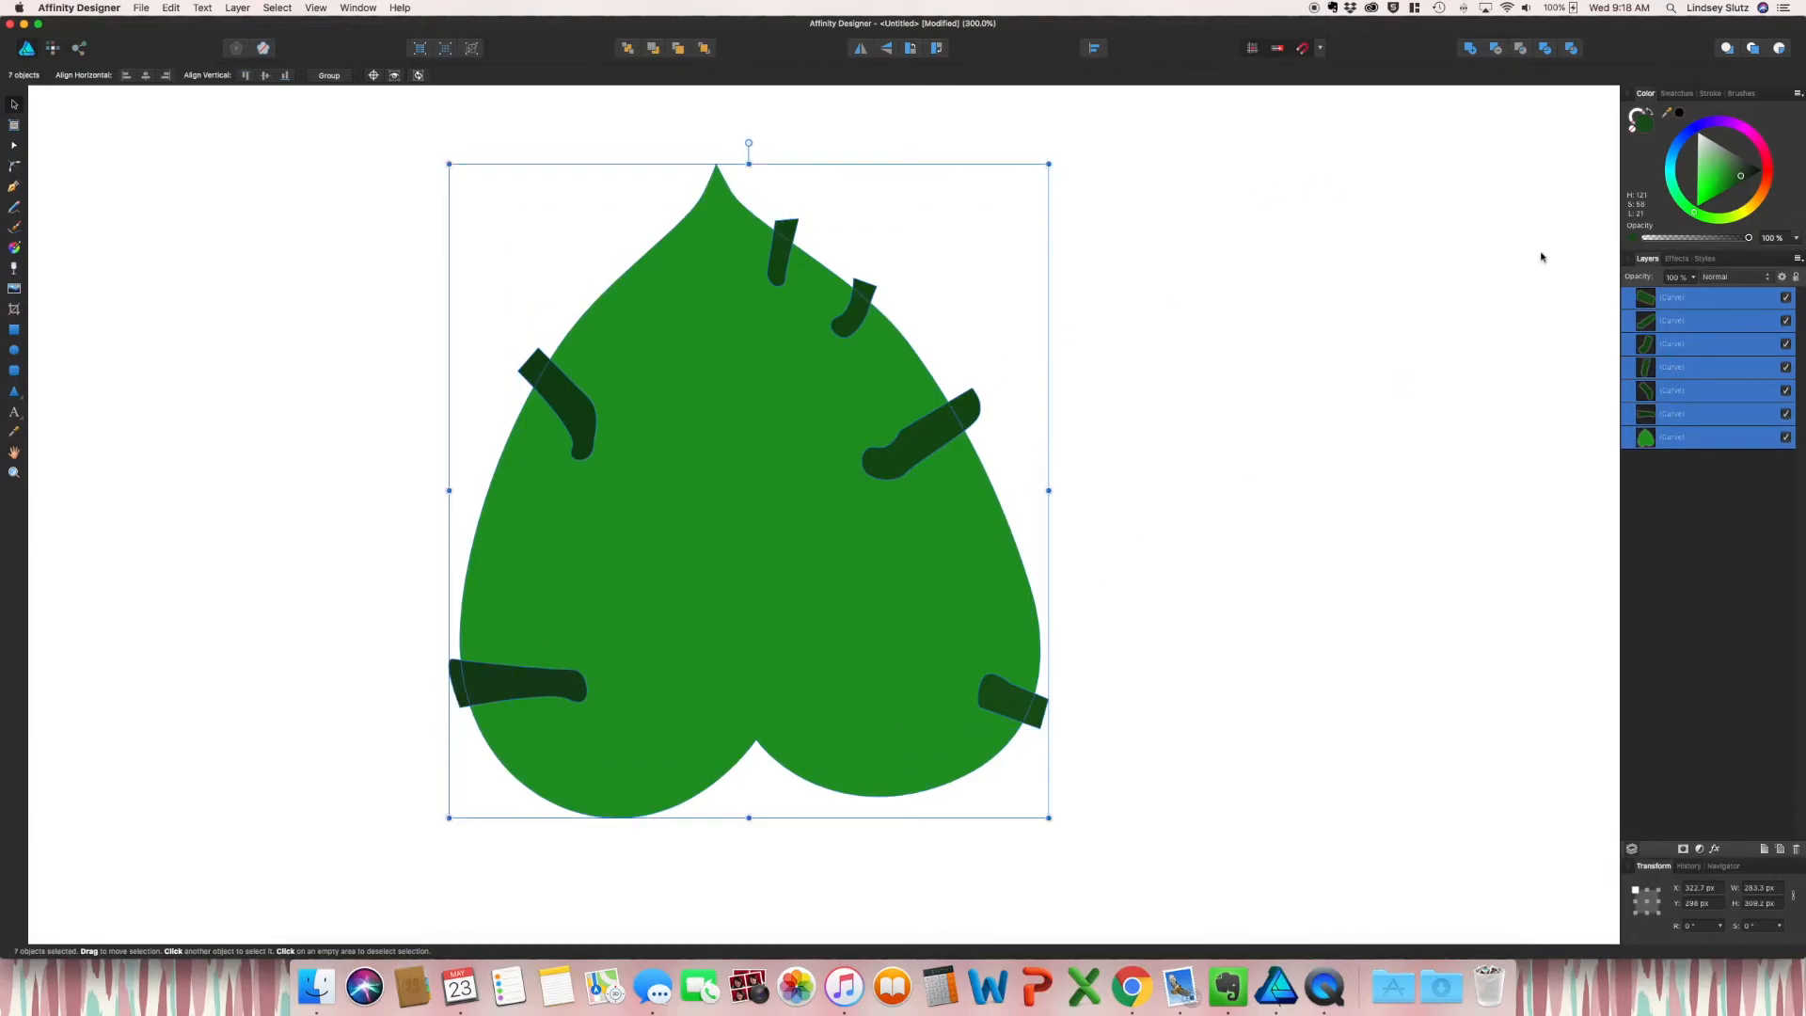
pyautogui.click(1469, 47)
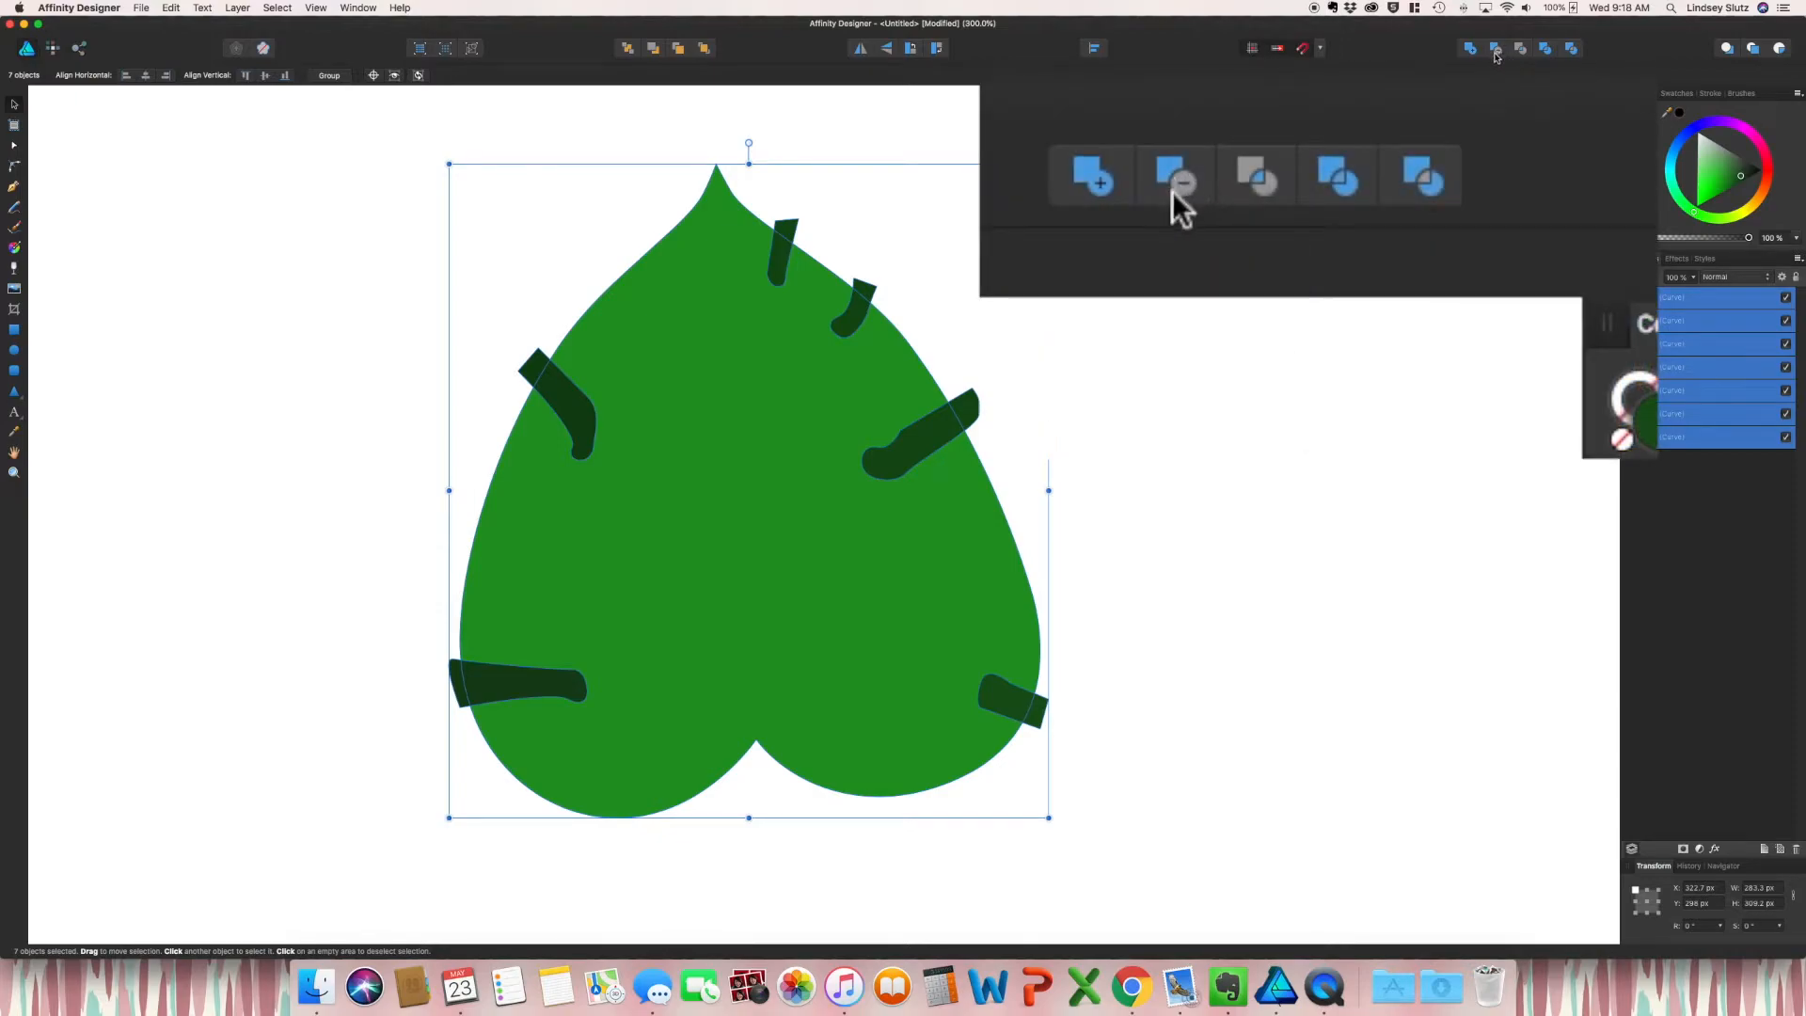
pyautogui.click(1176, 175)
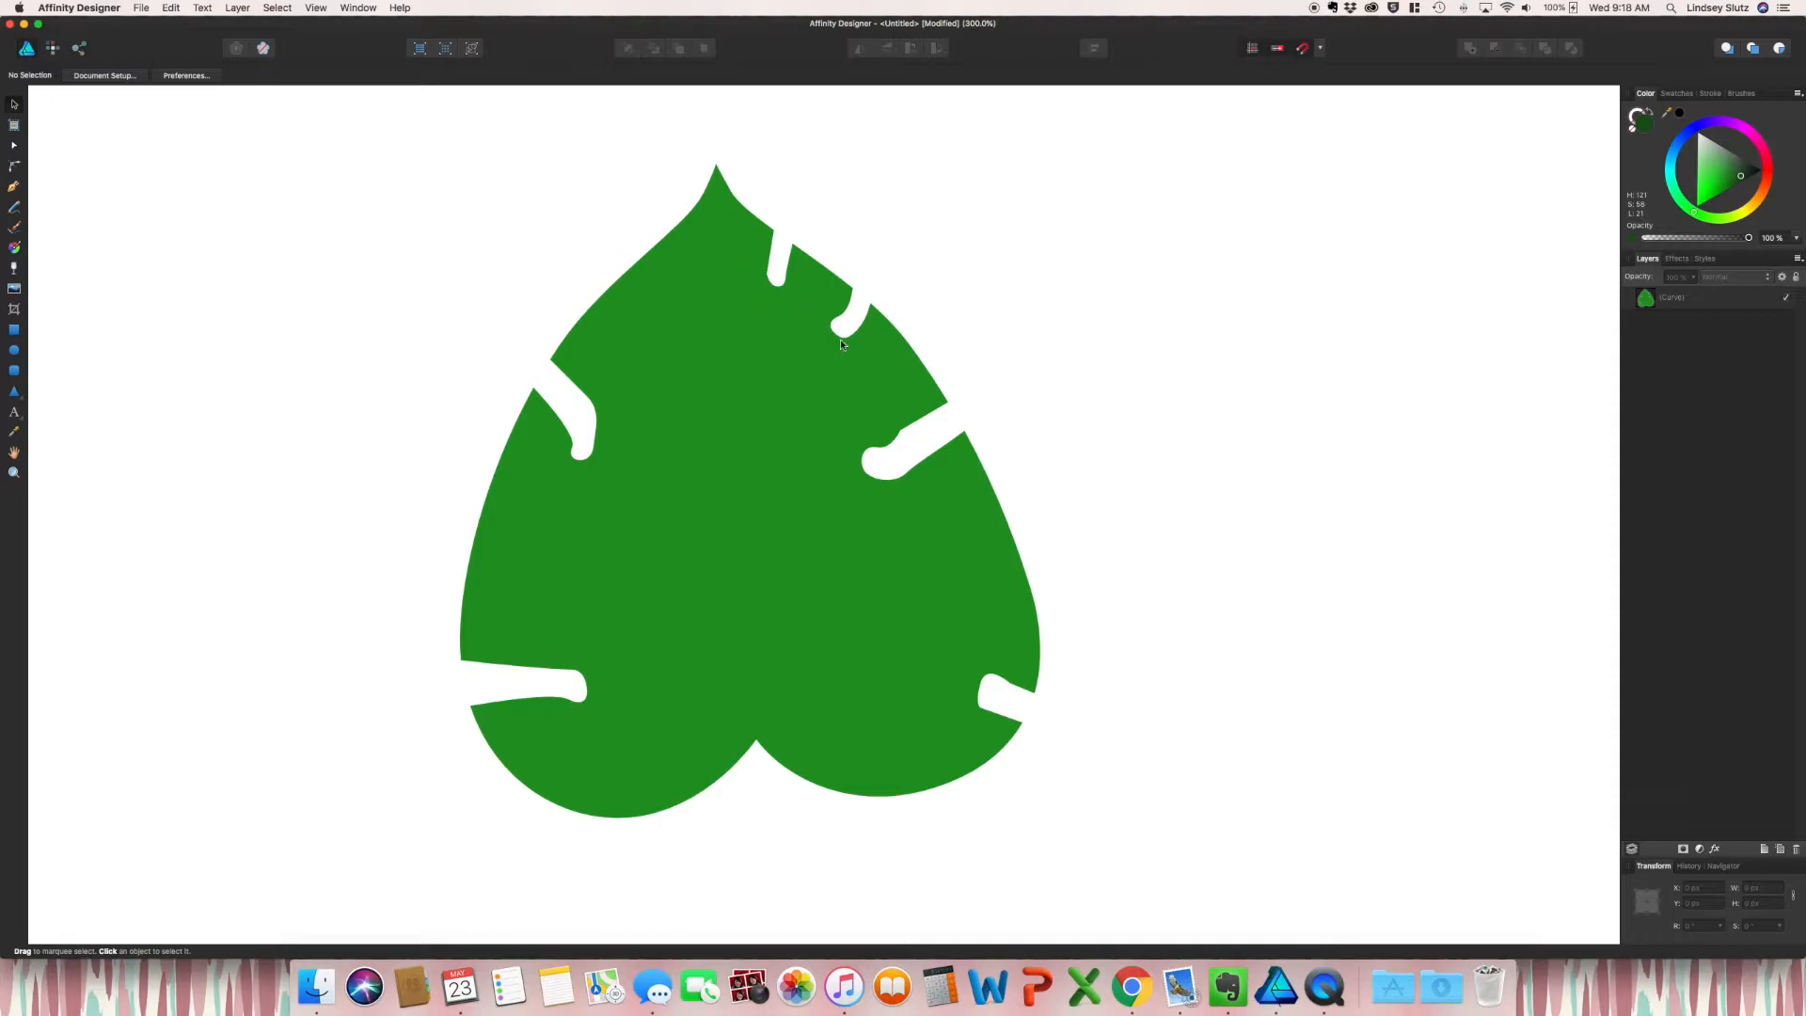
pyautogui.moveTo(96, 353)
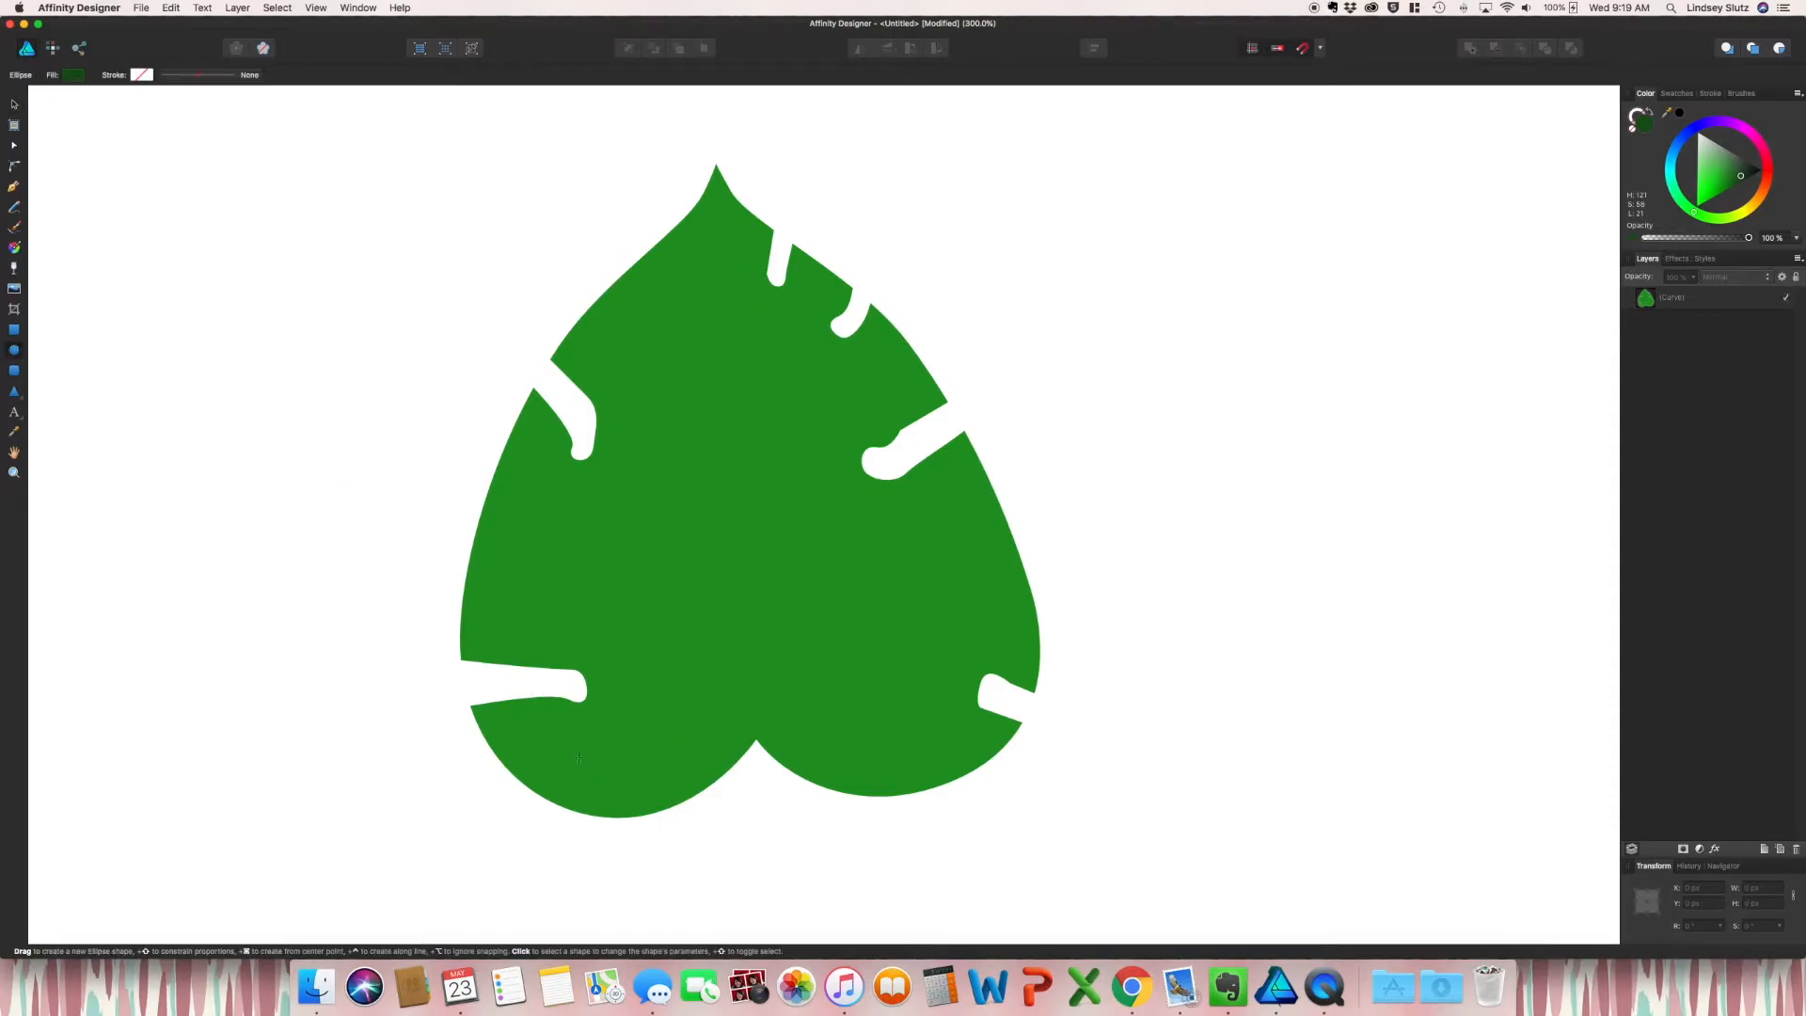
# Step: Draw oval holes in the leaf's lower left lobe and body with the Ellipse Tool
pyautogui.moveTo(557, 743); pyautogui.dragTo(607, 772)
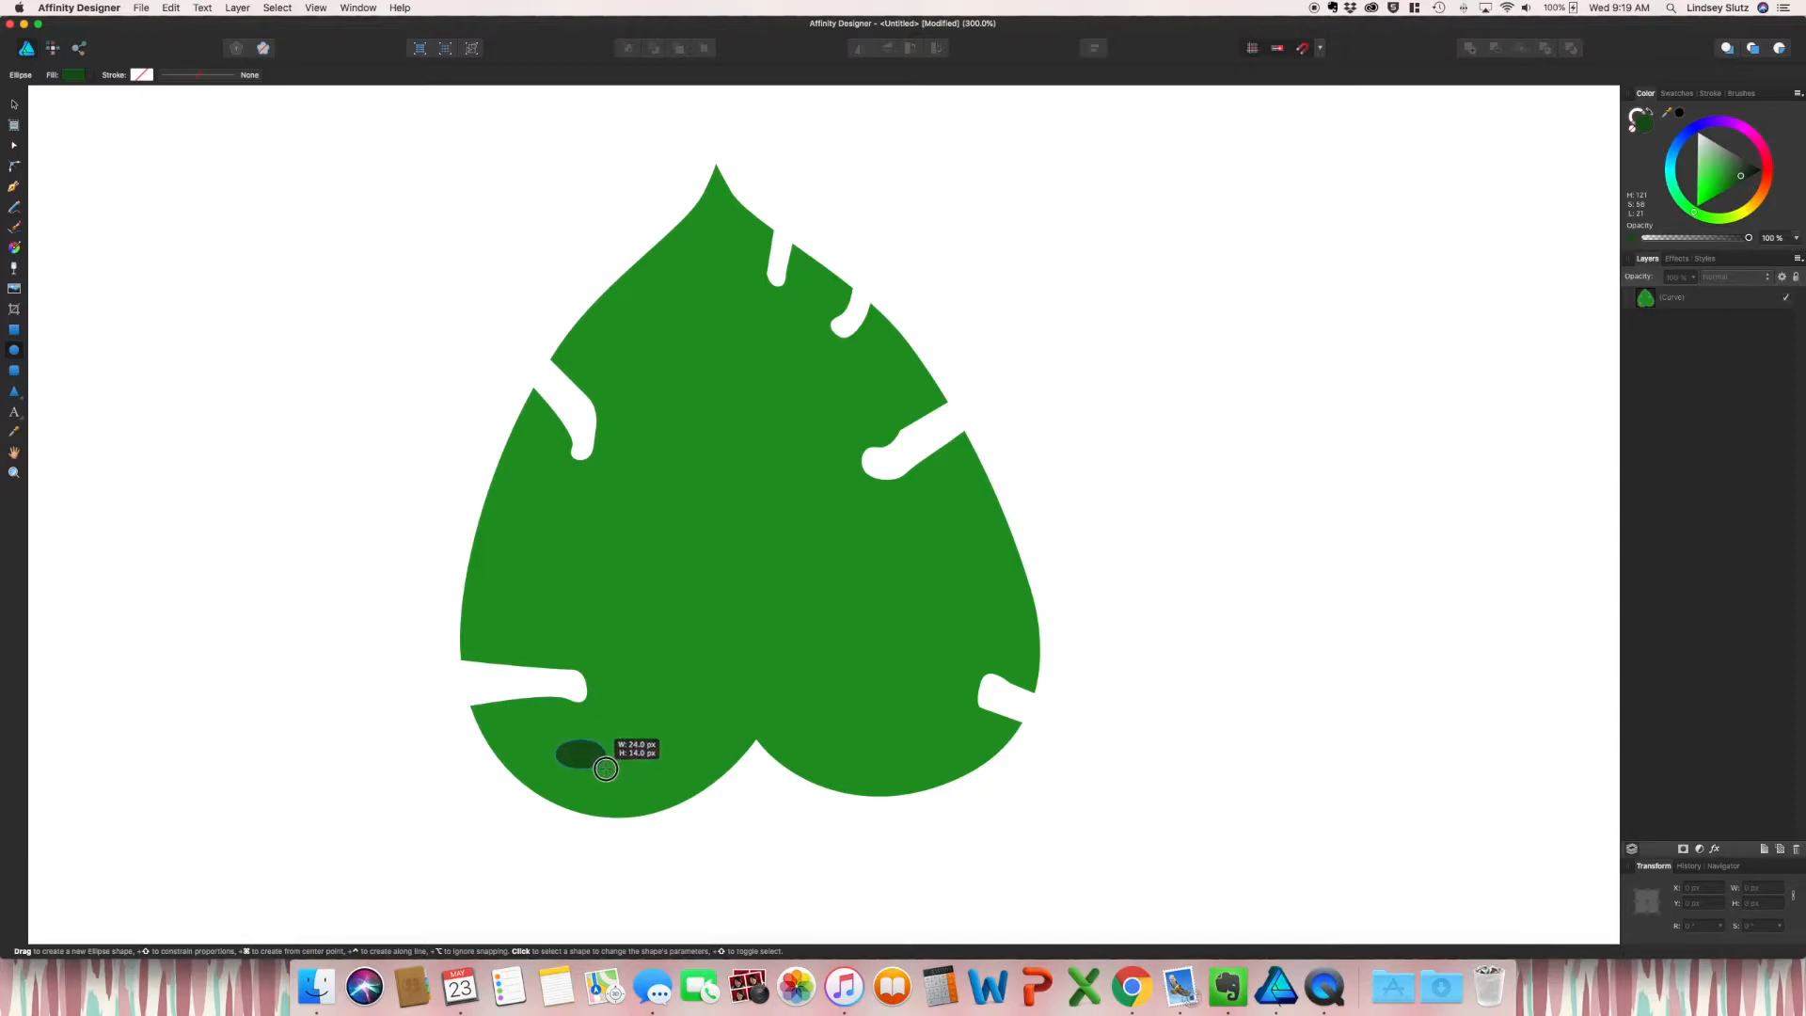
pyautogui.moveTo(604, 770); pyautogui.dragTo(512, 608)
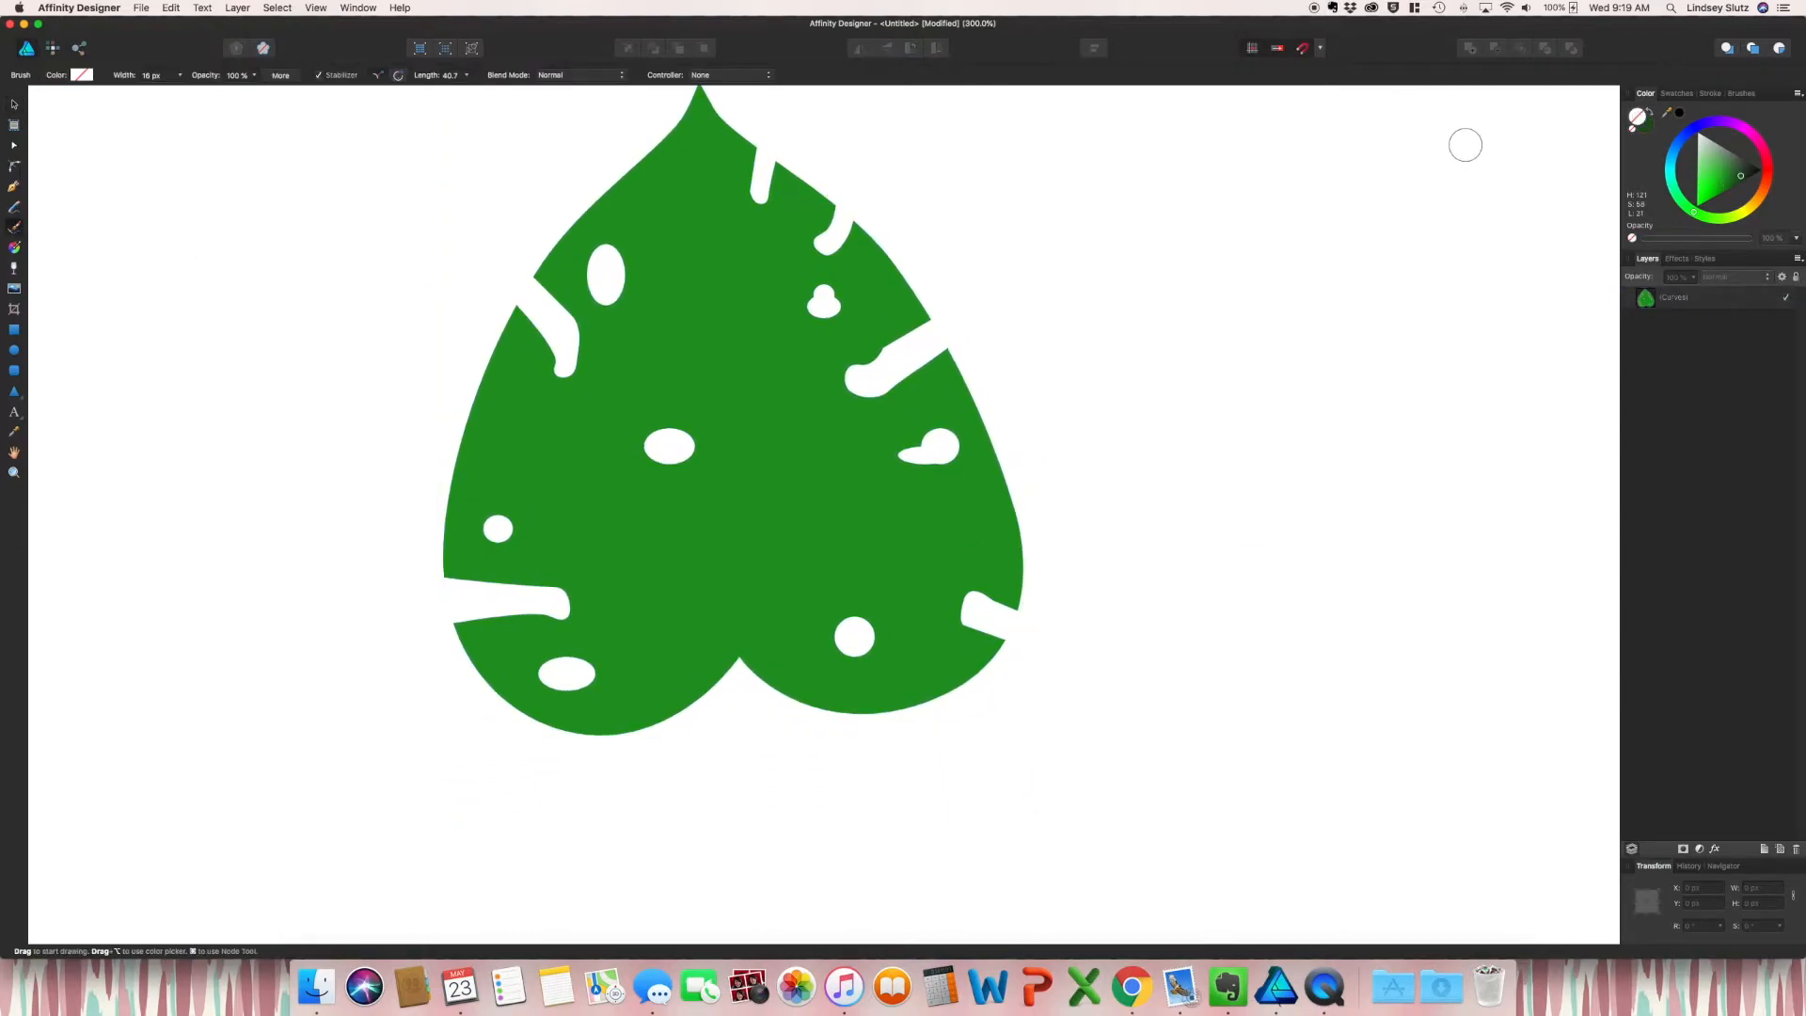
pyautogui.moveTo(748, 357)
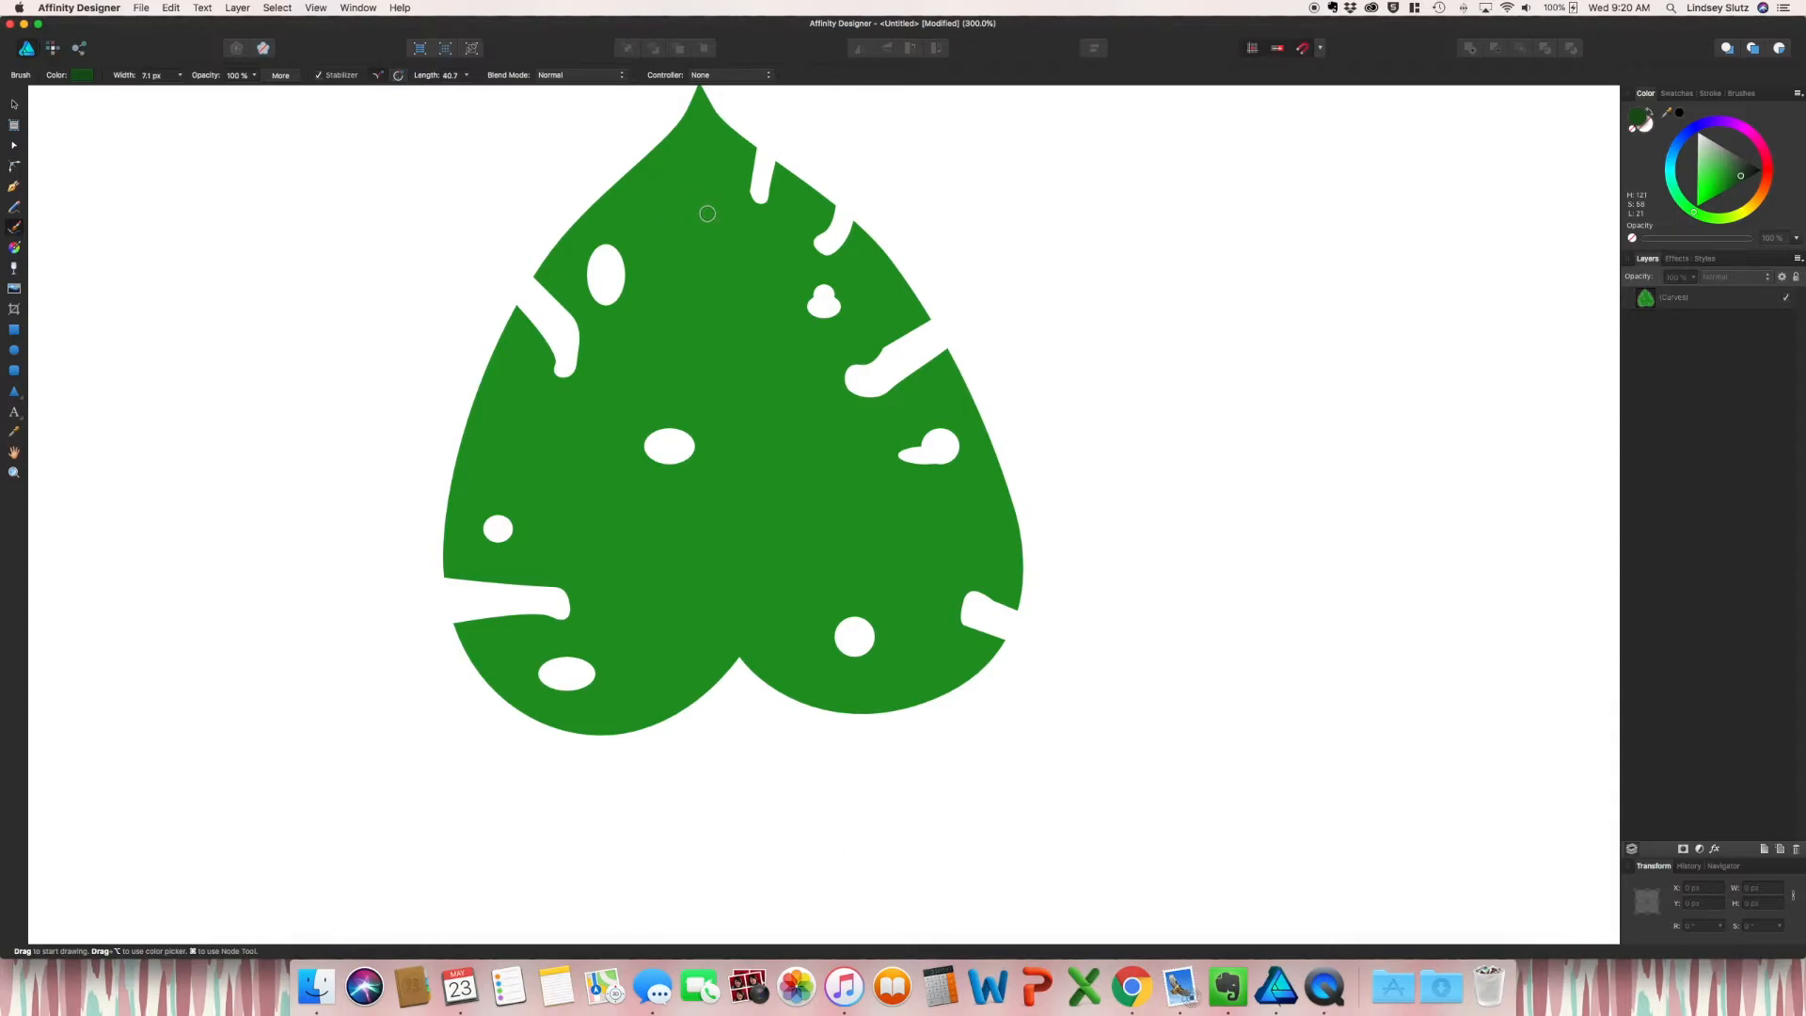
# Step: Thin the dark green Vector Brush twice and paint a side vein branching off the midrib
pyautogui.press('[')
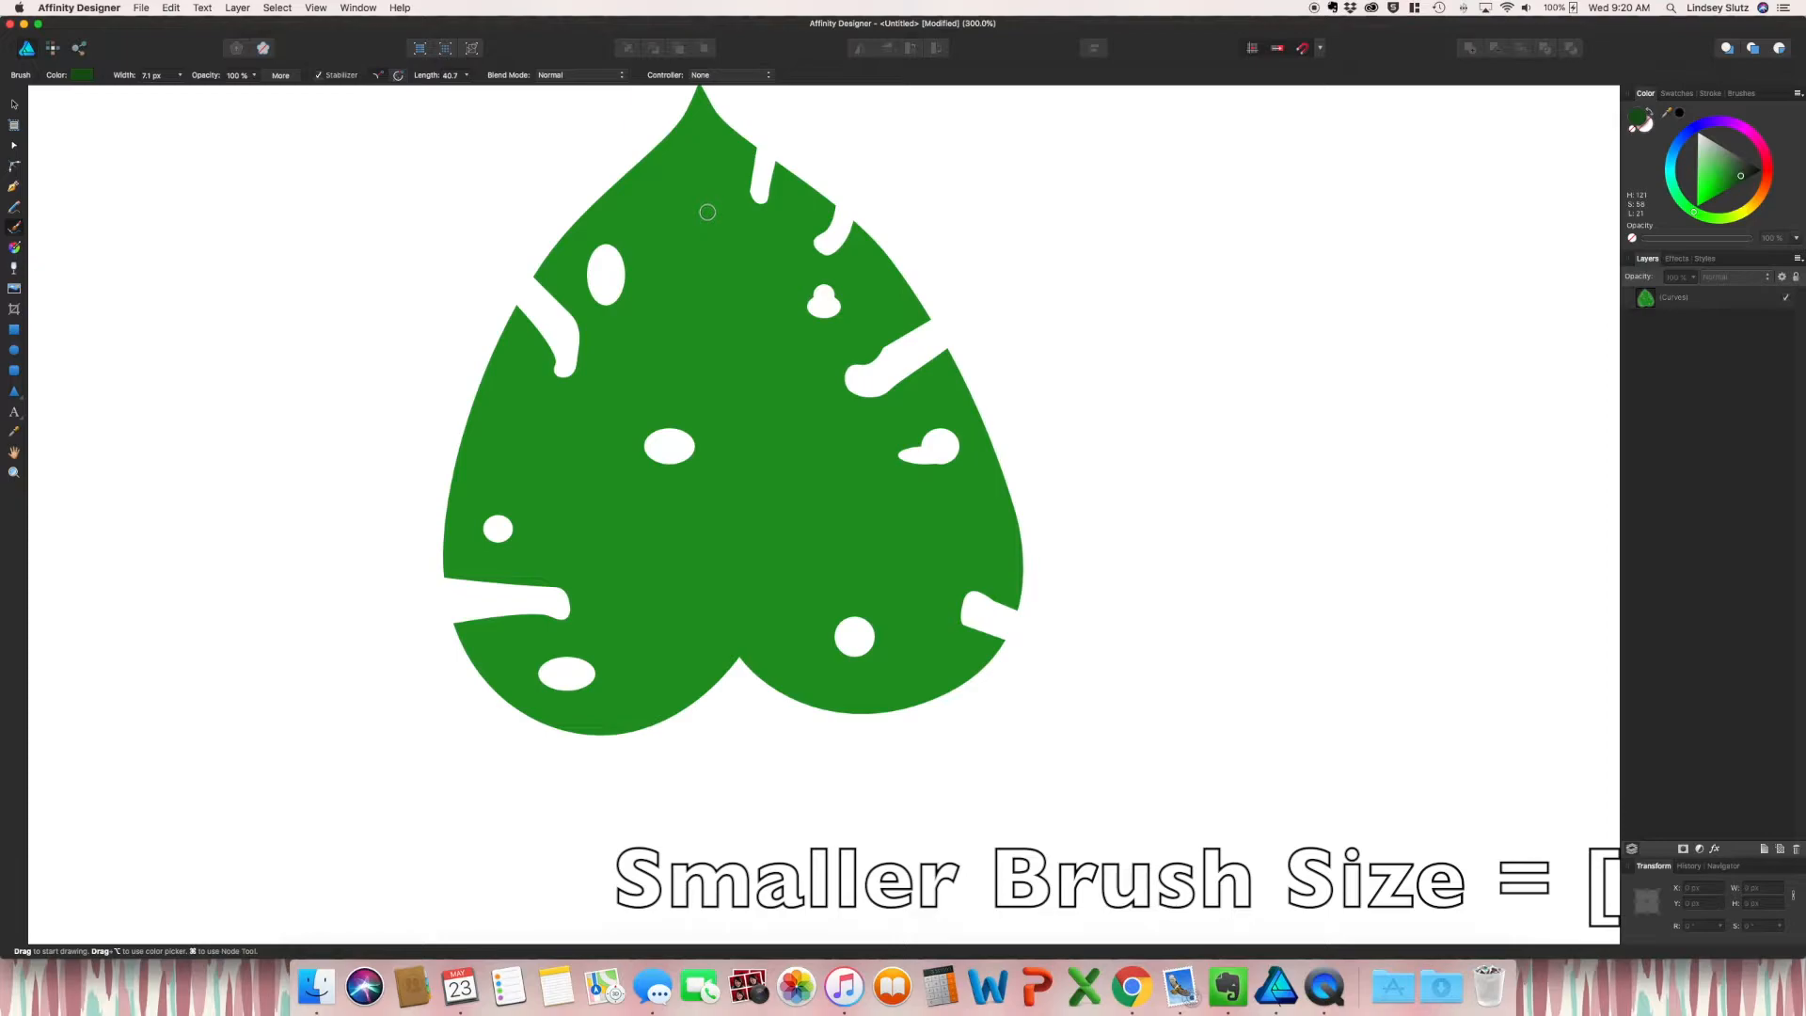
pyautogui.press('[')
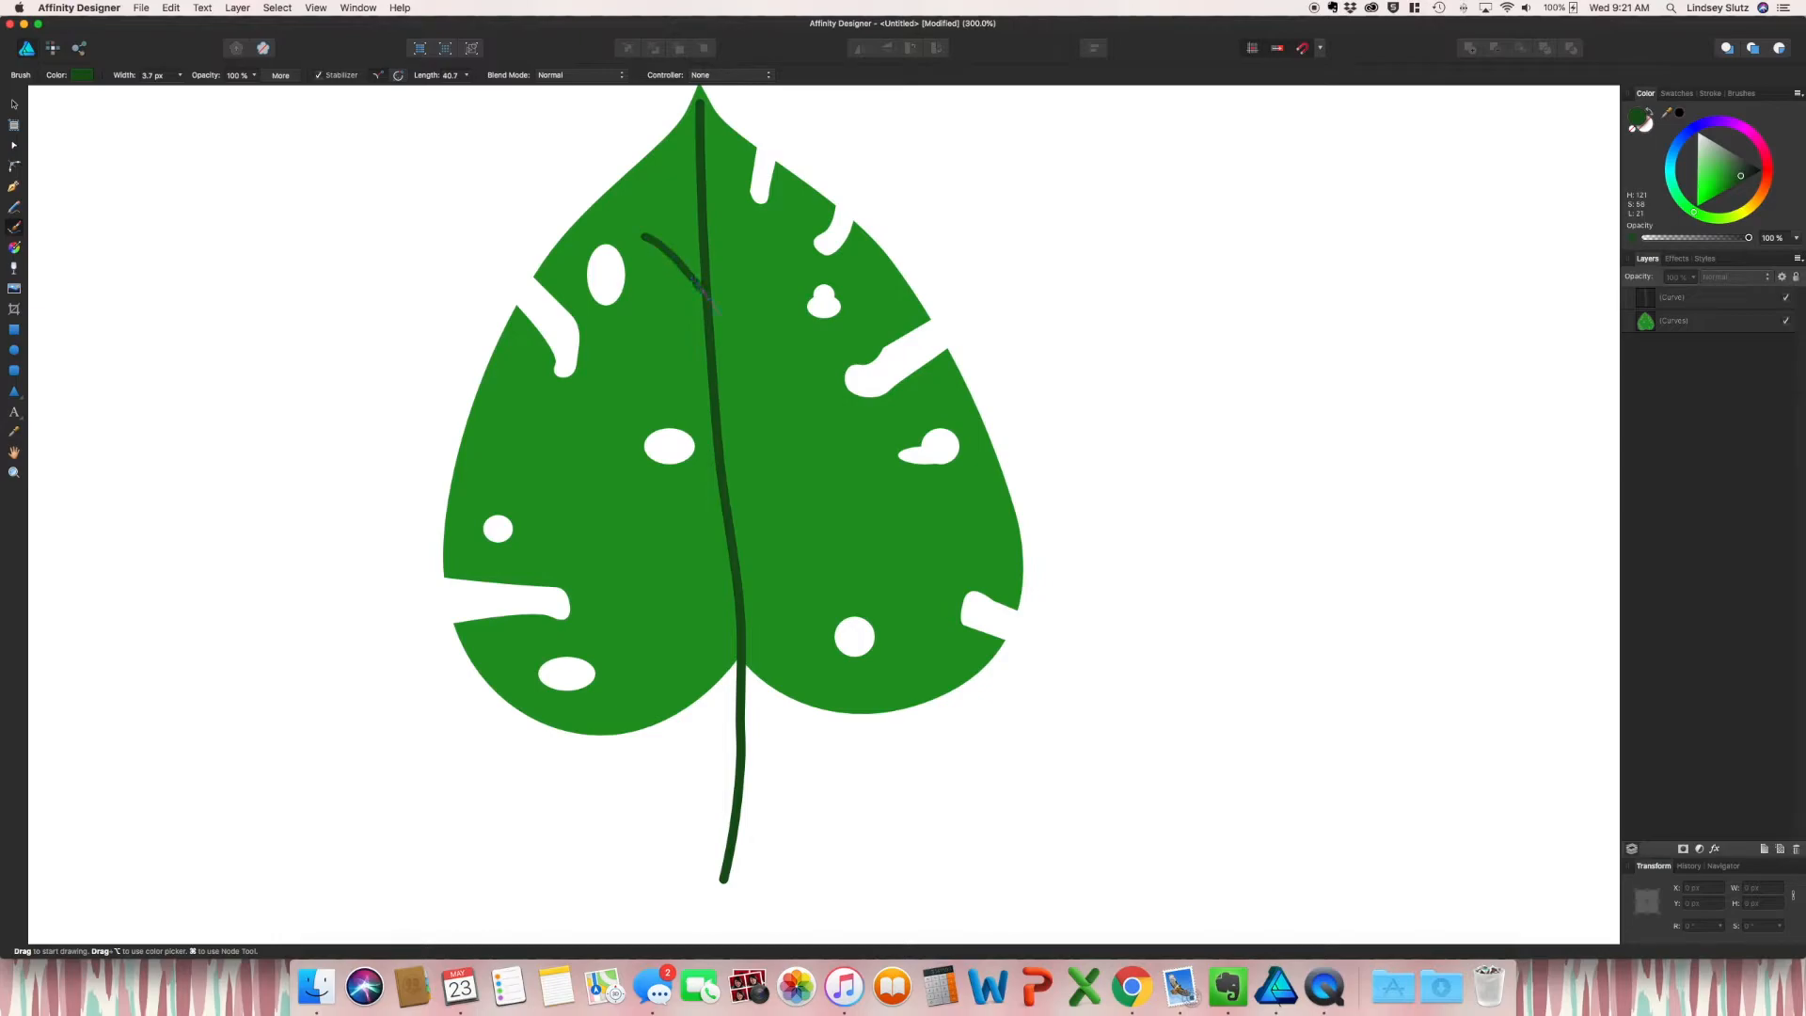
pyautogui.moveTo(709, 299); pyautogui.dragTo(775, 402)
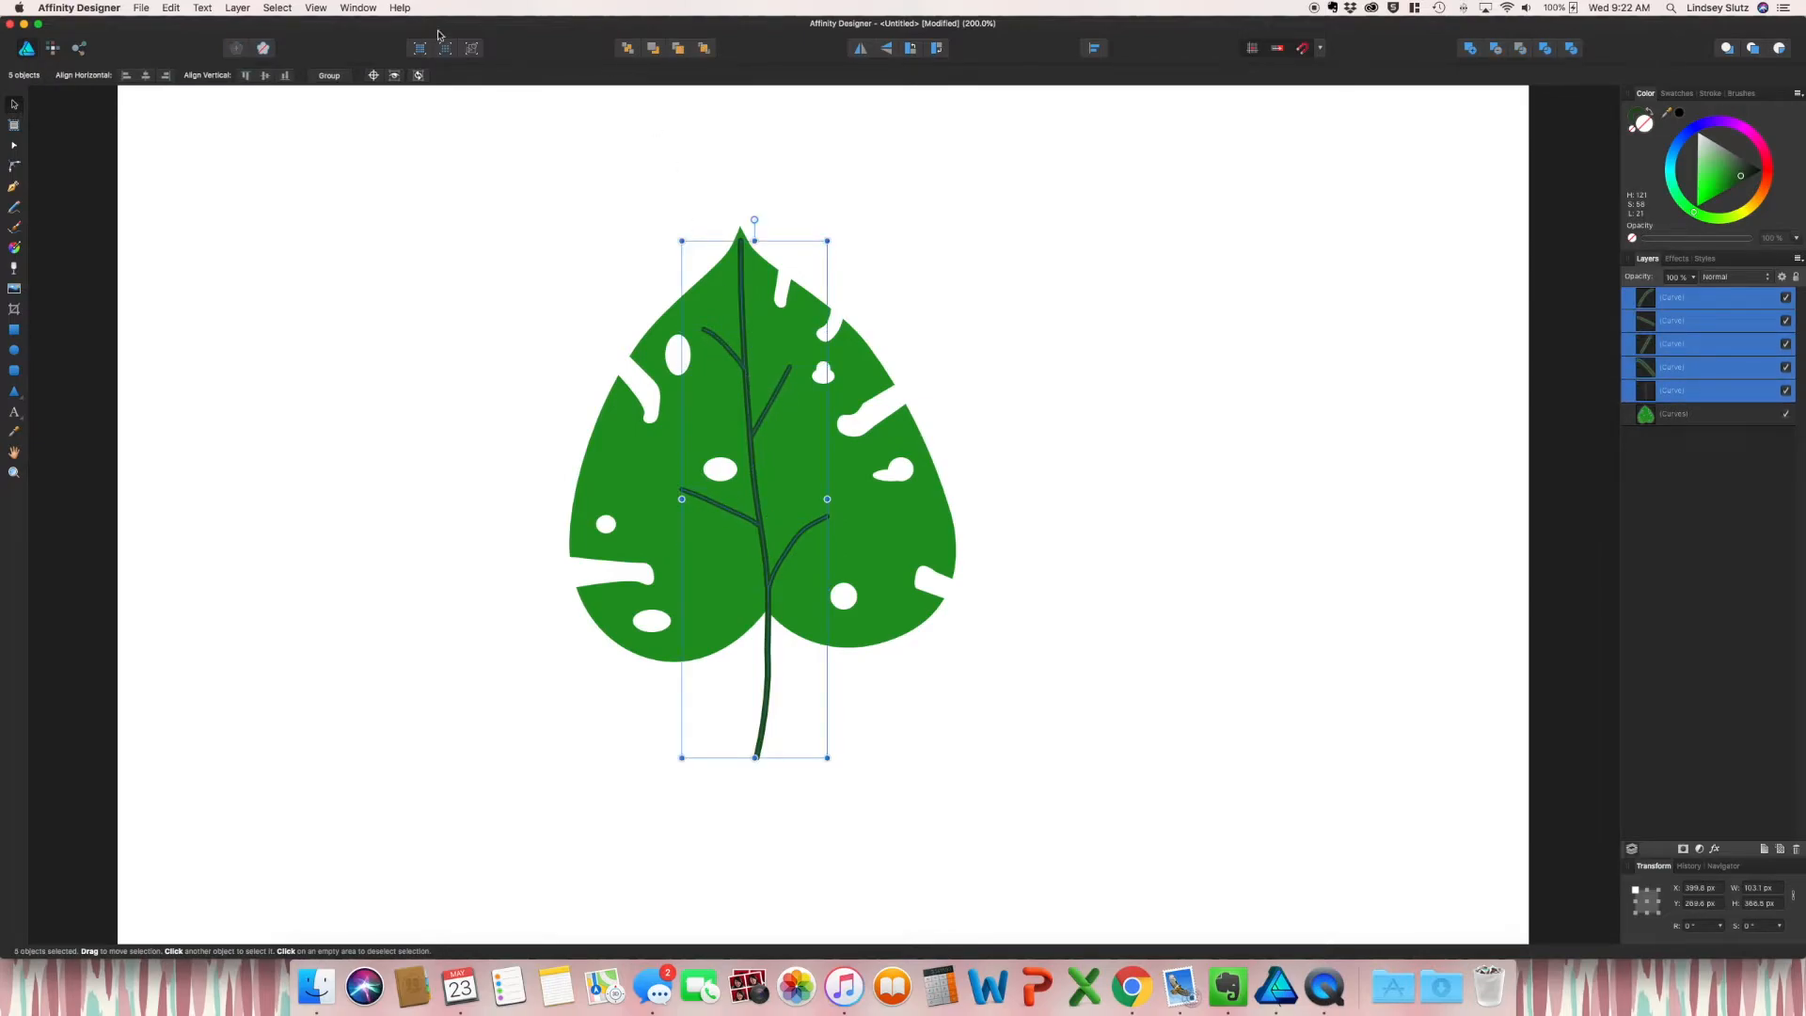
# Step: Expand the vein strokes into filled shapes via Layer > Expand Stroke
pyautogui.click(237, 7)
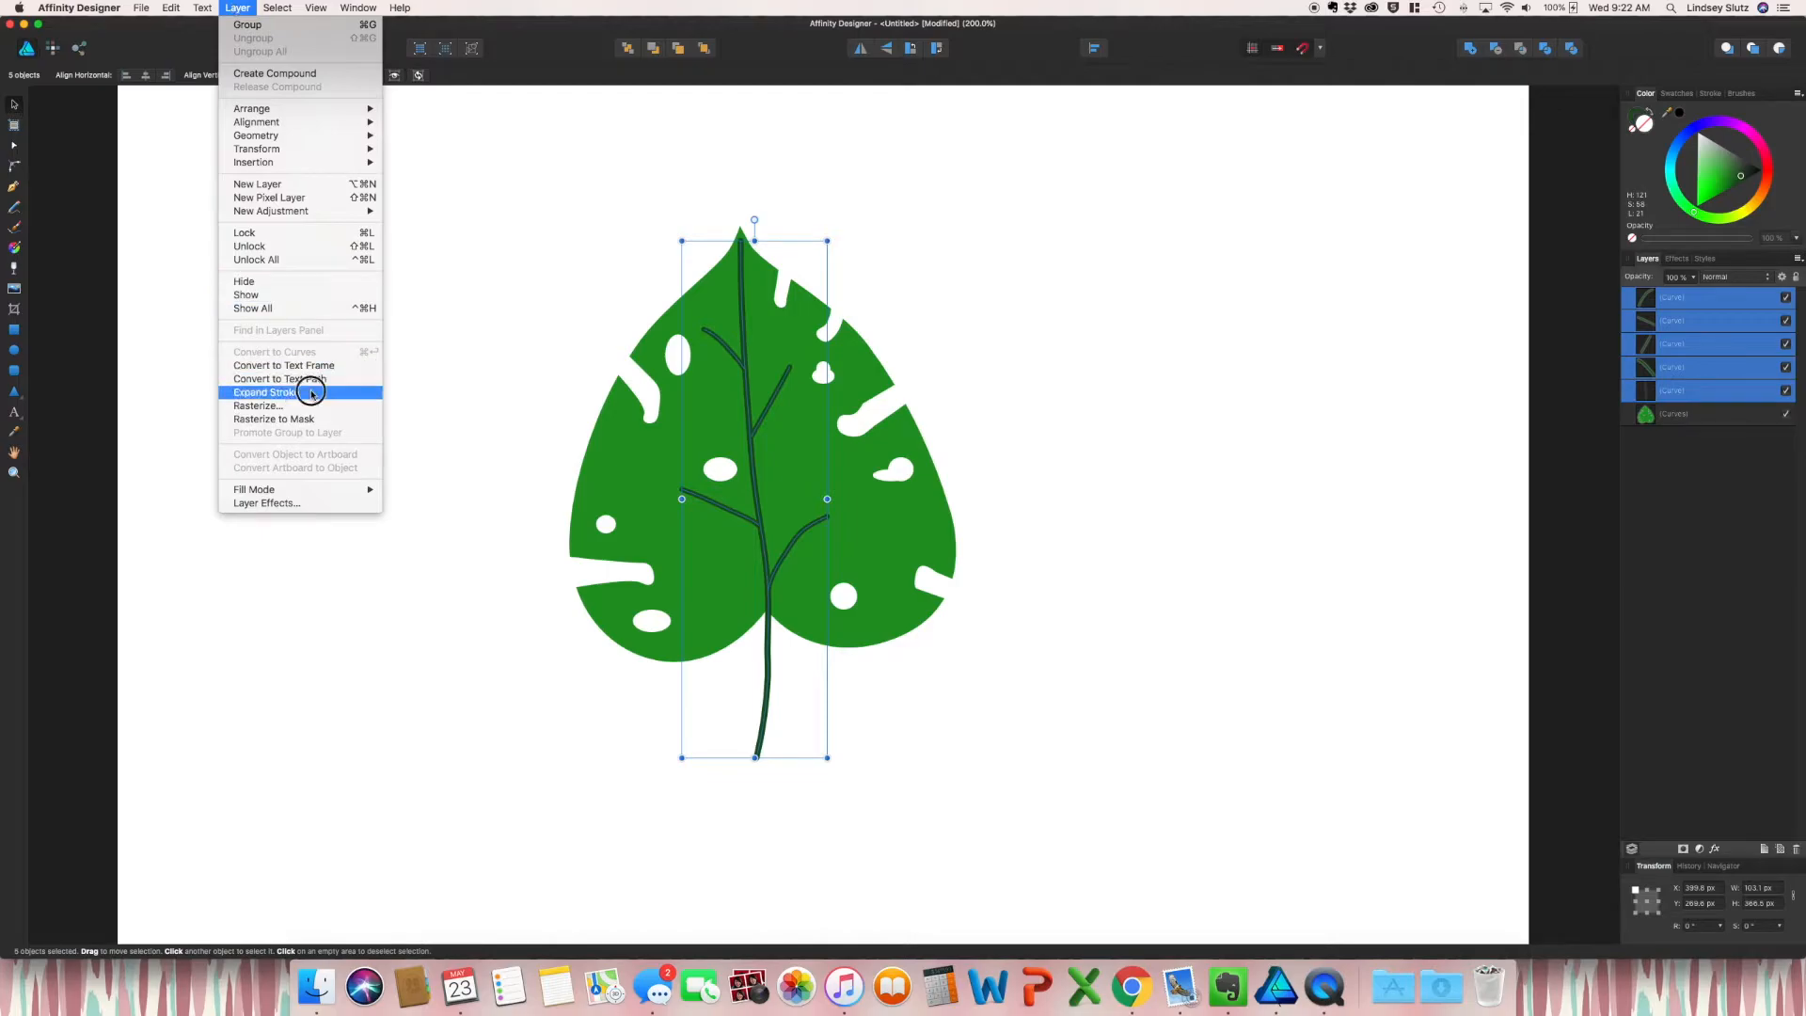
pyautogui.click(263, 391)
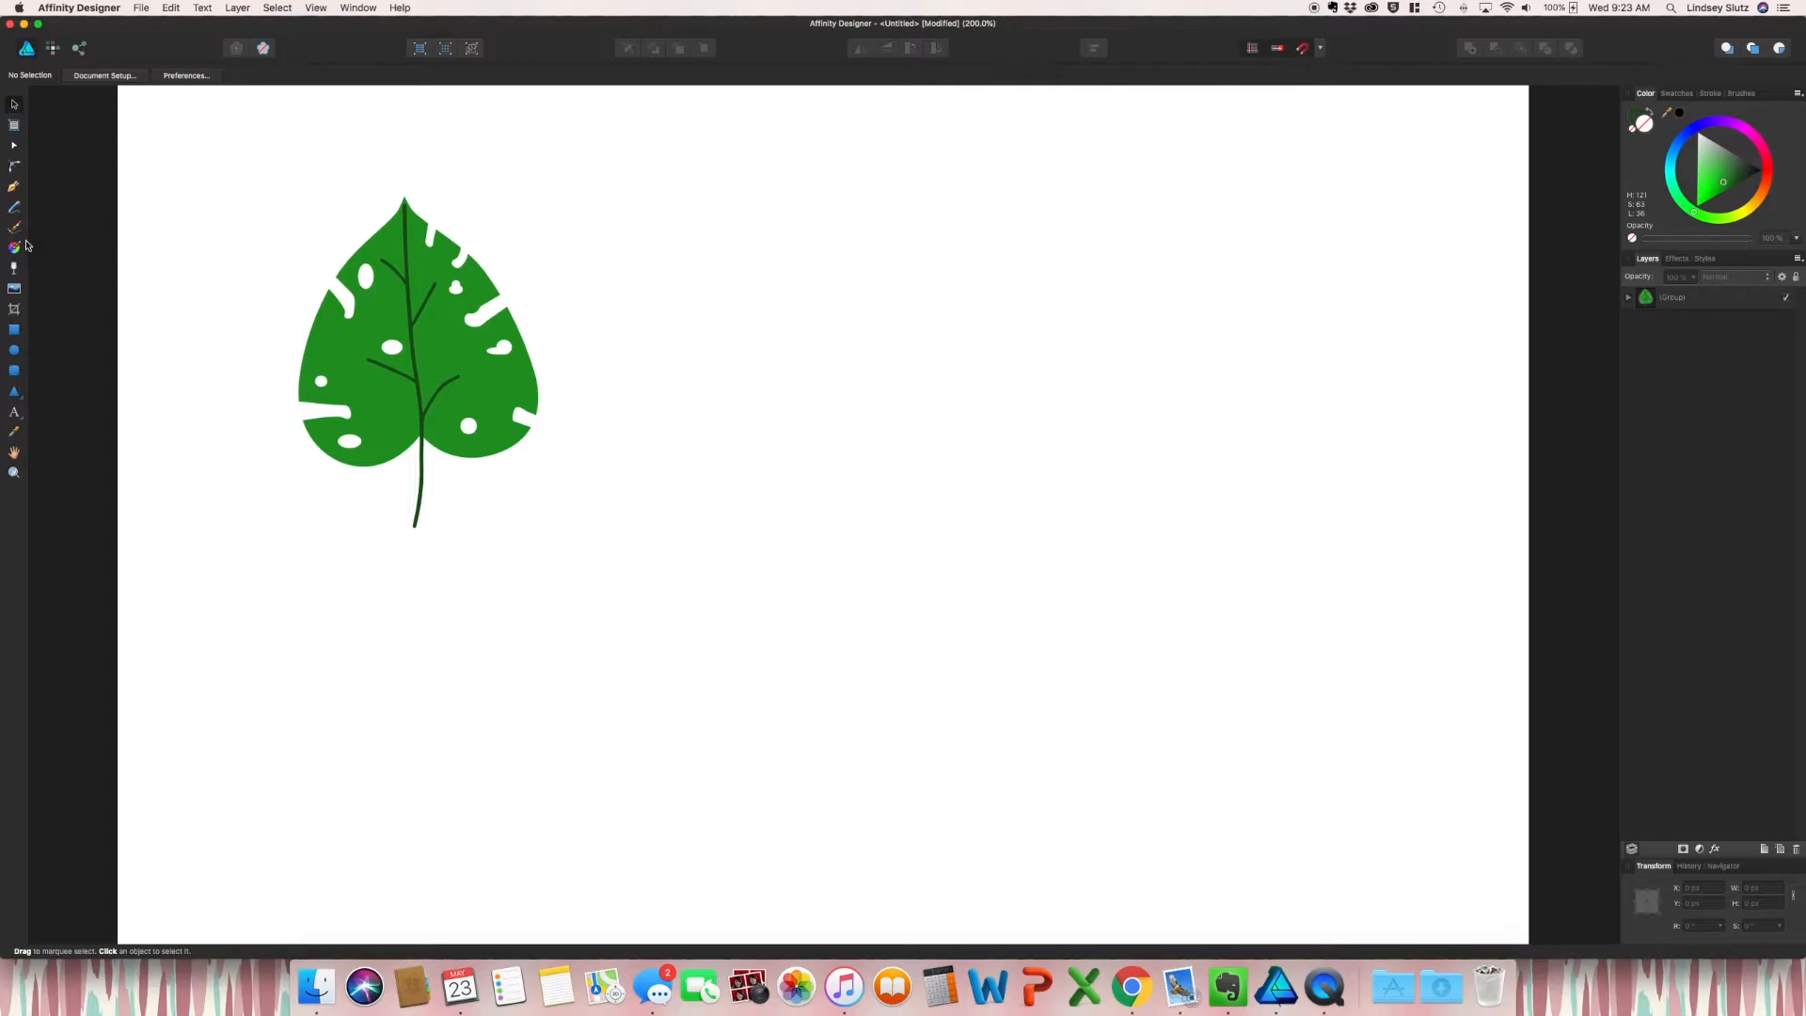
pyautogui.moveTo(16, 207)
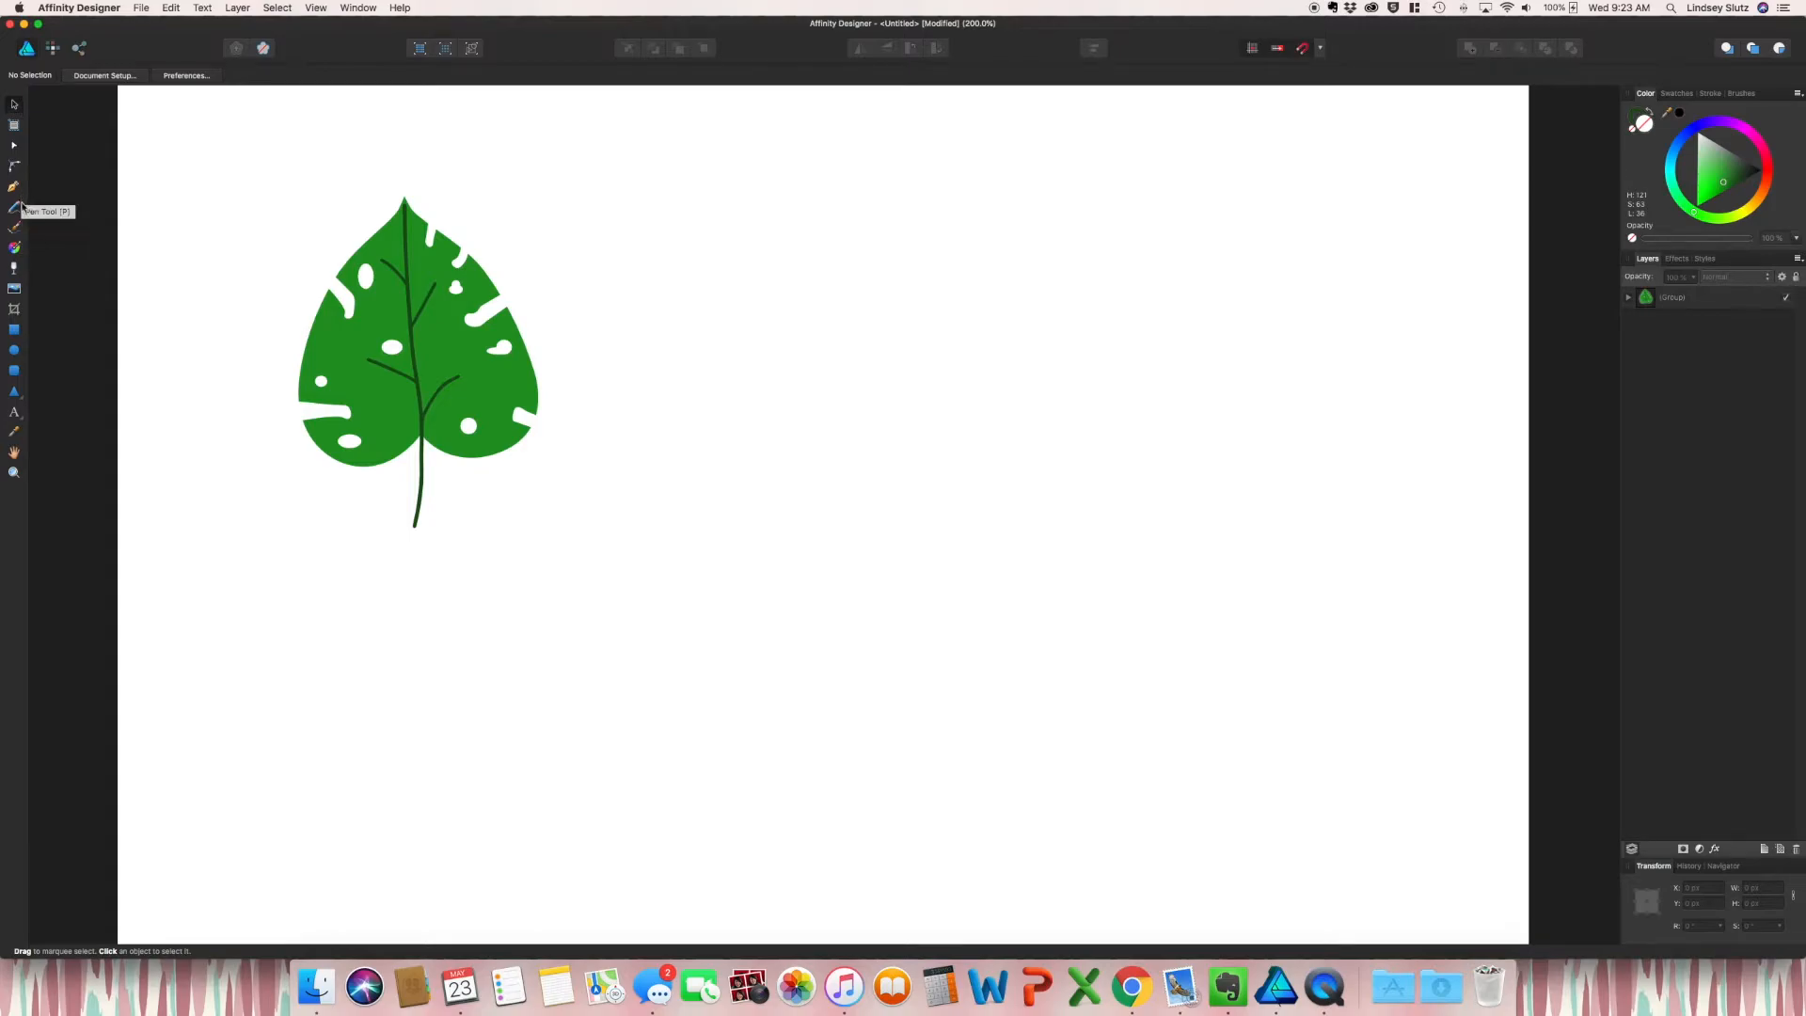
# Step: Paint a long curved light green palm frond stem right of the monstera with the Vector Brush
pyautogui.click(13, 228)
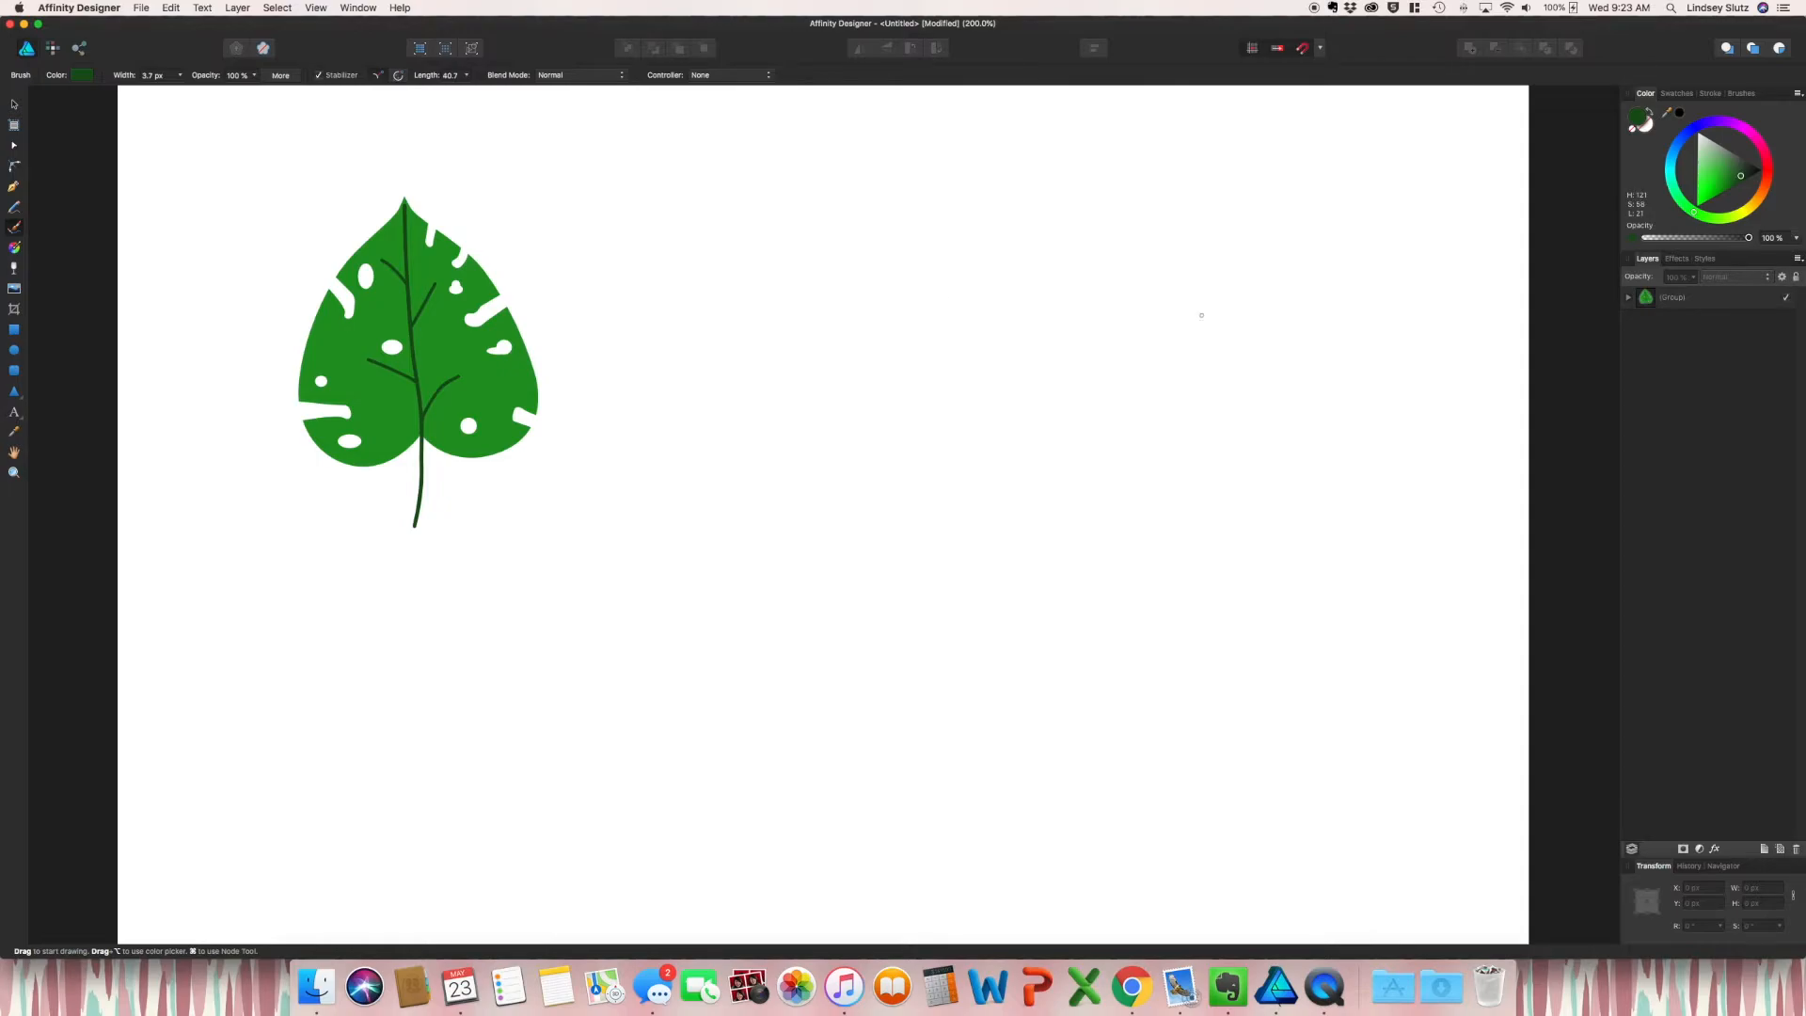
pyautogui.click(1738, 175)
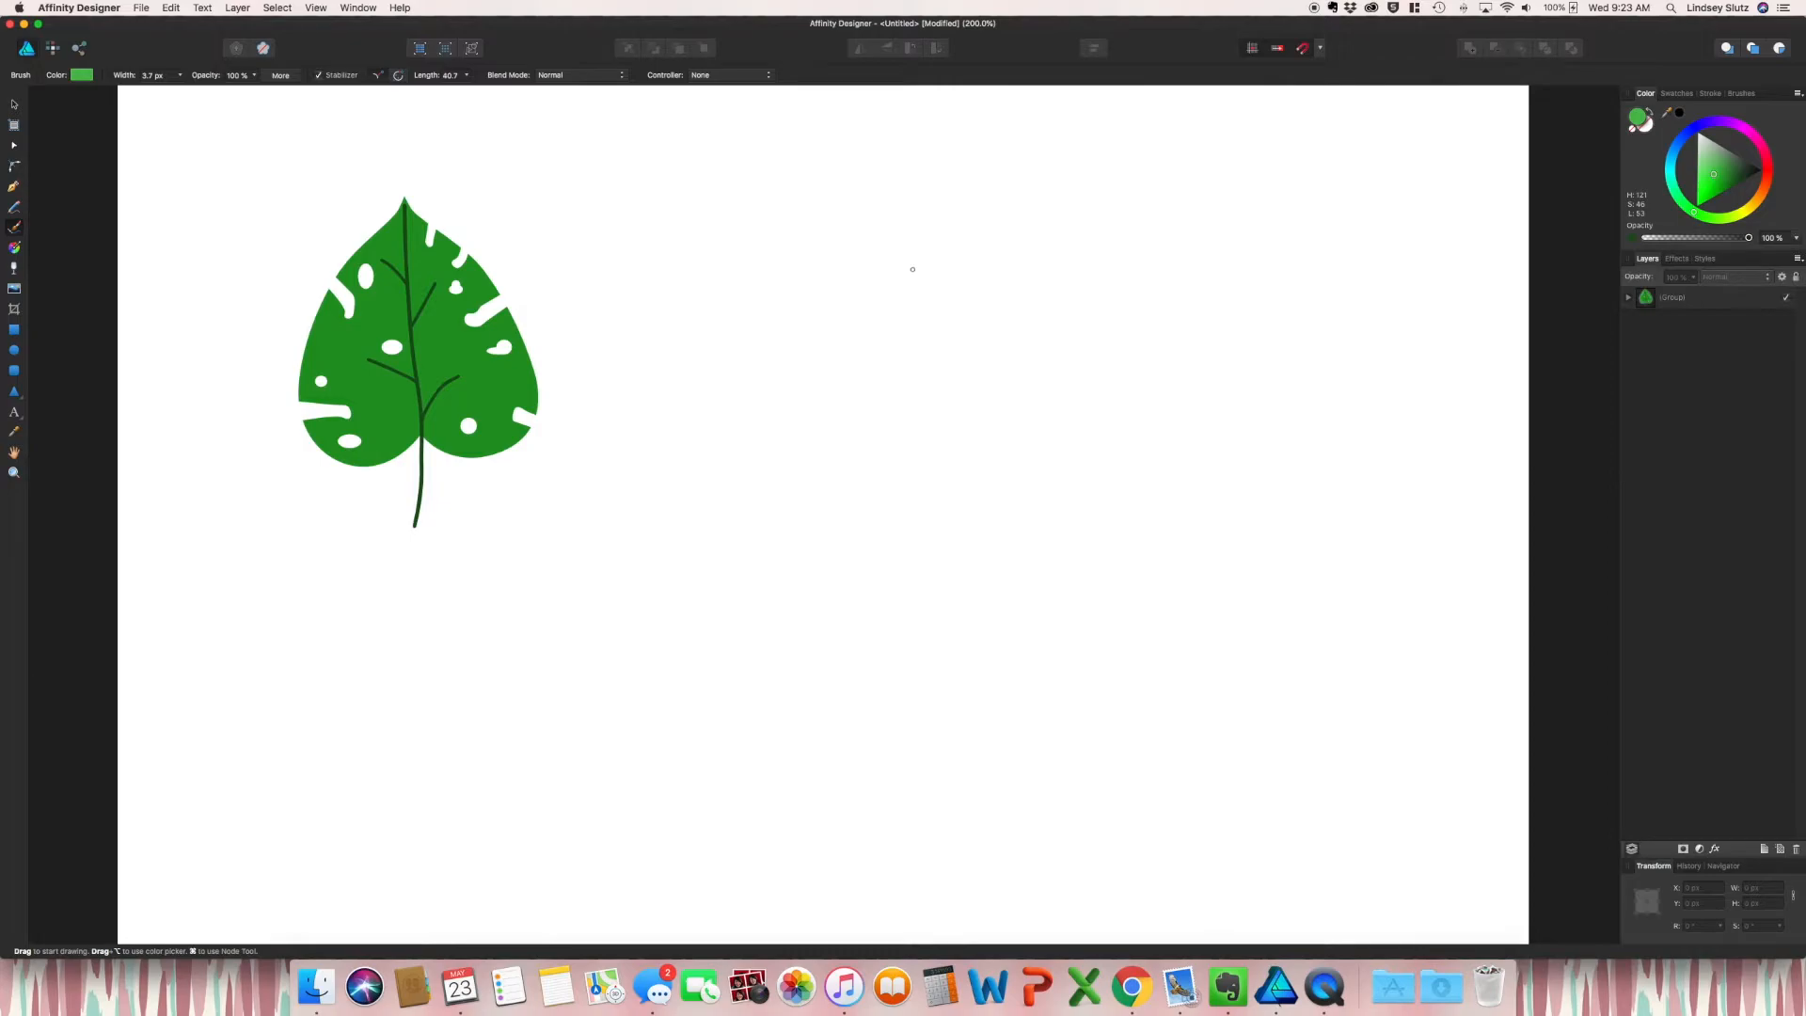
pyautogui.moveTo(911, 273); pyautogui.dragTo(988, 618)
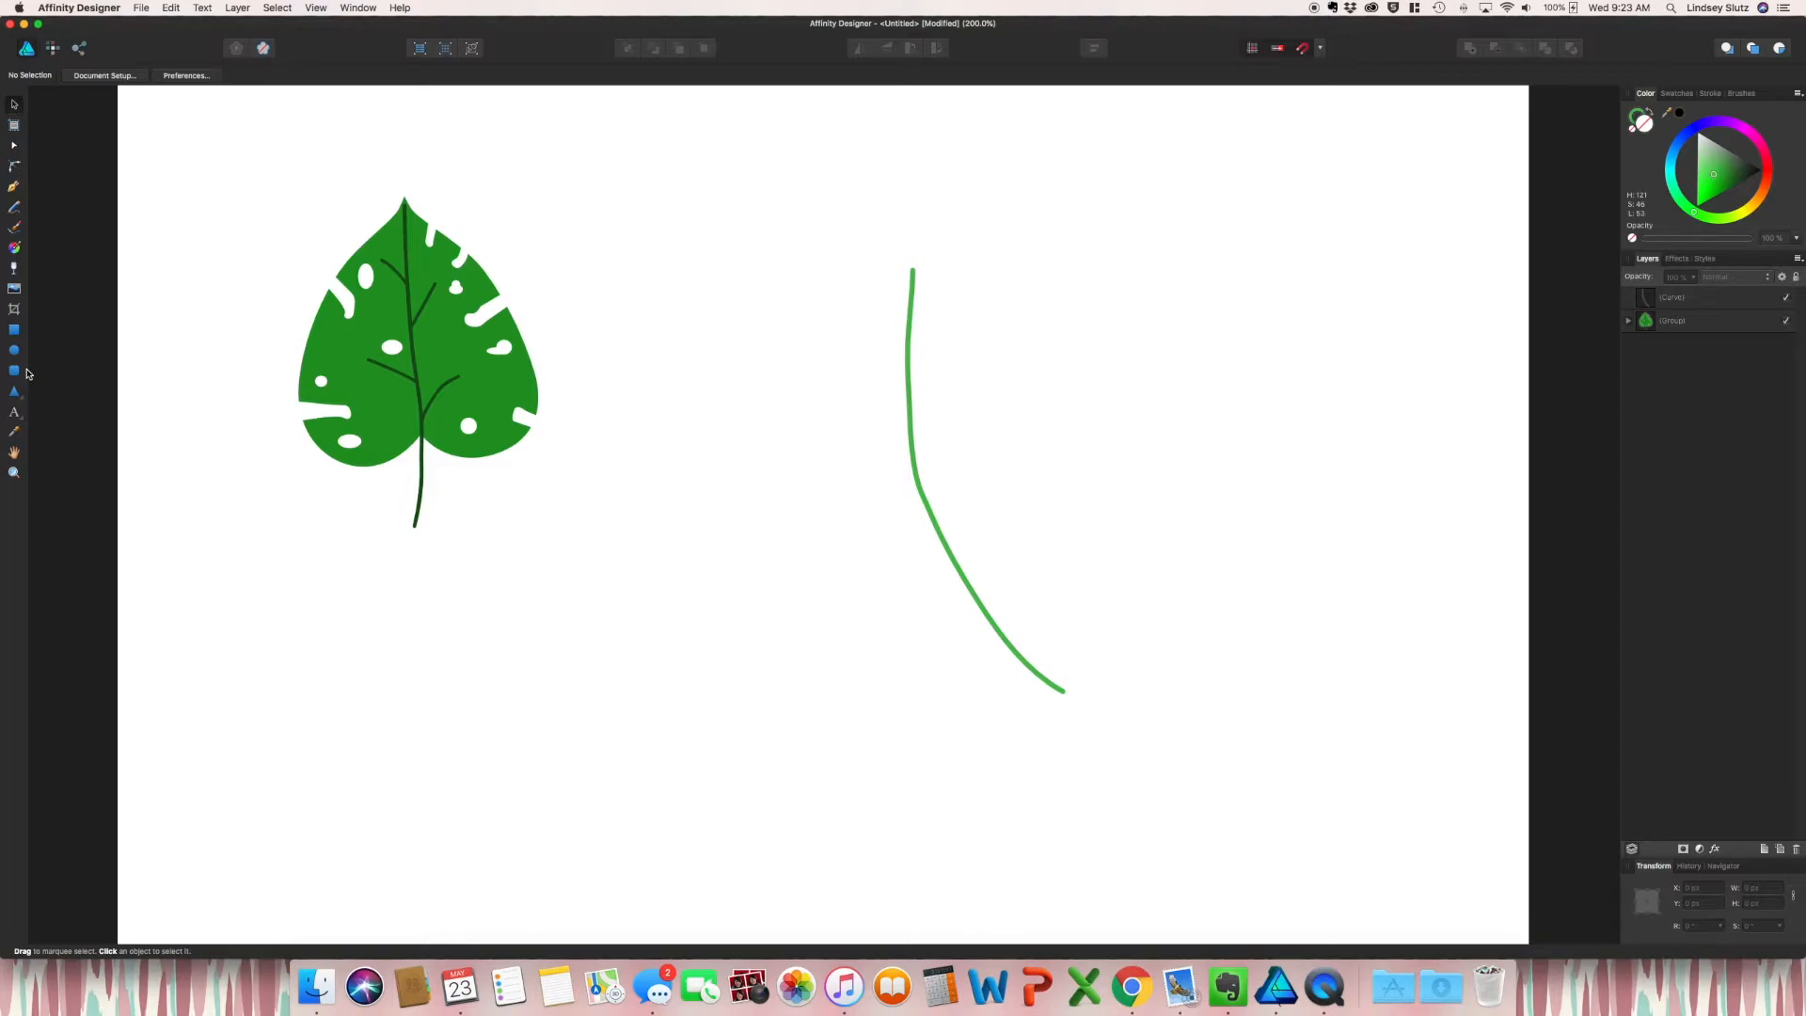
# Step: Draw a tall narrow ellipse left of the palm stem as the first leaflet
pyautogui.click(15, 352)
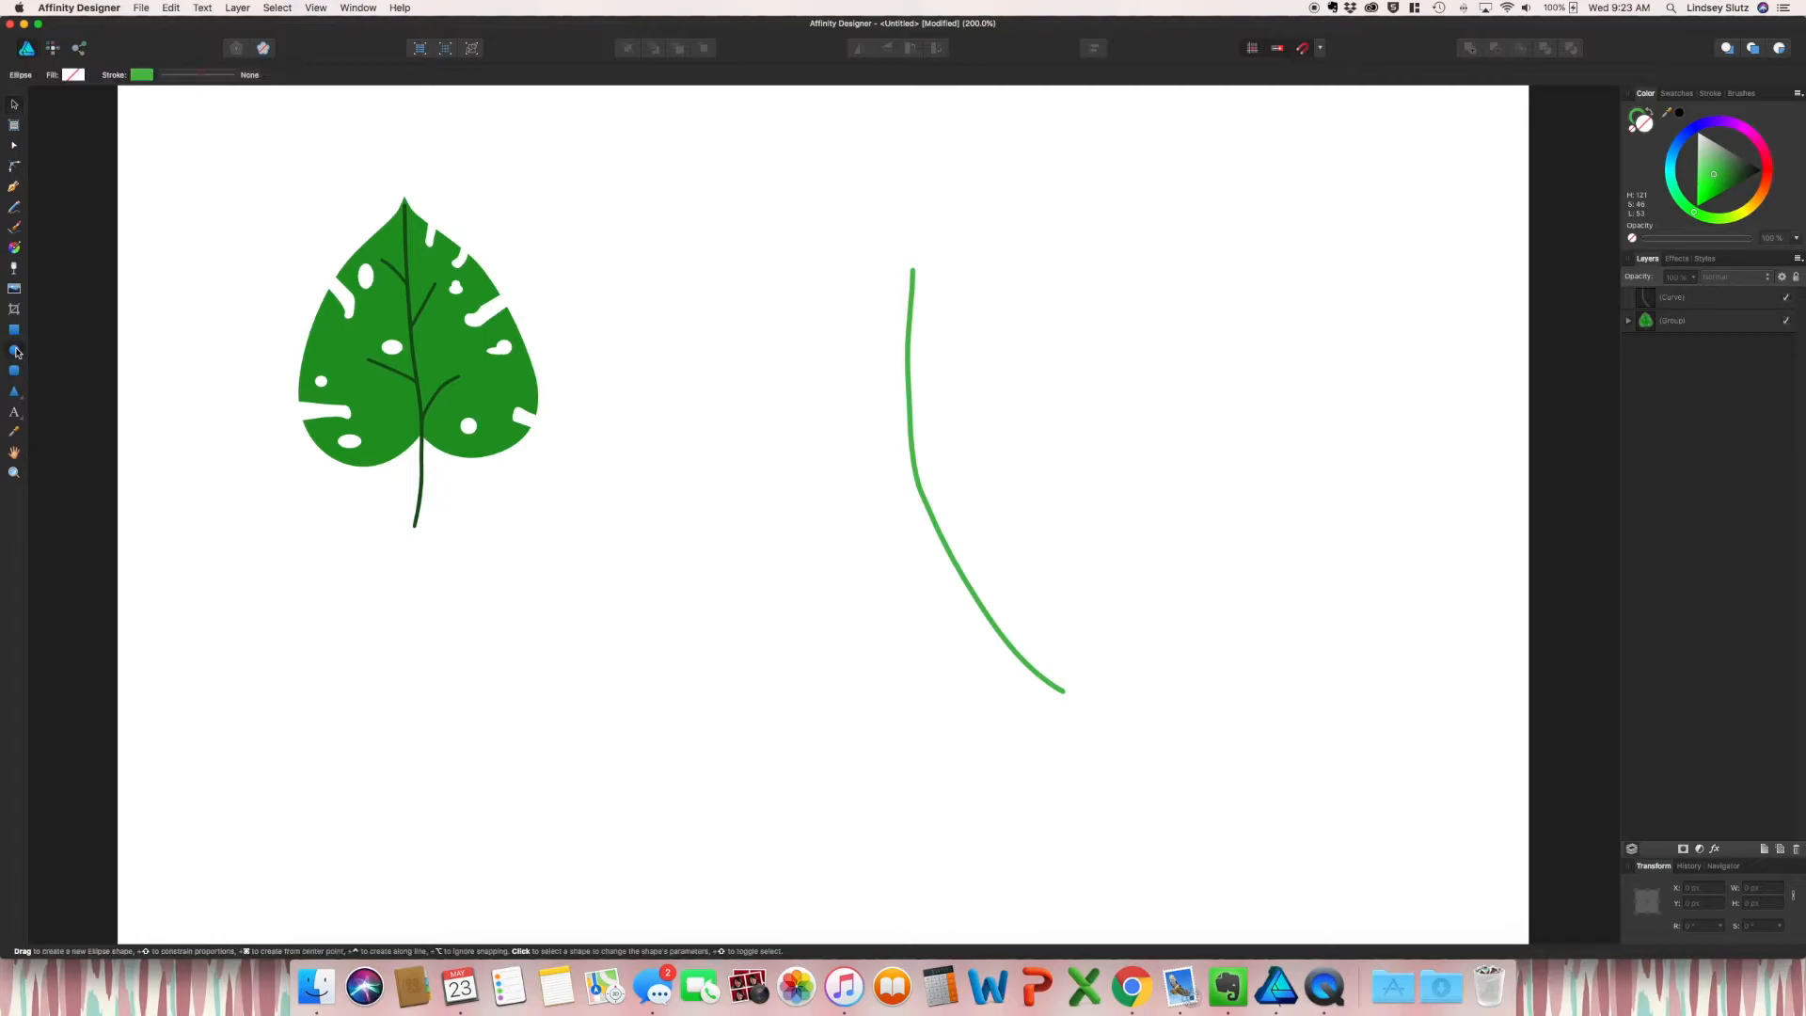
pyautogui.moveTo(762, 250); pyautogui.dragTo(769, 463)
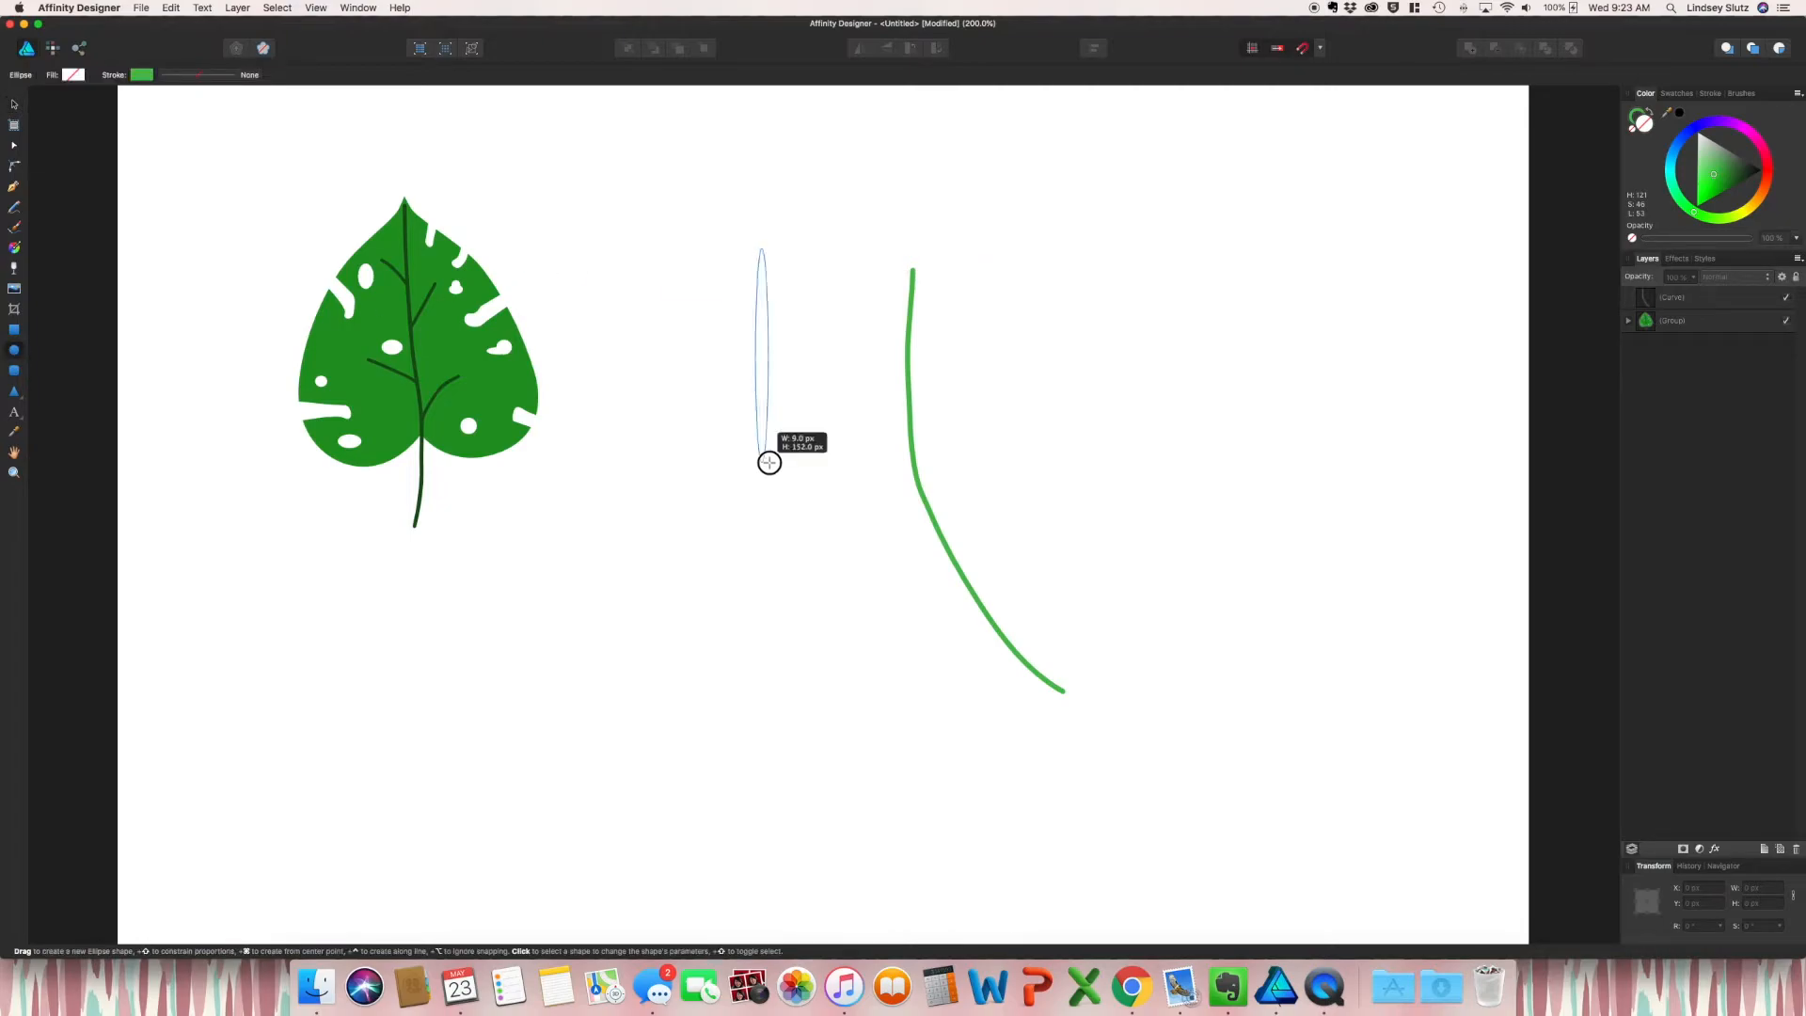
pyautogui.moveTo(761, 250); pyautogui.dragTo(784, 587)
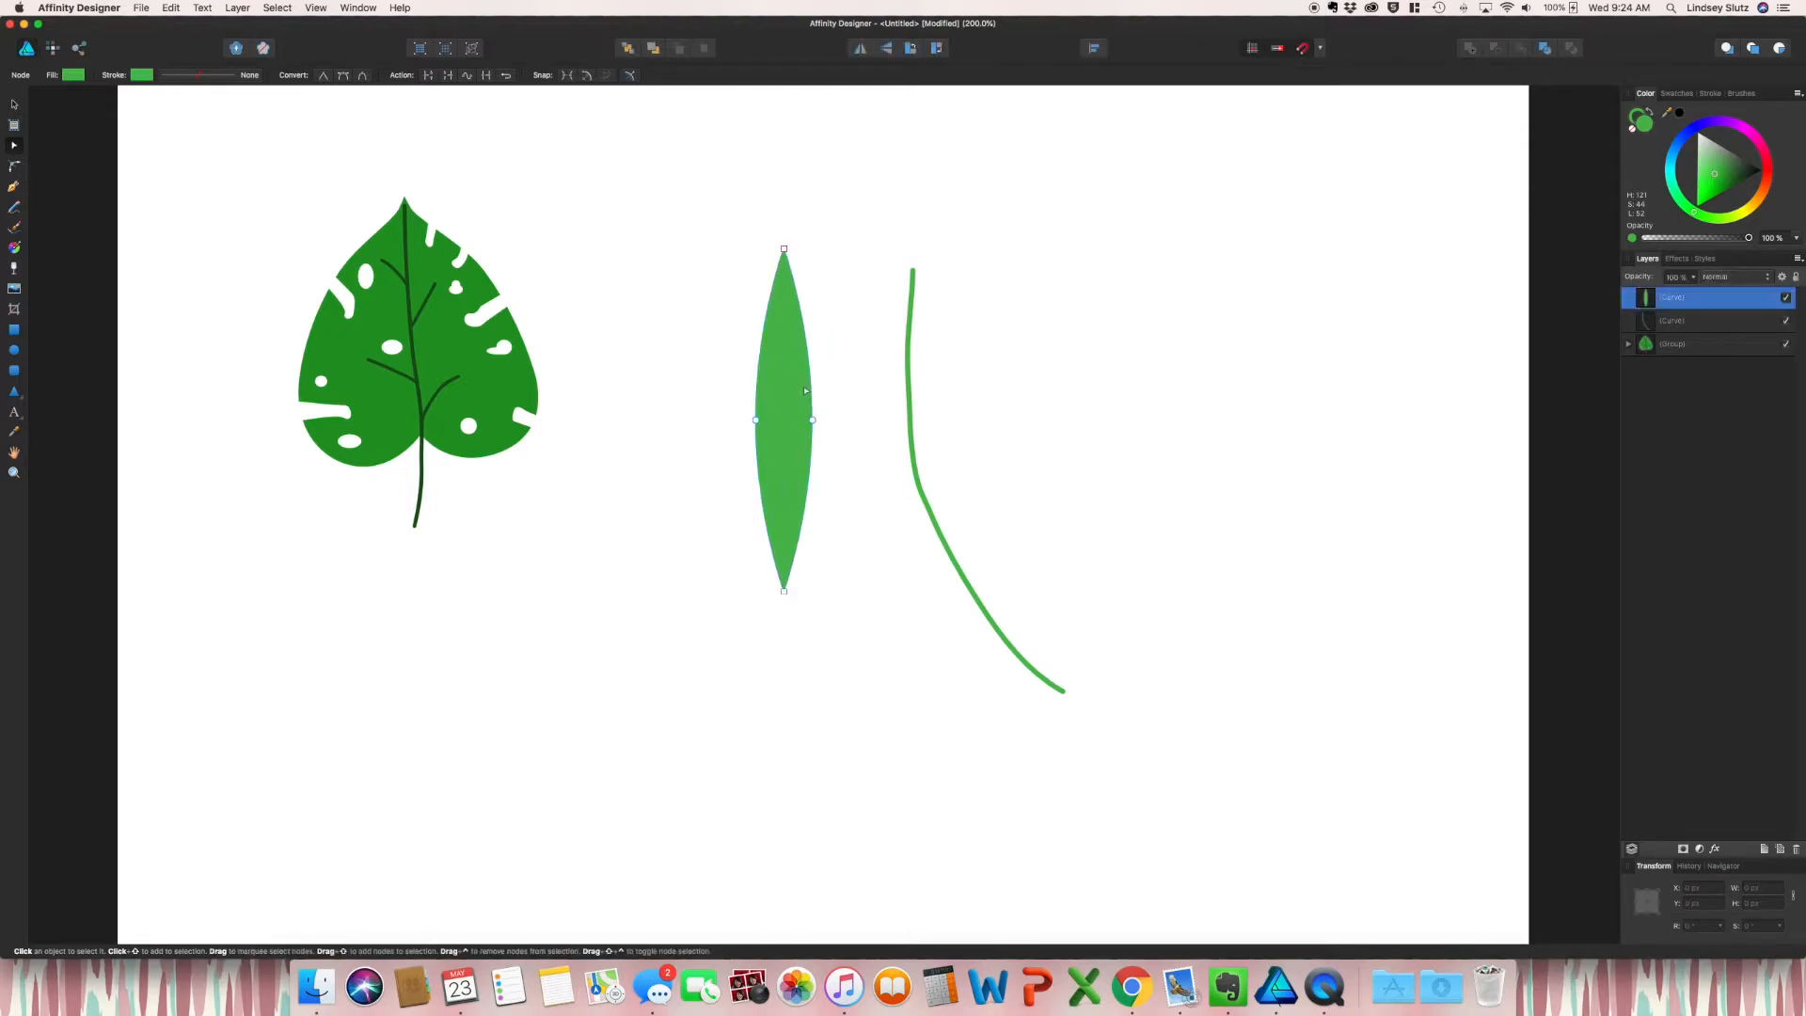
pyautogui.moveTo(824, 404)
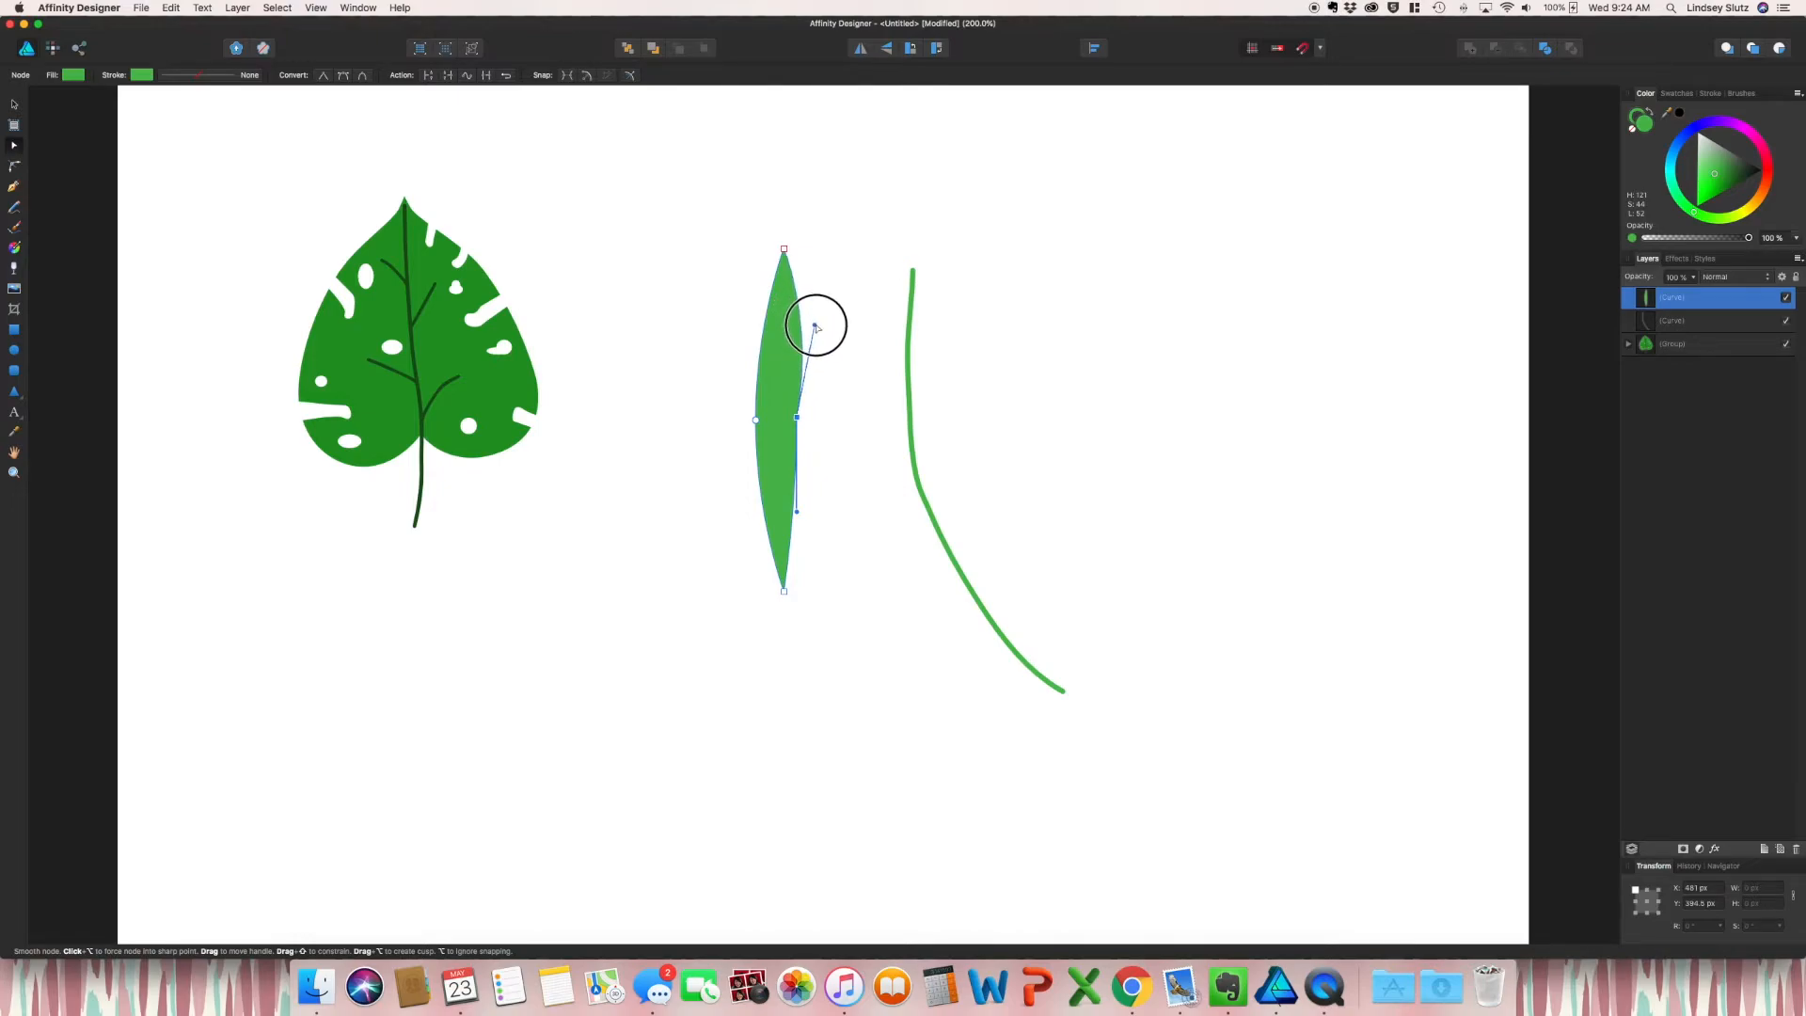
pyautogui.moveTo(793, 512)
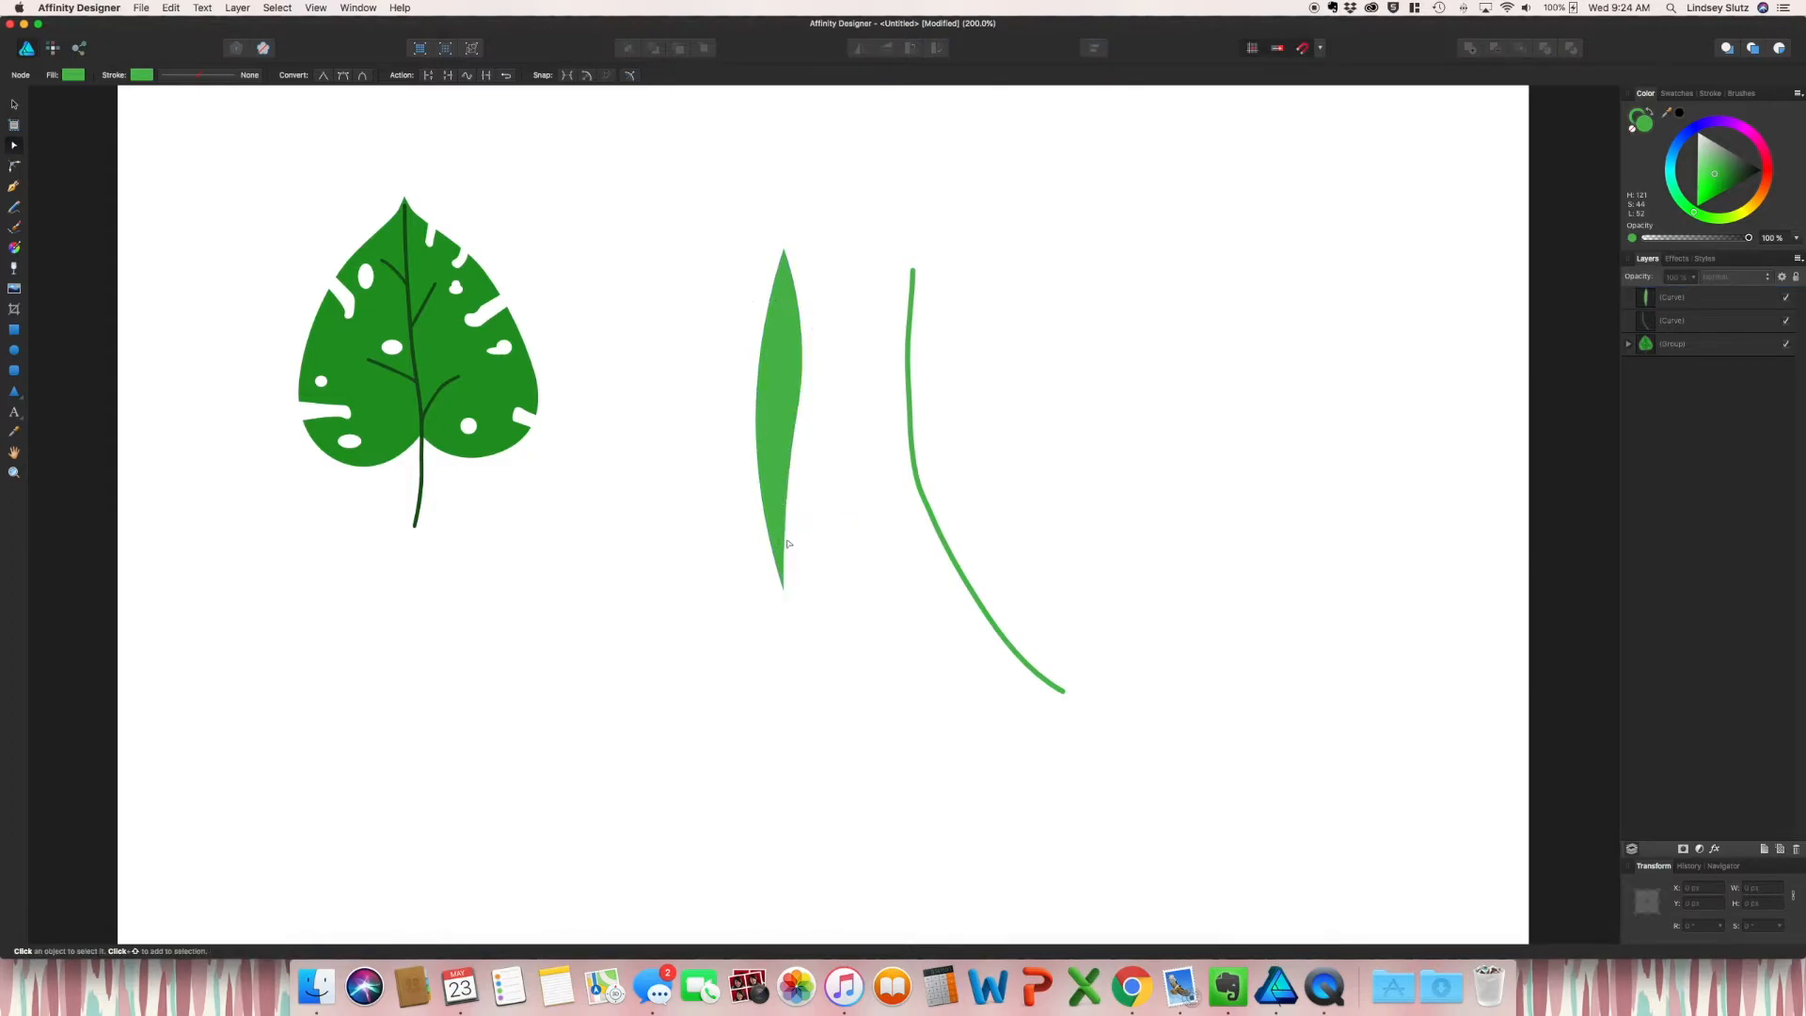
# Step: Duplicate and rotate the leaflet into eight angled copies fanning down the stem's right side
pyautogui.click(781, 414)
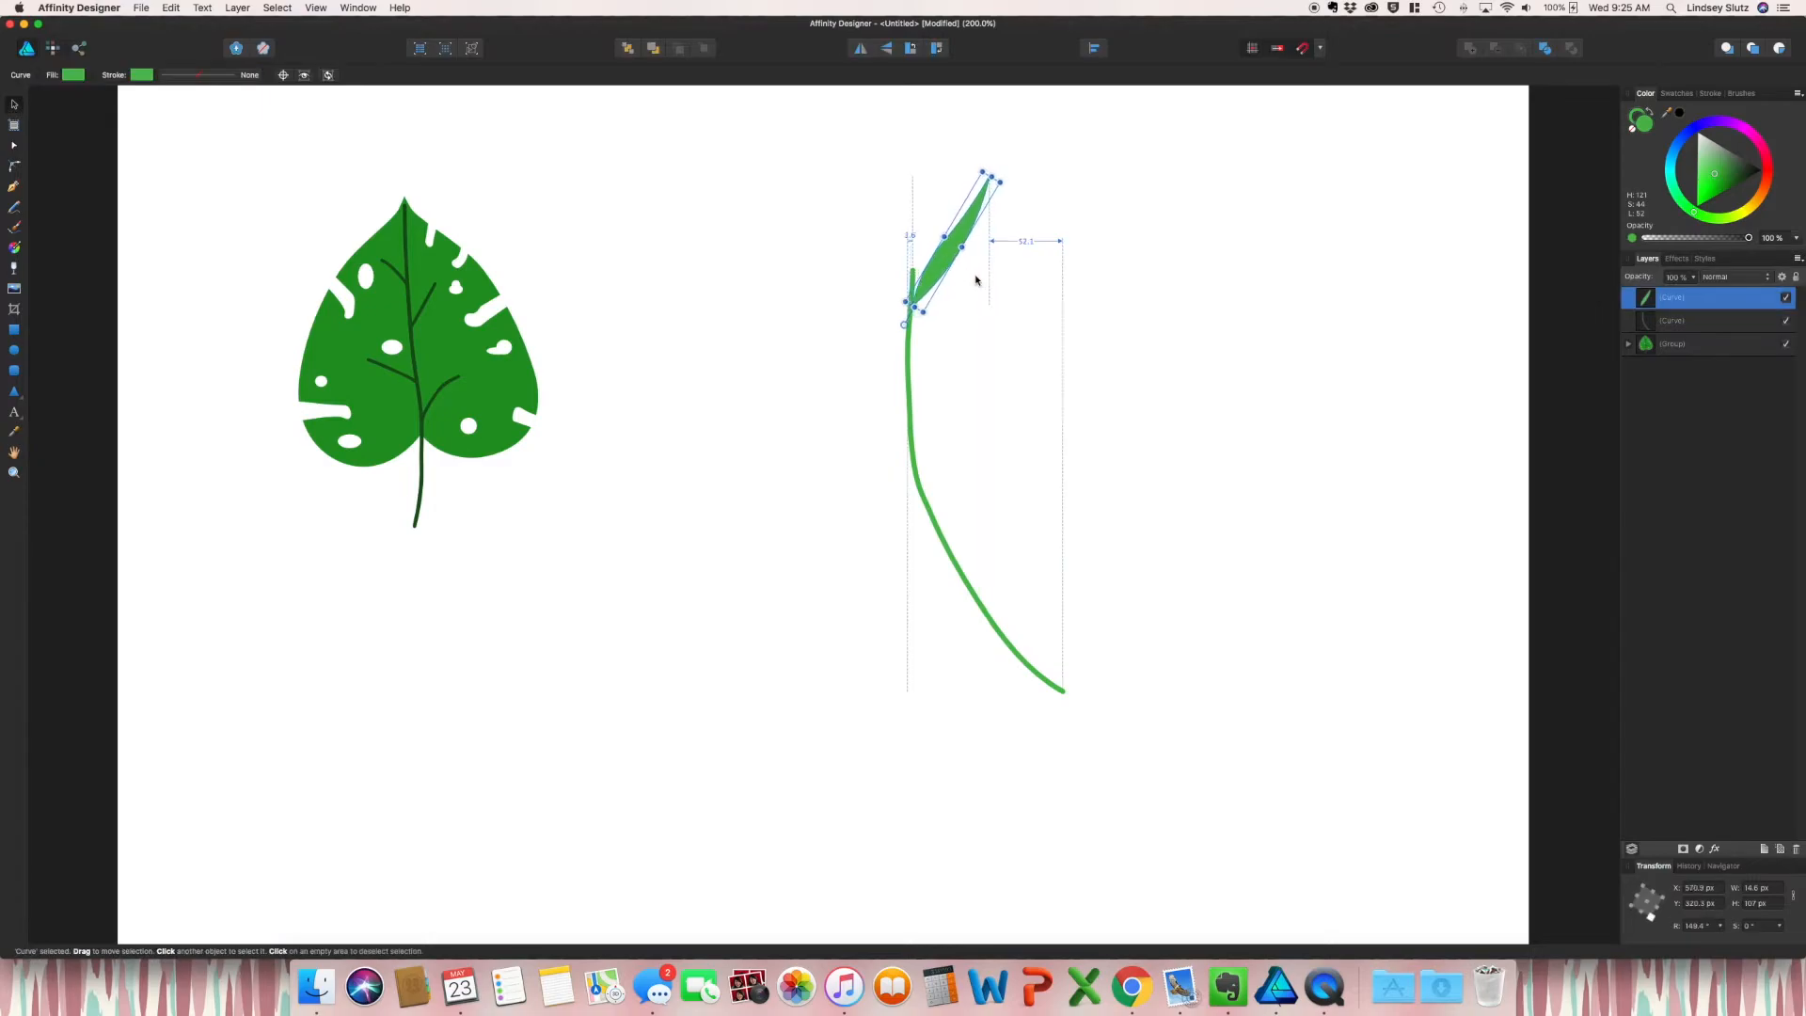
pyautogui.moveTo(989, 179); pyautogui.dragTo(1025, 239)
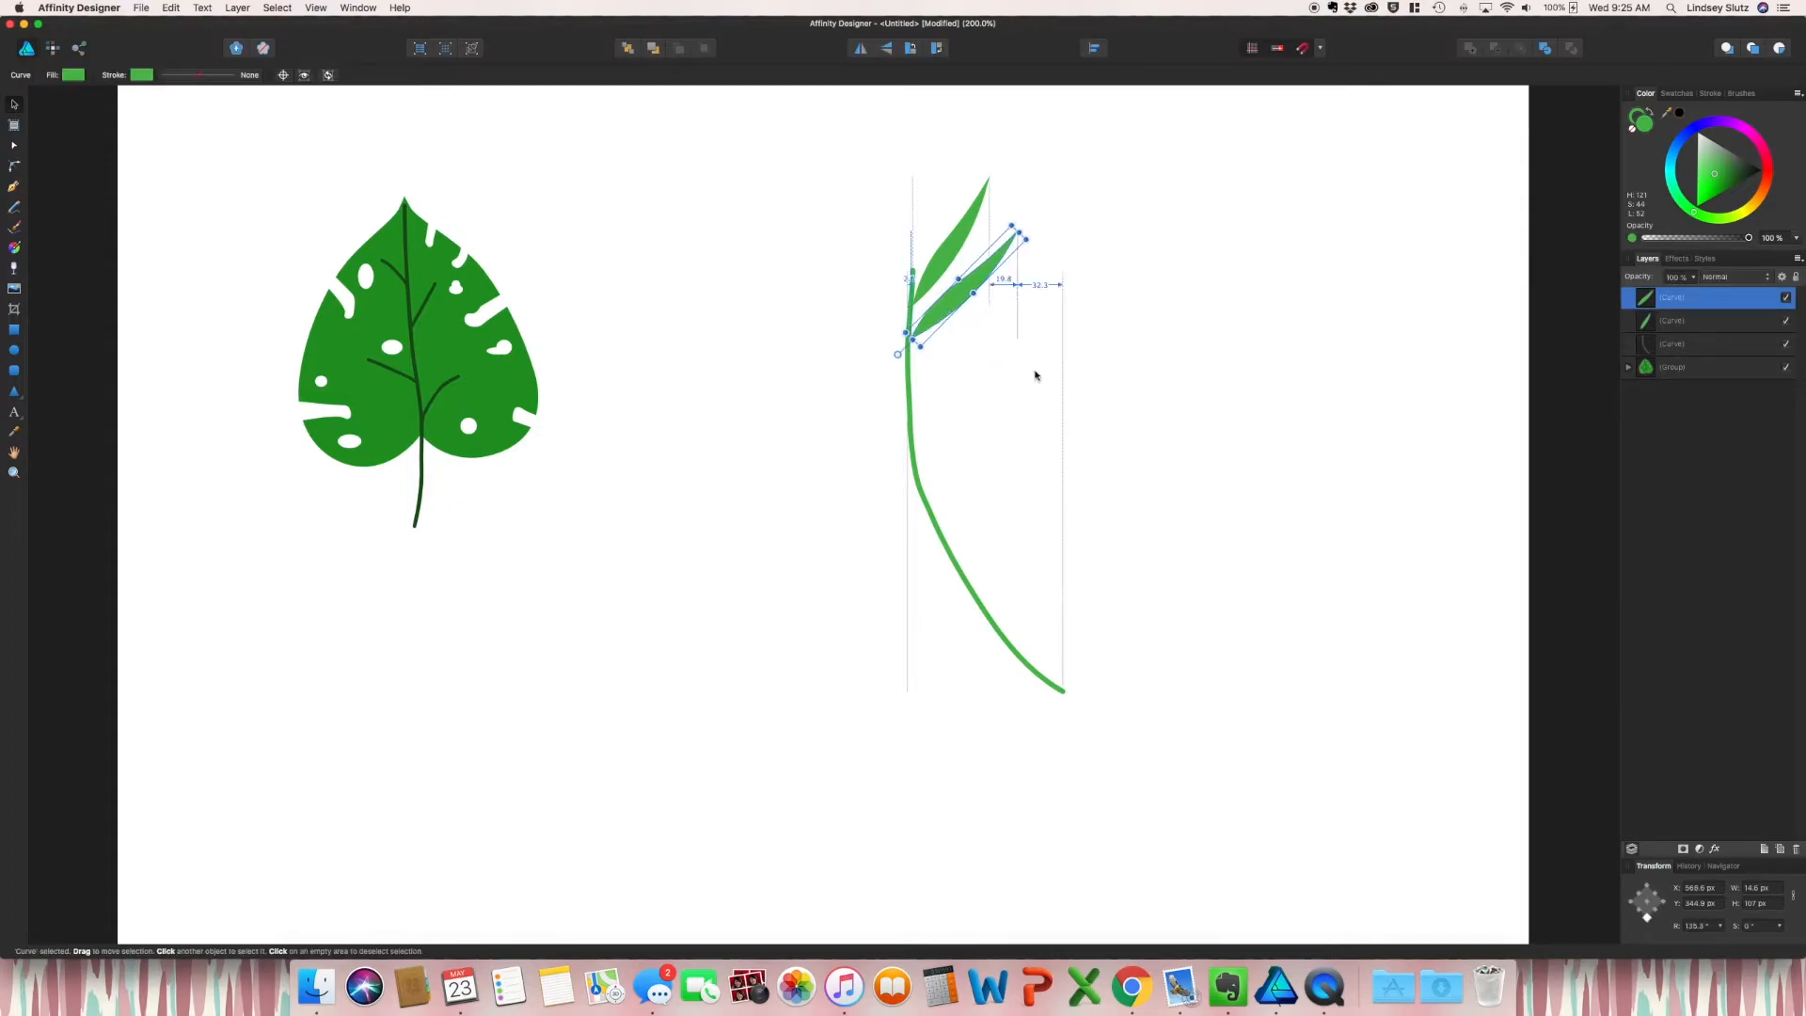
pyautogui.moveTo(1023, 239); pyautogui.dragTo(1035, 230)
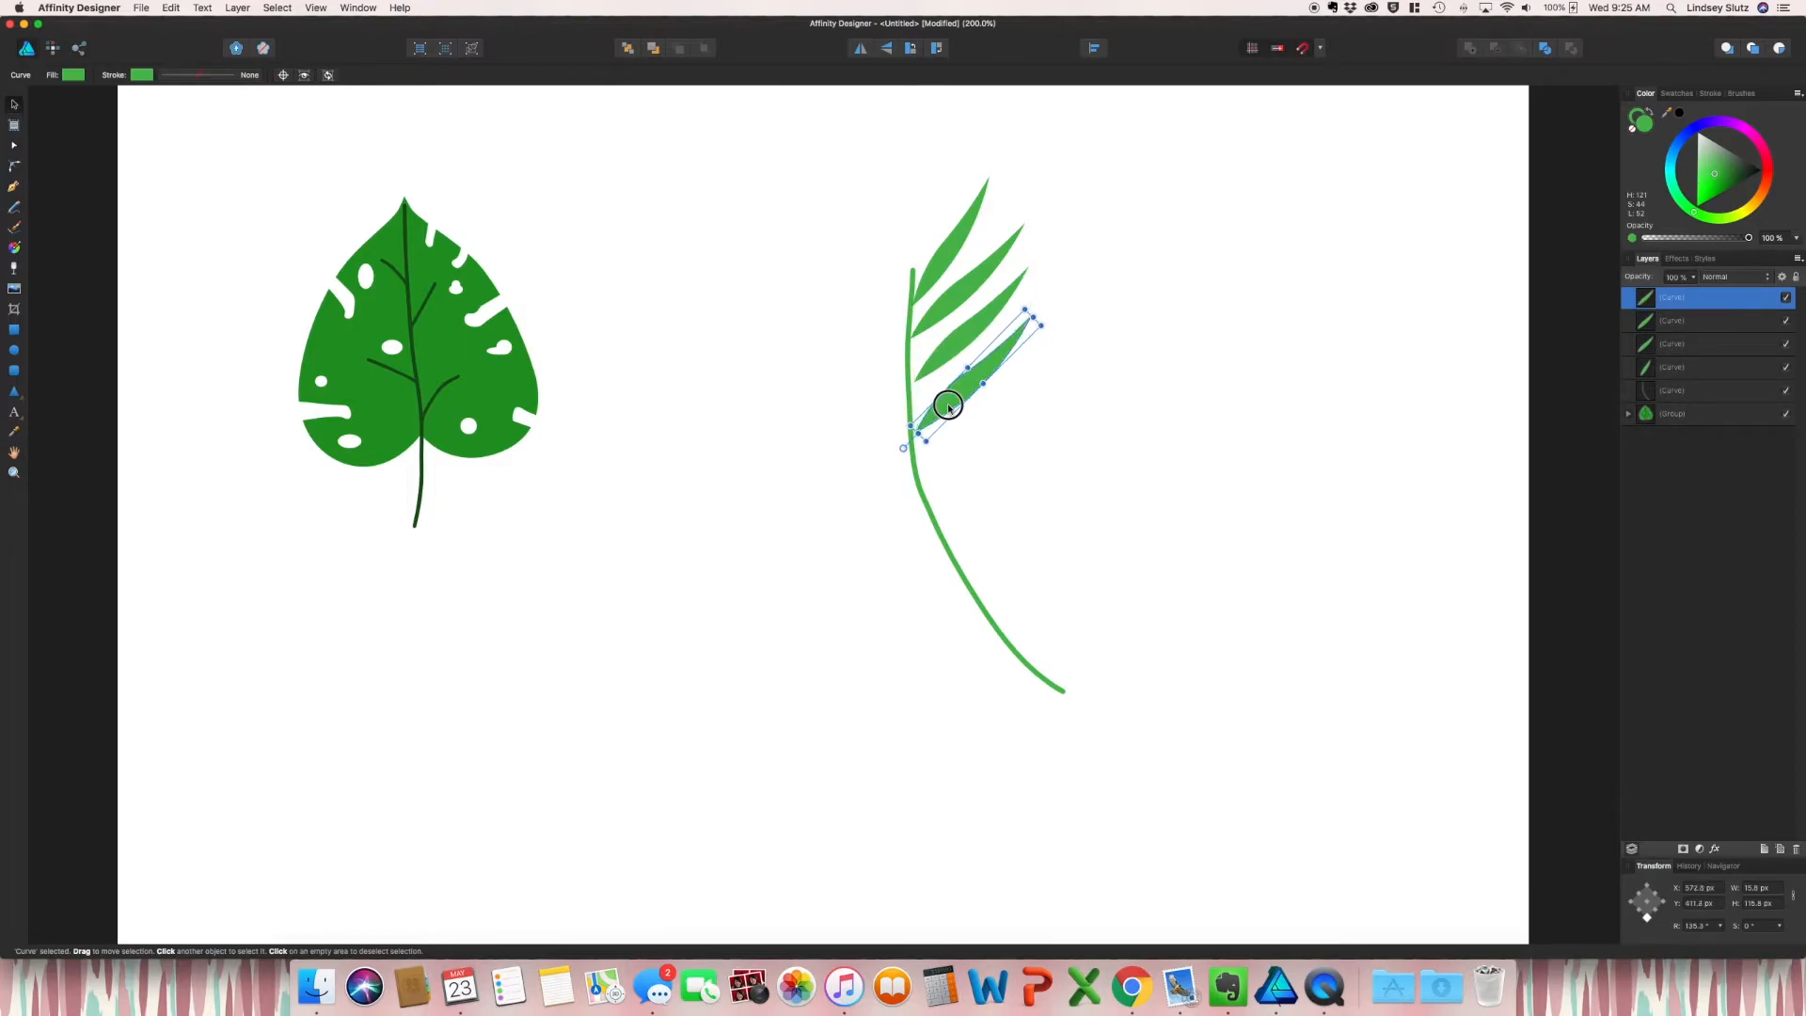
pyautogui.moveTo(948, 403); pyautogui.dragTo(963, 459)
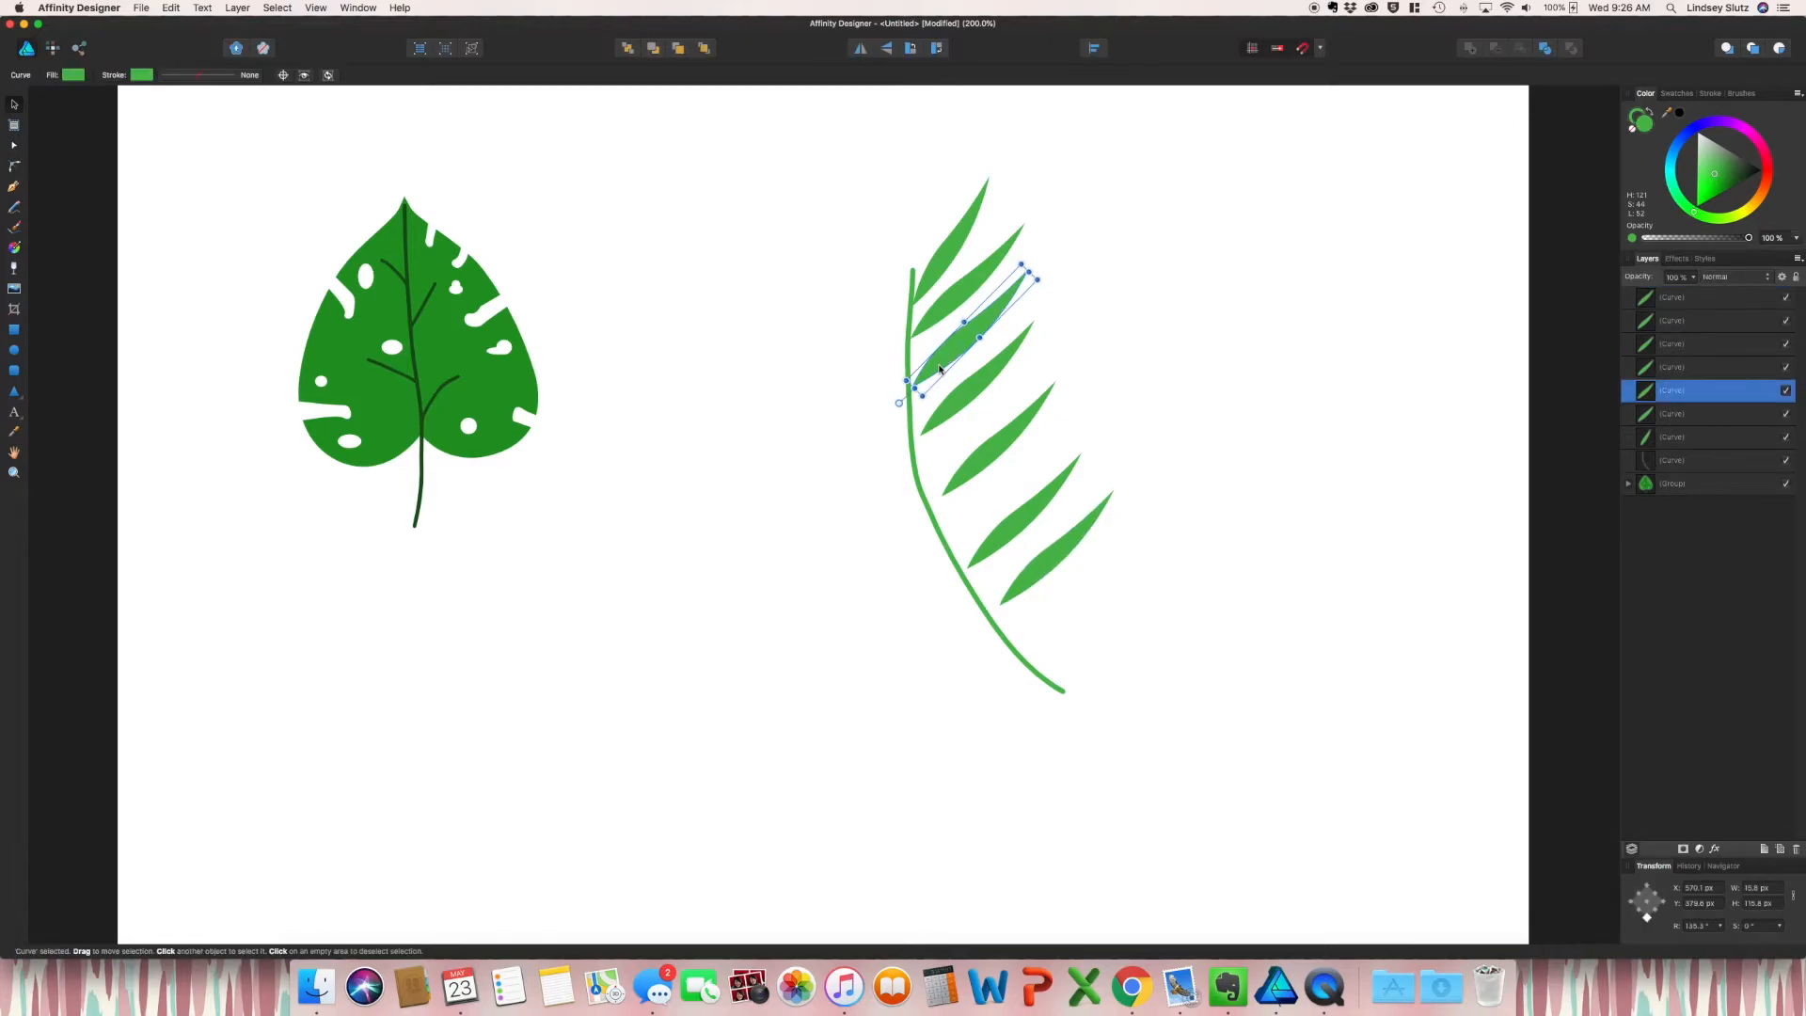
pyautogui.moveTo(1023, 267); pyautogui.dragTo(1065, 406)
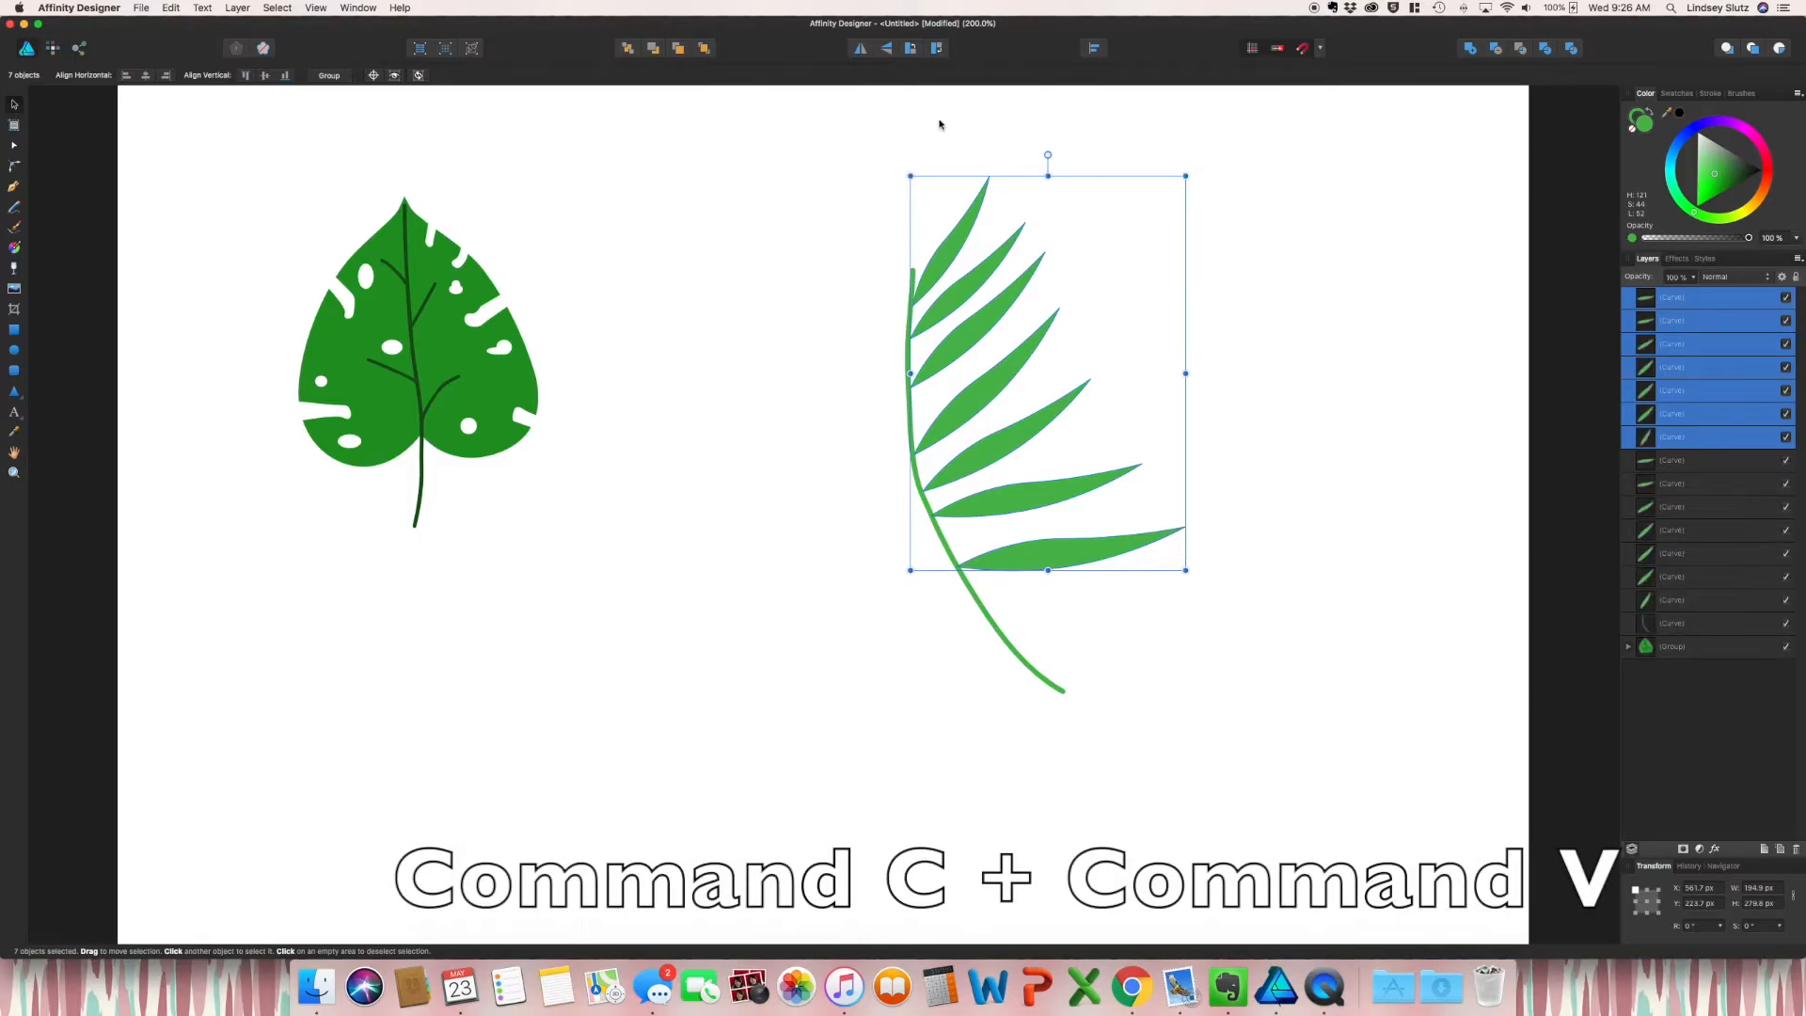
# Step: Flip the pasted leaflets horizontally for the left side and select the upright tip leaflet
pyautogui.click(858, 47)
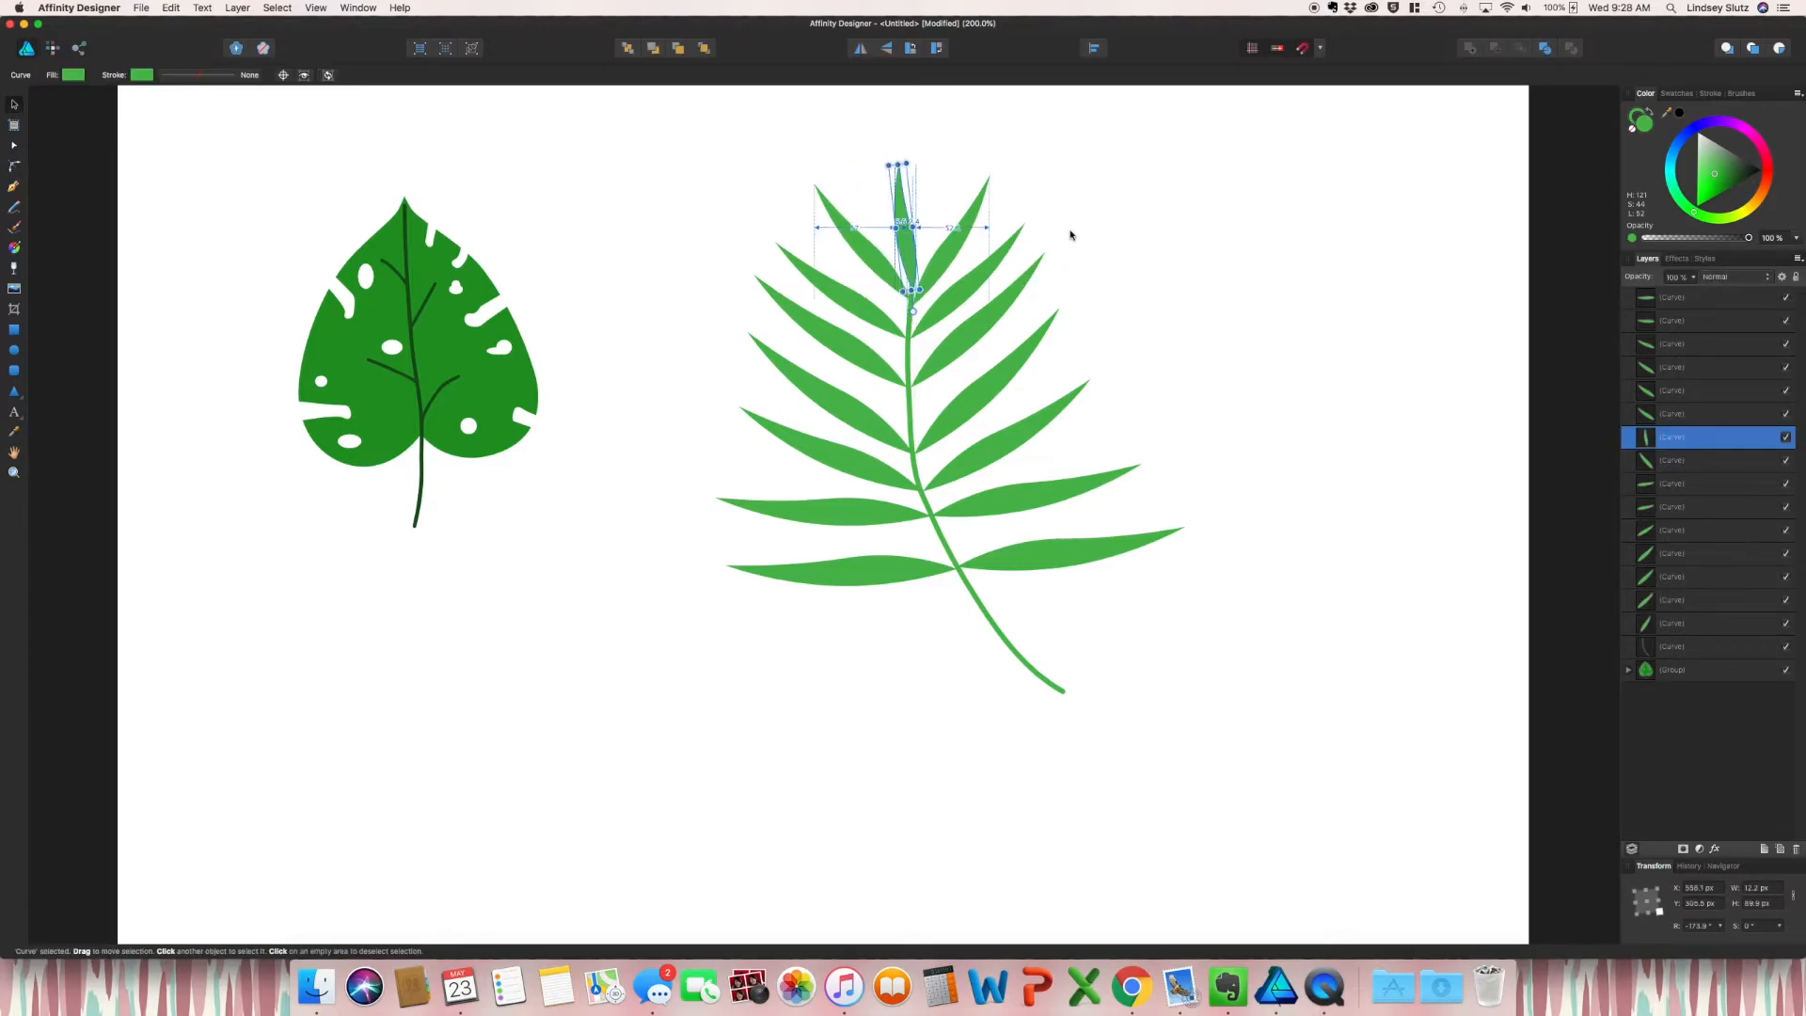
pyautogui.click(237, 8)
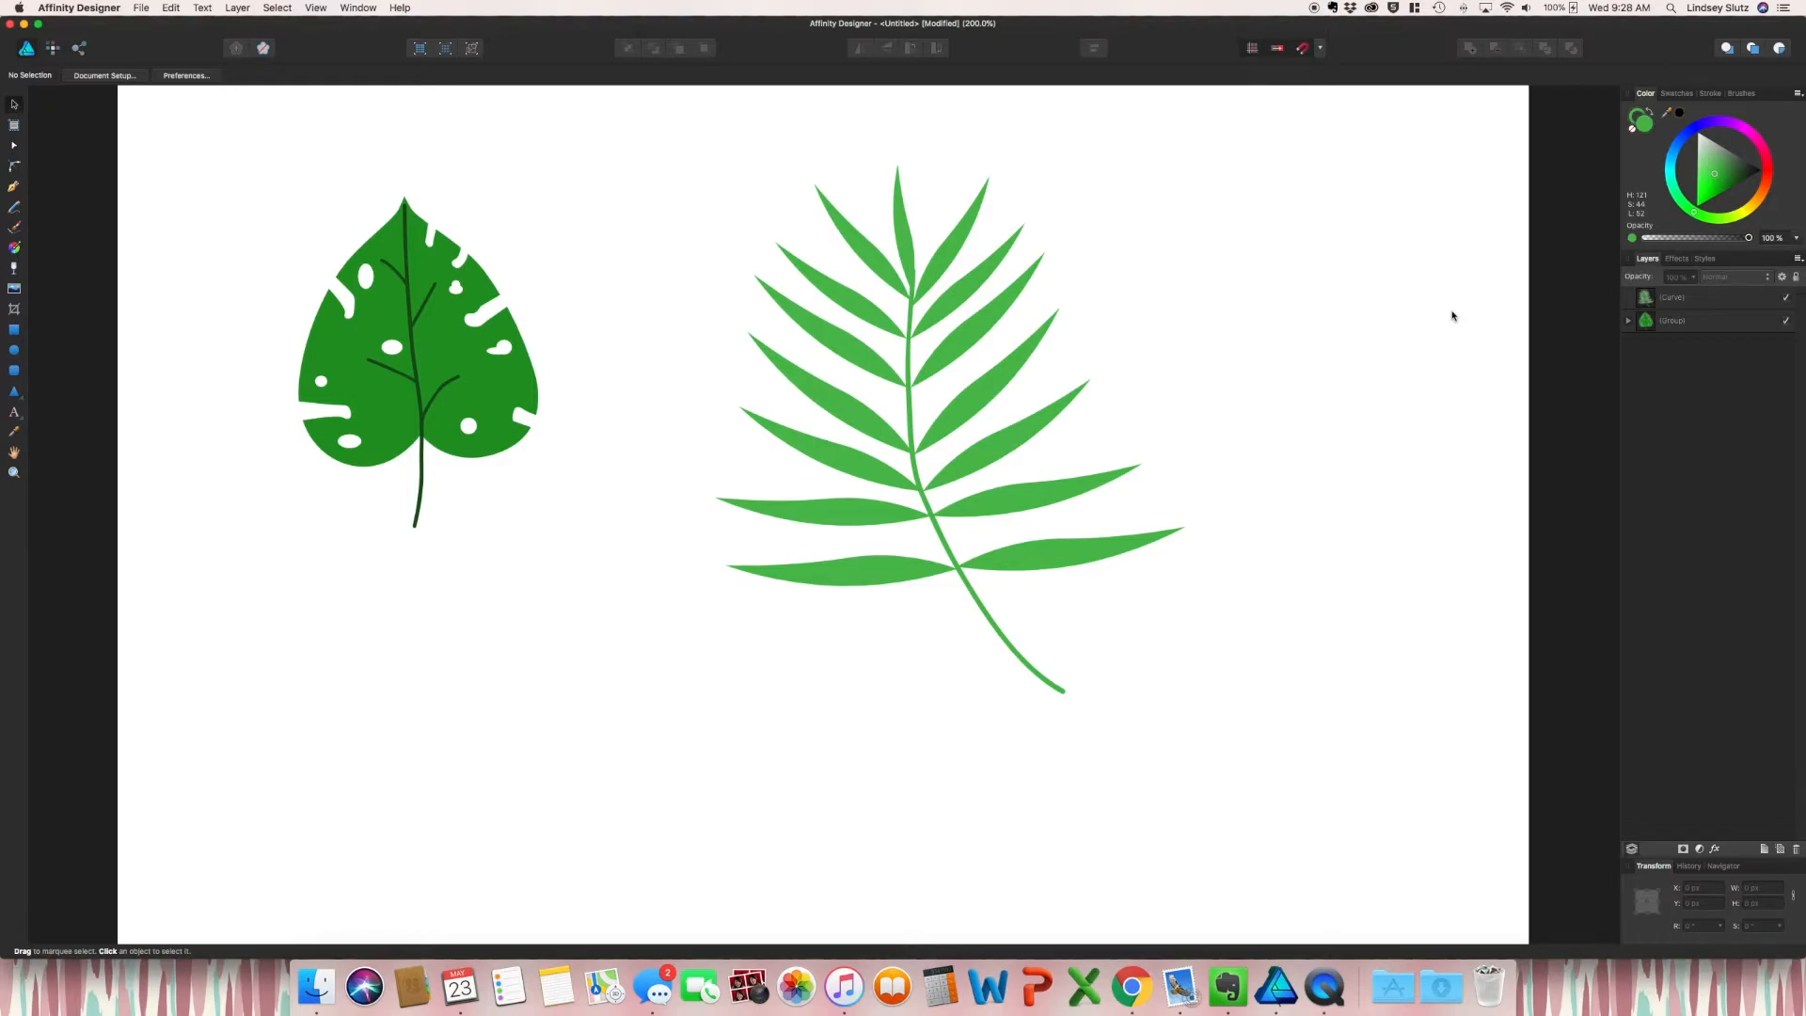
pyautogui.moveTo(1430, 322)
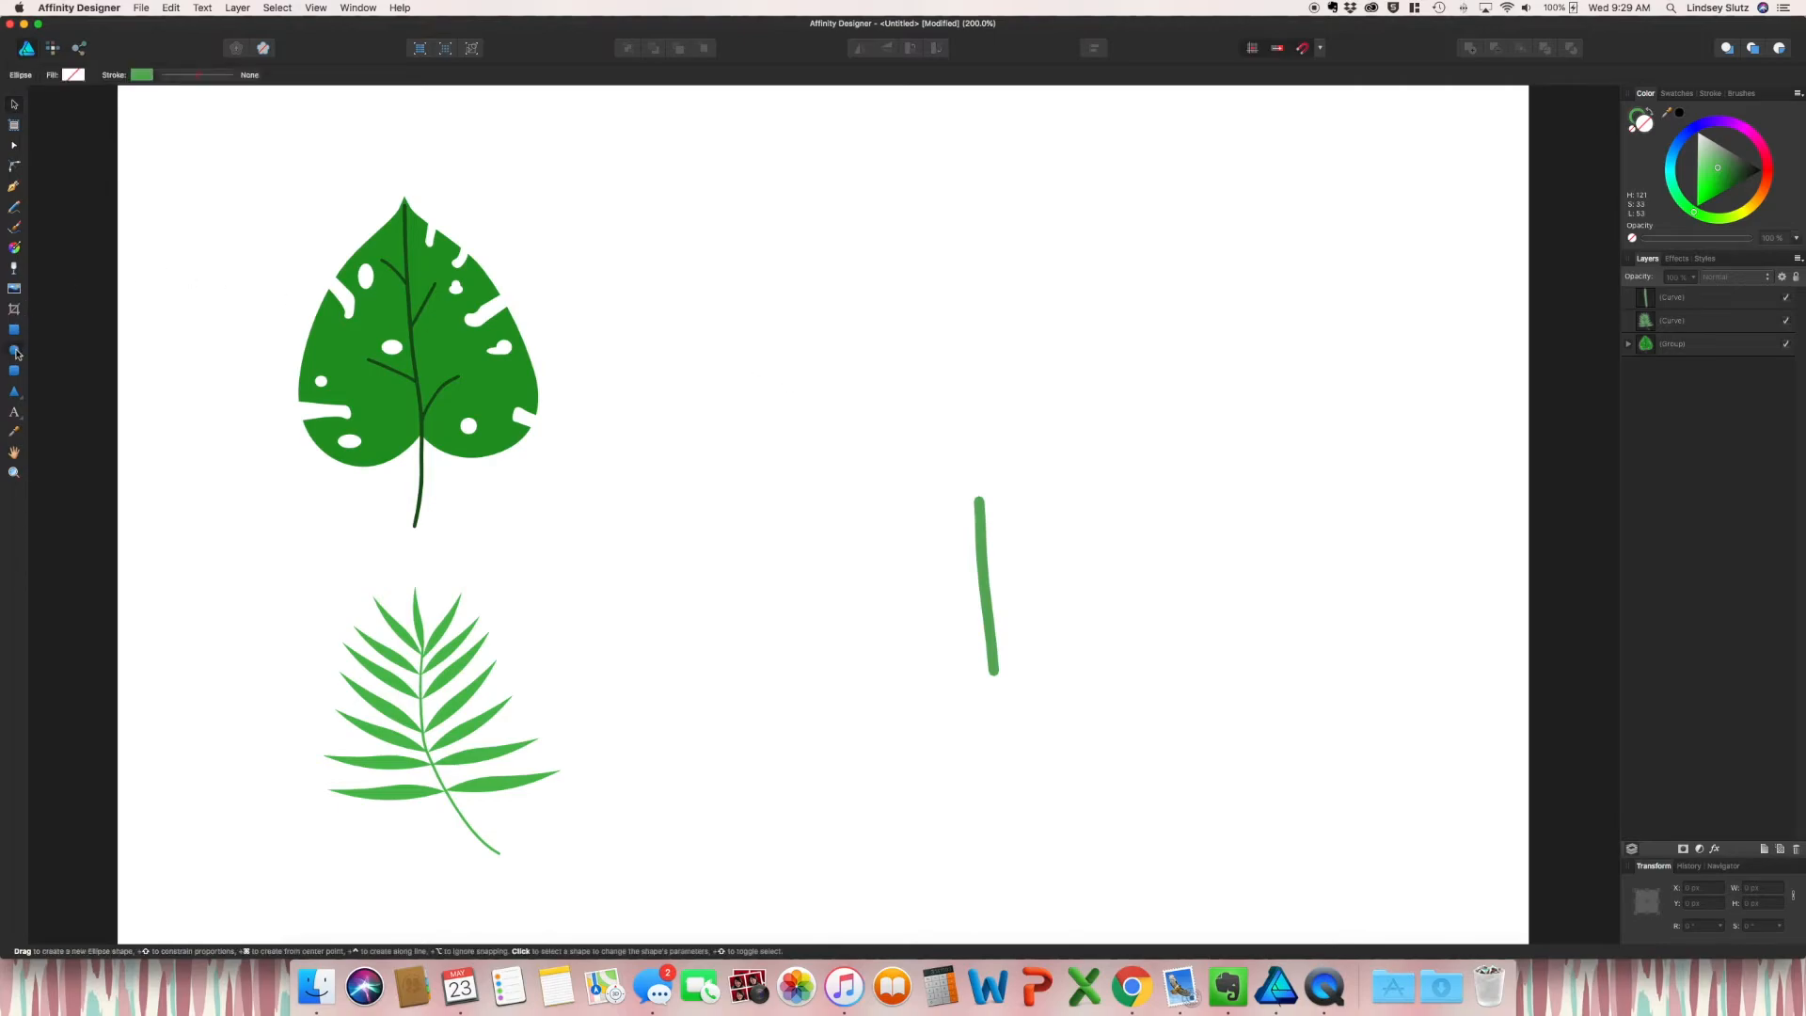
# Step: Draw a tall ellipse for the fan palm blade, sharpen its point, then shorten and tilt it
pyautogui.moveTo(754, 242); pyautogui.dragTo(798, 653)
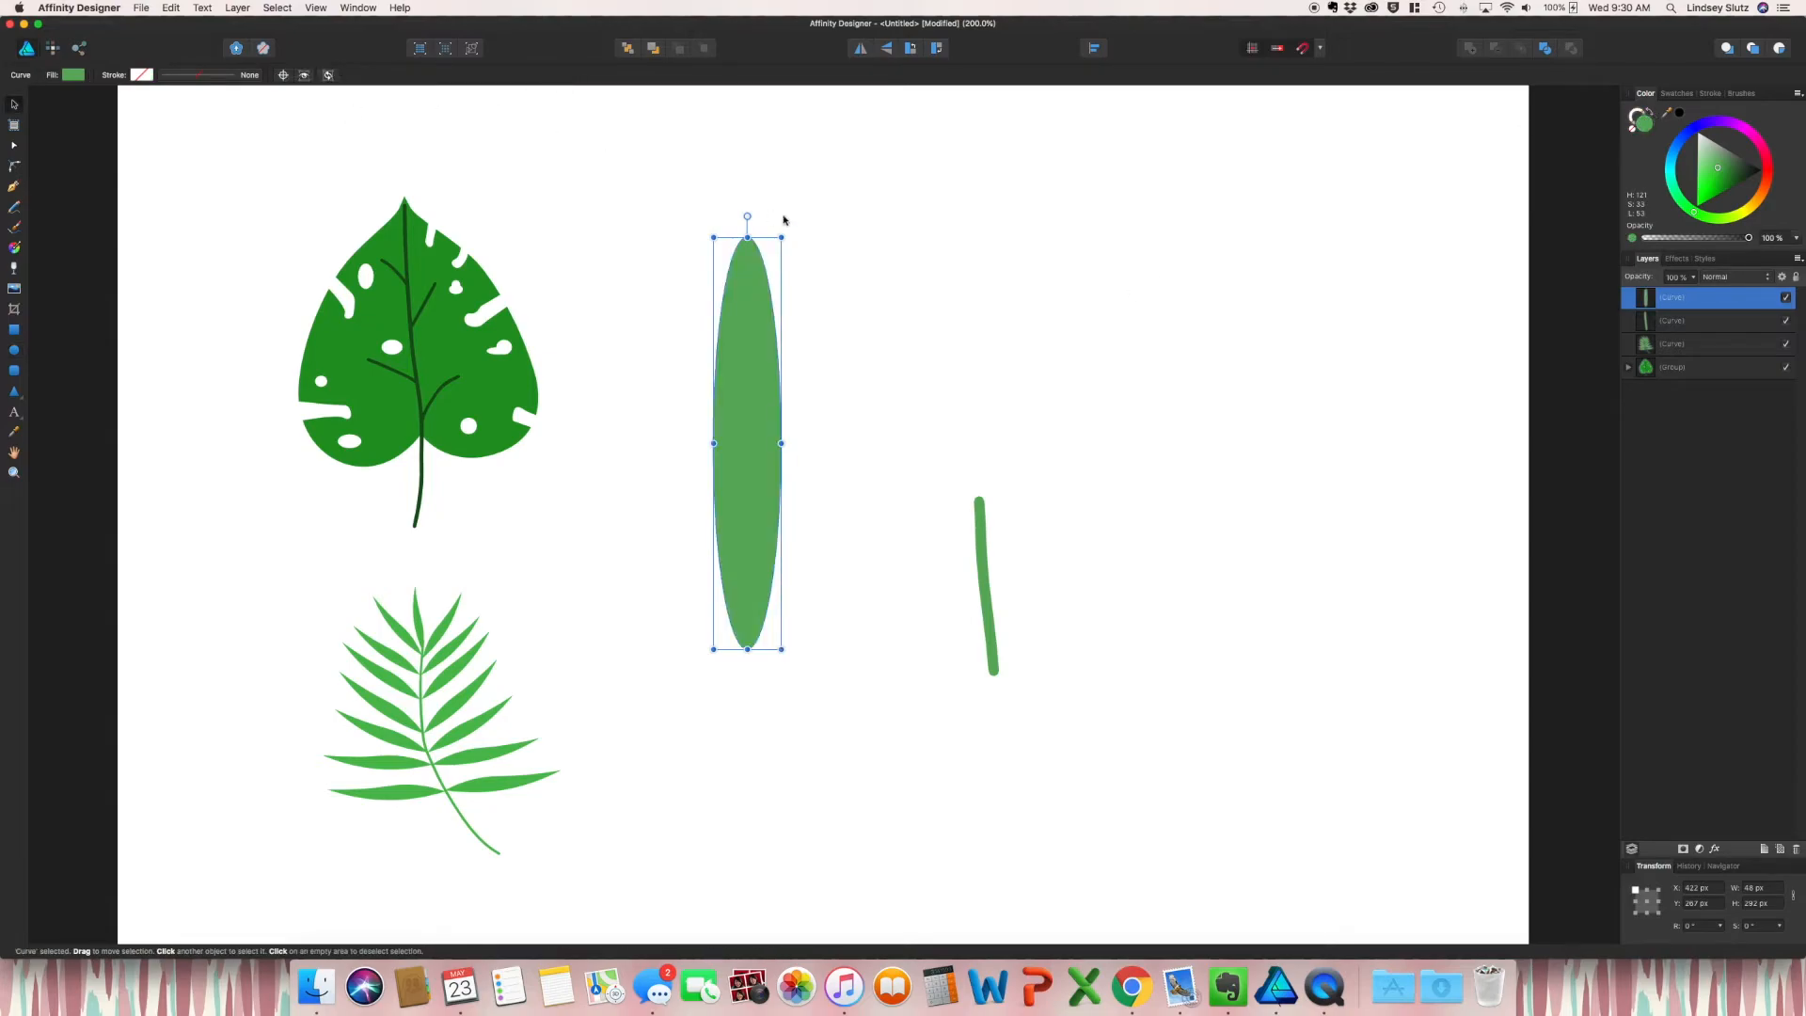
pyautogui.click(15, 145)
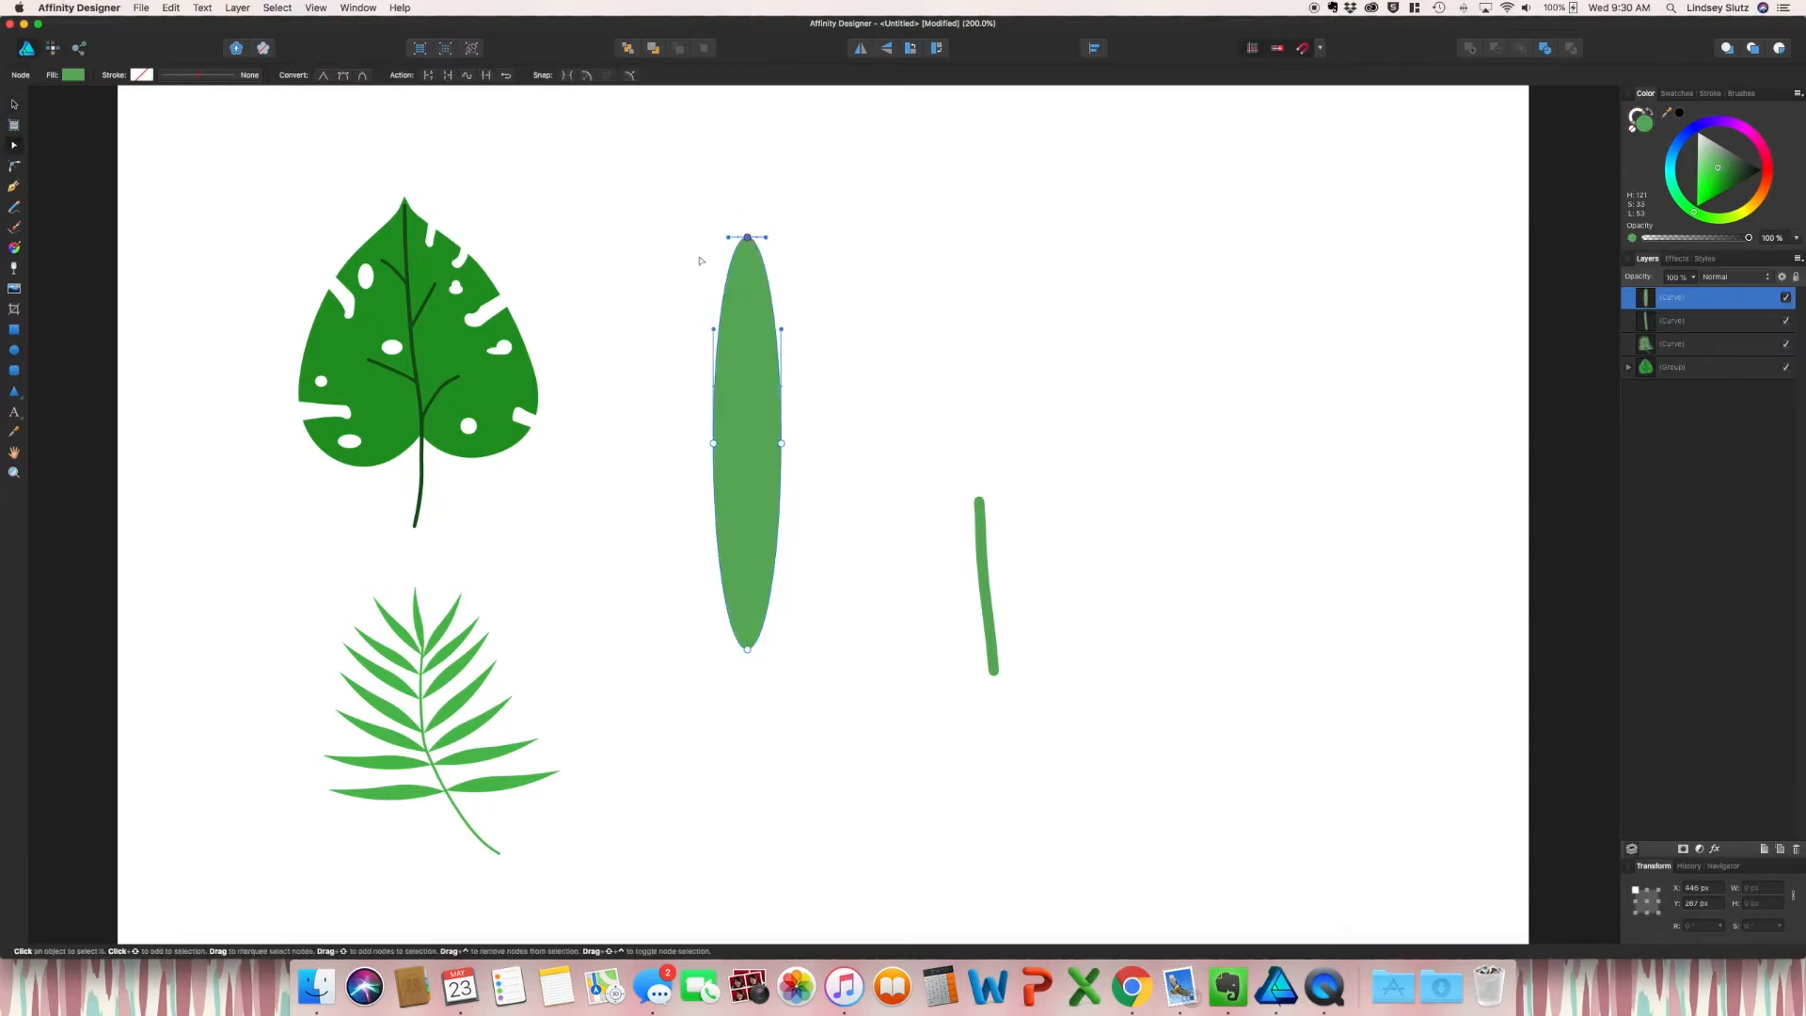
pyautogui.moveTo(720, 175)
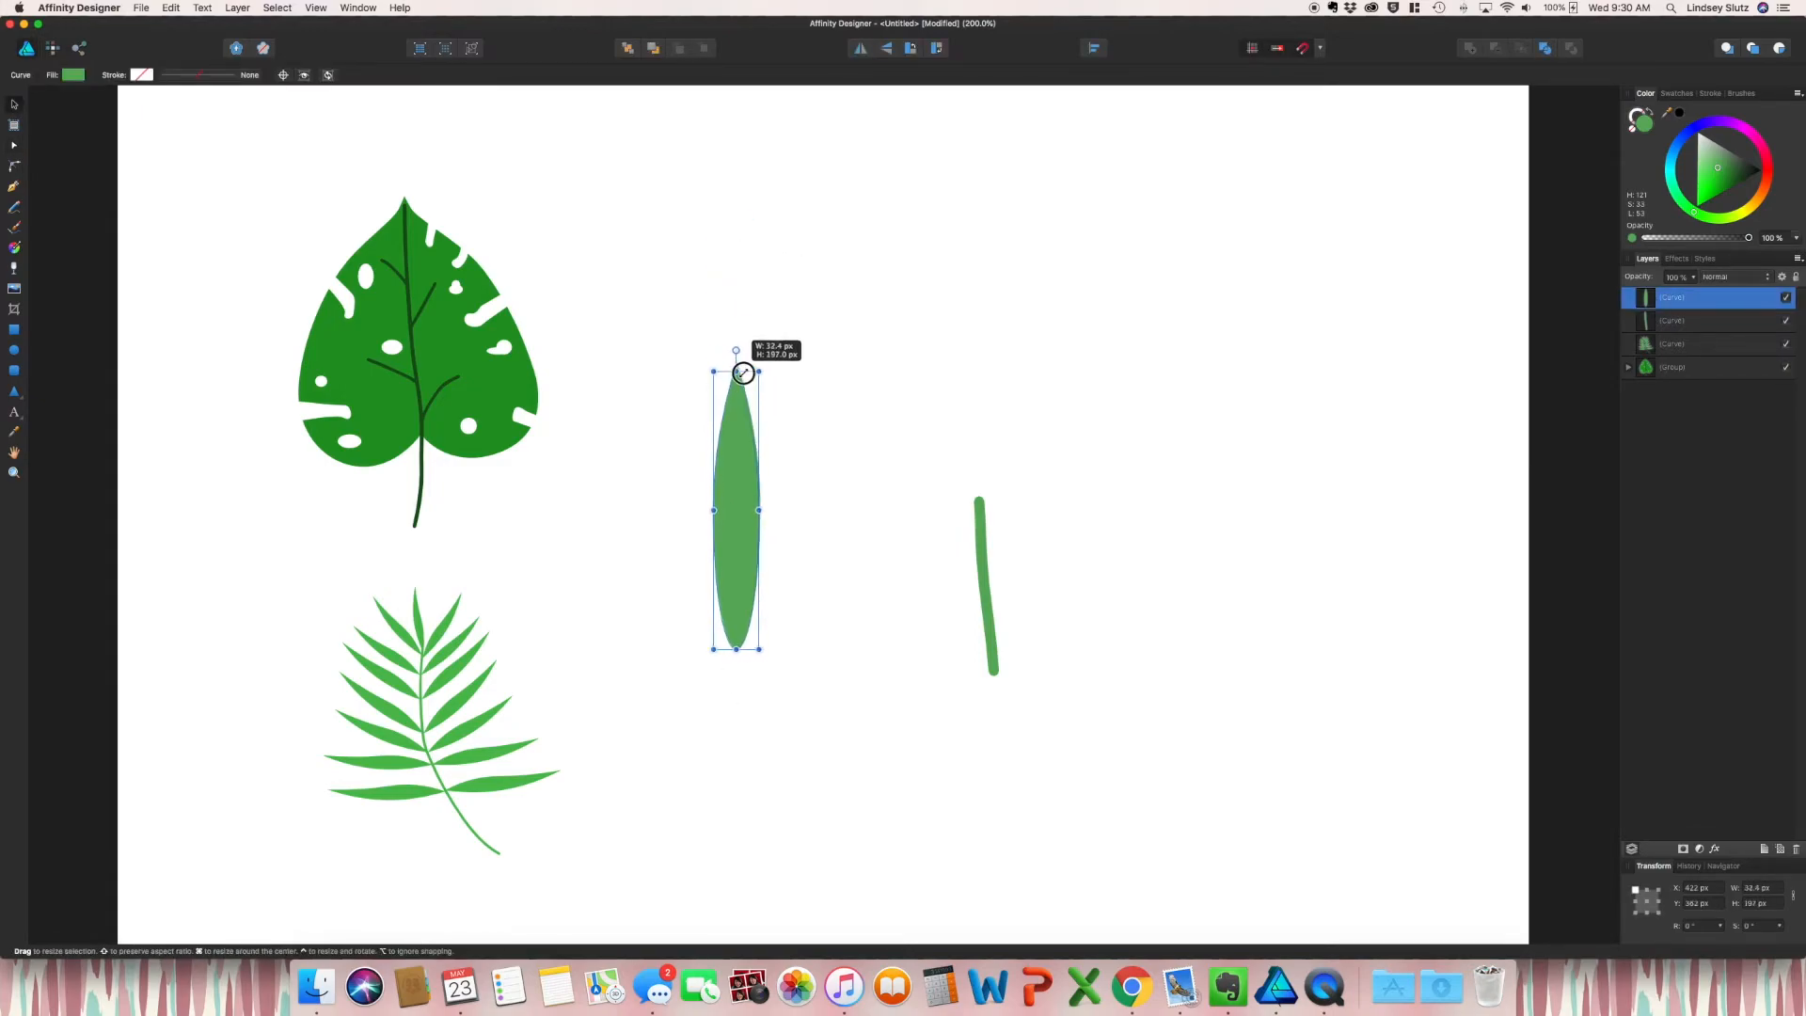
pyautogui.moveTo(736, 372); pyautogui.dragTo(727, 459)
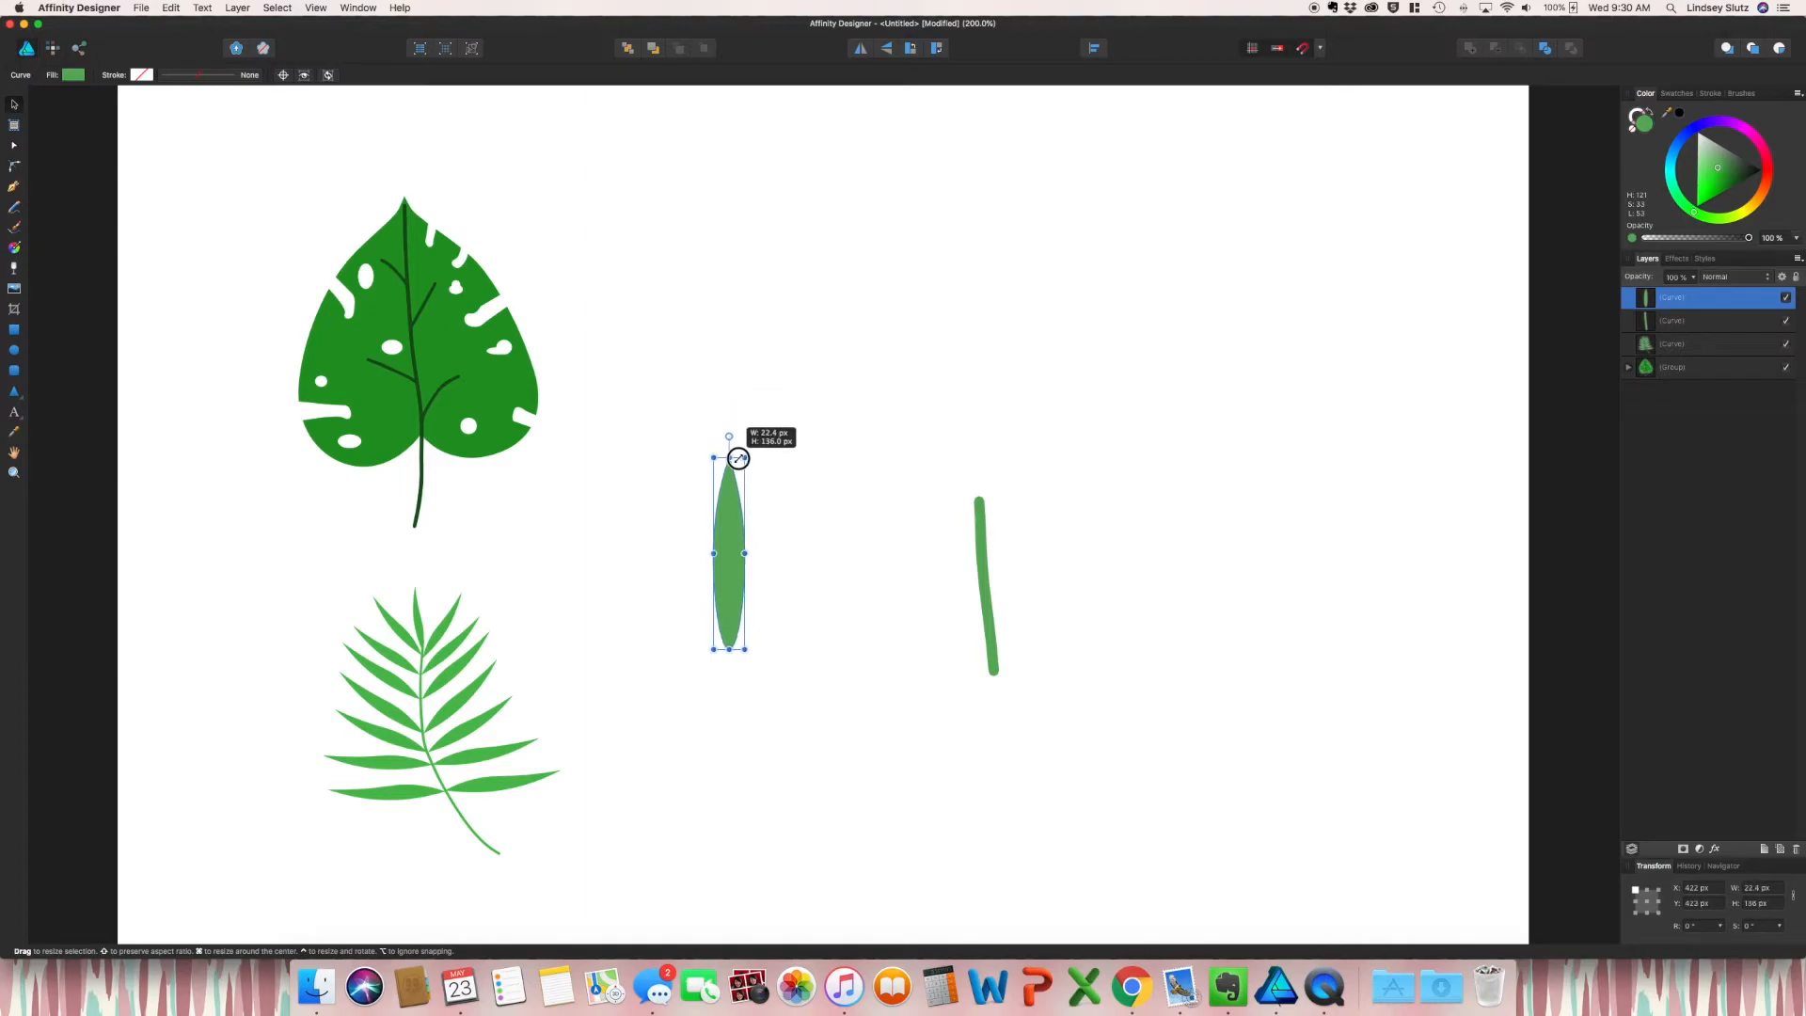
pyautogui.moveTo(737, 459); pyautogui.dragTo(794, 527)
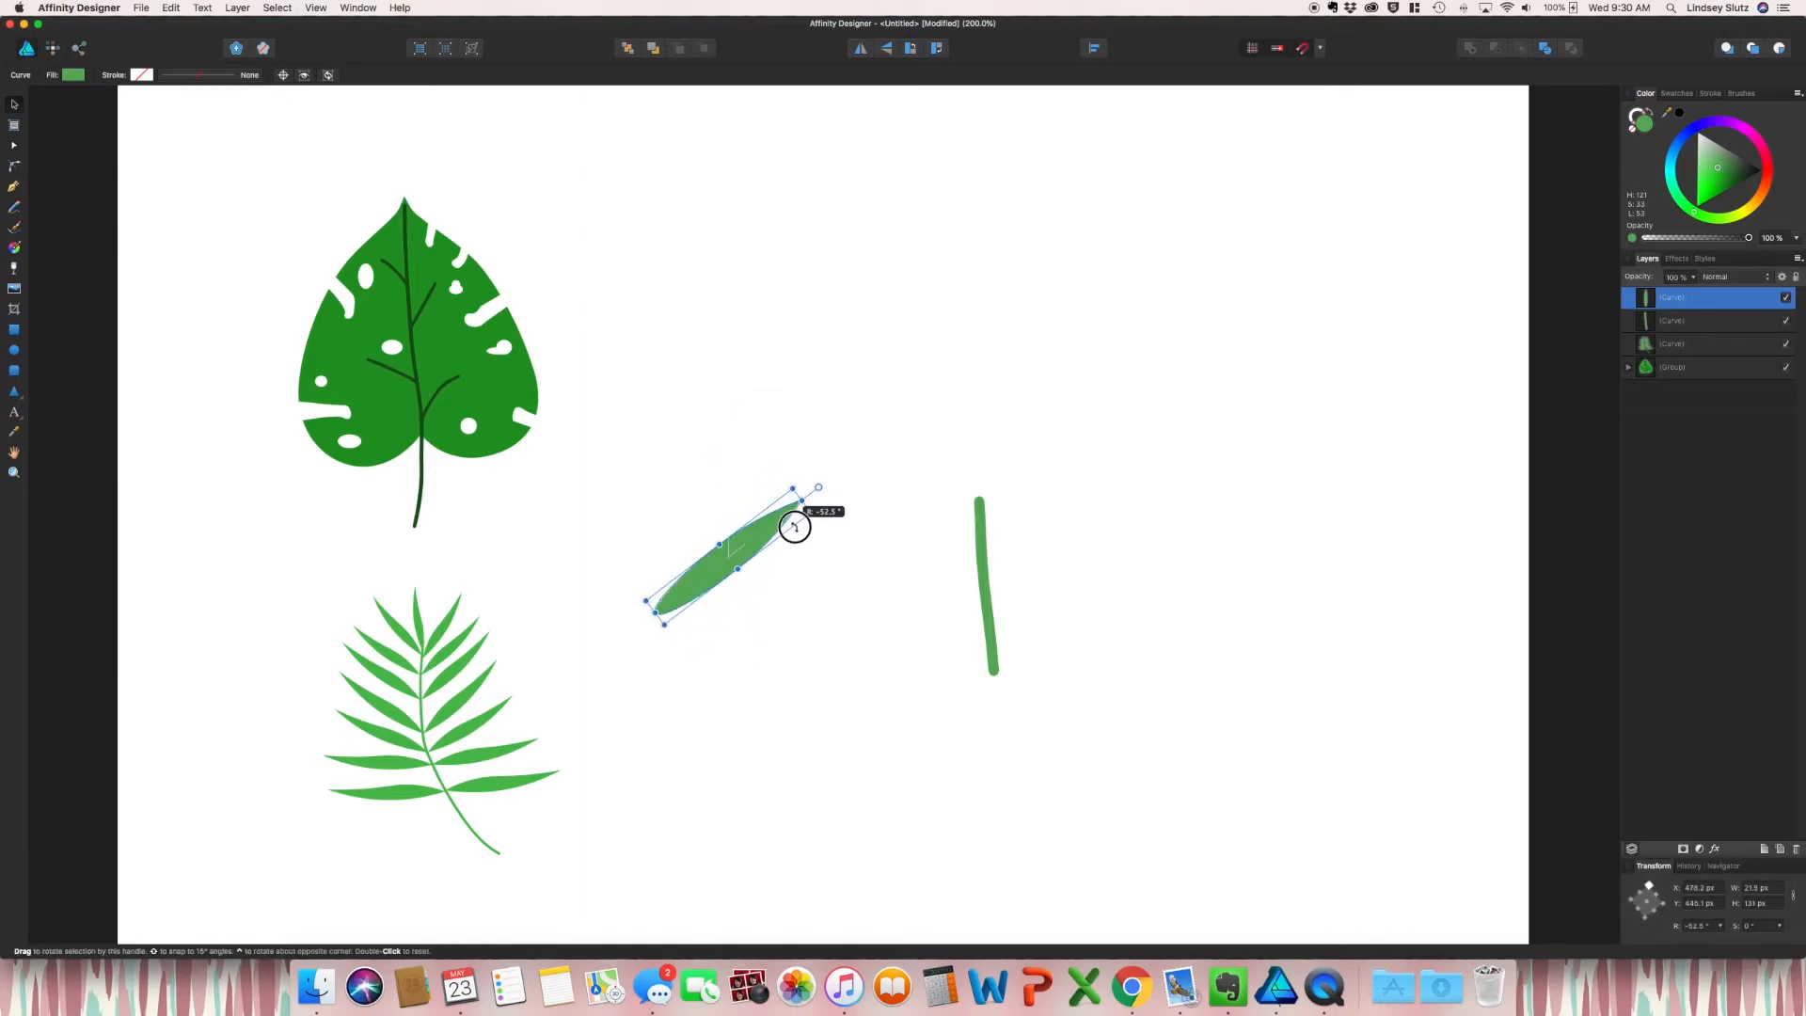
pyautogui.moveTo(794, 526); pyautogui.dragTo(807, 613)
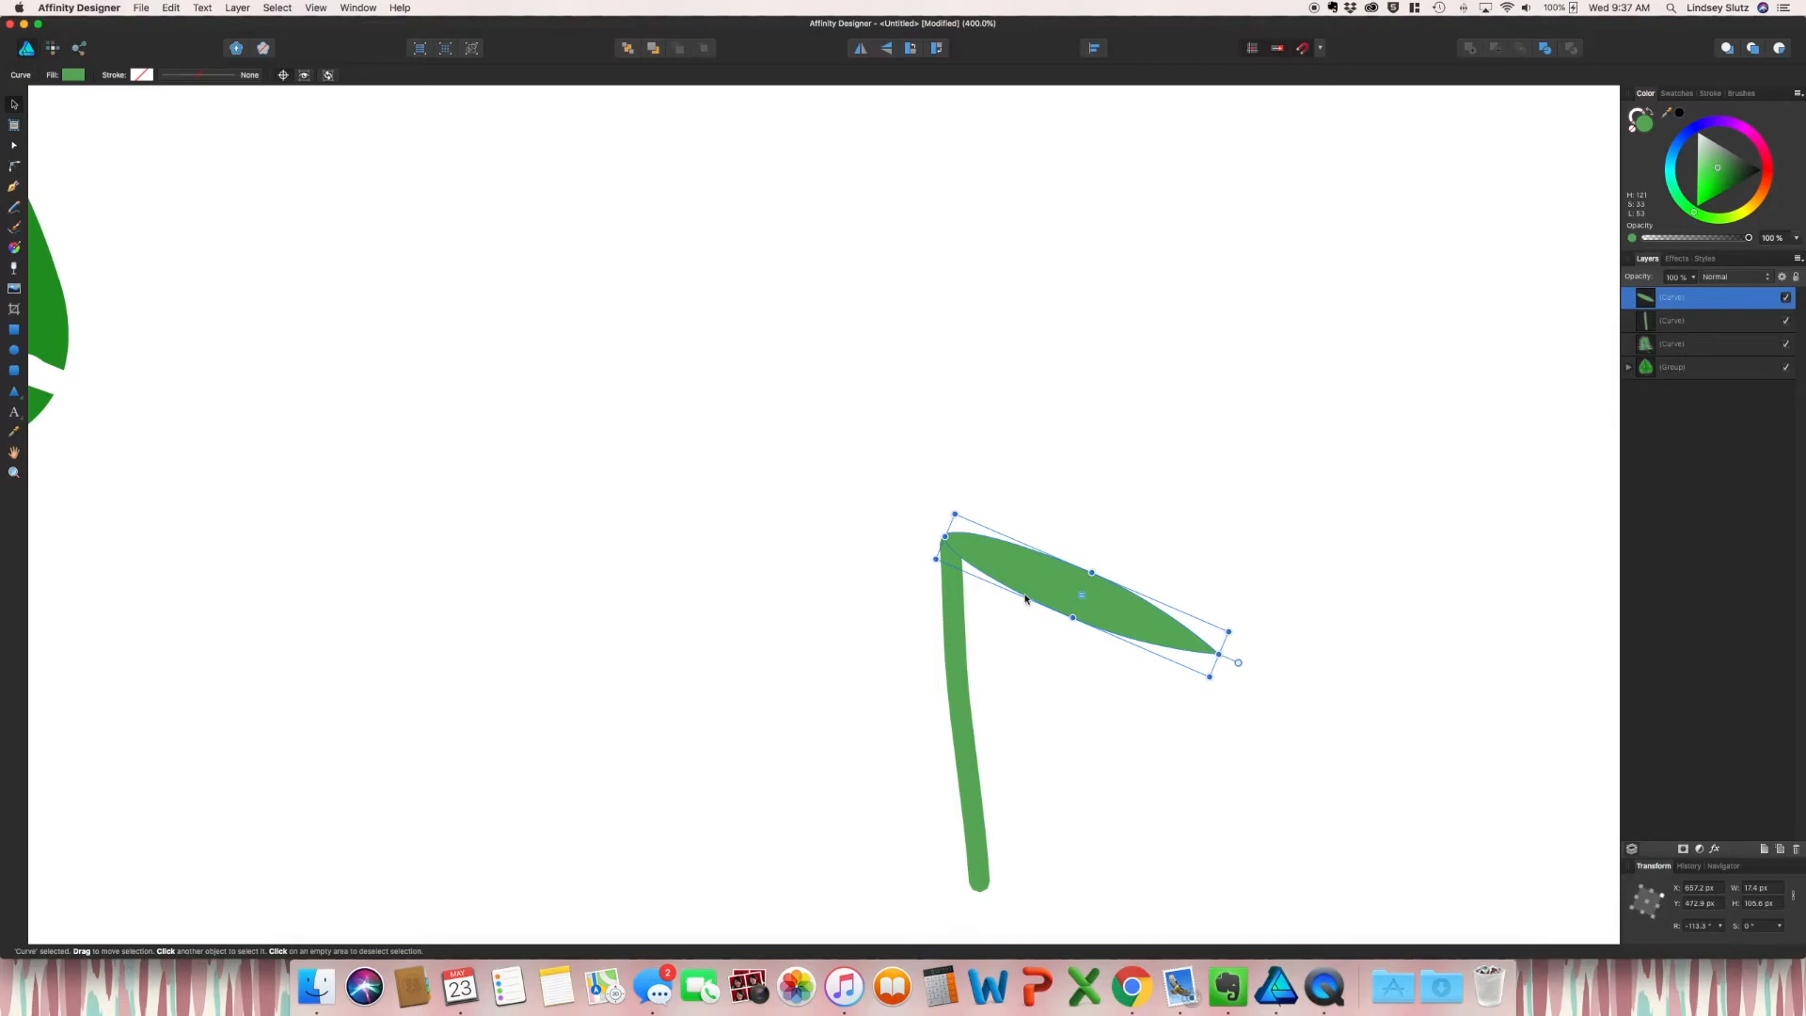
pyautogui.moveTo(1022, 593)
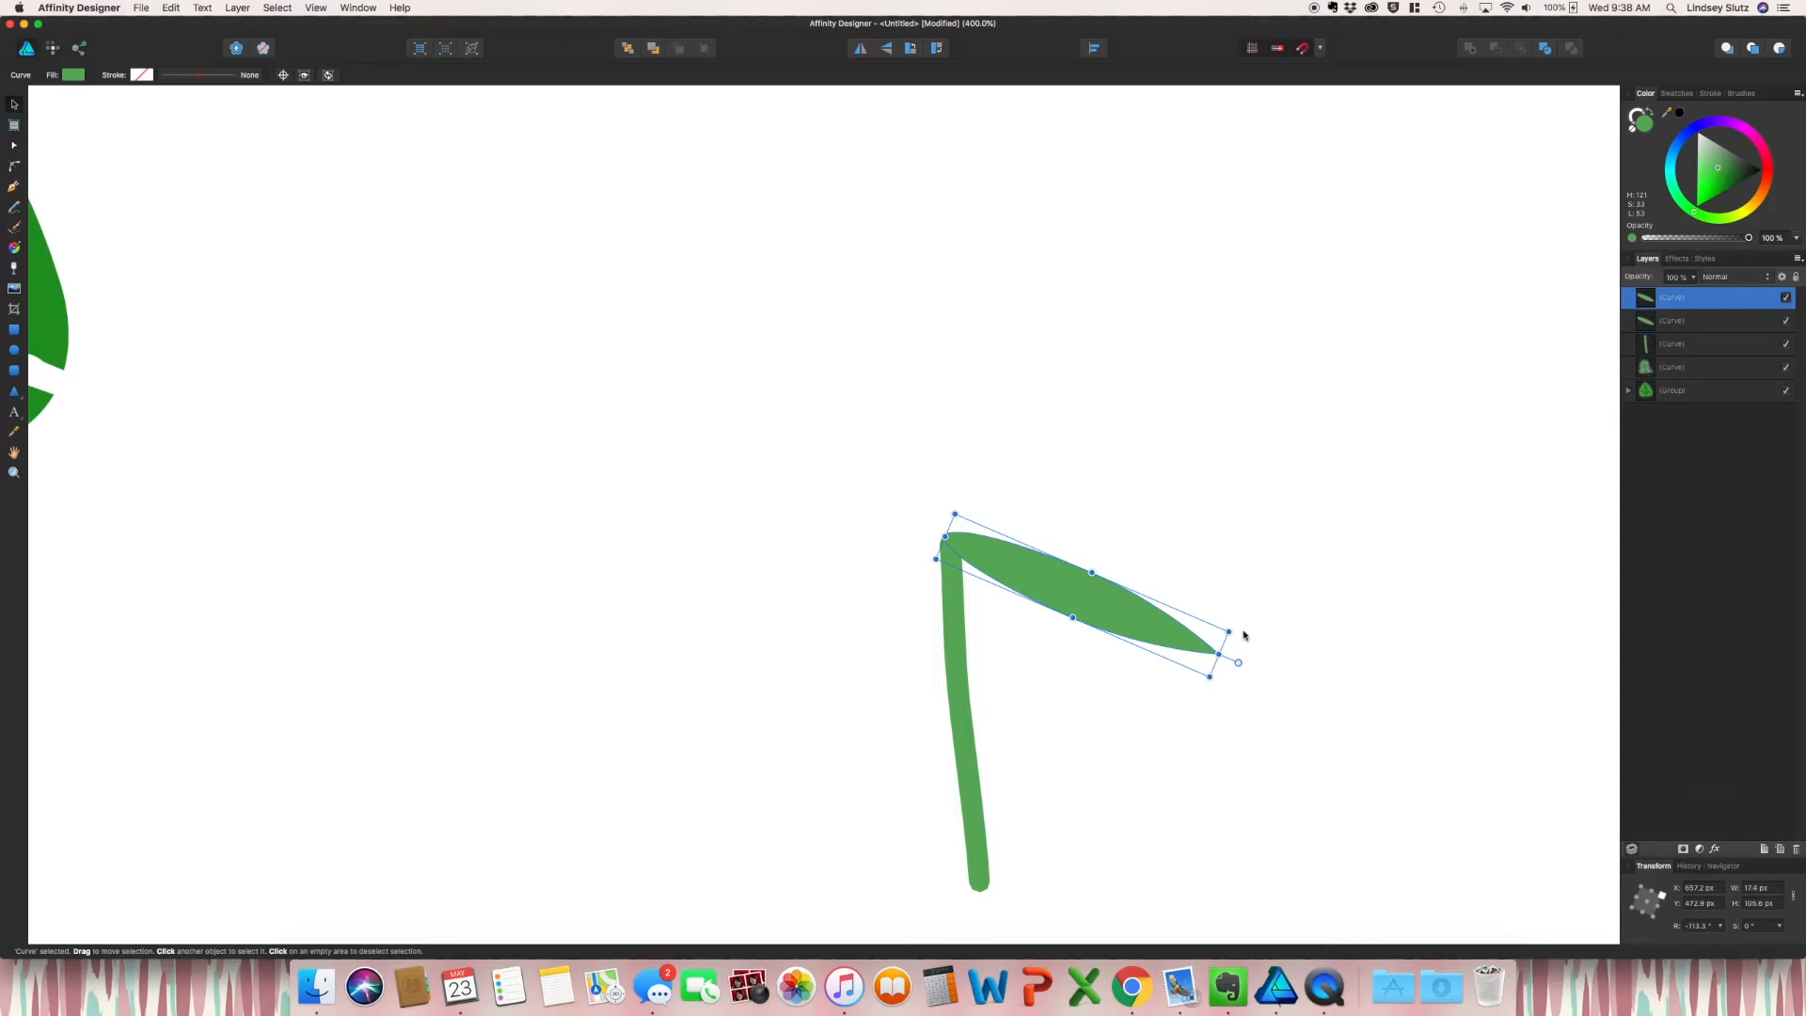
pyautogui.moveTo(1239, 638)
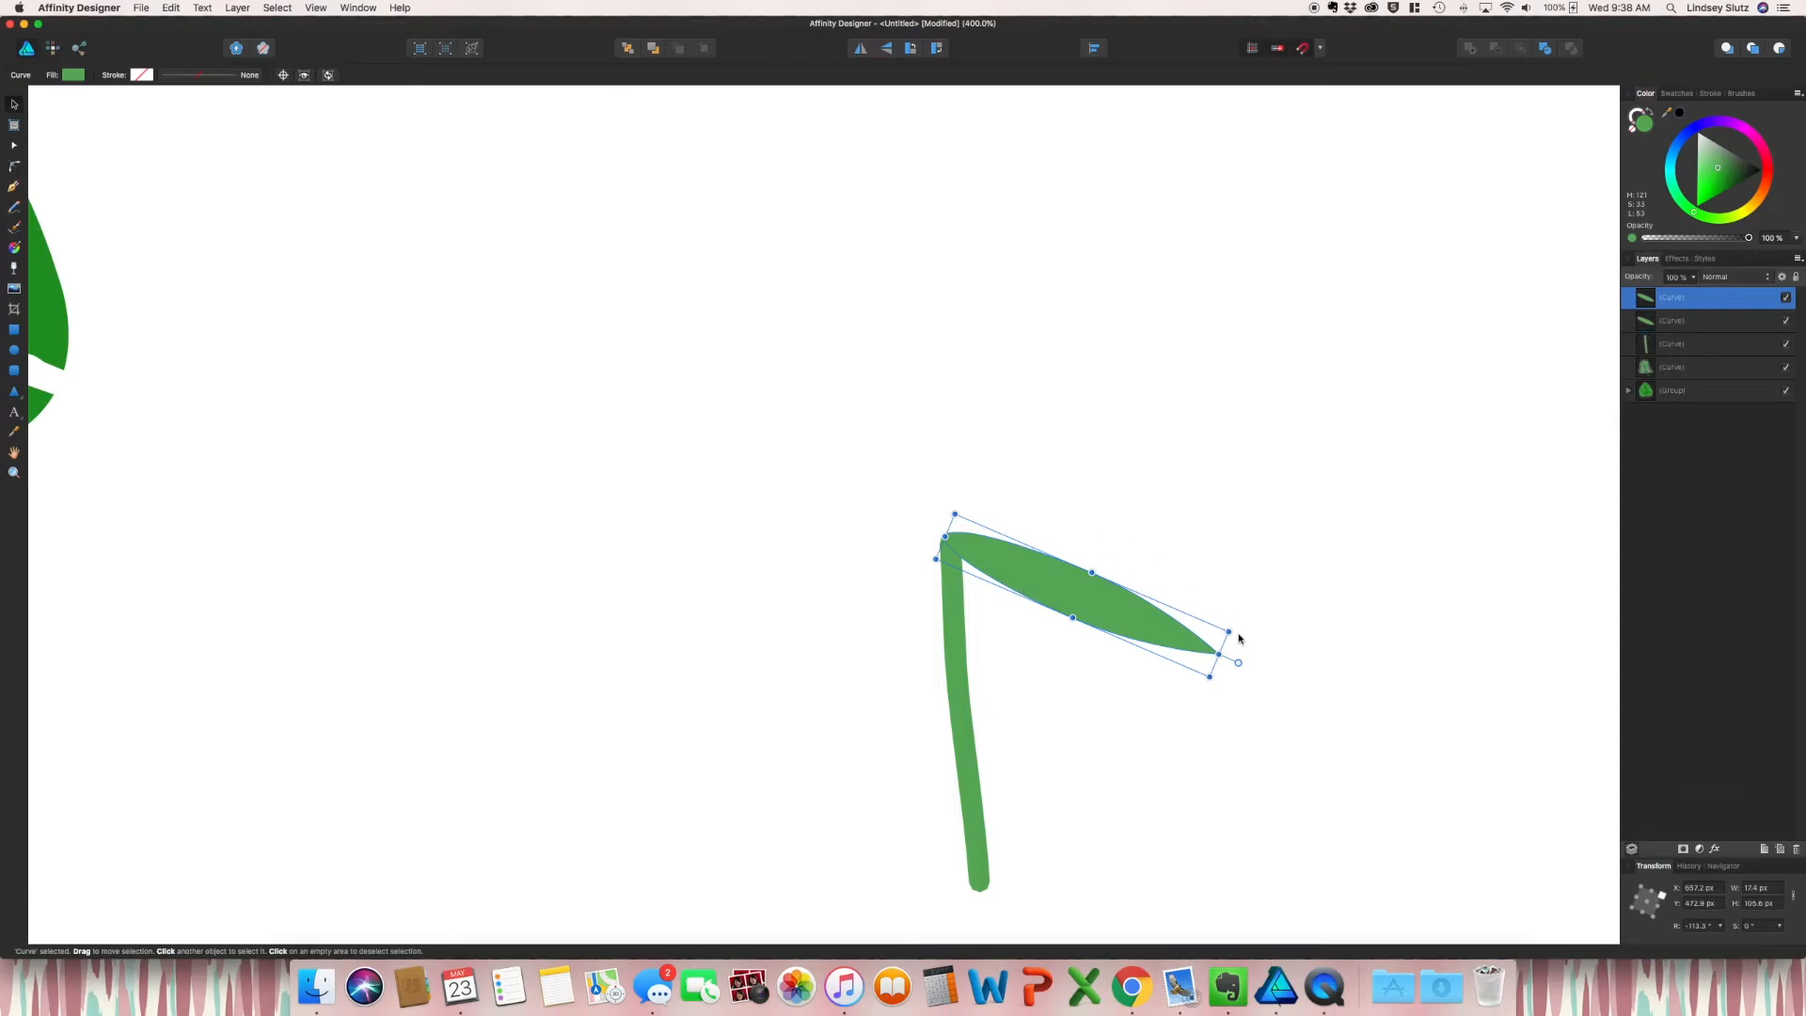
pyautogui.moveTo(1238, 661); pyautogui.dragTo(1221, 512)
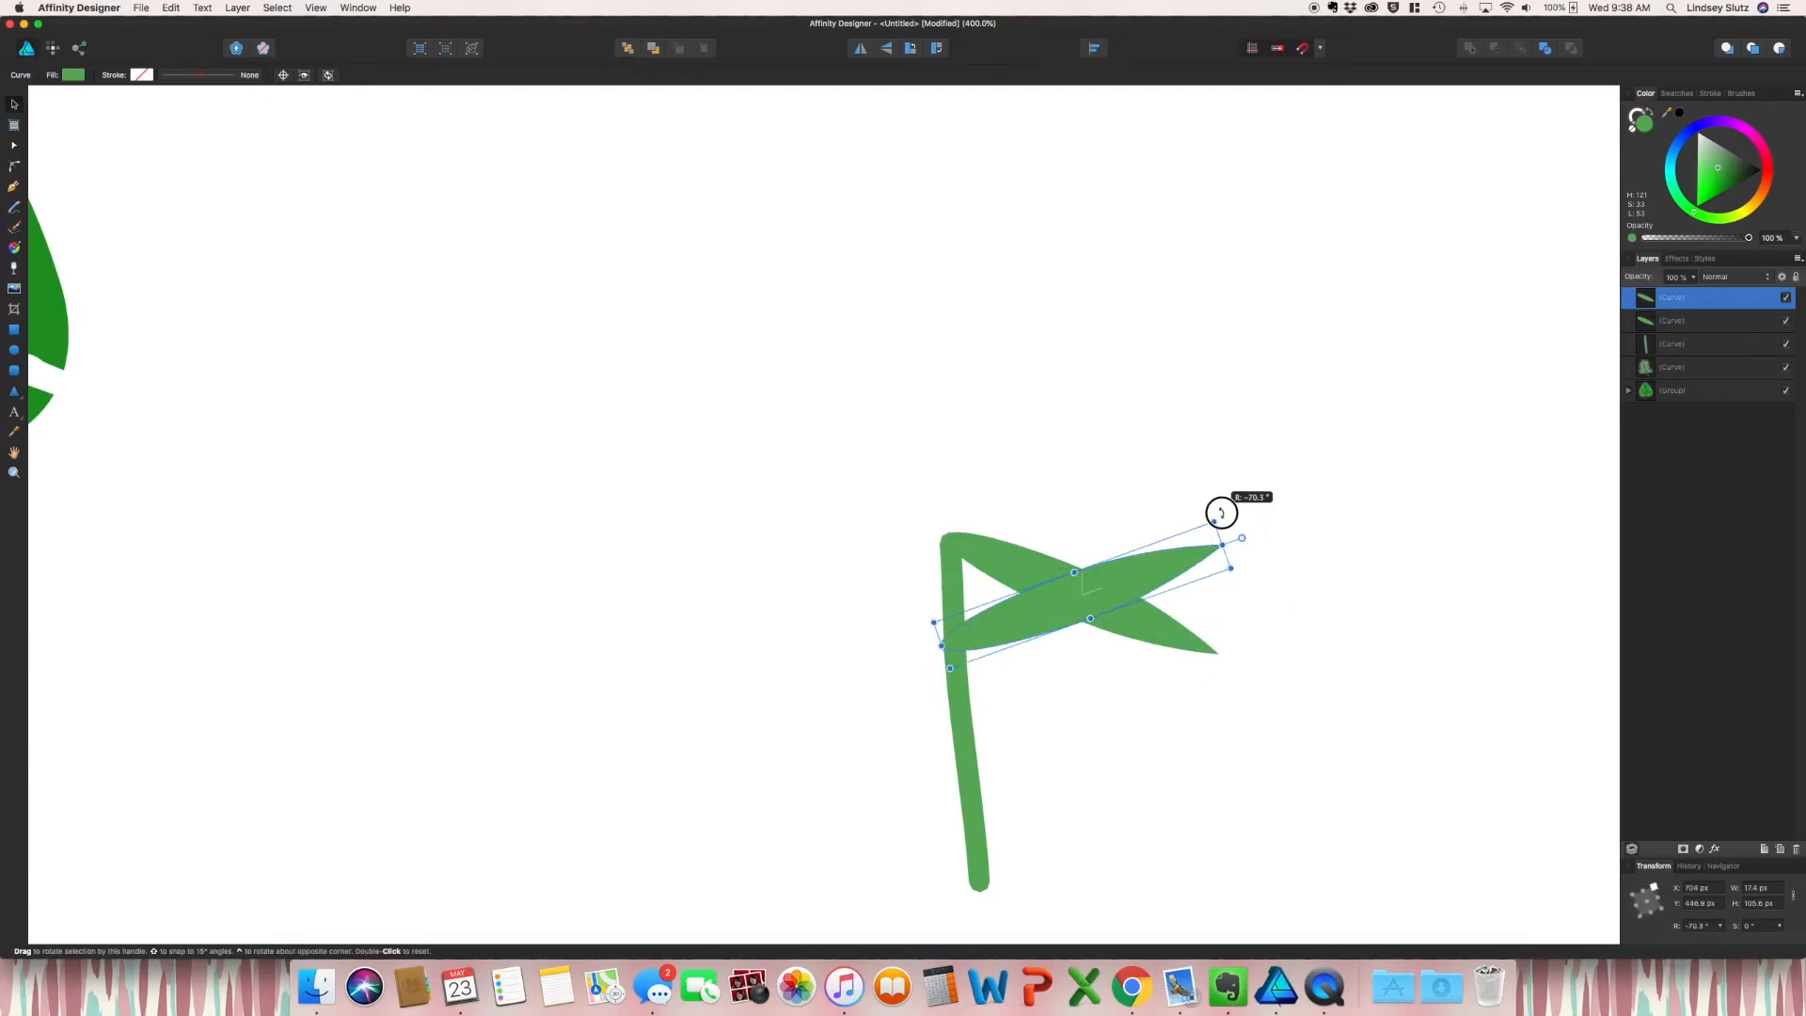
pyautogui.moveTo(1221, 512); pyautogui.dragTo(1149, 453)
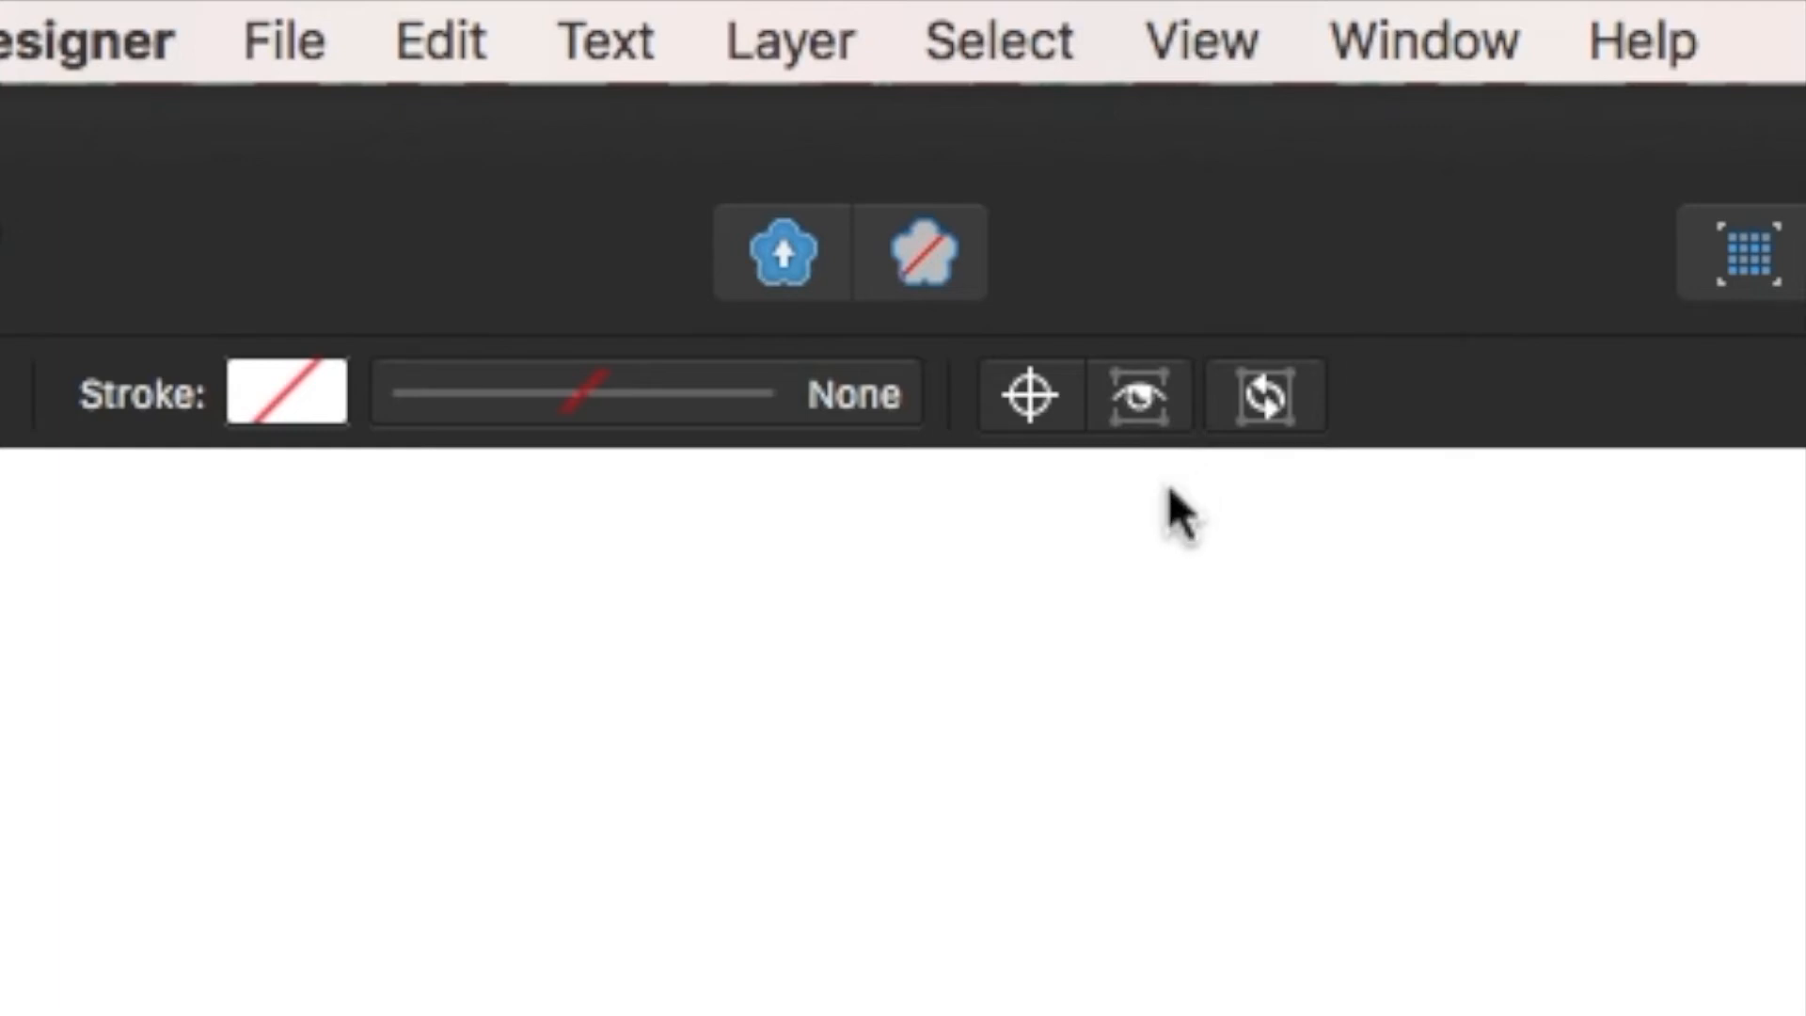
pyautogui.moveTo(1084, 483)
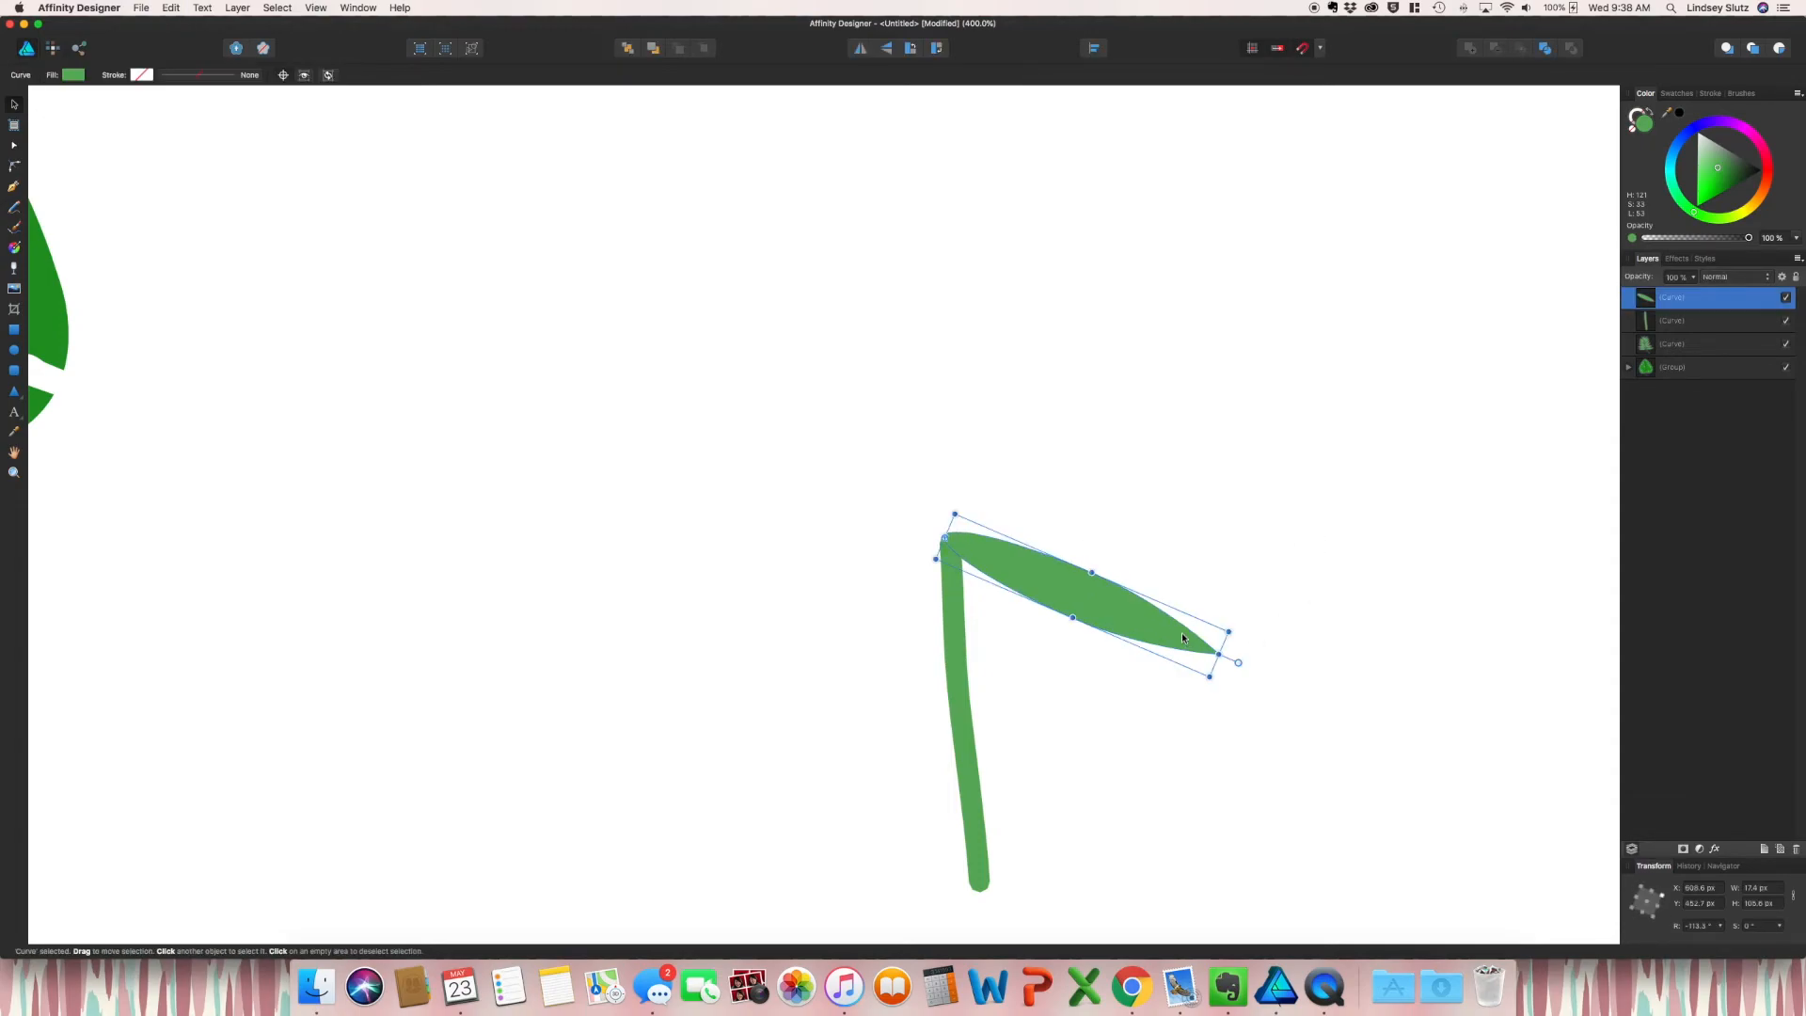
# Step: Rotate successive blade copies upward around the stem tip to build the fan
pyautogui.moveTo(1226, 634); pyautogui.dragTo(1225, 536)
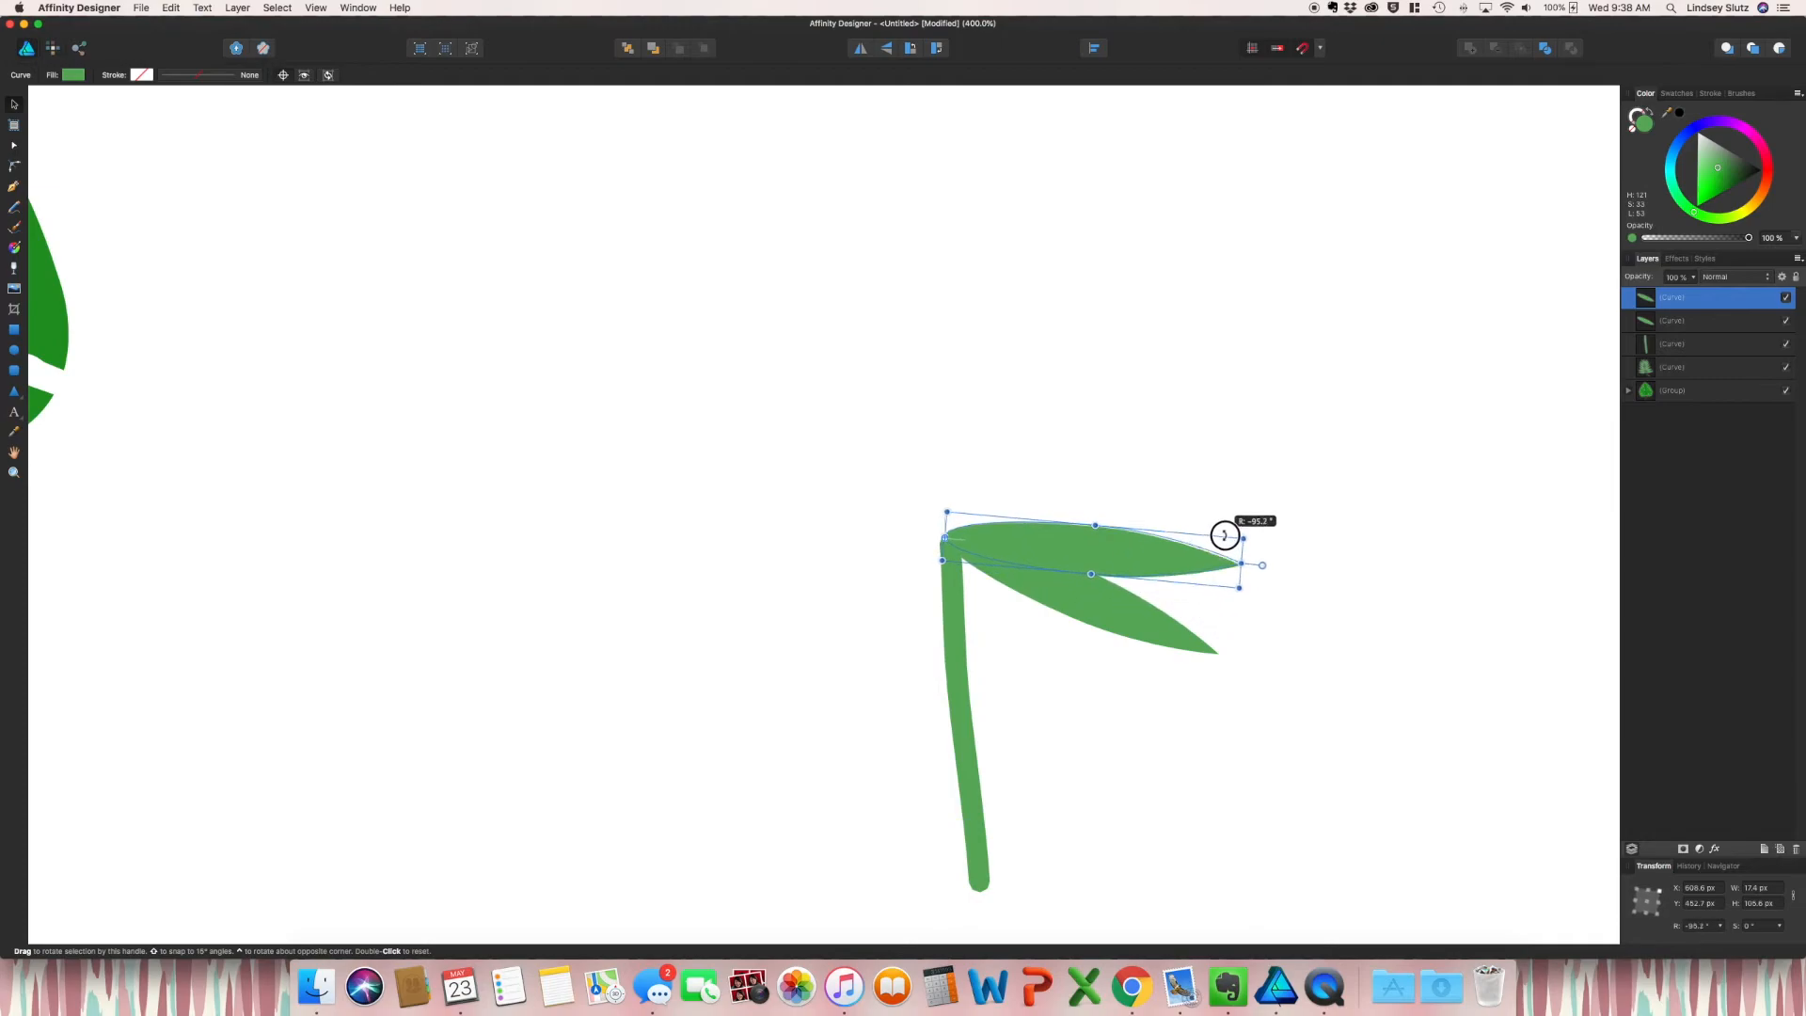
pyautogui.moveTo(1225, 535); pyautogui.dragTo(1221, 545)
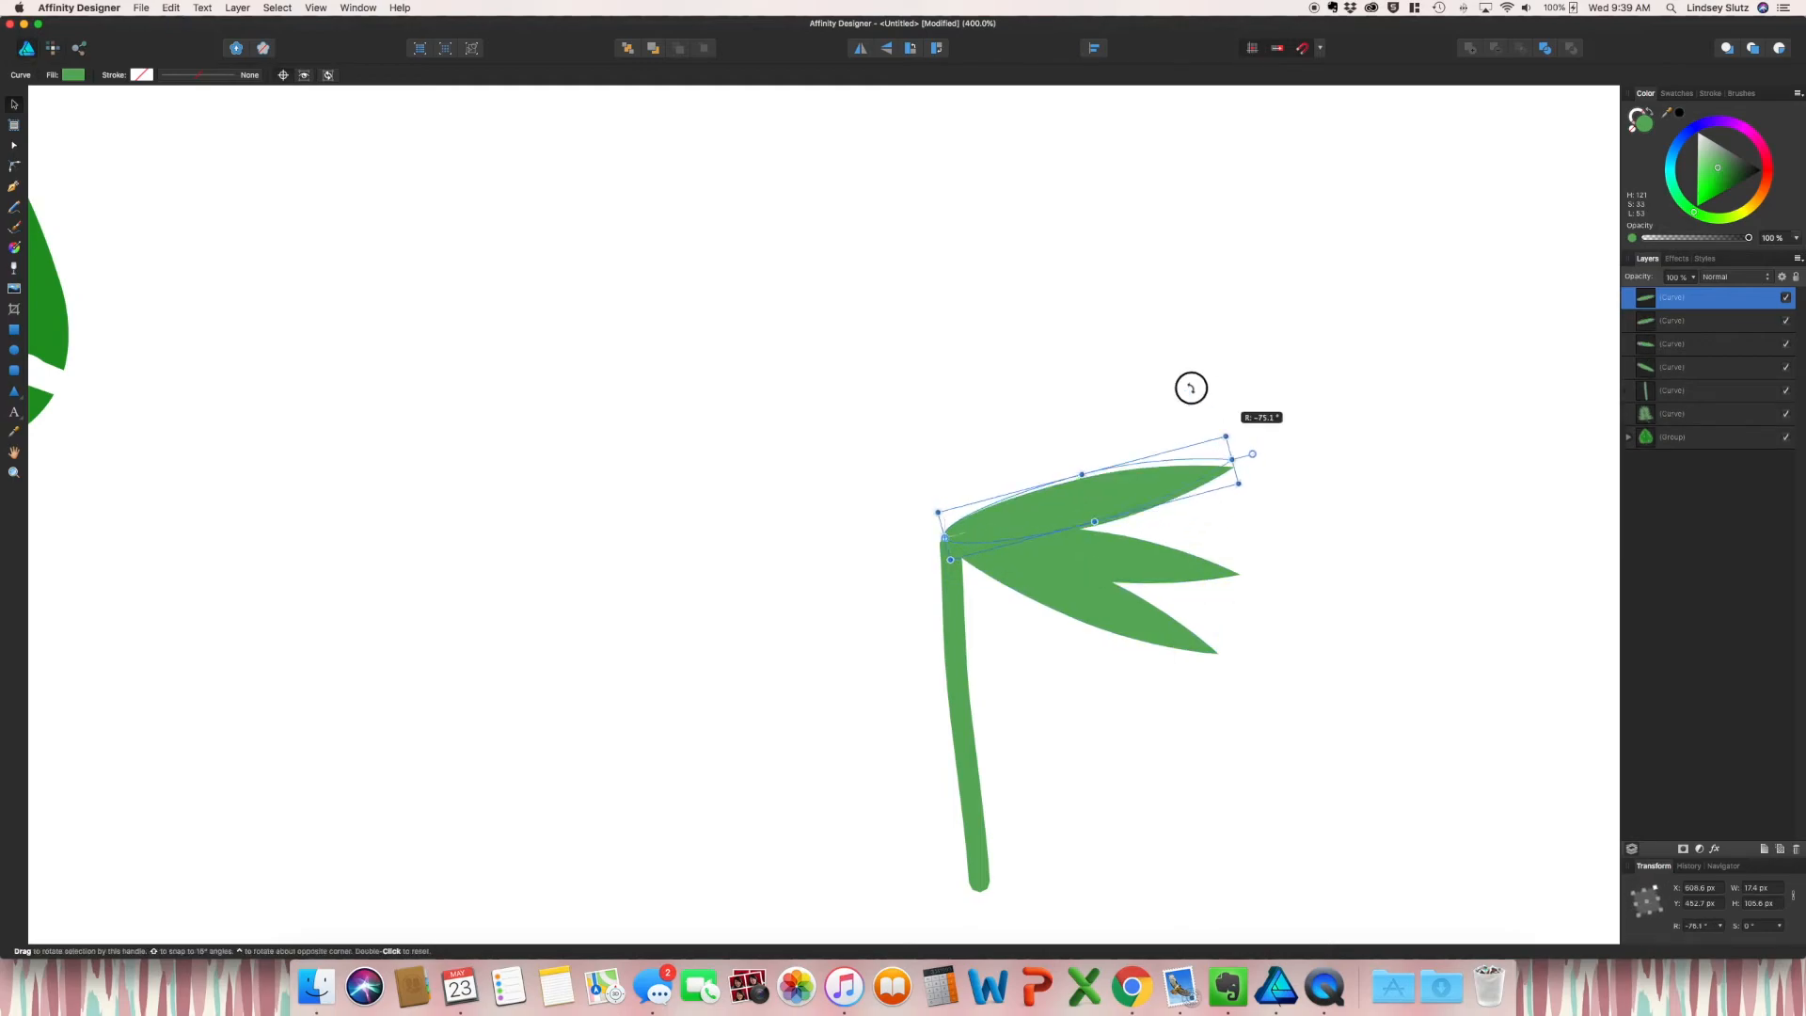
pyautogui.moveTo(1190, 388); pyautogui.dragTo(1174, 346)
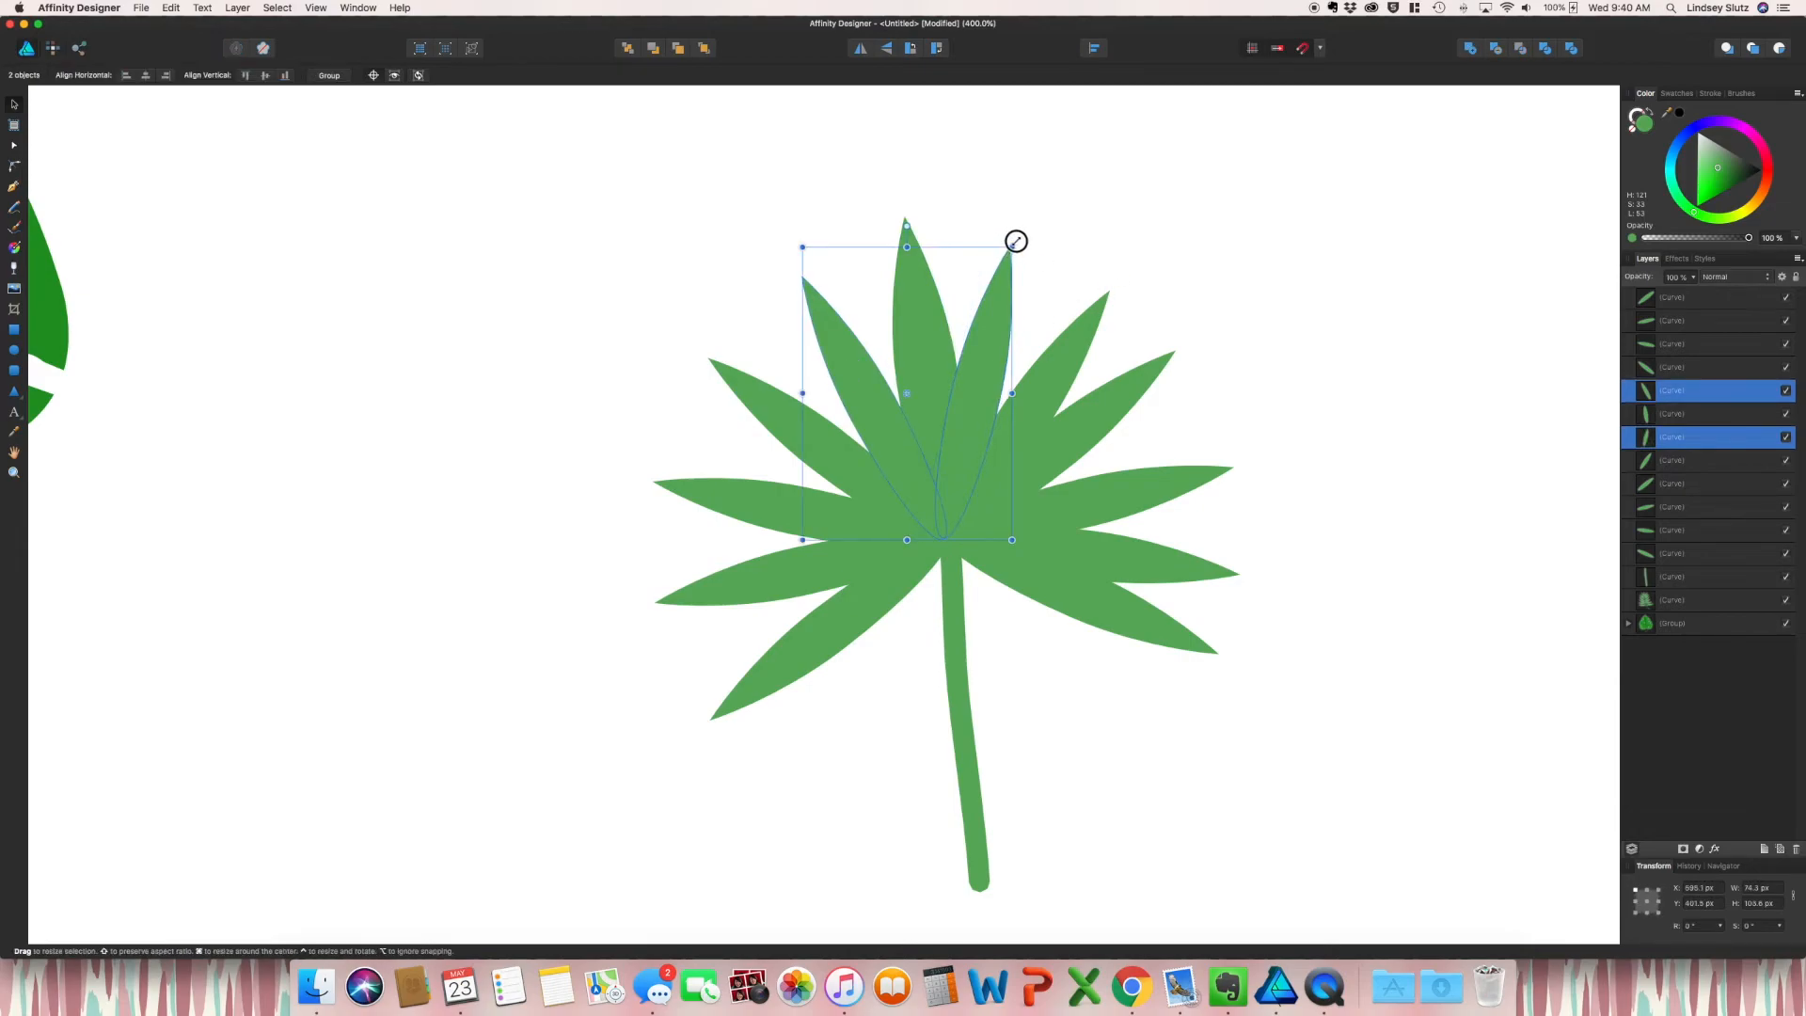
# Step: Deselect the fan, then rotate a darker green blade copy between the lighter blades
pyautogui.click(944, 807)
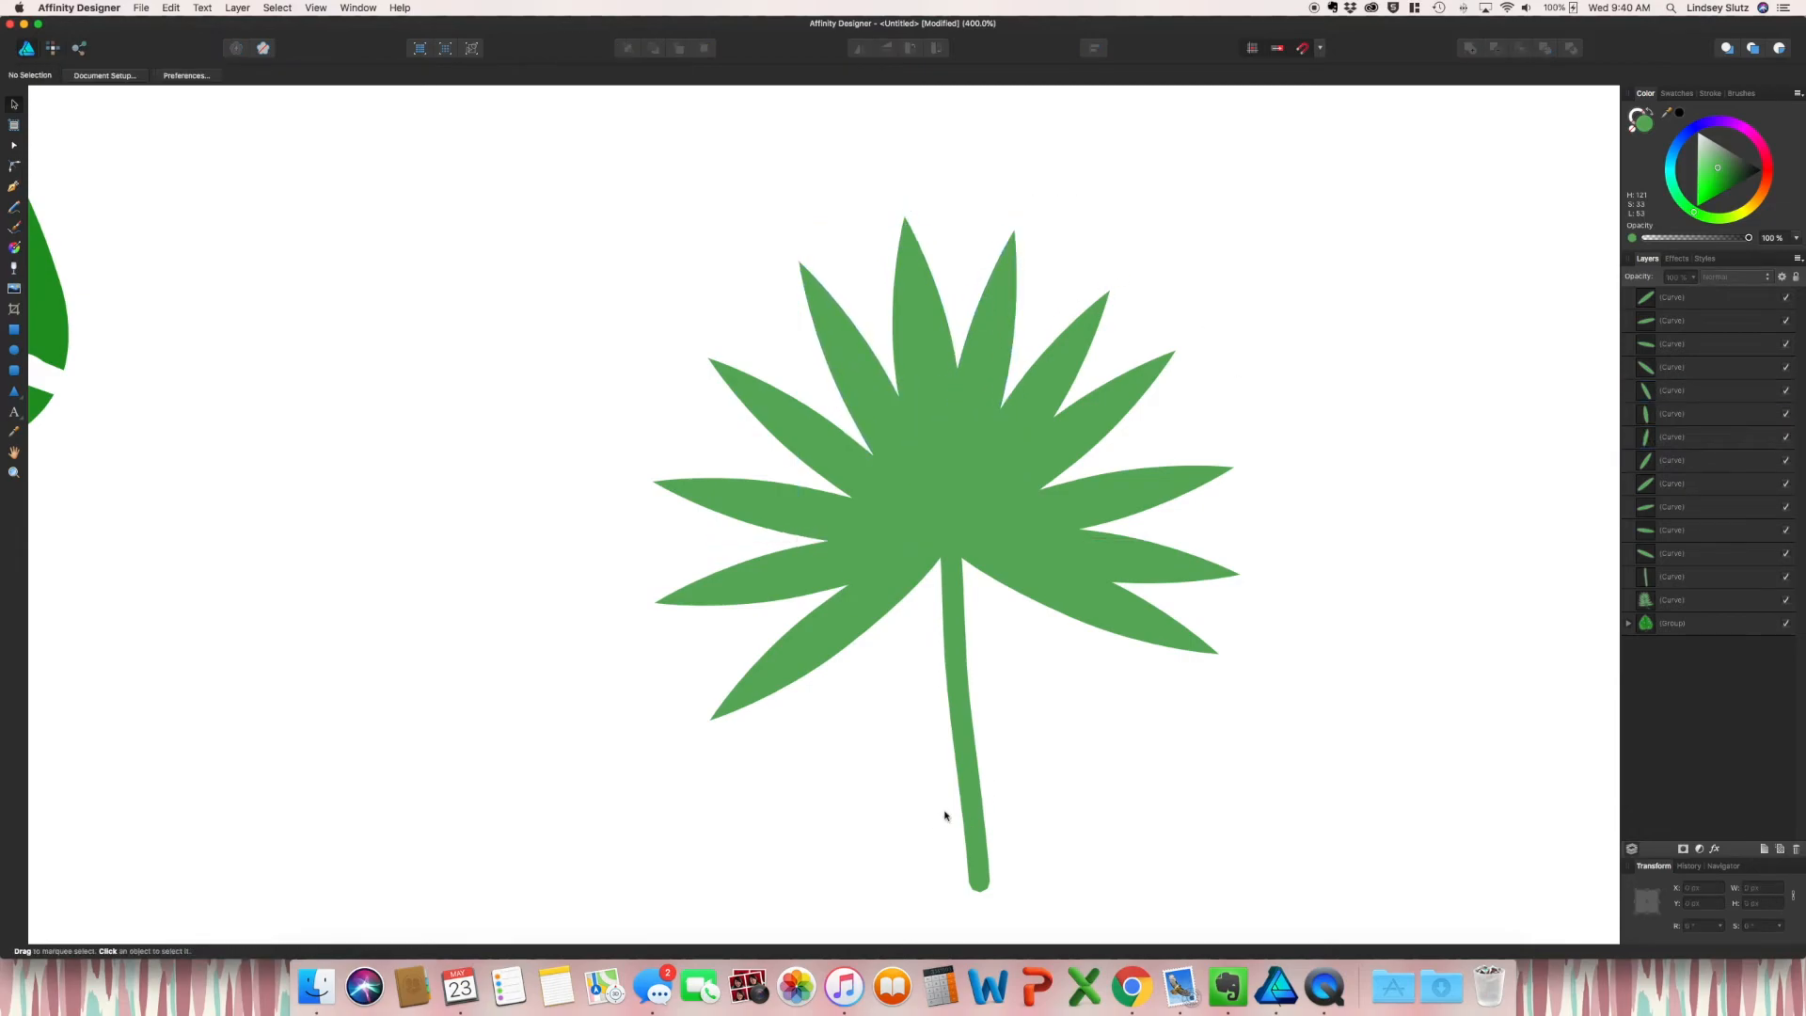
pyautogui.click(972, 749)
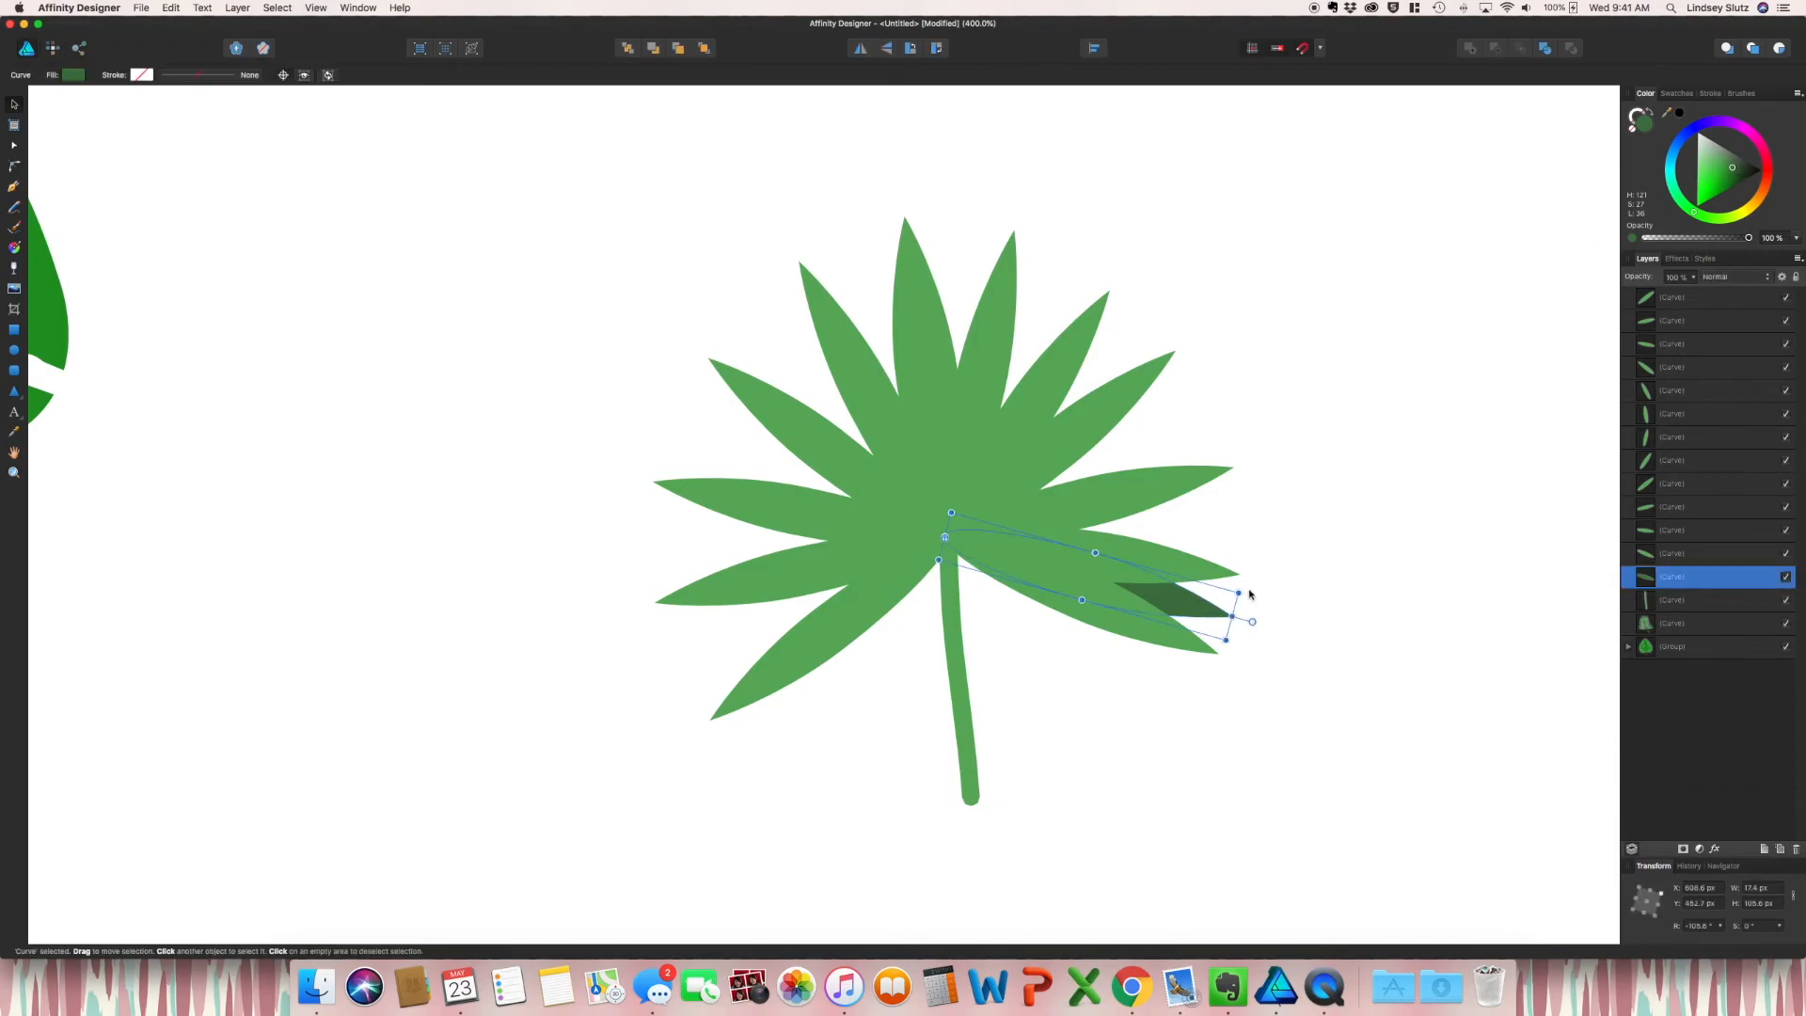
pyautogui.moveTo(1226, 622); pyautogui.dragTo(828, 291)
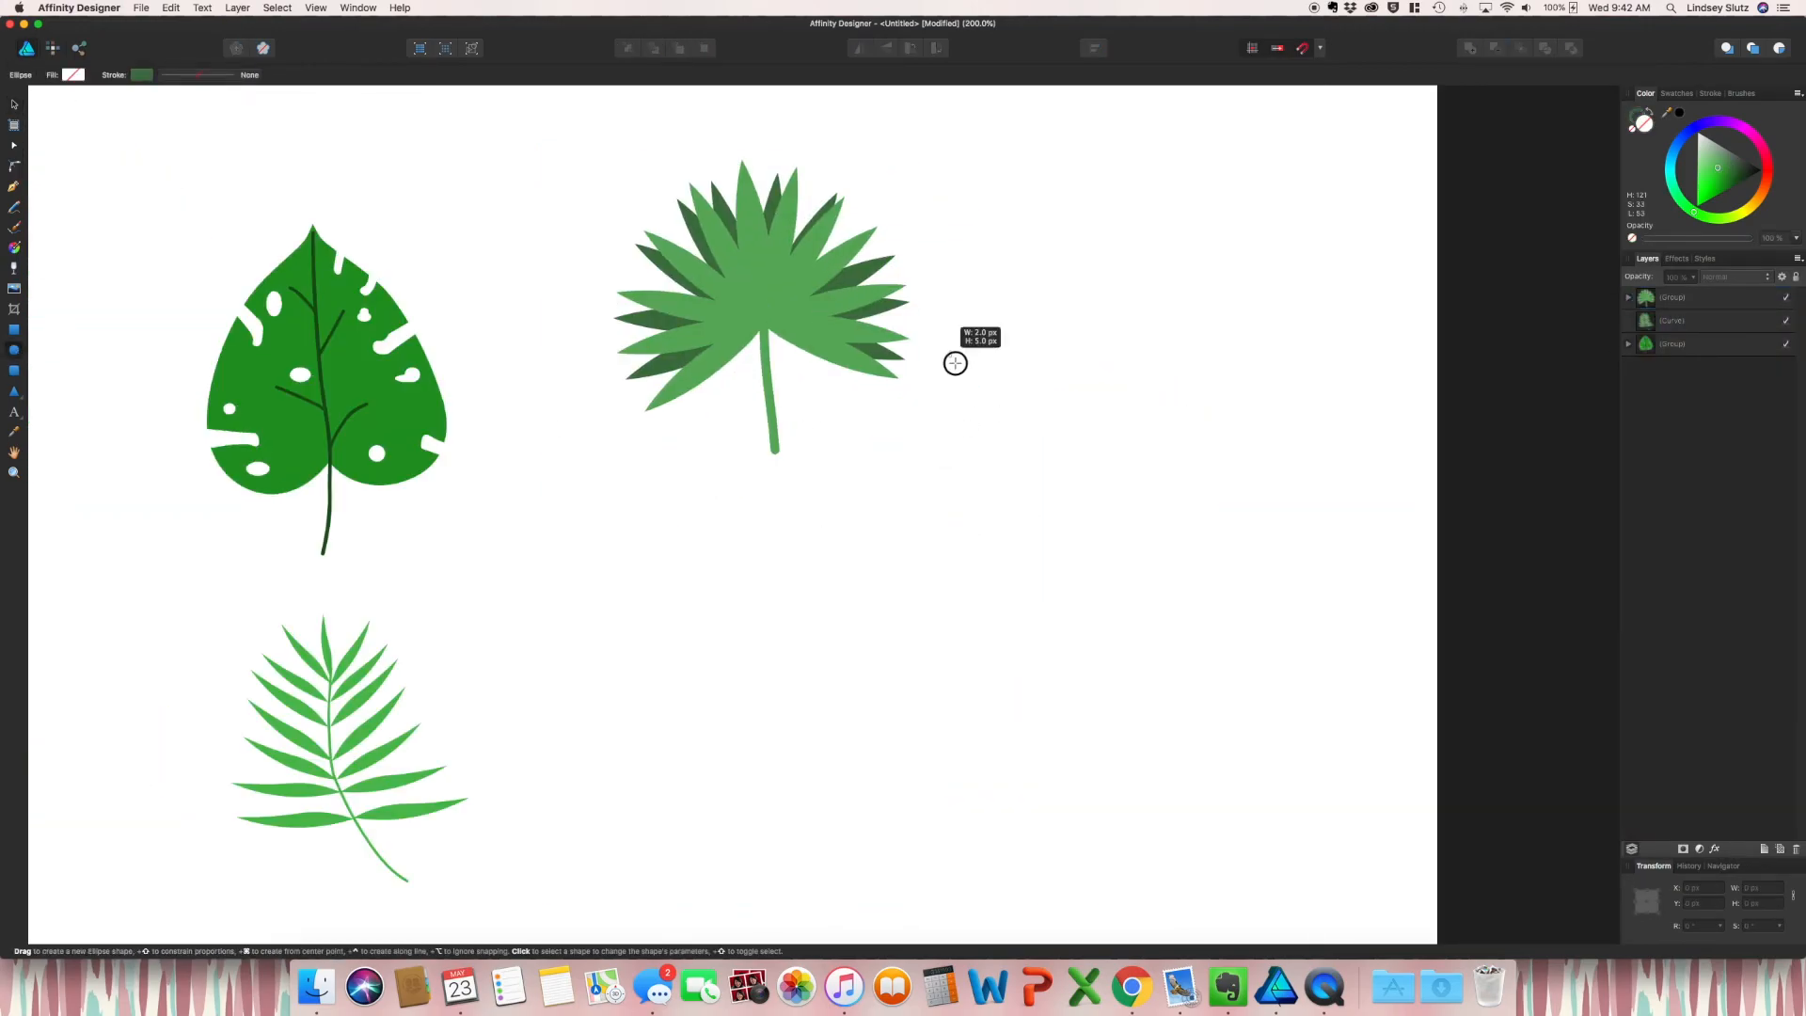
# Step: Draw a tall dark green oval right of the fan palm and pull its left edge outward
pyautogui.moveTo(954, 363); pyautogui.dragTo(1182, 838)
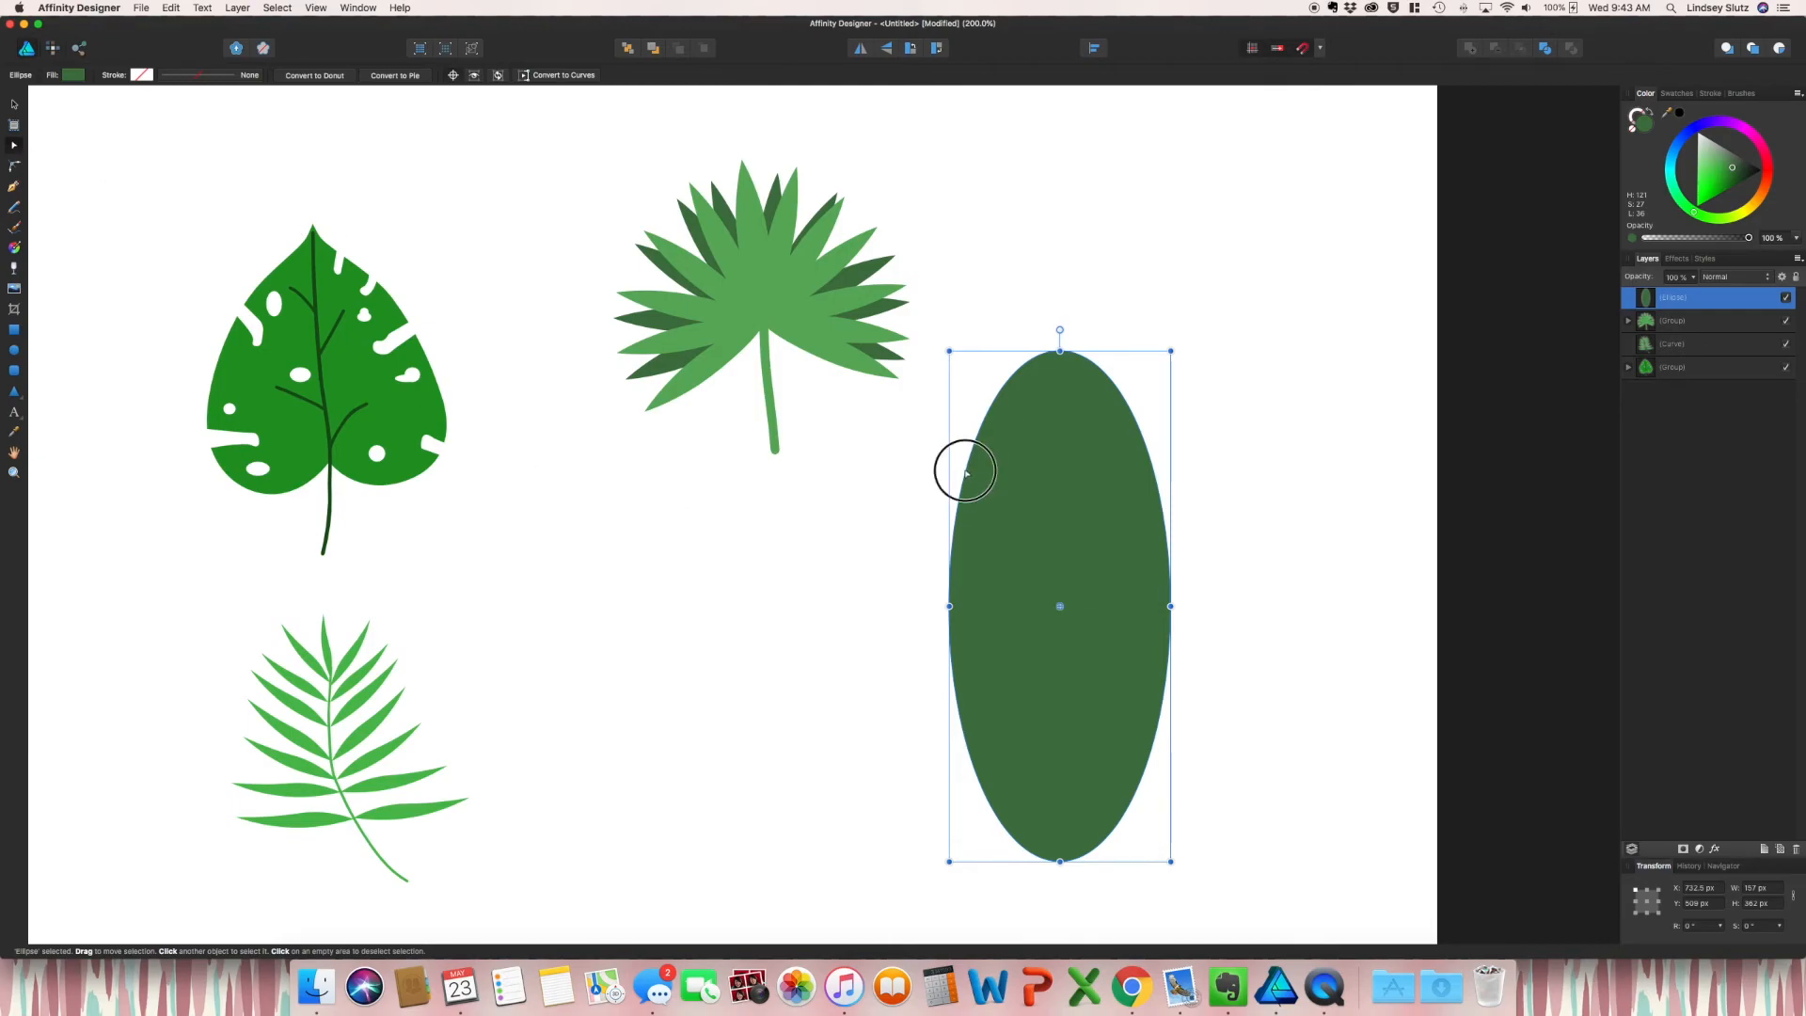
pyautogui.moveTo(965, 472); pyautogui.dragTo(980, 453)
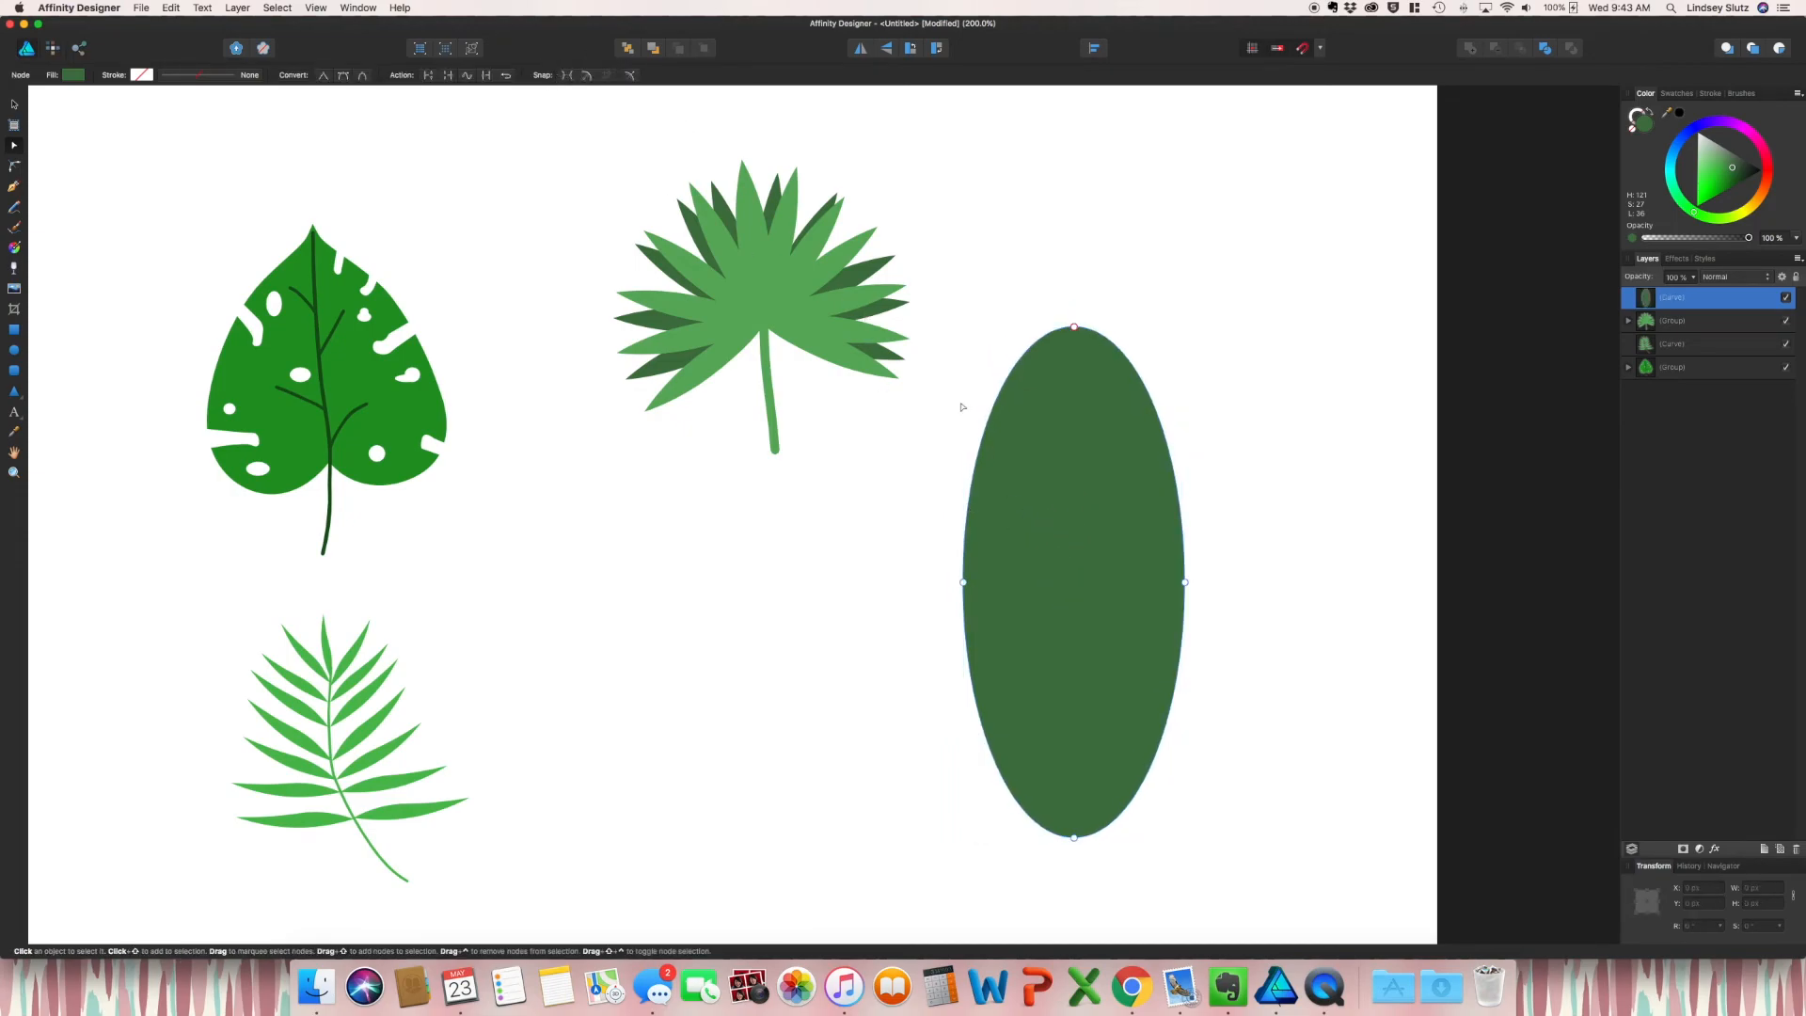
pyautogui.click(963, 420)
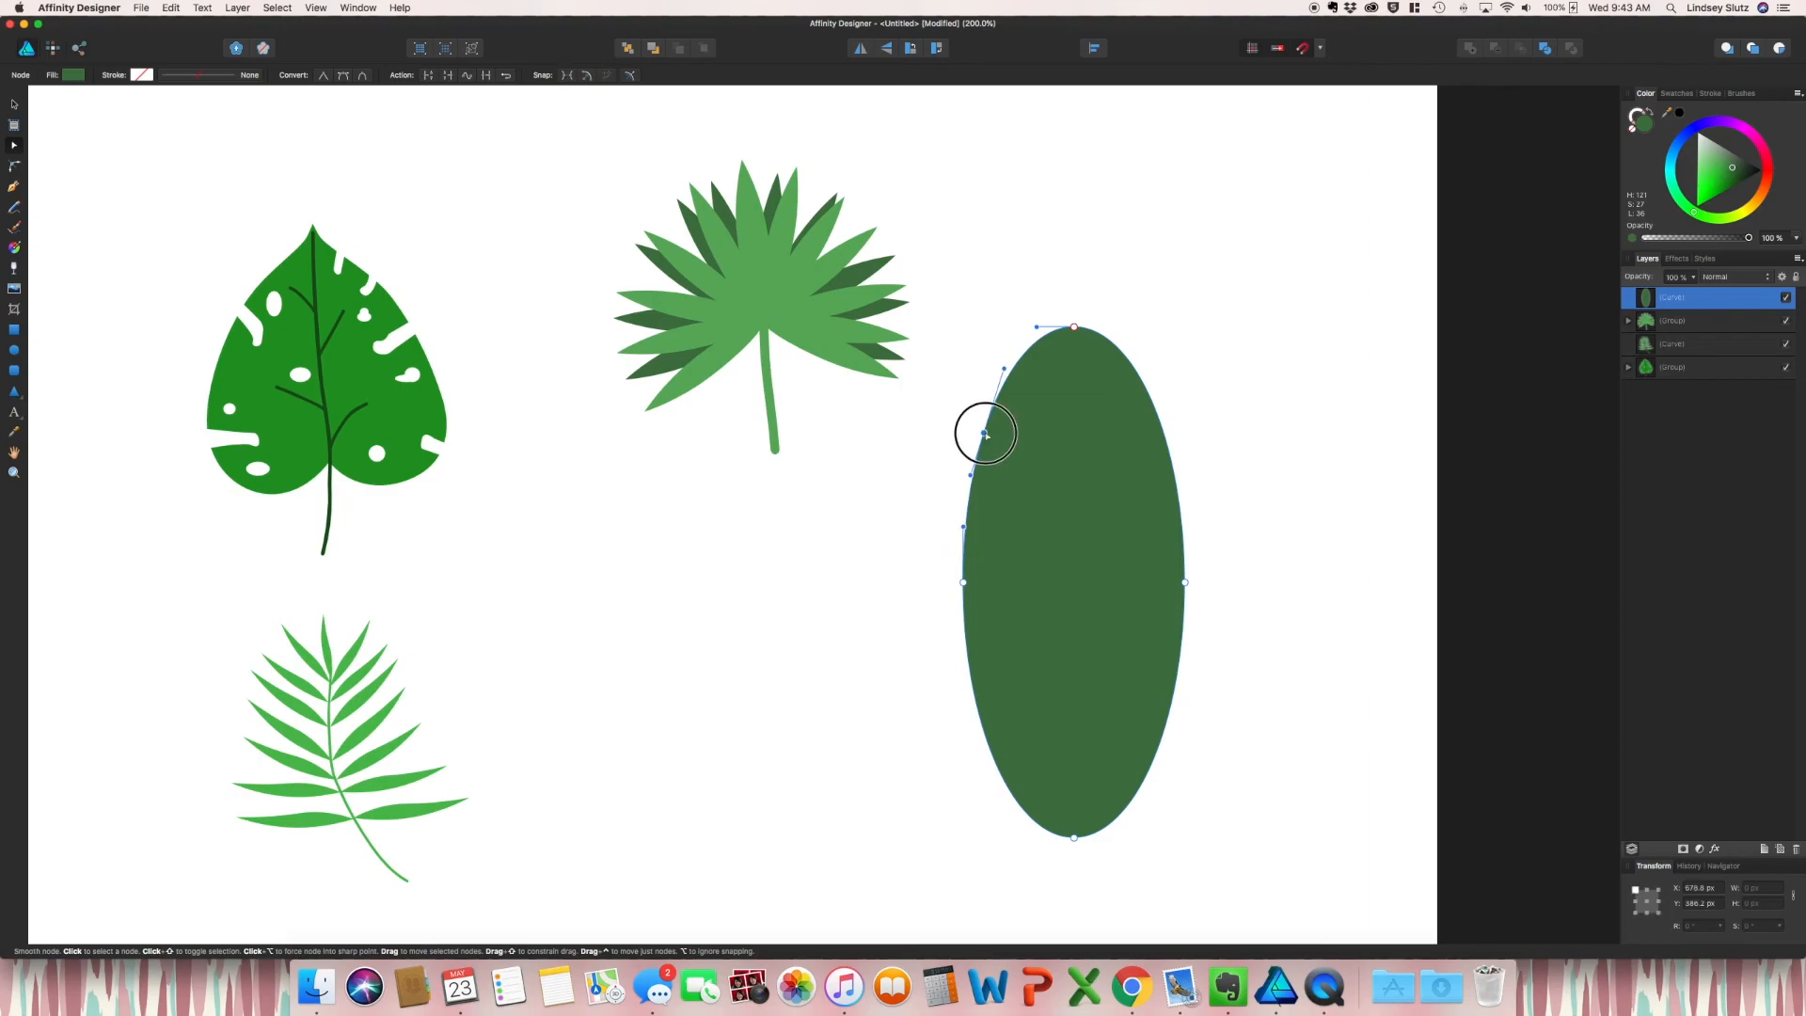
pyautogui.moveTo(984, 433); pyautogui.dragTo(973, 472)
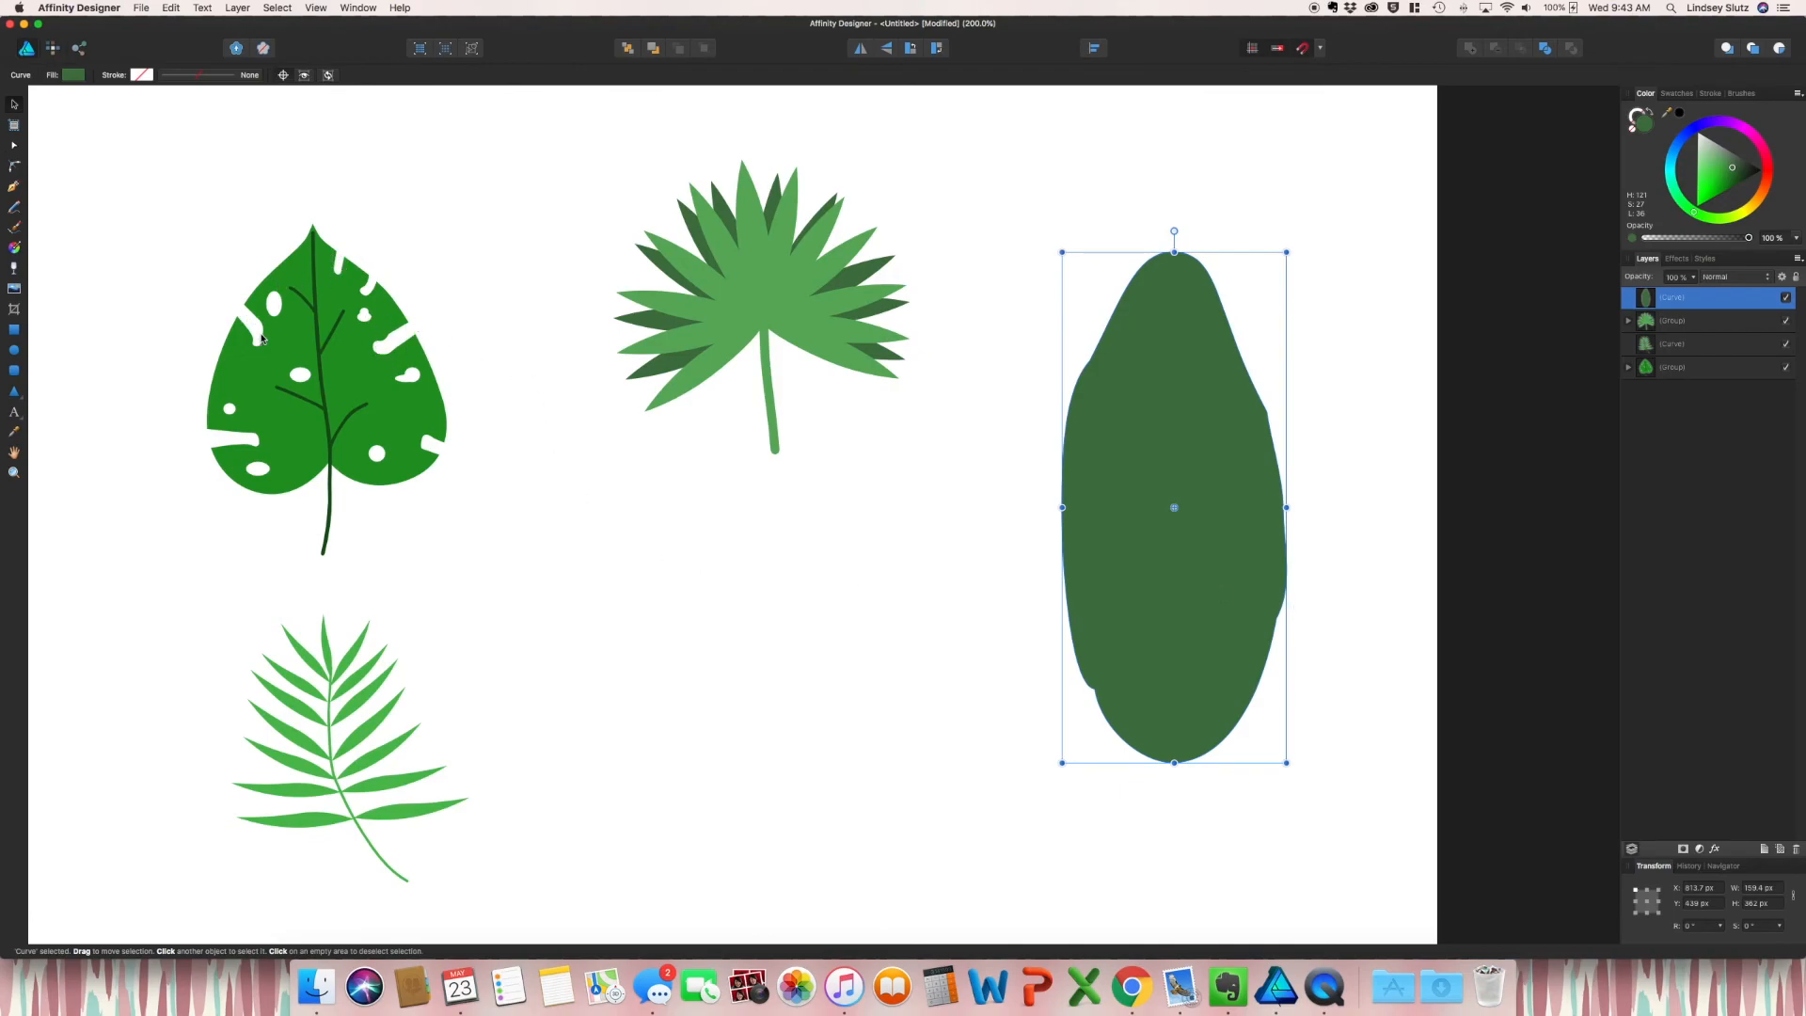
pyautogui.moveTo(190, 417)
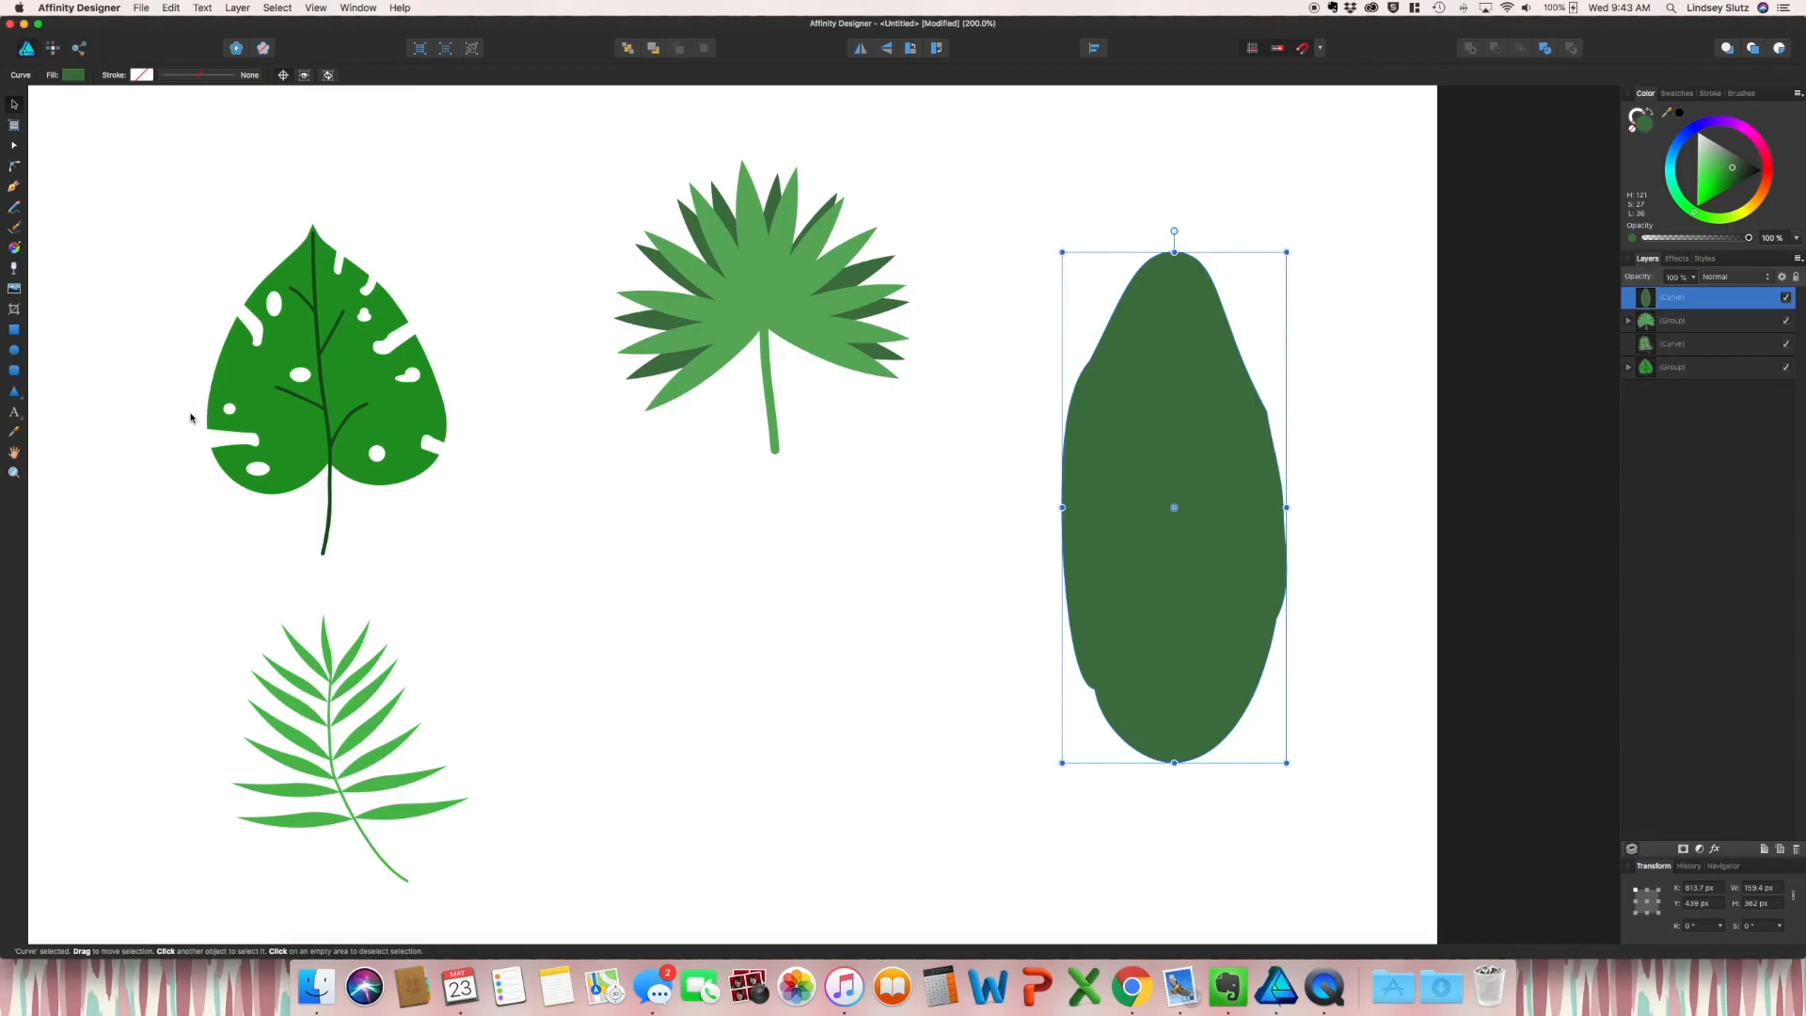
pyautogui.moveTo(756, 385)
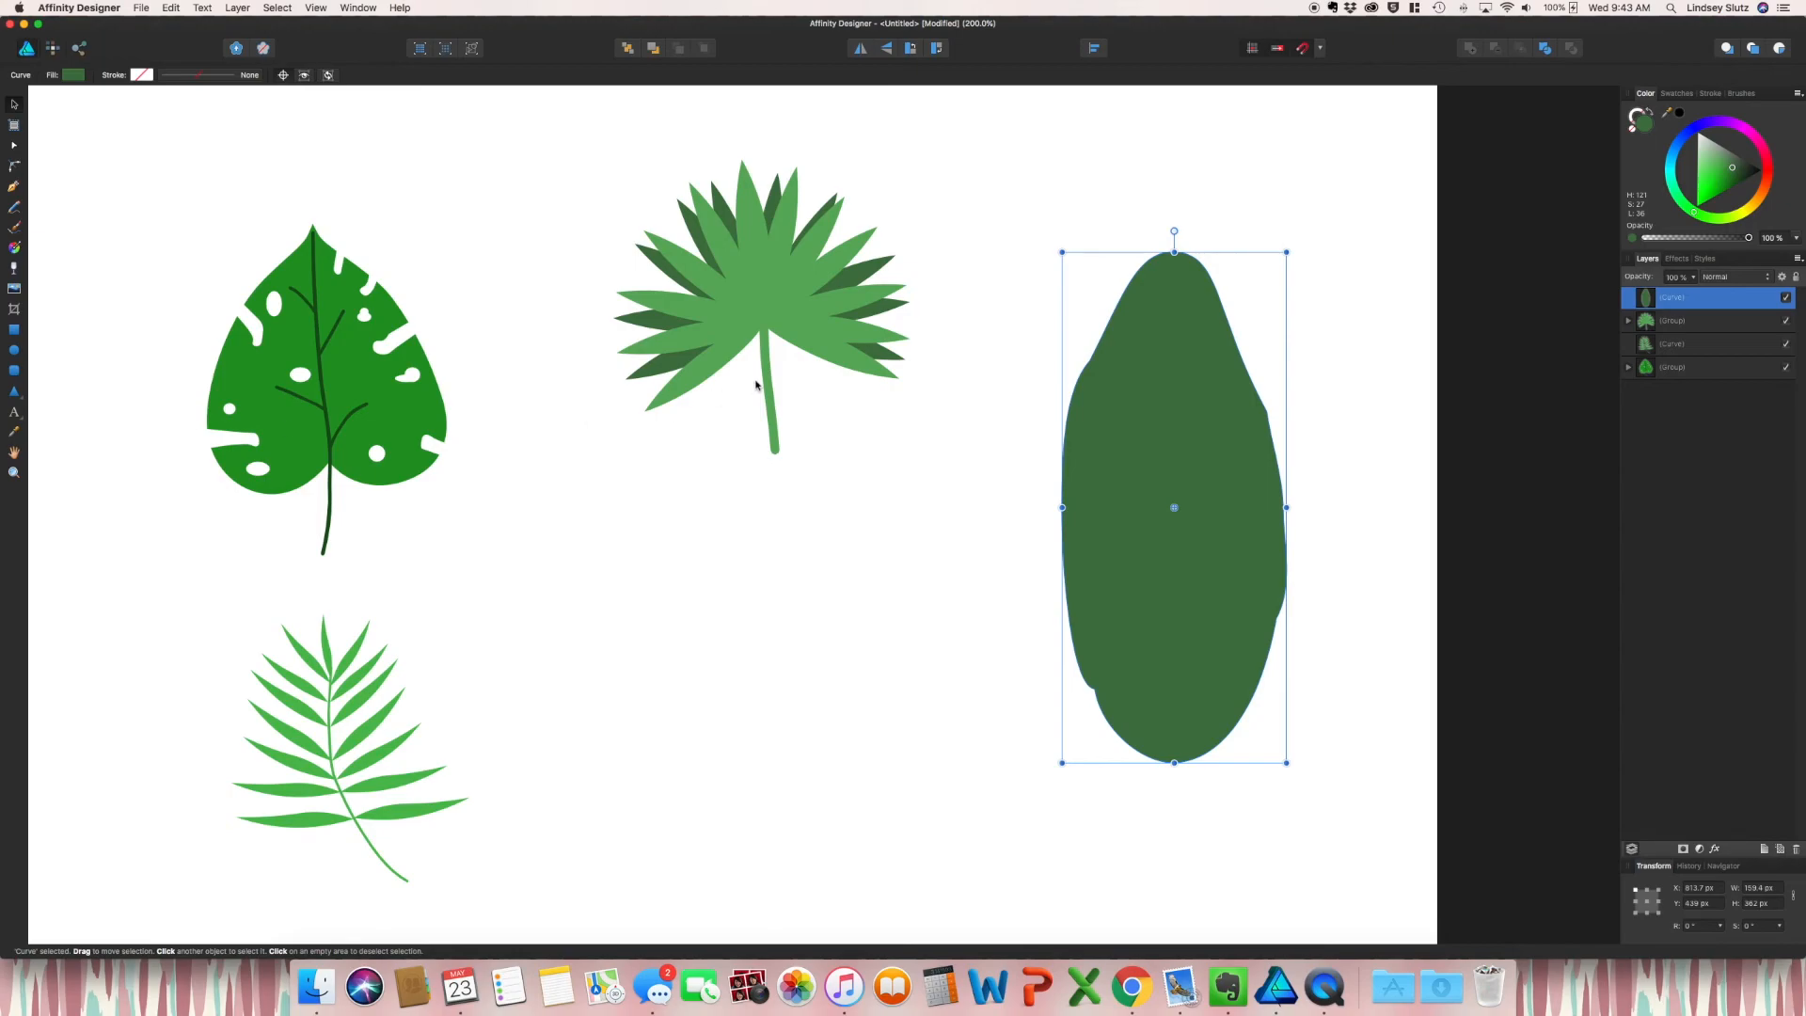
pyautogui.moveTo(301, 380)
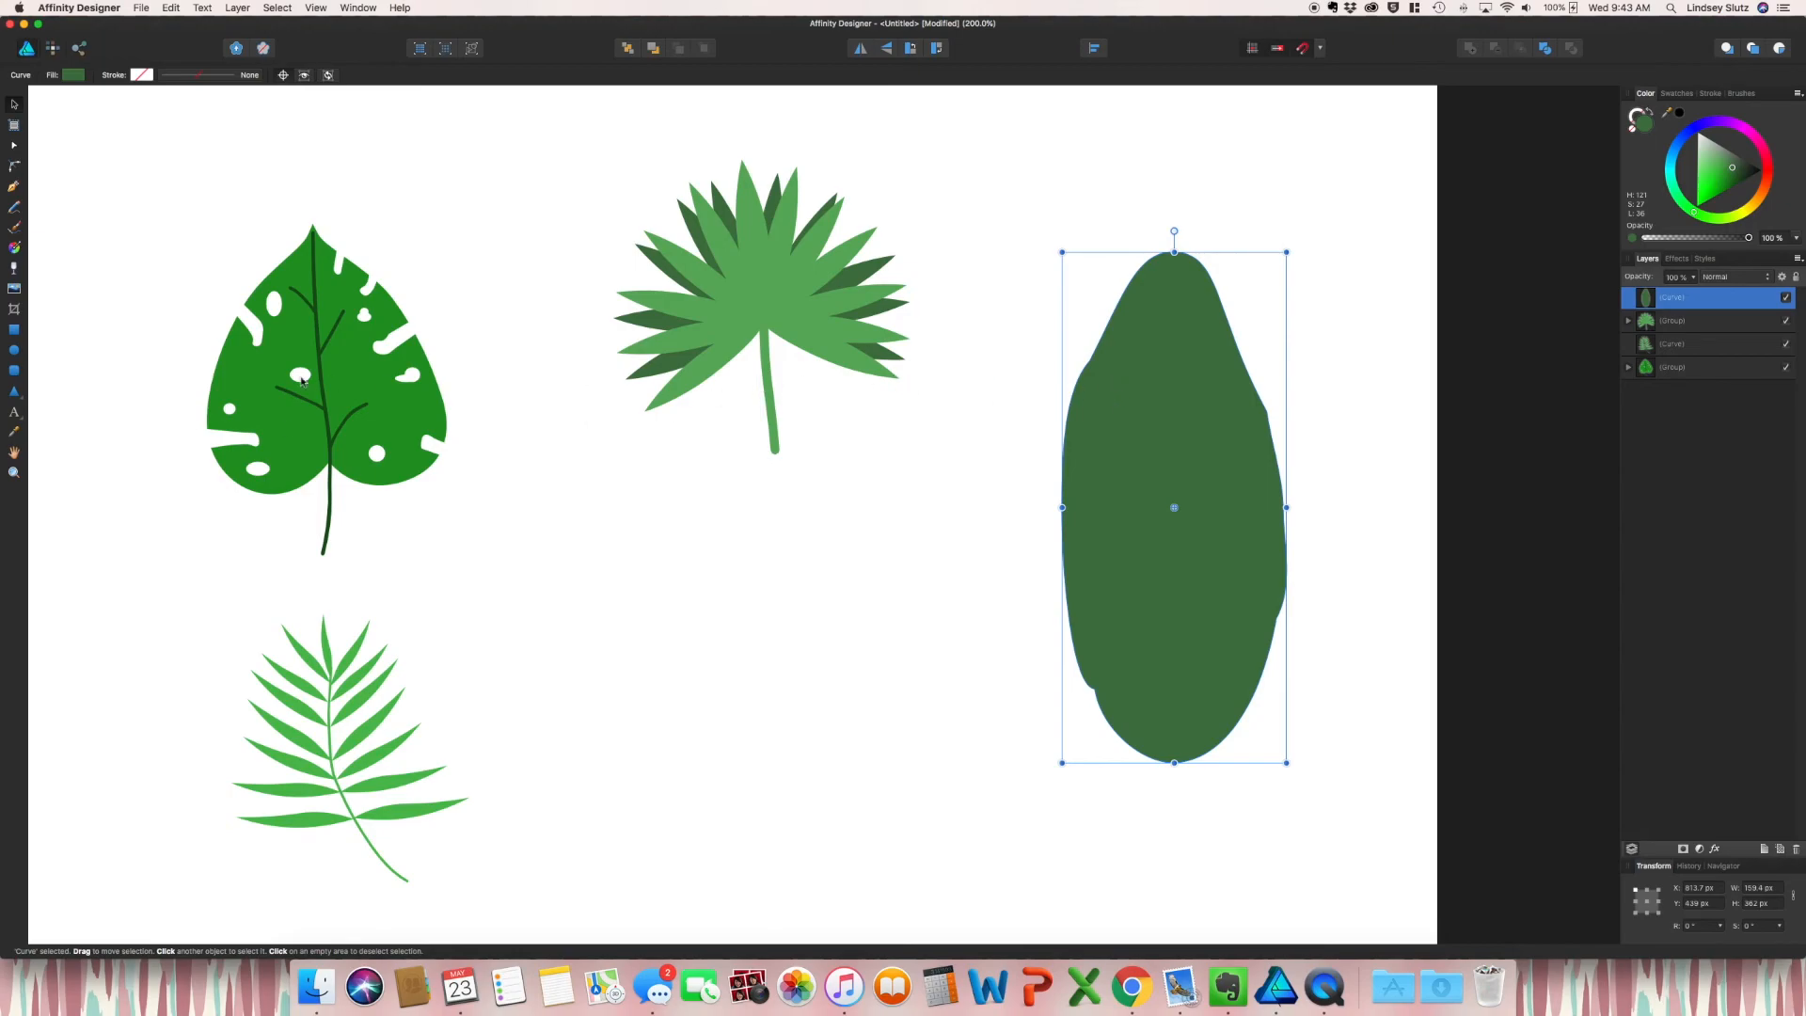
pyautogui.moveTo(21, 346)
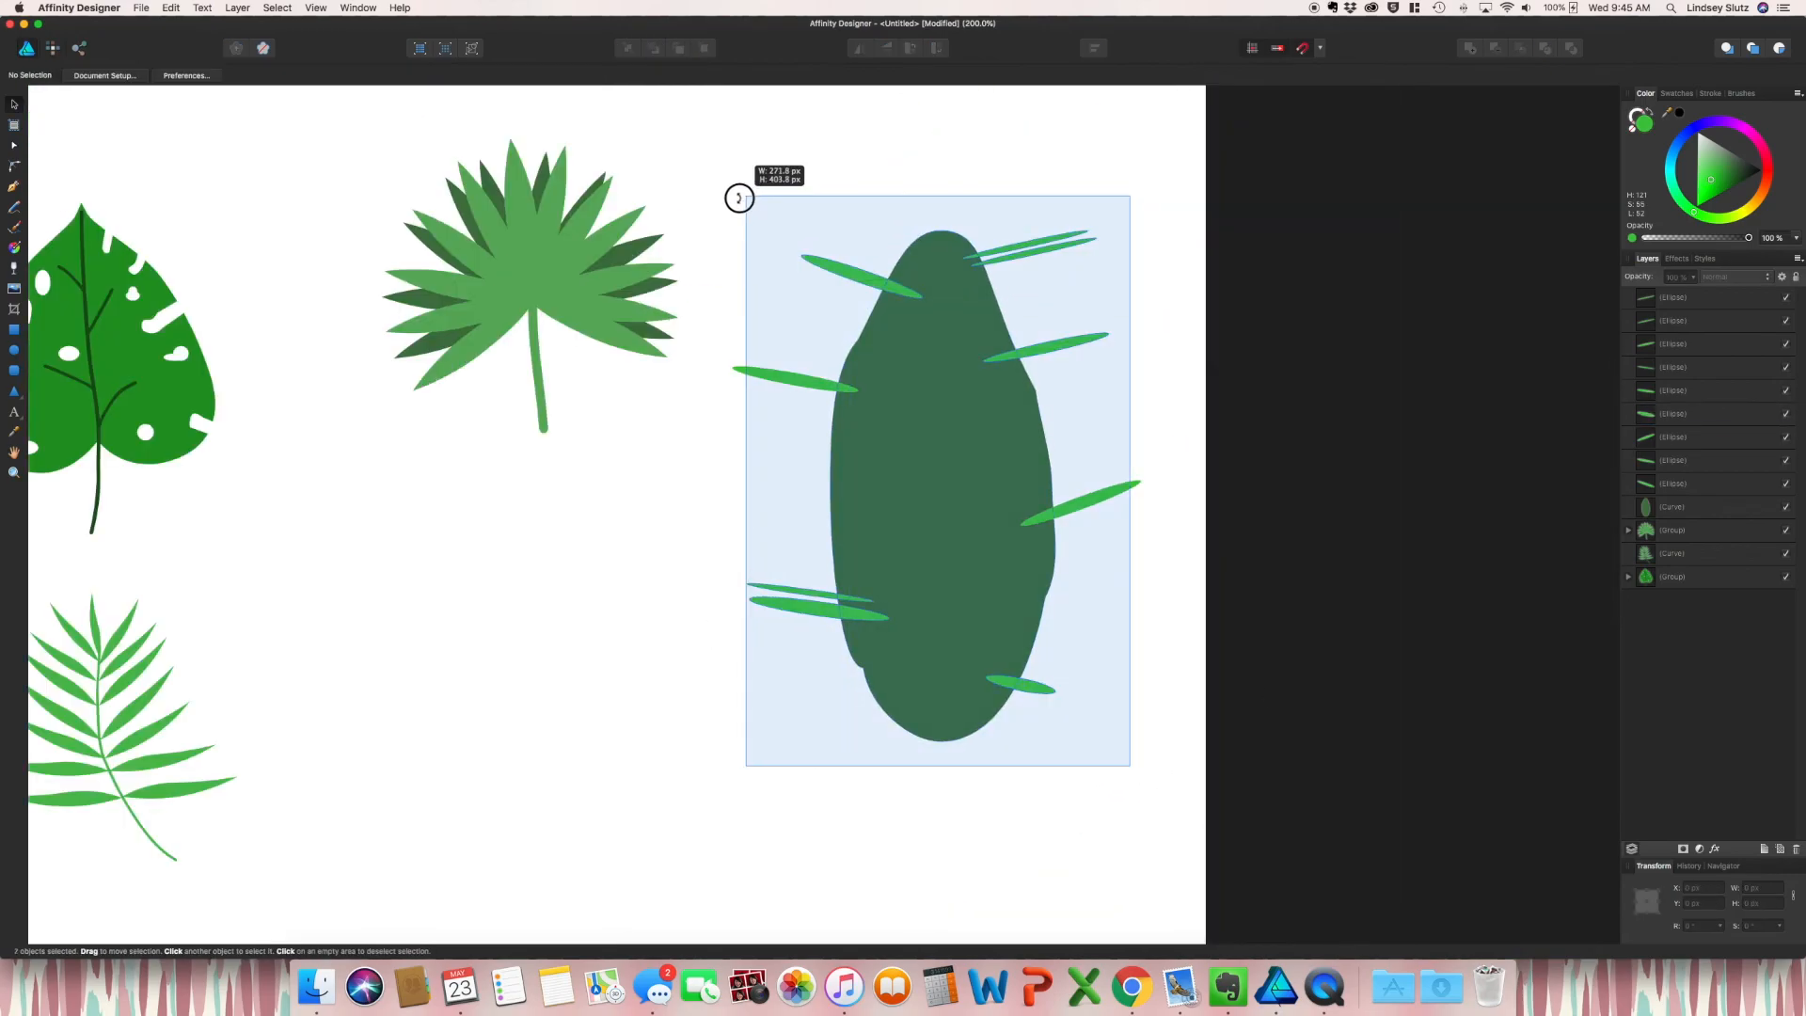
# Step: Subtract the sliver shapes from the leaf edges, then draw a tall rectangle over its left half
pyautogui.click(1492, 47)
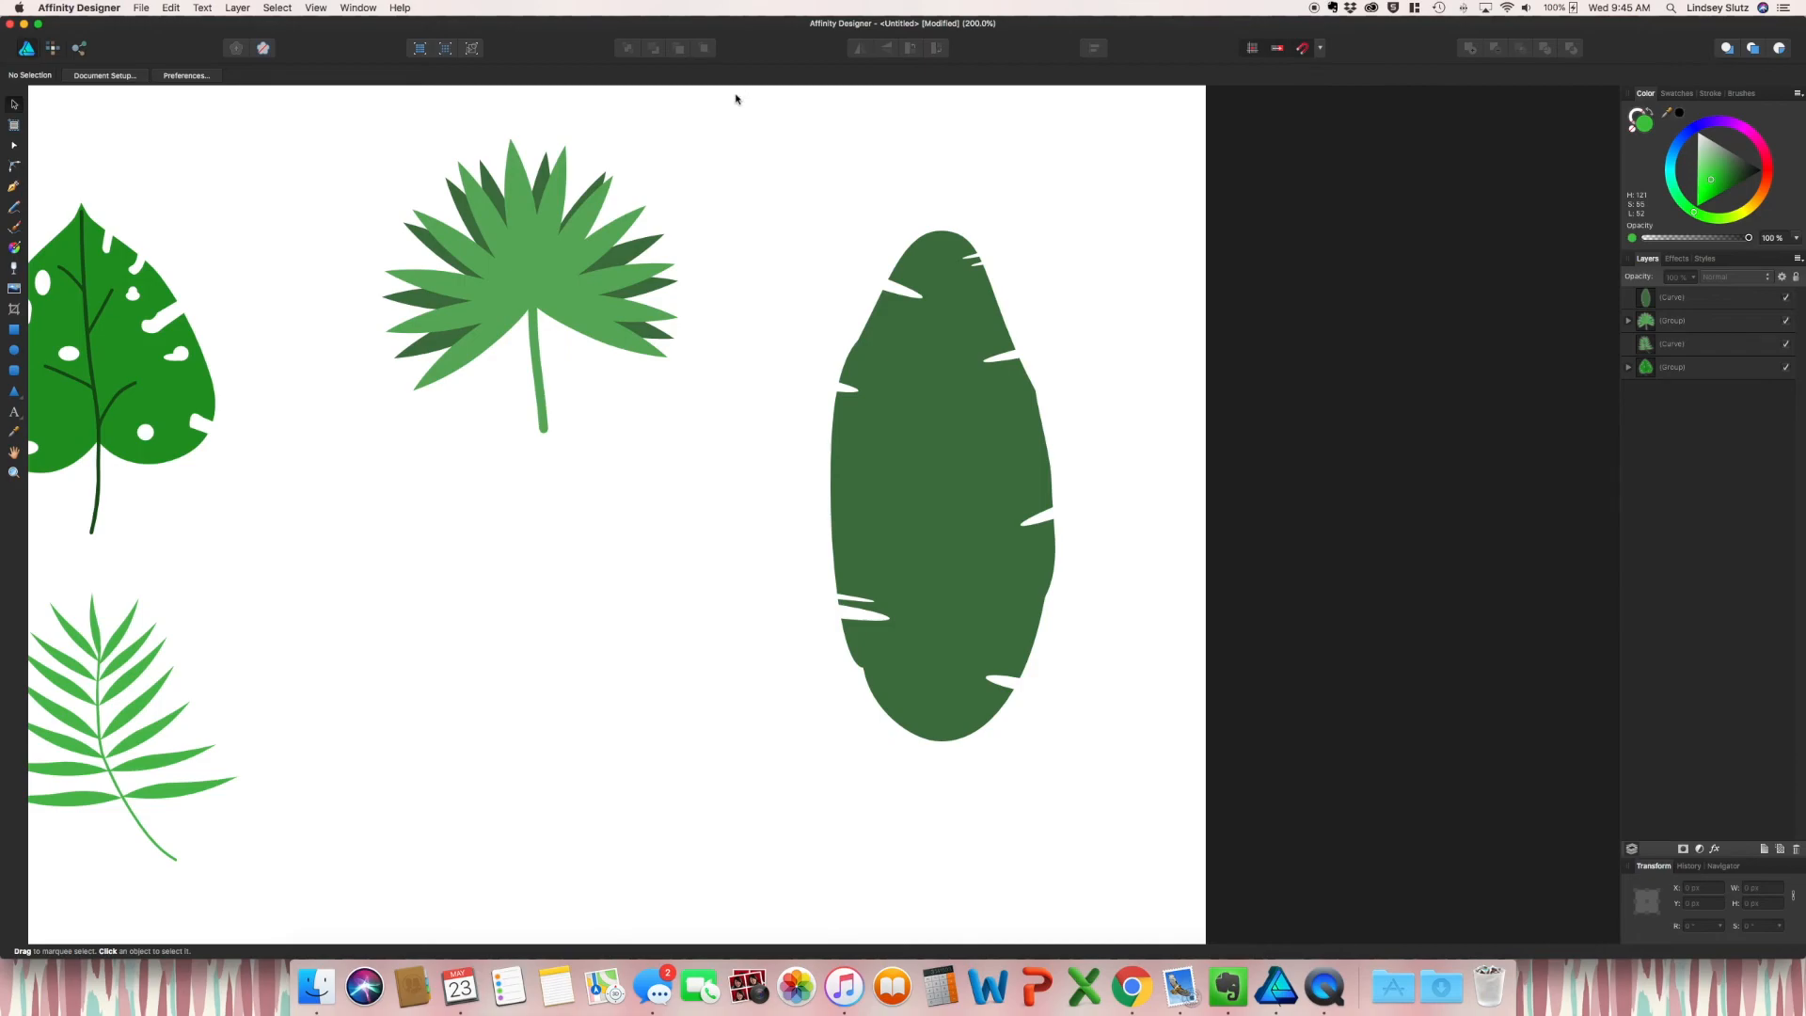
pyautogui.moveTo(962, 261)
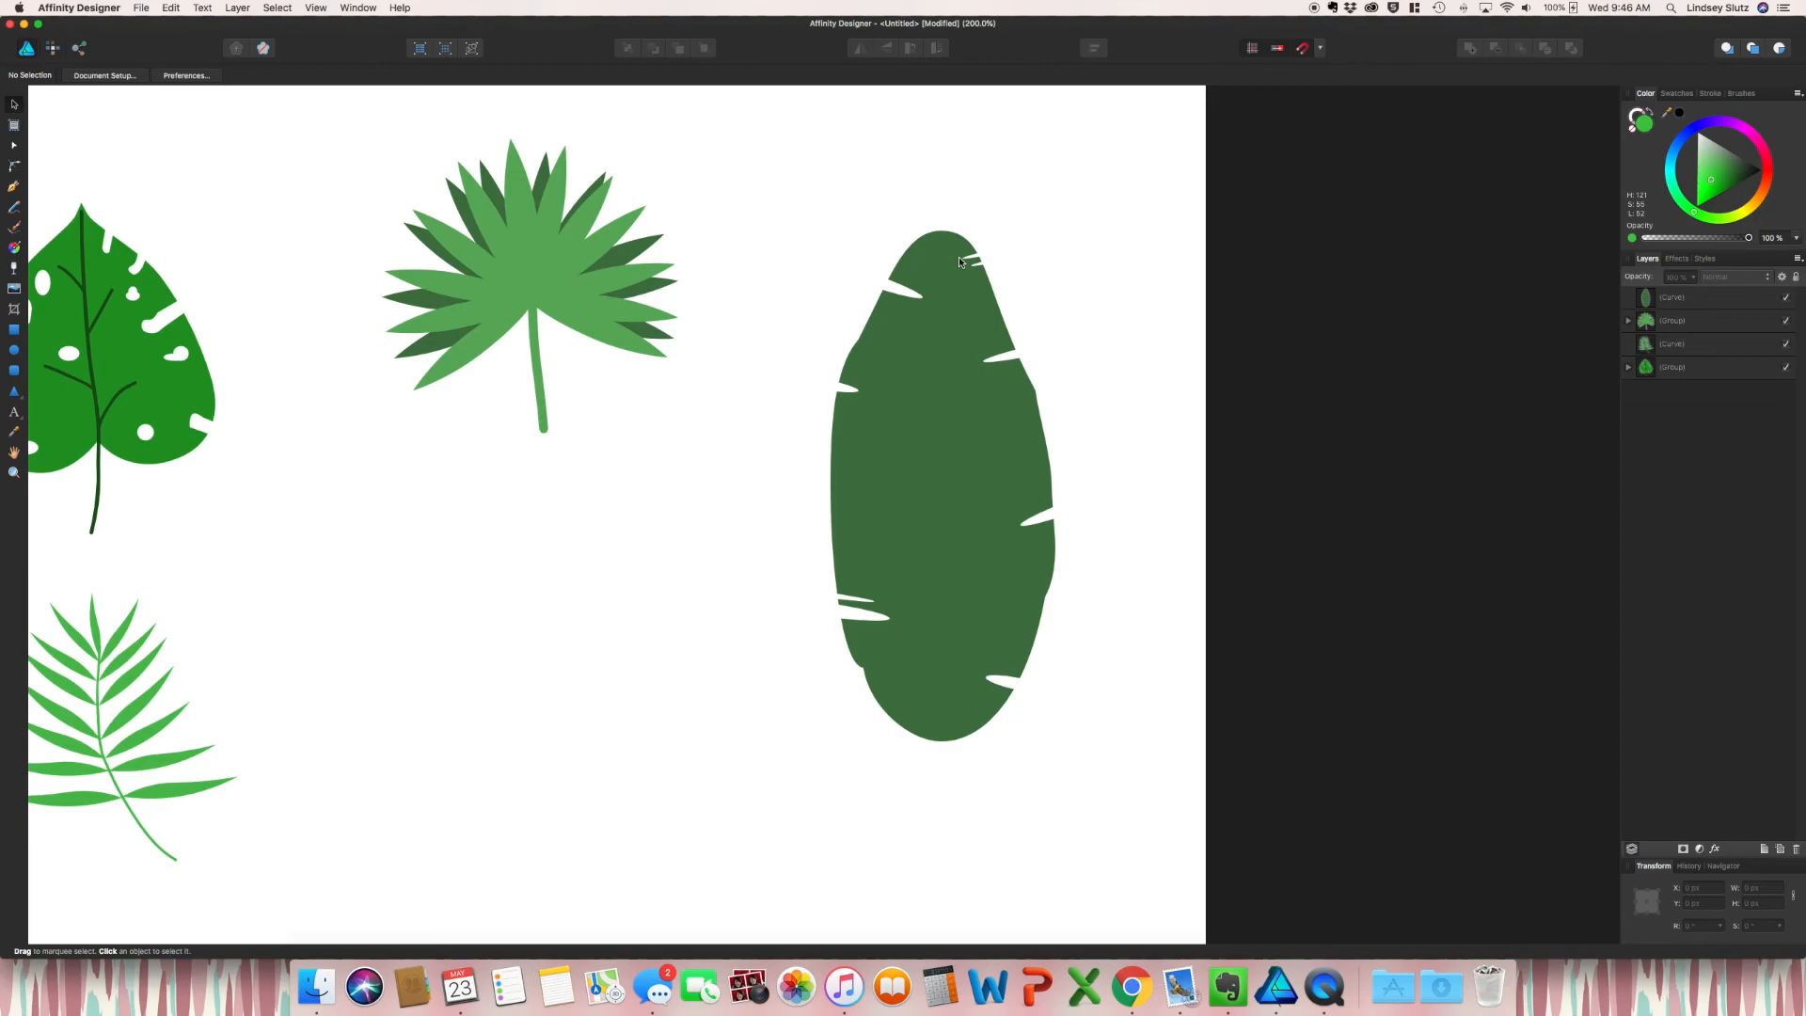
pyautogui.moveTo(709, 186)
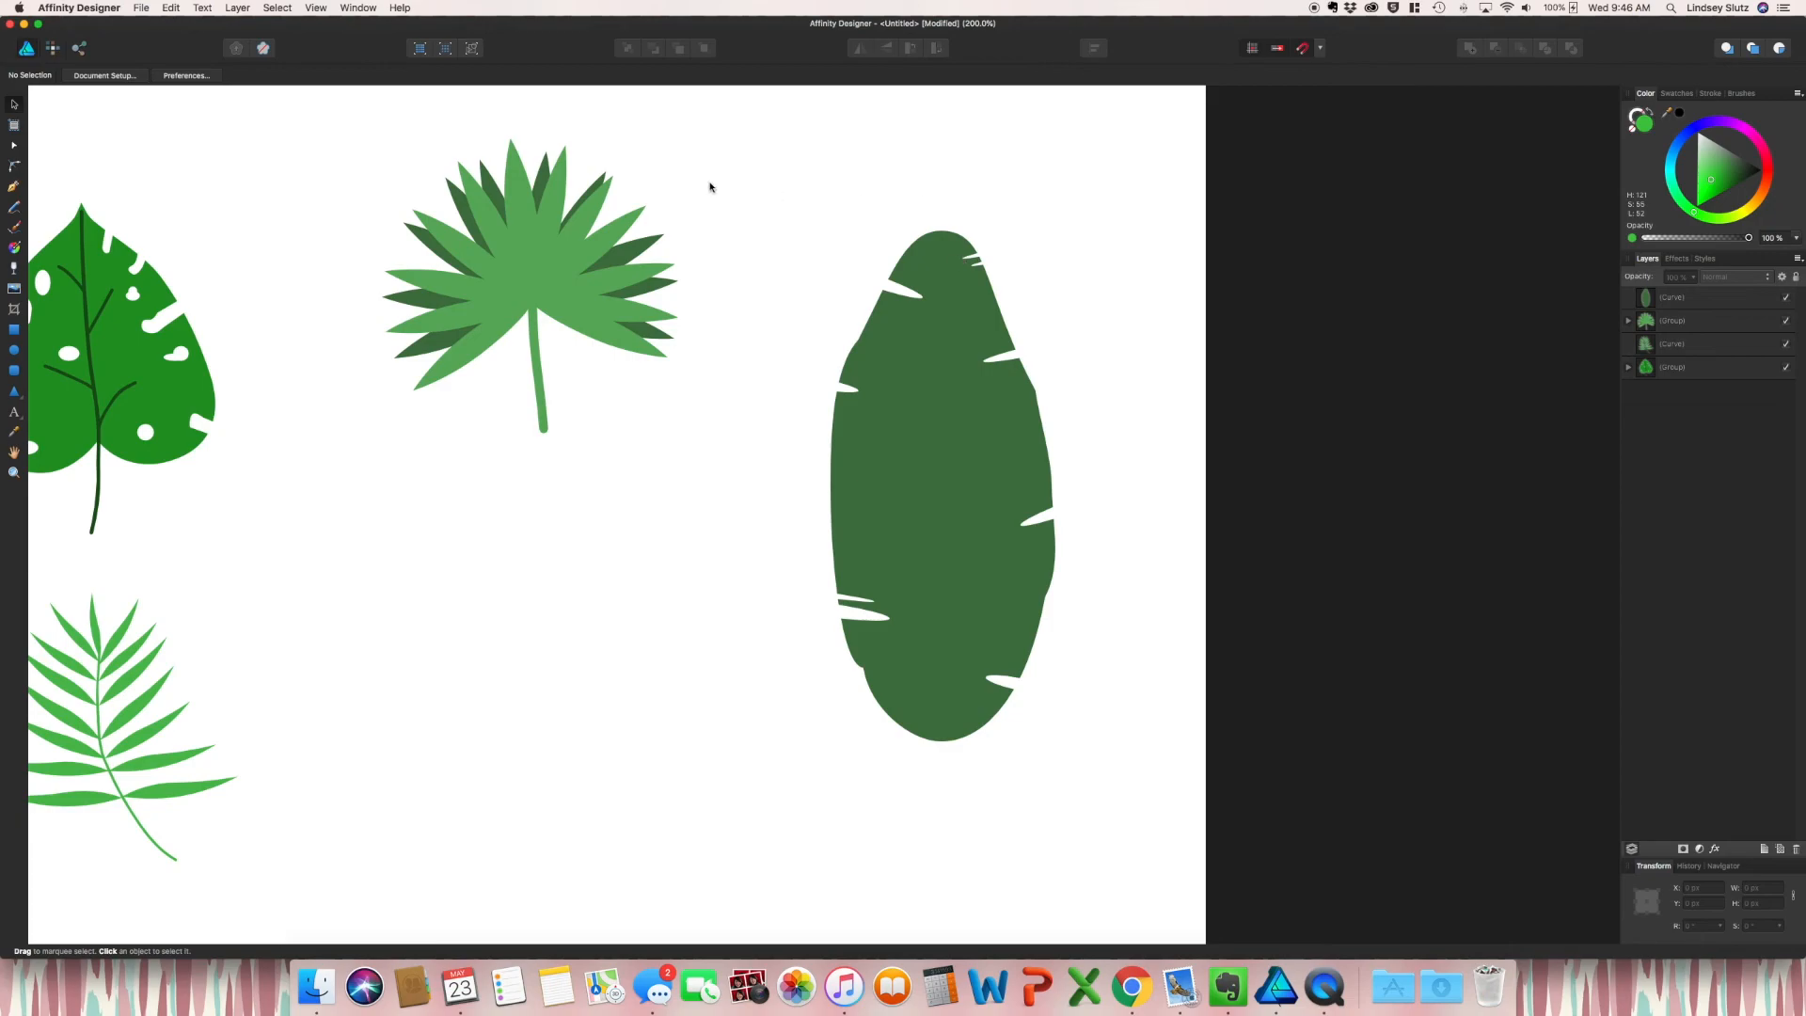
pyautogui.moveTo(779, 175); pyautogui.dragTo(943, 801)
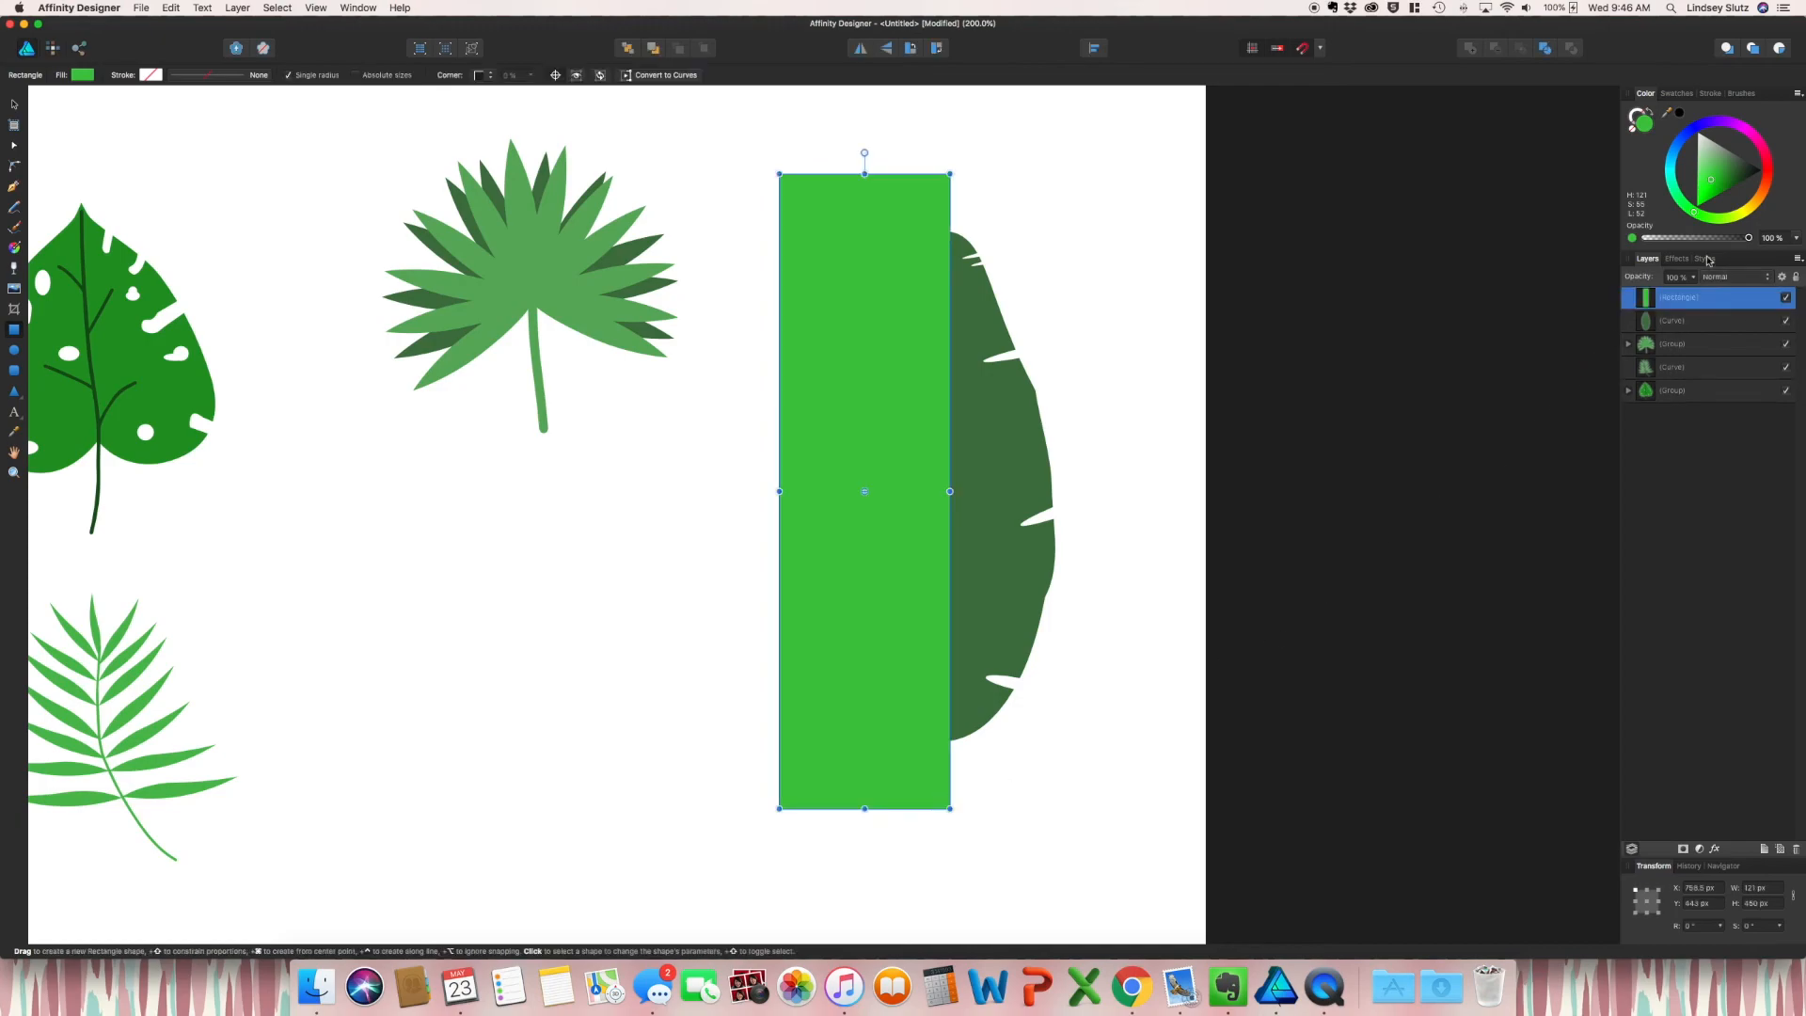
# Step: Fill the rectangle a softer green and clip it inside the banana leaf shape
pyautogui.click(1727, 170)
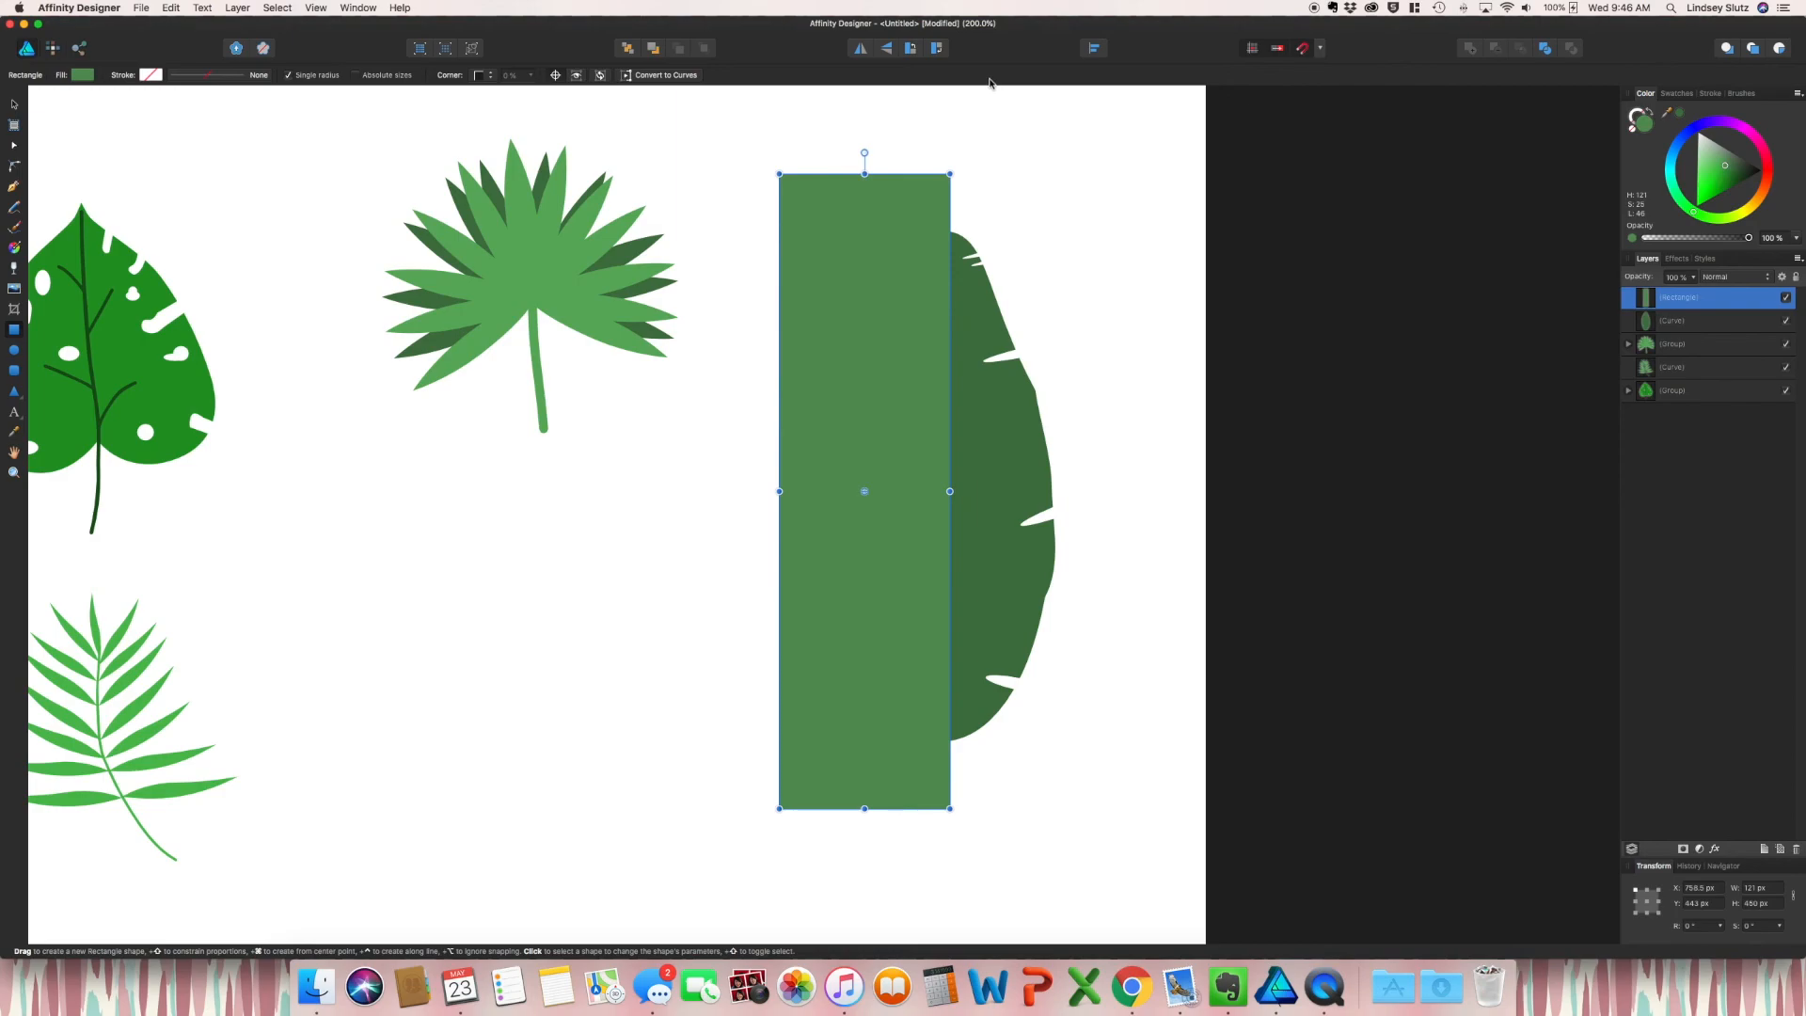
pyautogui.moveTo(1168, 387)
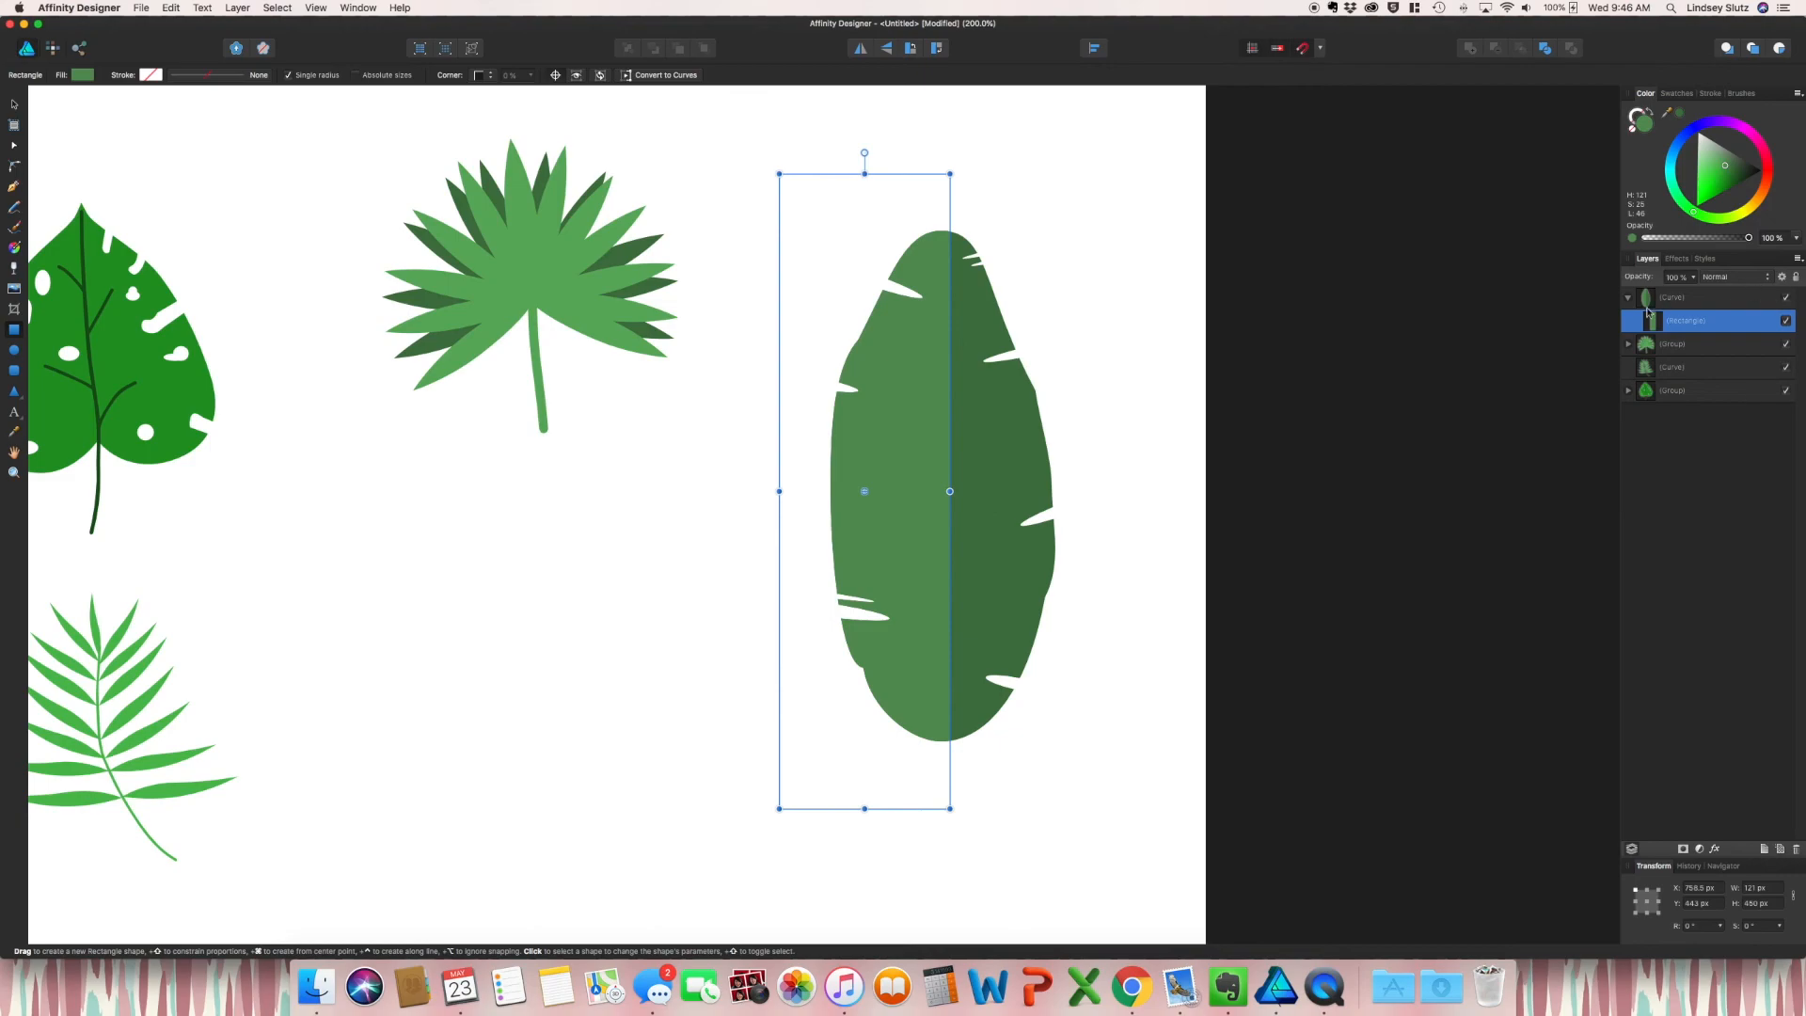
pyautogui.moveTo(948, 491); pyautogui.dragTo(942, 491)
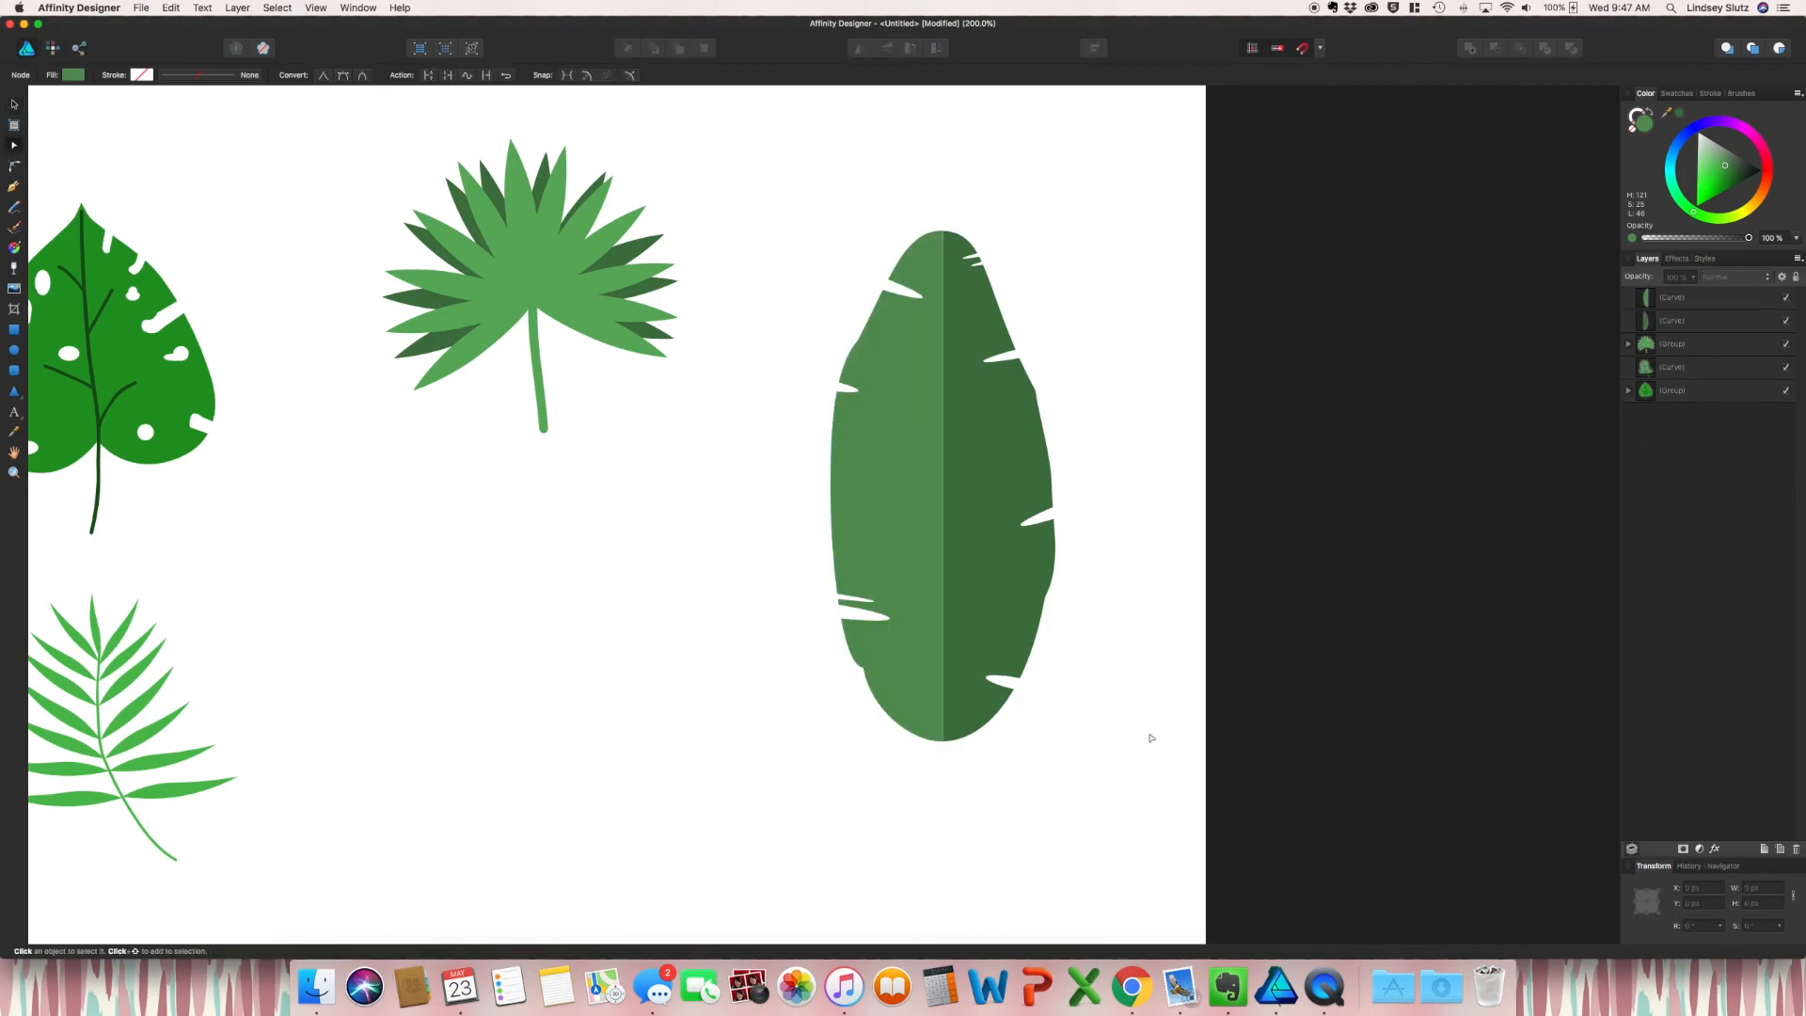
# Step: Deselect the finished banana leaf and pick the Vector Brush Tool
pyautogui.click(938, 483)
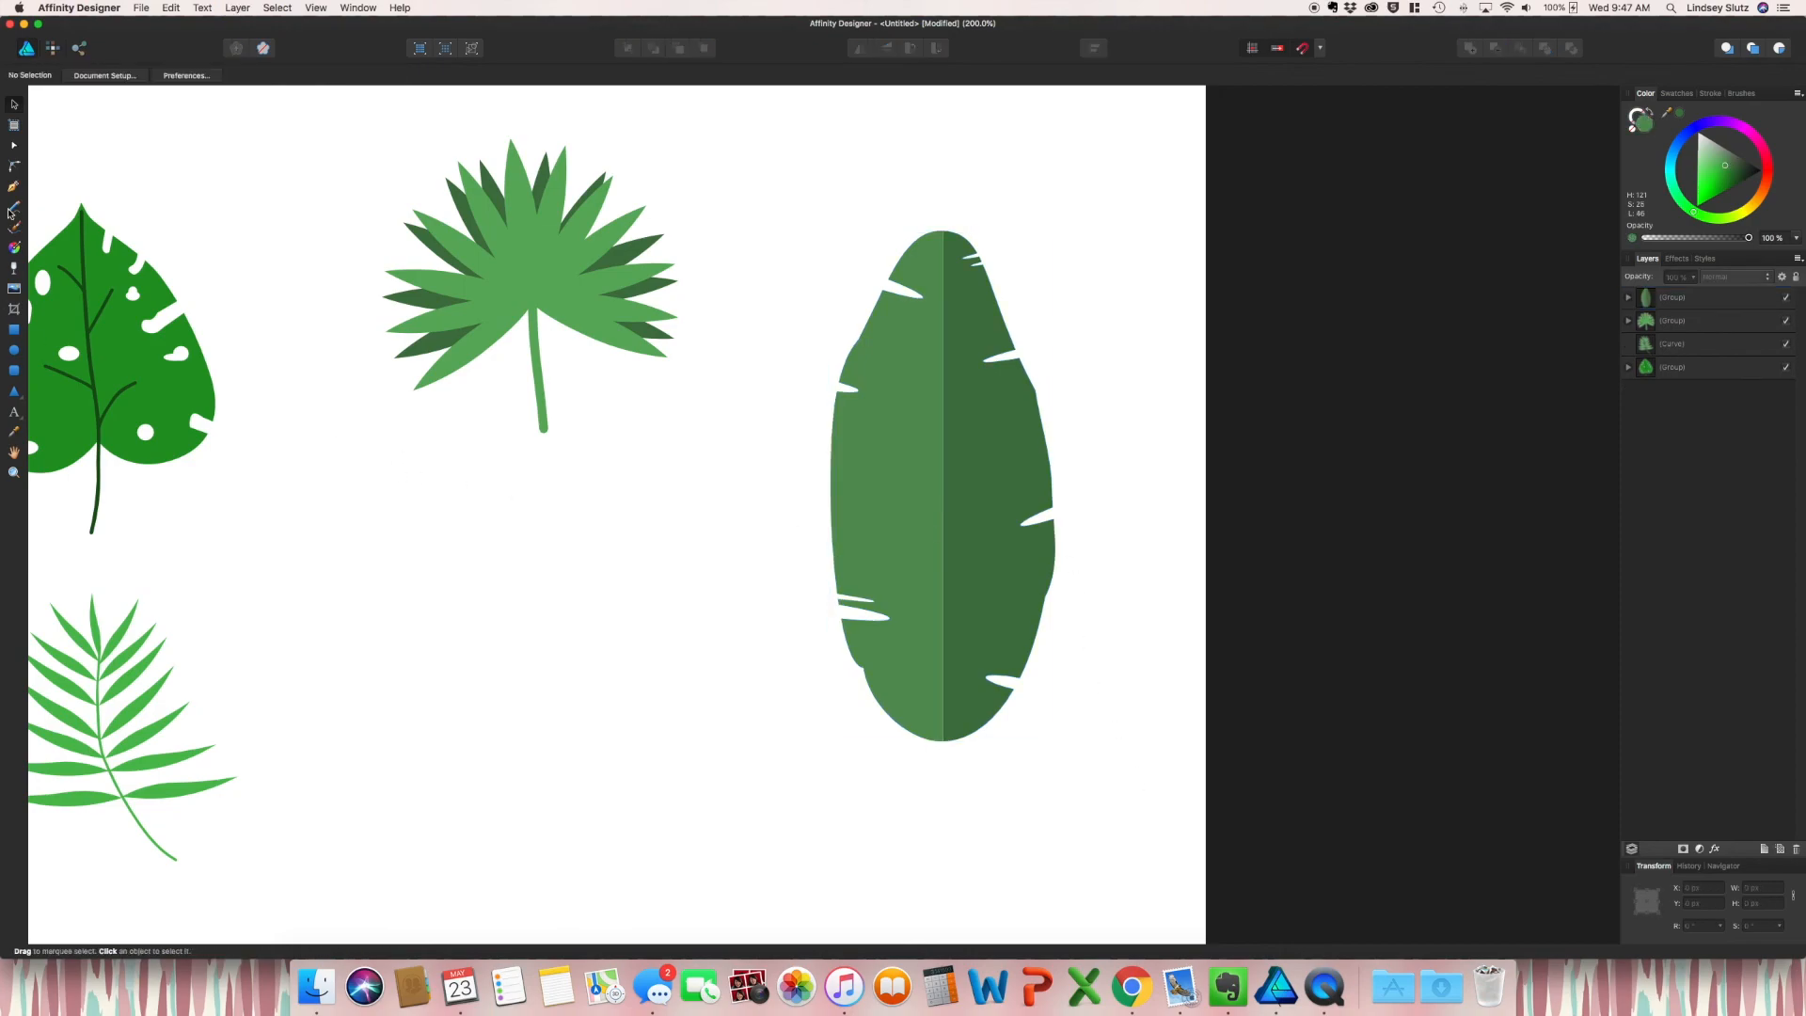
pyautogui.click(15, 204)
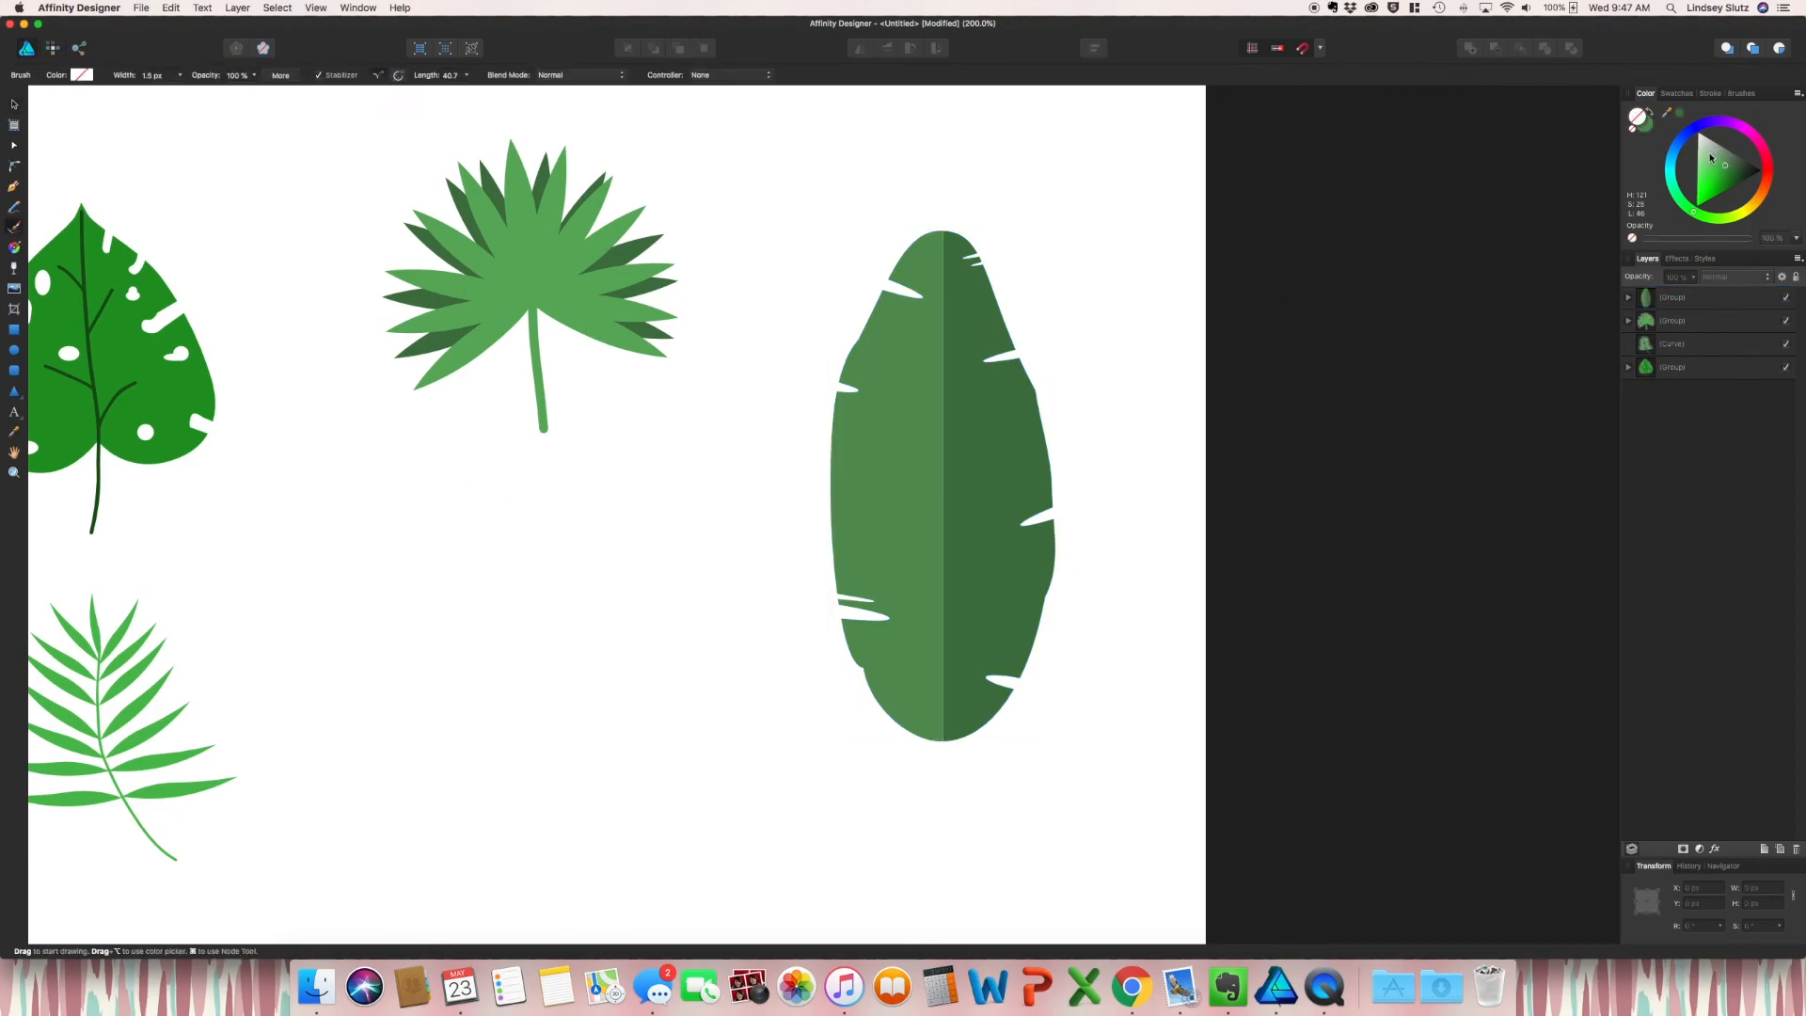